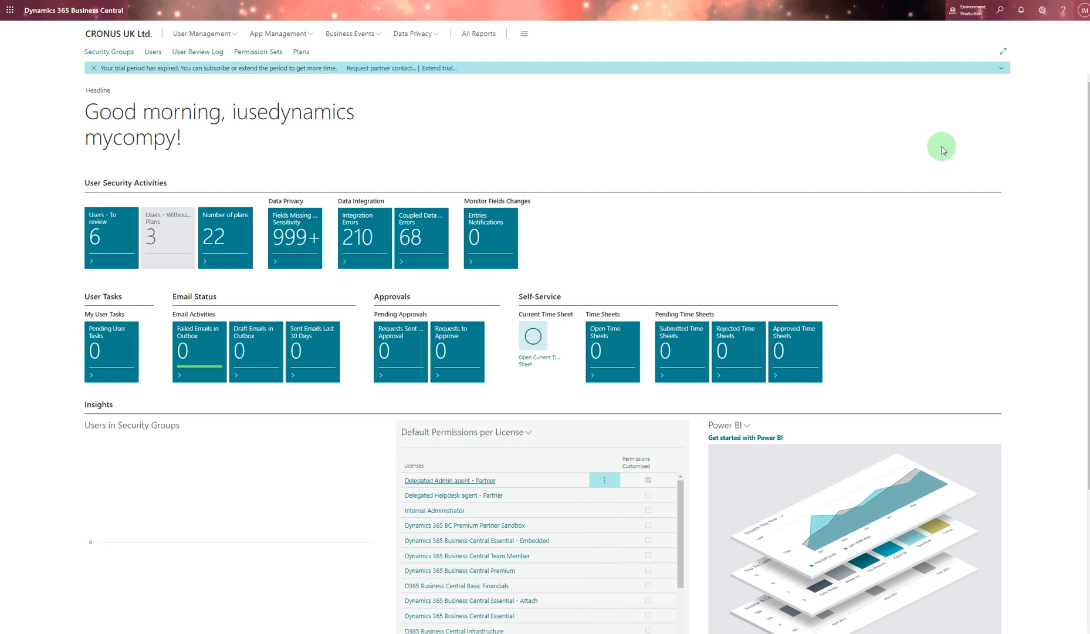
mouse_move(955, 153)
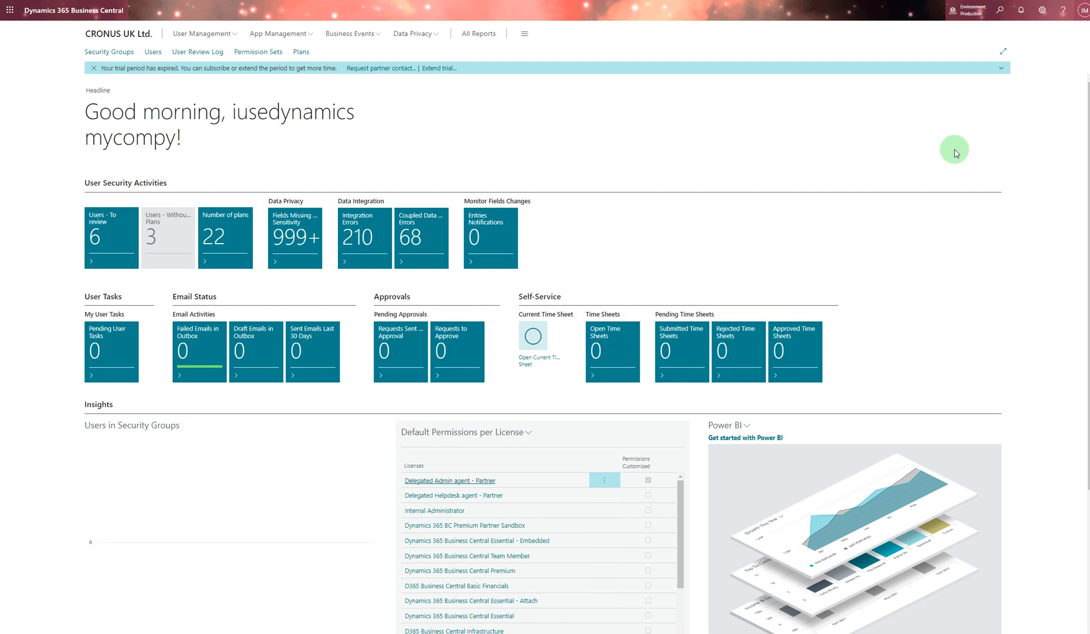
mouse_move(1013, 4)
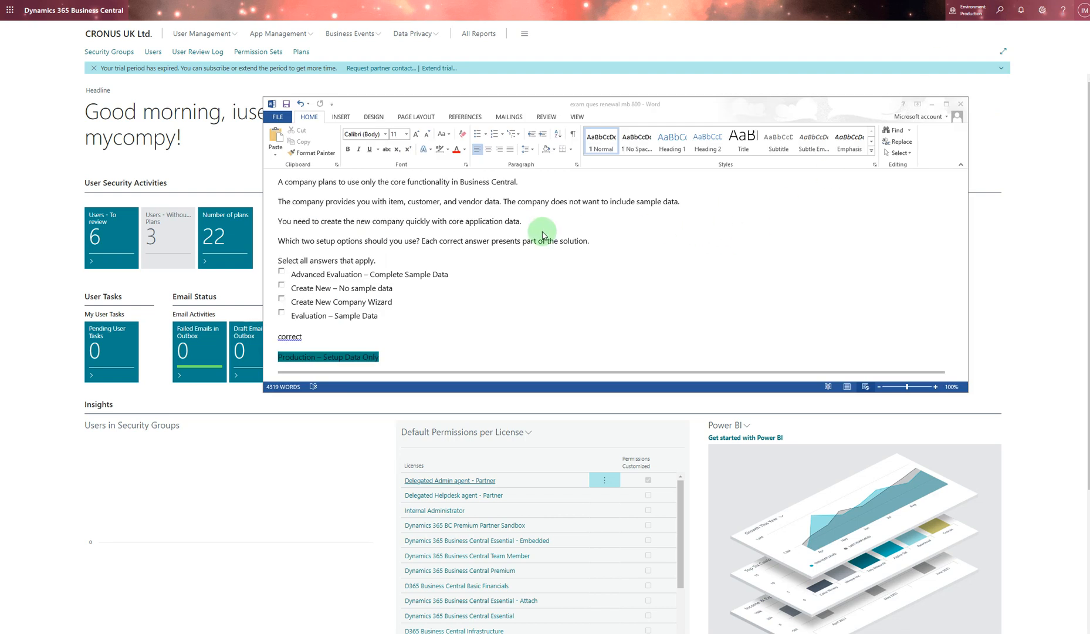
mouse_move(415, 206)
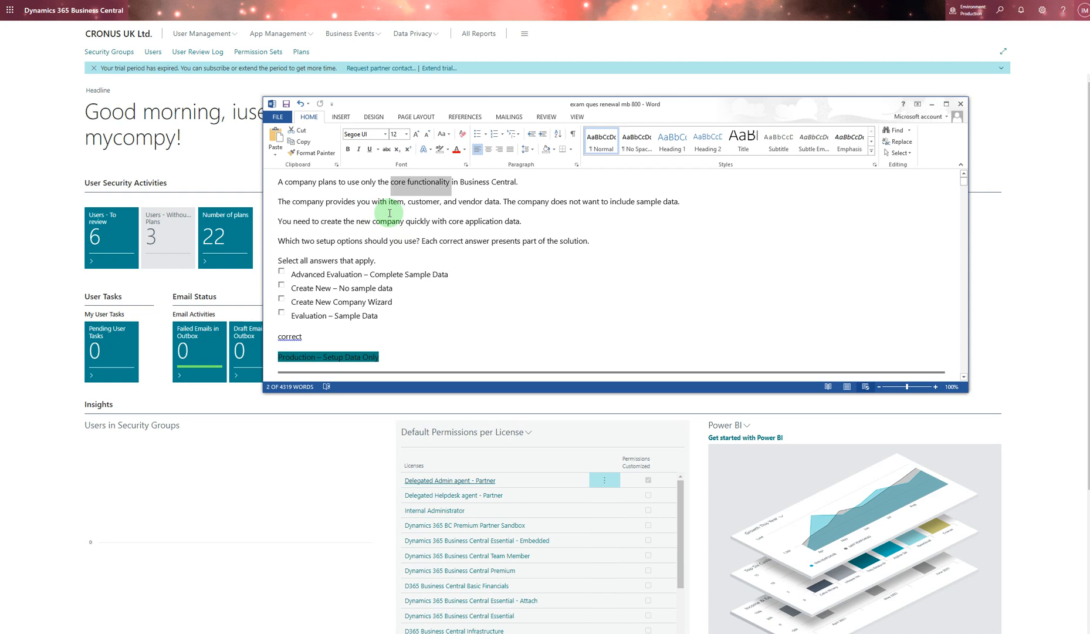
mouse_move(346, 270)
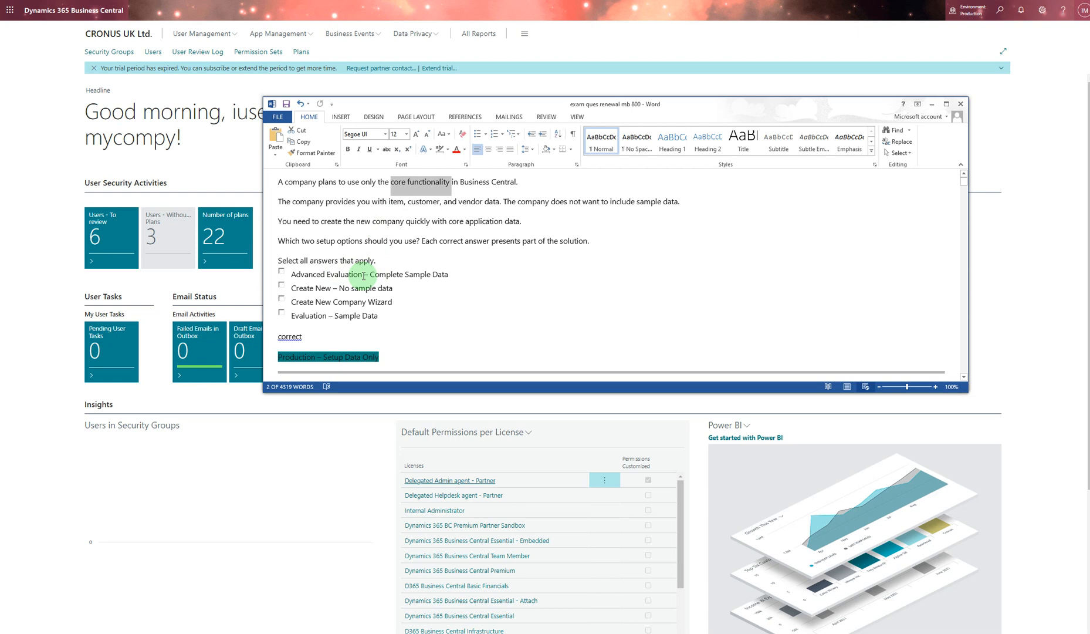
mouse_move(434, 274)
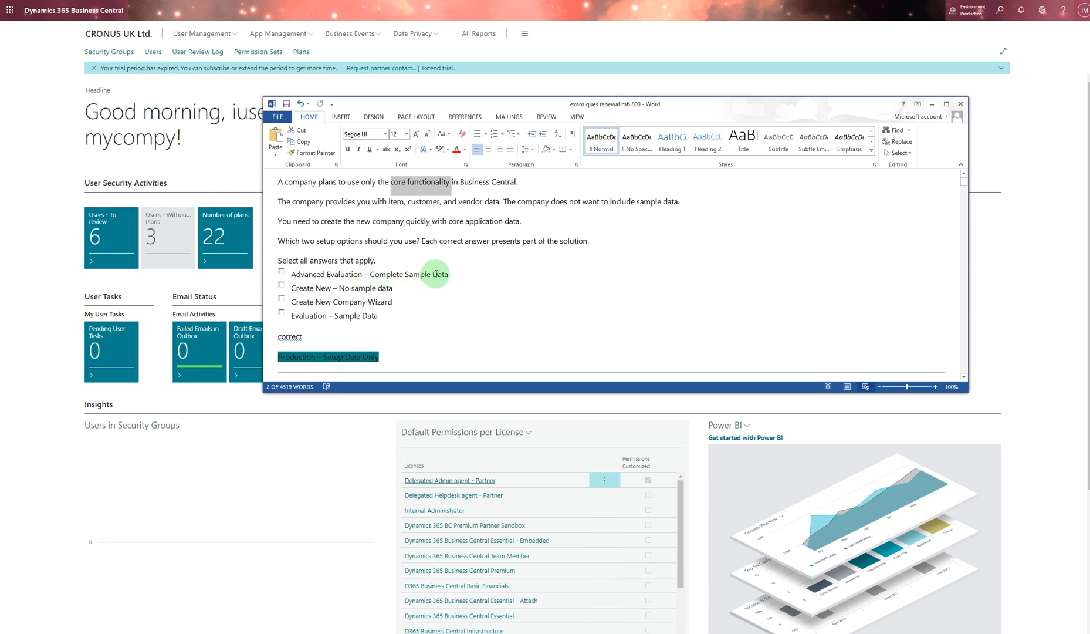
mouse_move(646, 200)
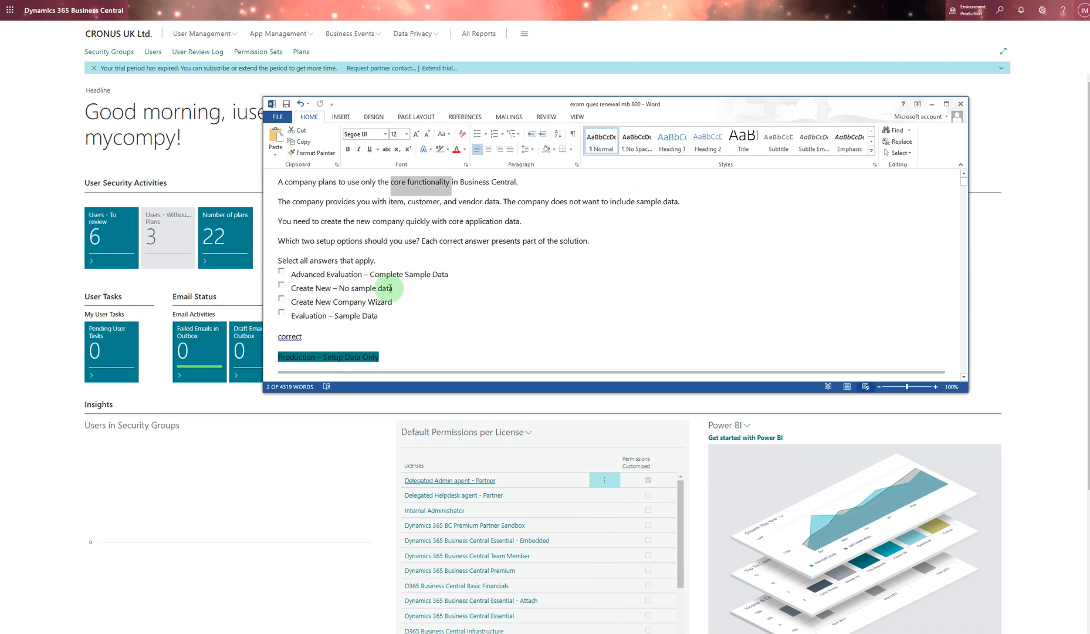
mouse_move(355, 301)
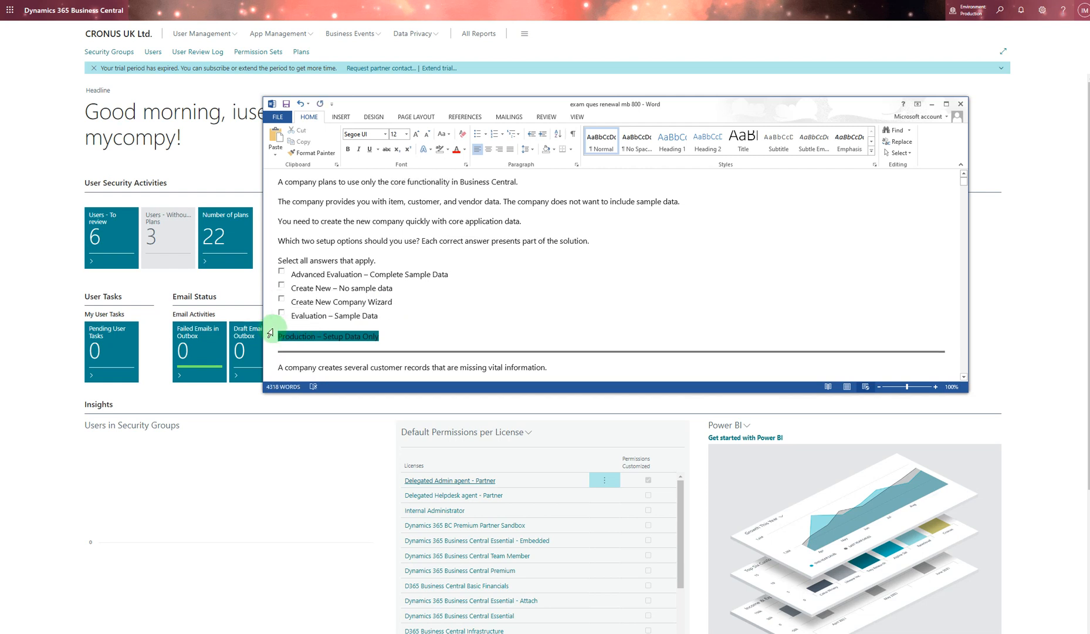
mouse_move(415, 327)
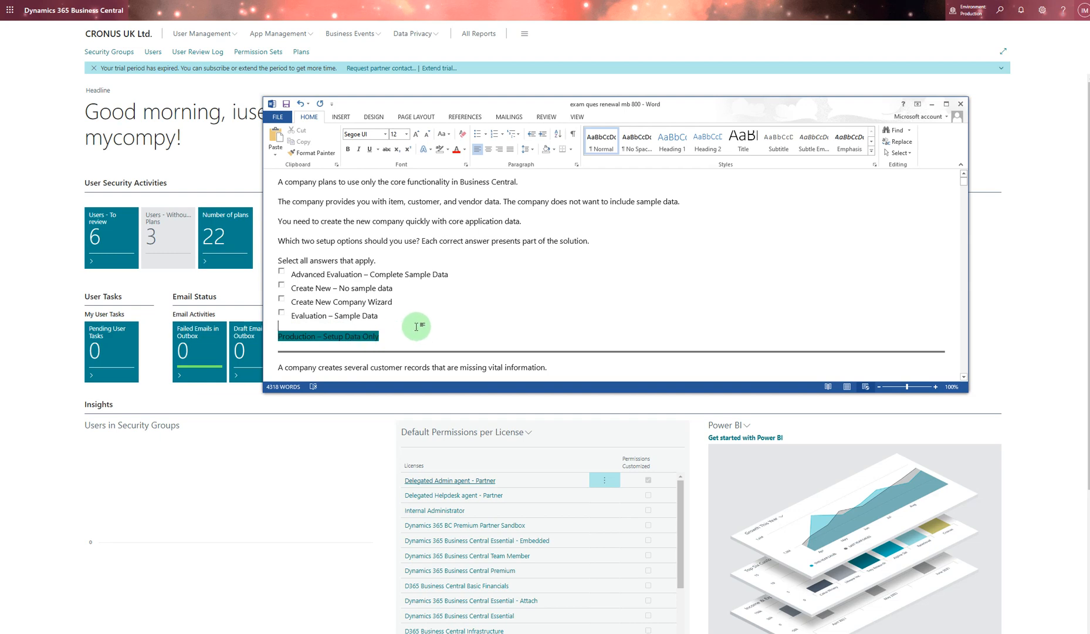
mouse_move(382, 325)
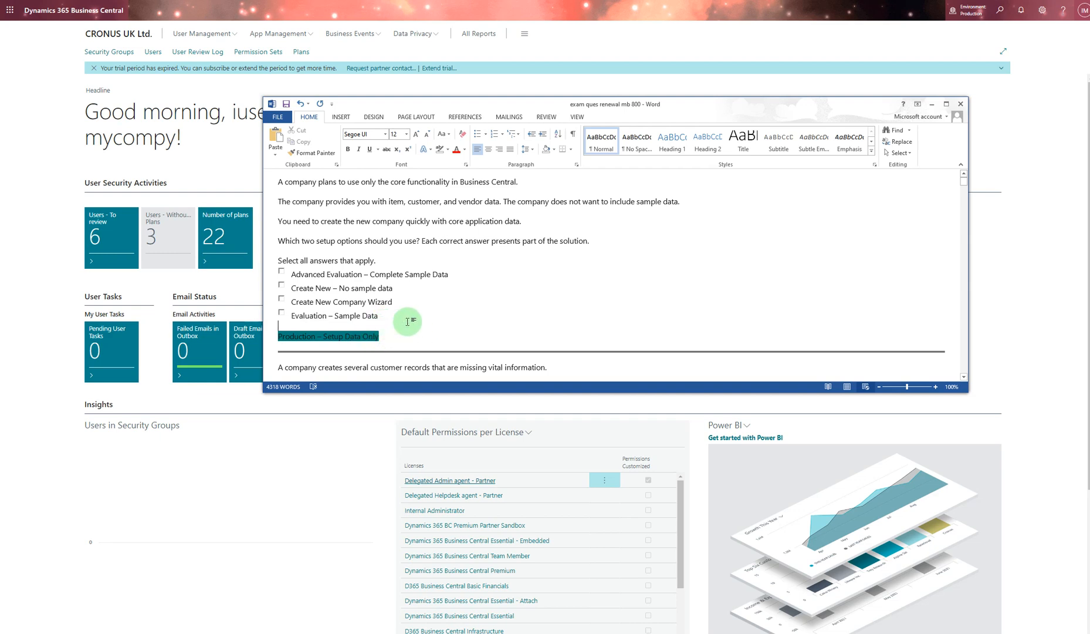
- Scroll down to the customer approval workflow question with its two yellow-highlighted answers
scroll(down, 3)
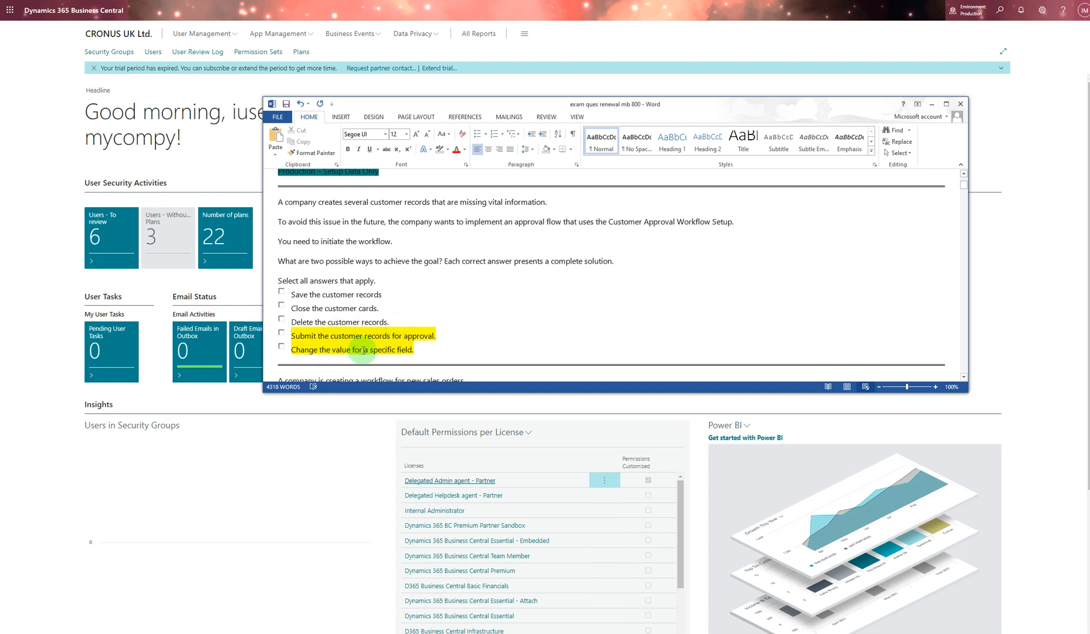
mouse_move(483, 339)
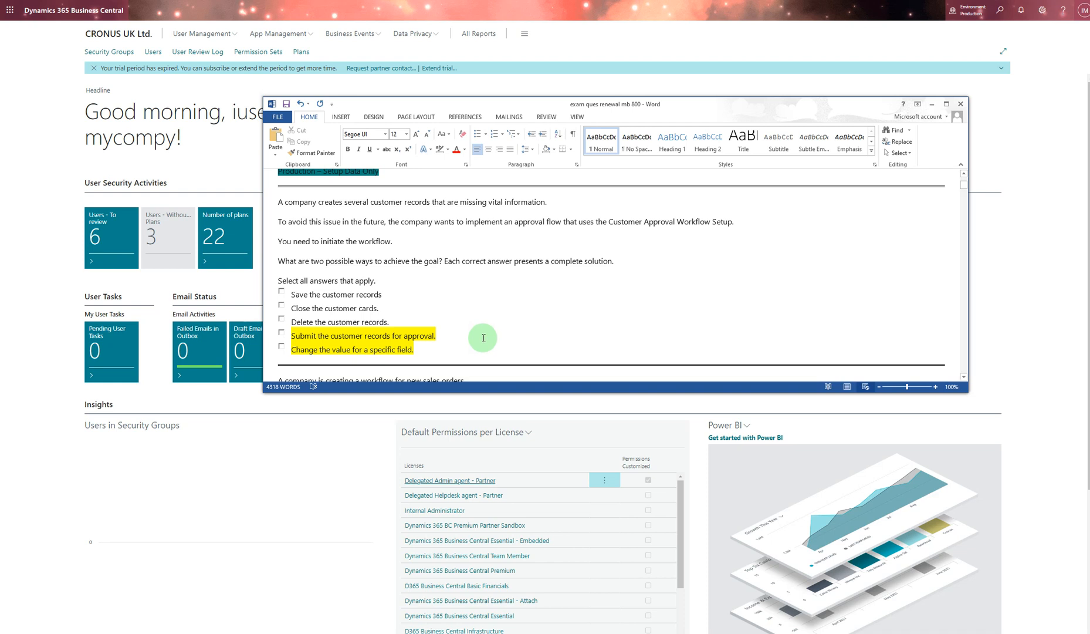
mouse_move(484, 332)
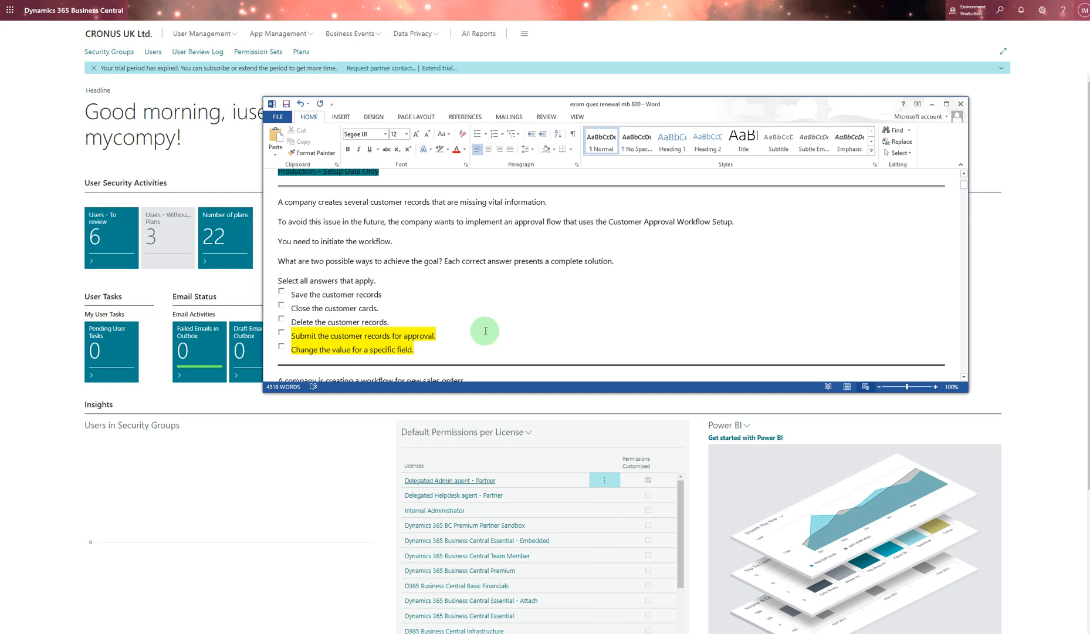
mouse_move(482, 324)
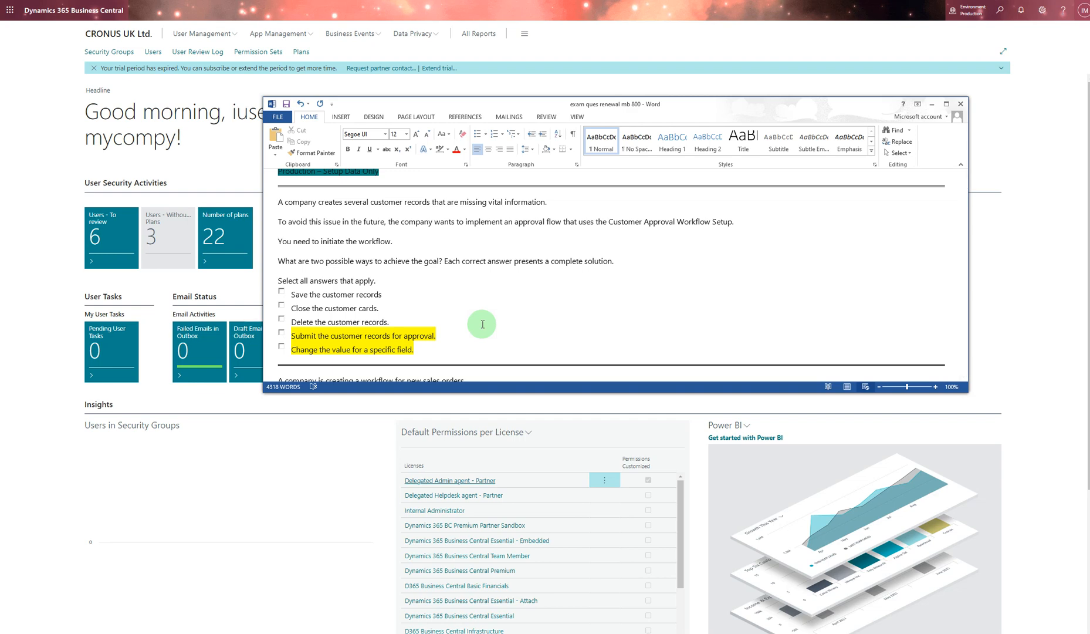
- Scroll to the sales-order workflow lock question showing 'Workflow template' highlighted
scroll(down, 3)
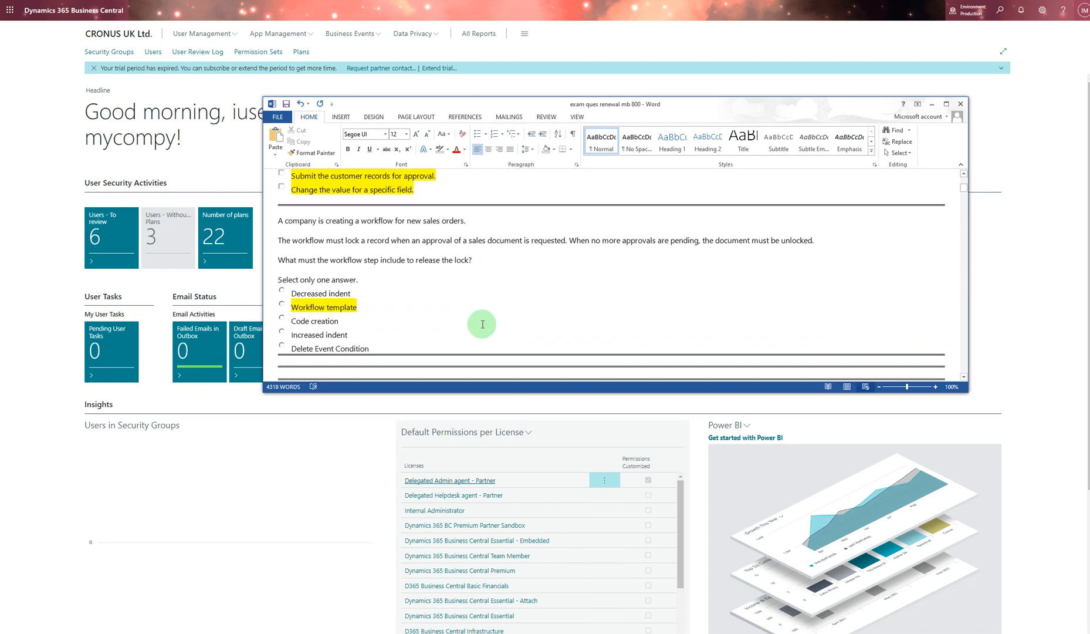
scroll(up, 3)
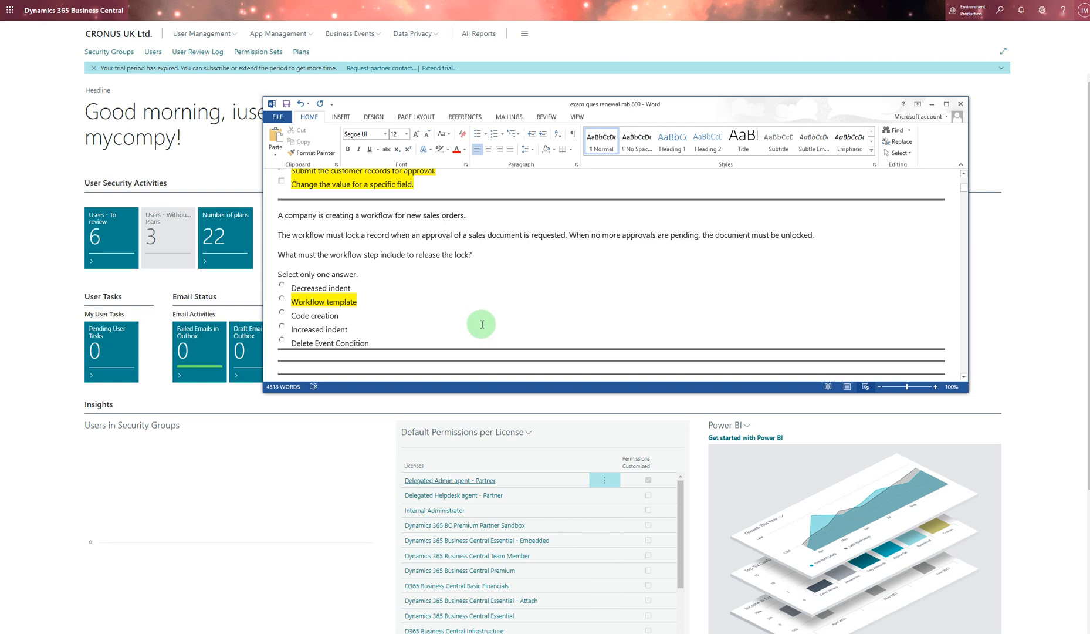
mouse_move(417, 326)
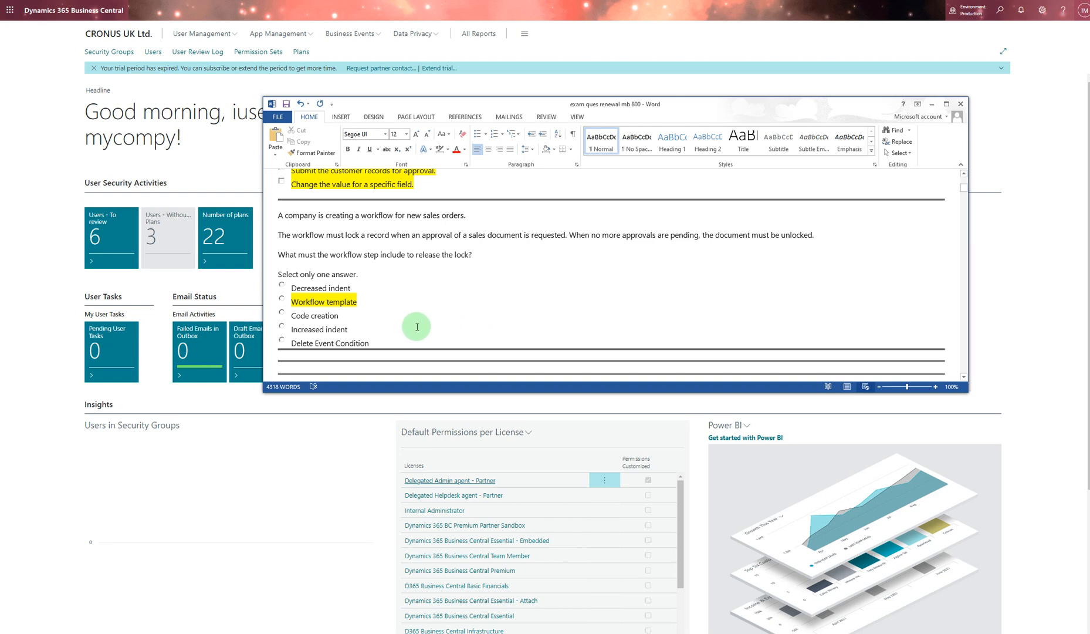
mouse_move(375, 303)
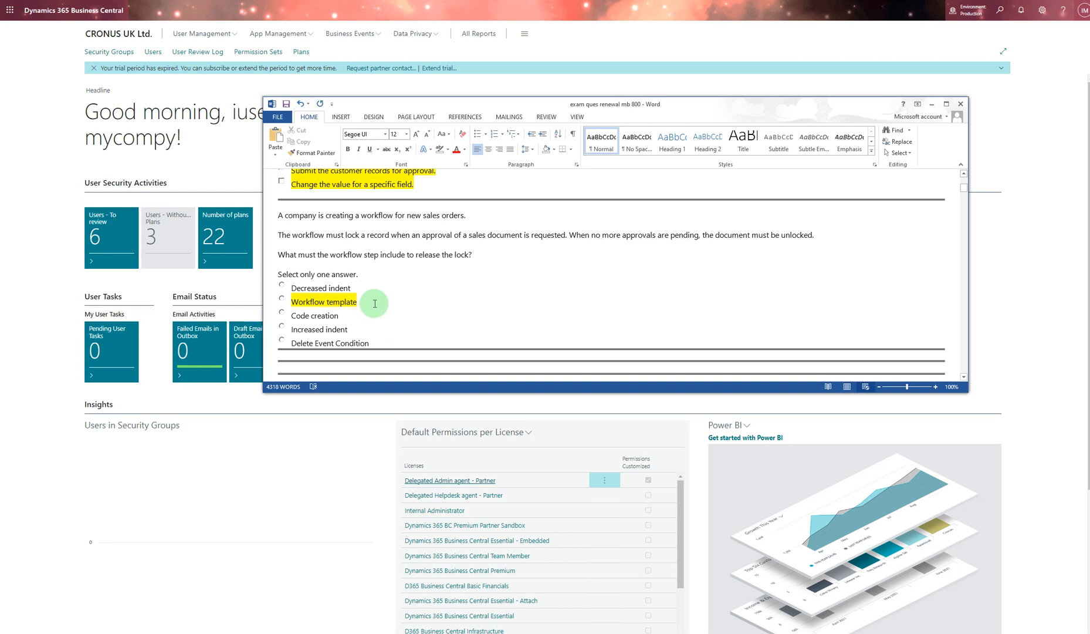
mouse_move(337, 301)
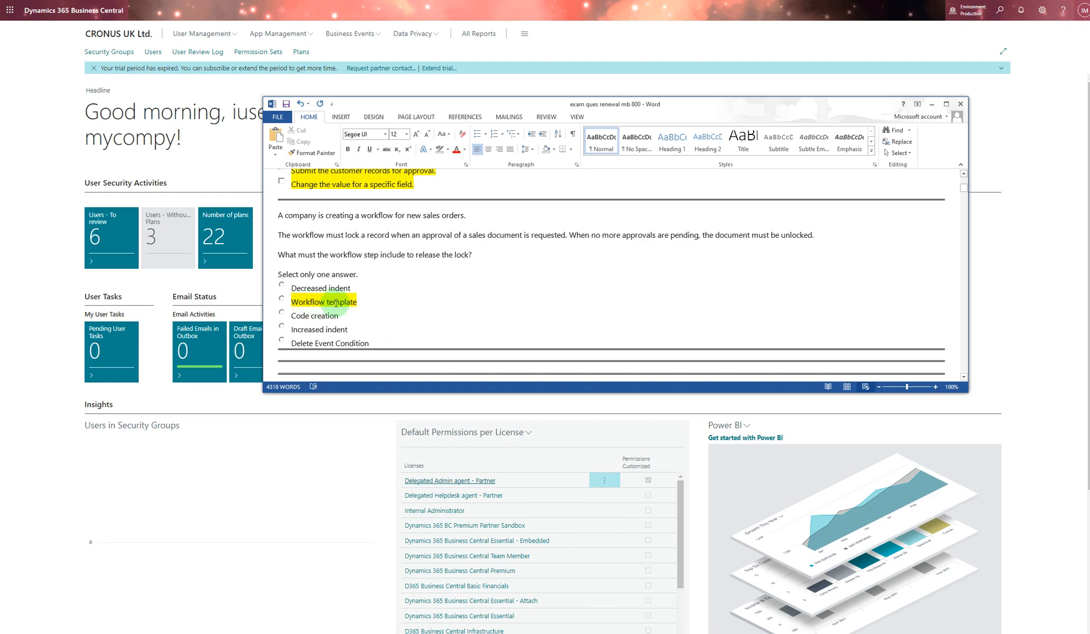
- Scroll down to the Copy Data from Company question with its first answer highlighted green
scroll(down, 3)
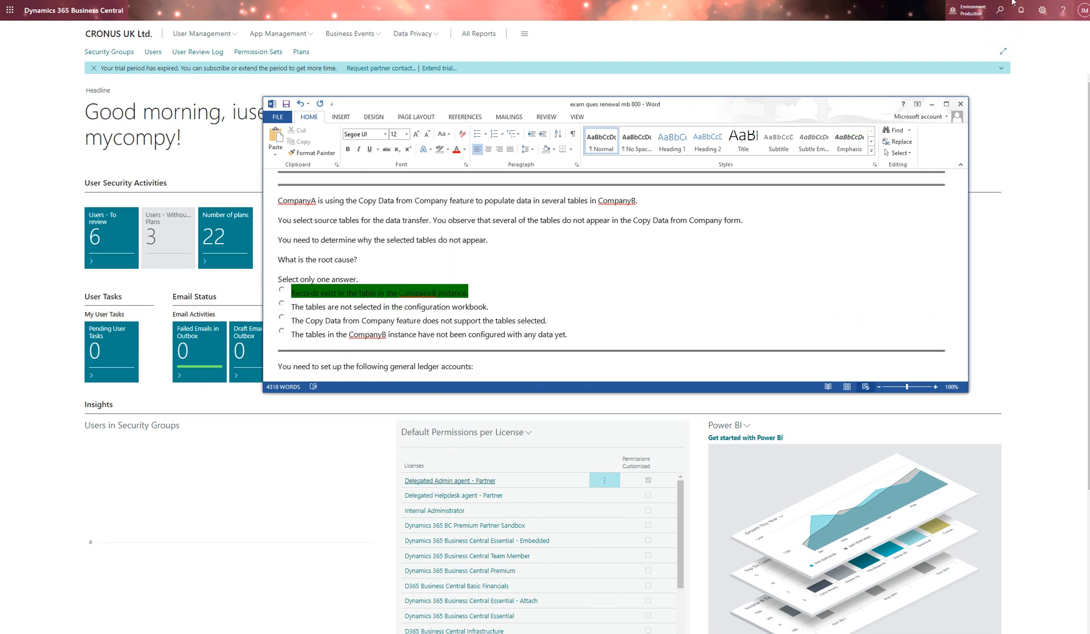
mouse_move(680, 300)
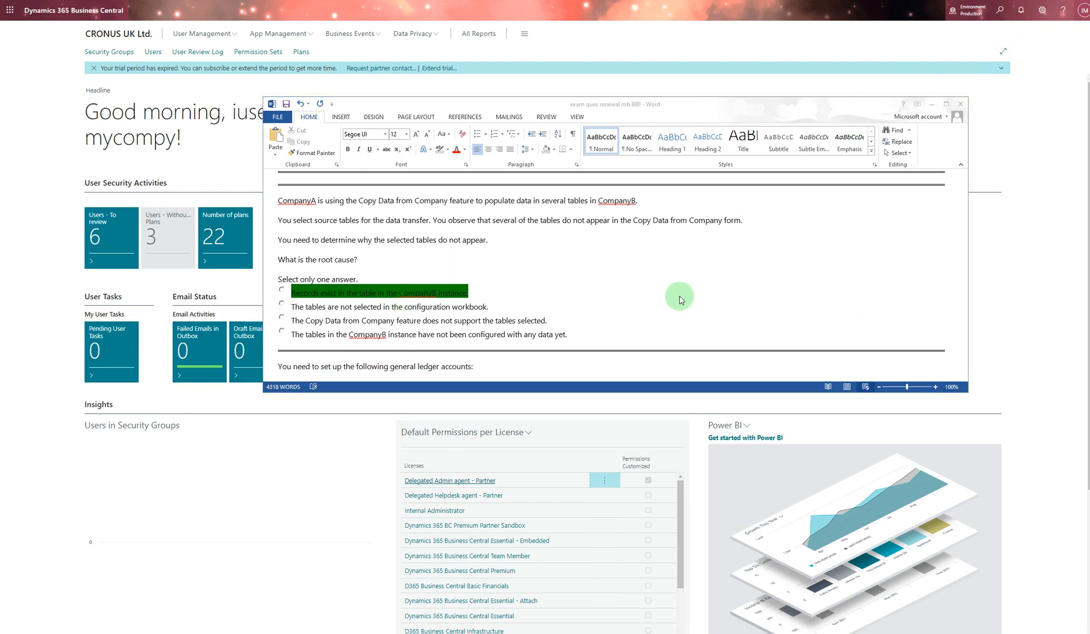
mouse_move(568, 303)
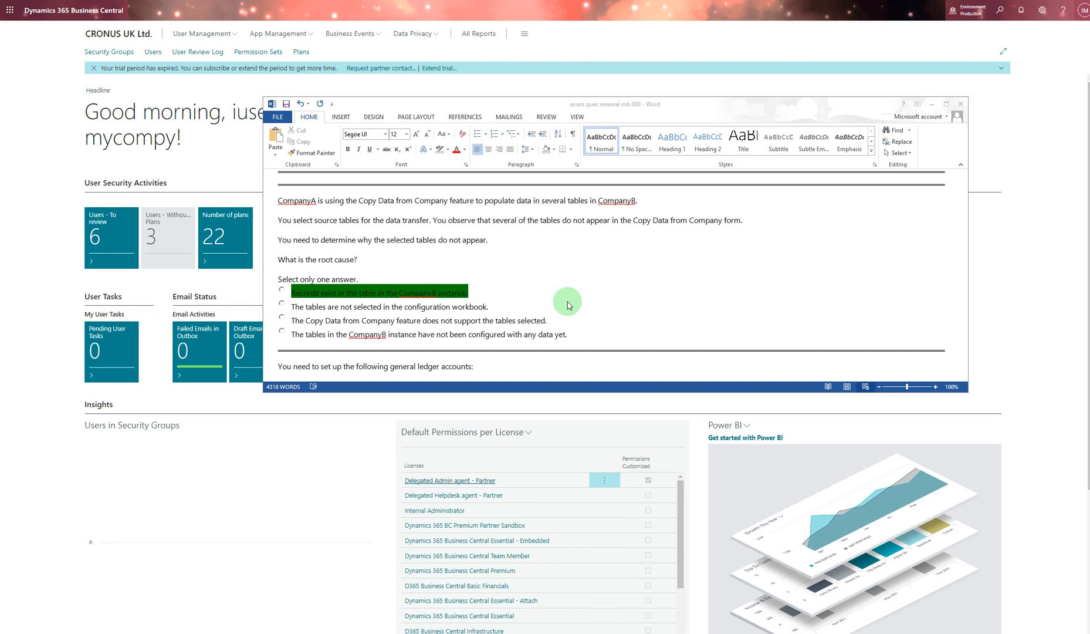
mouse_move(328, 306)
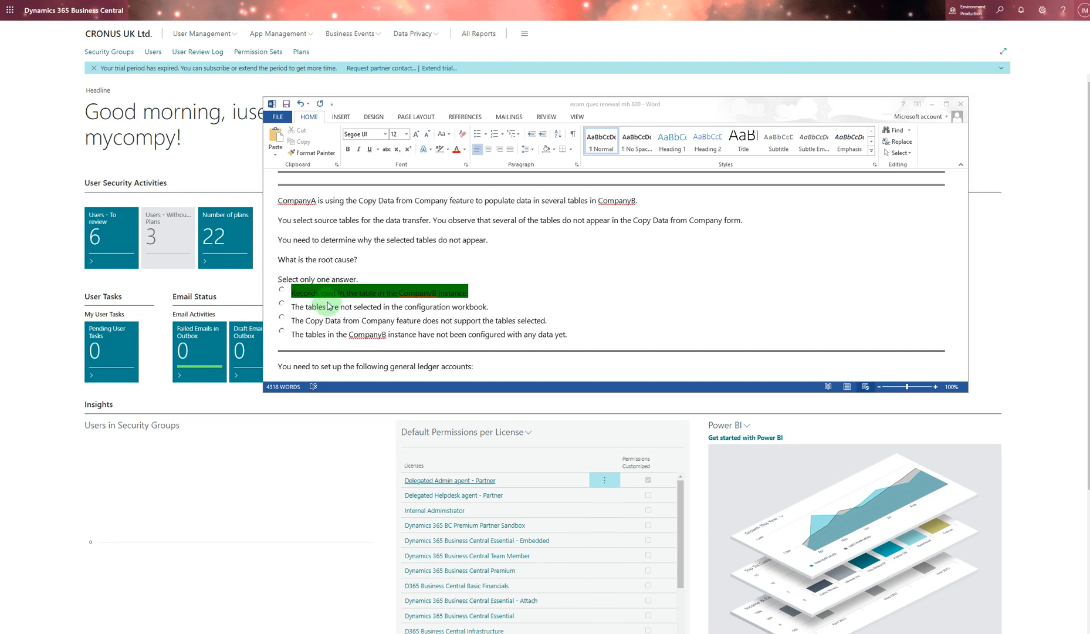
mouse_move(373, 313)
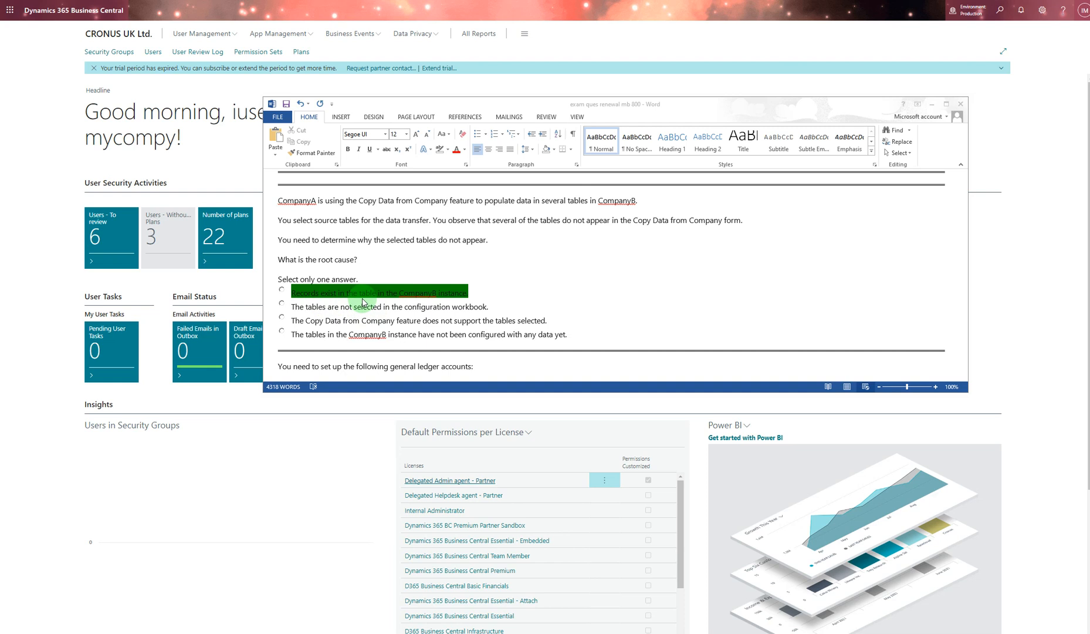
mouse_move(448, 301)
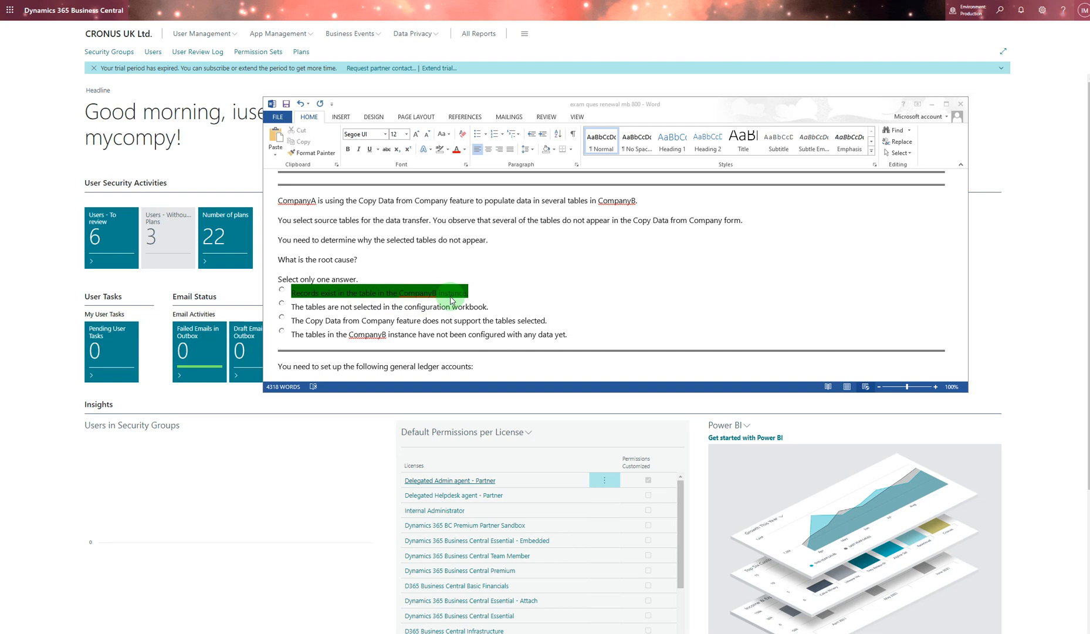
mouse_move(310, 317)
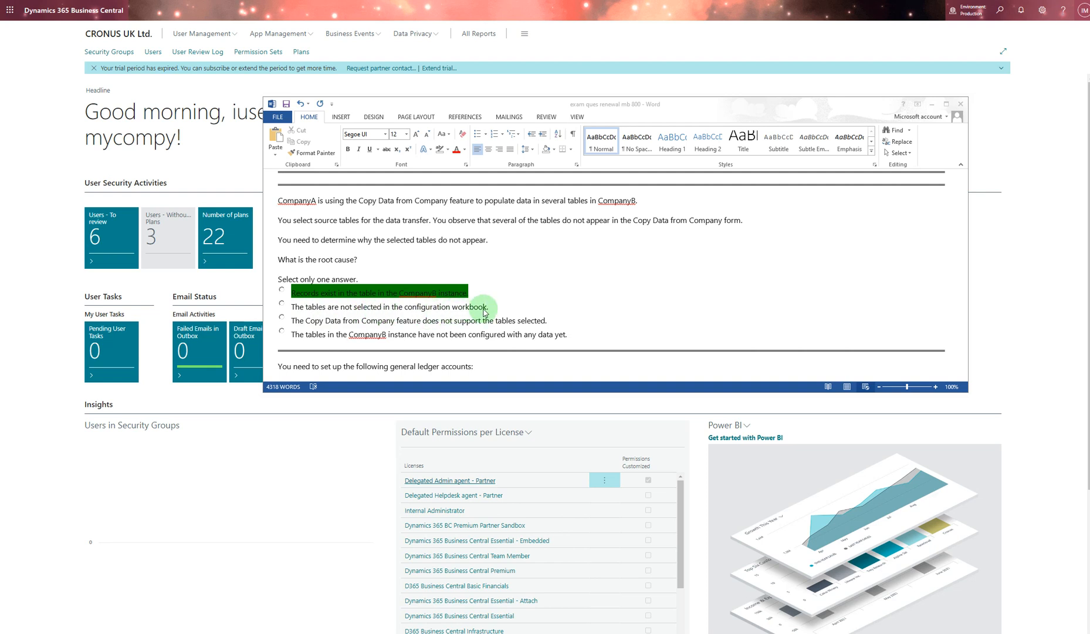
mouse_move(352, 328)
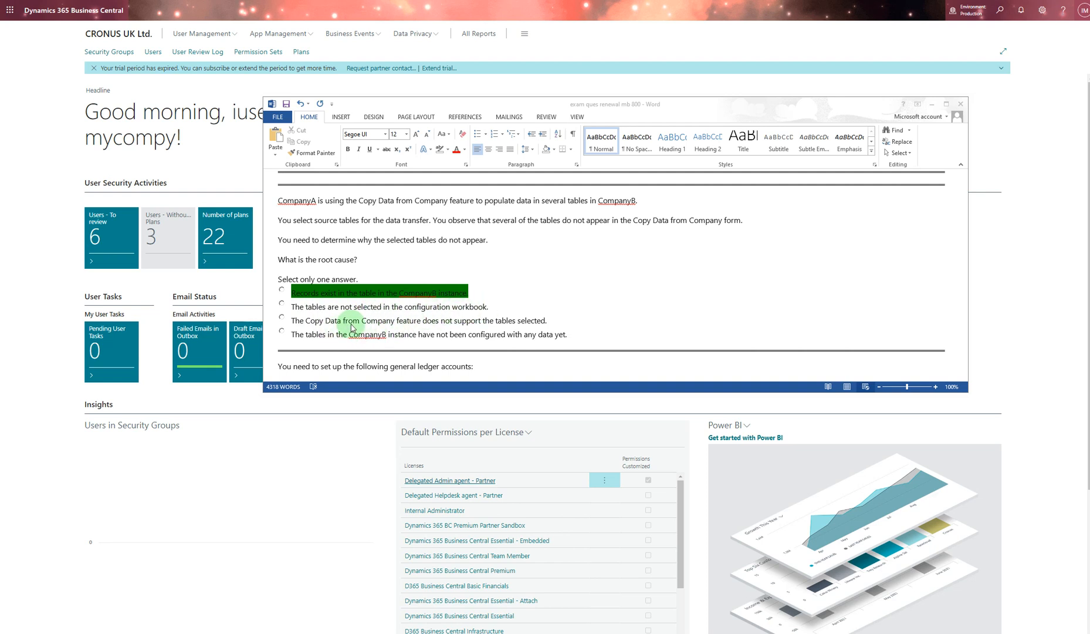
mouse_move(489, 327)
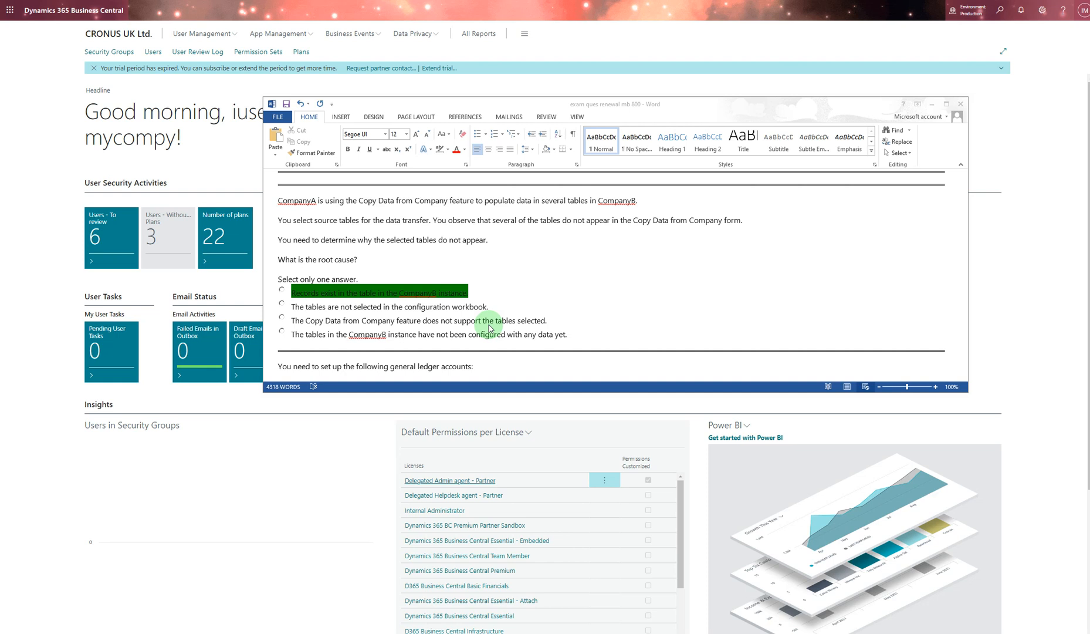
mouse_move(343, 345)
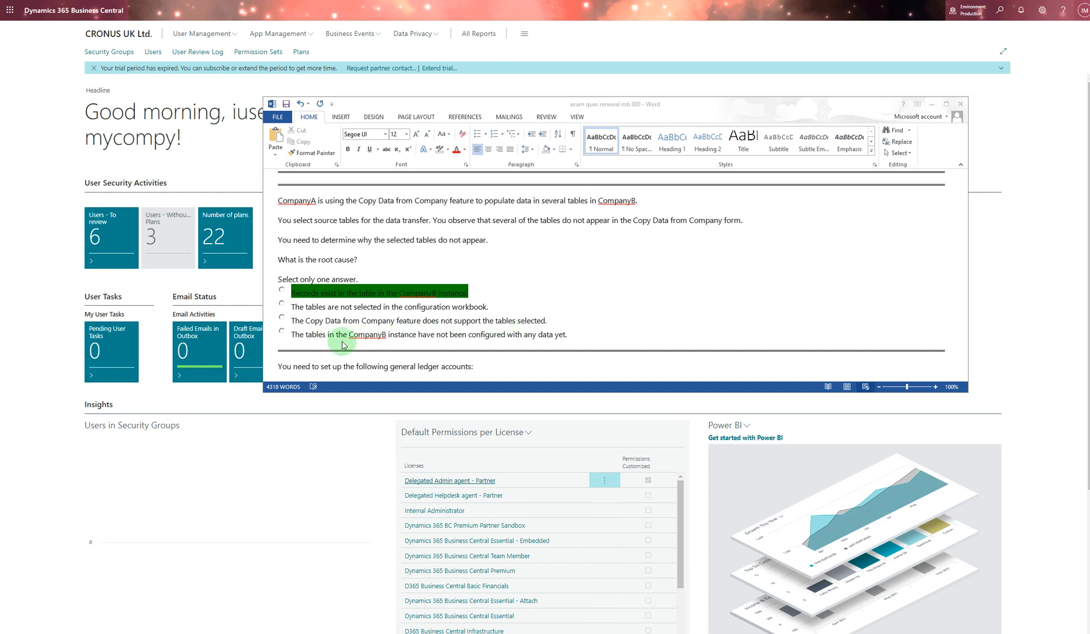
mouse_move(466, 345)
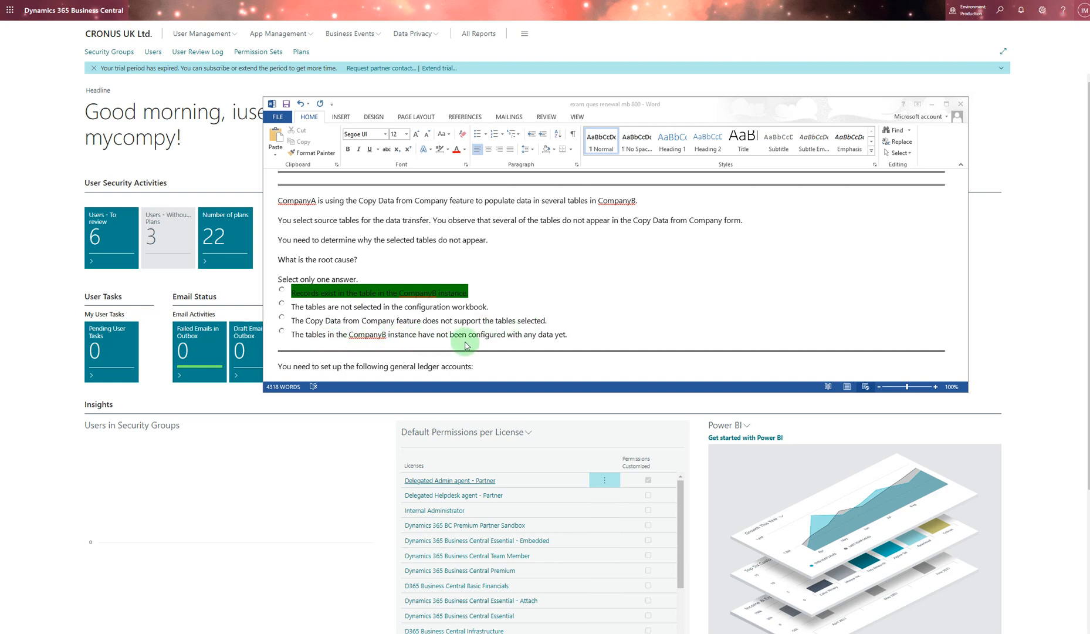
mouse_move(556, 339)
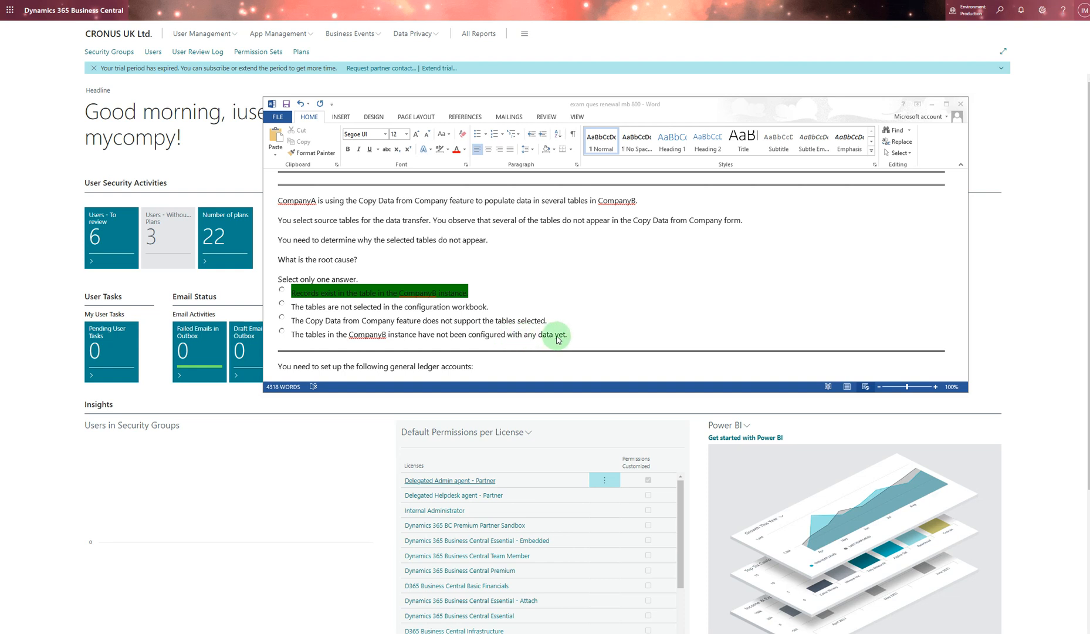
mouse_move(389, 309)
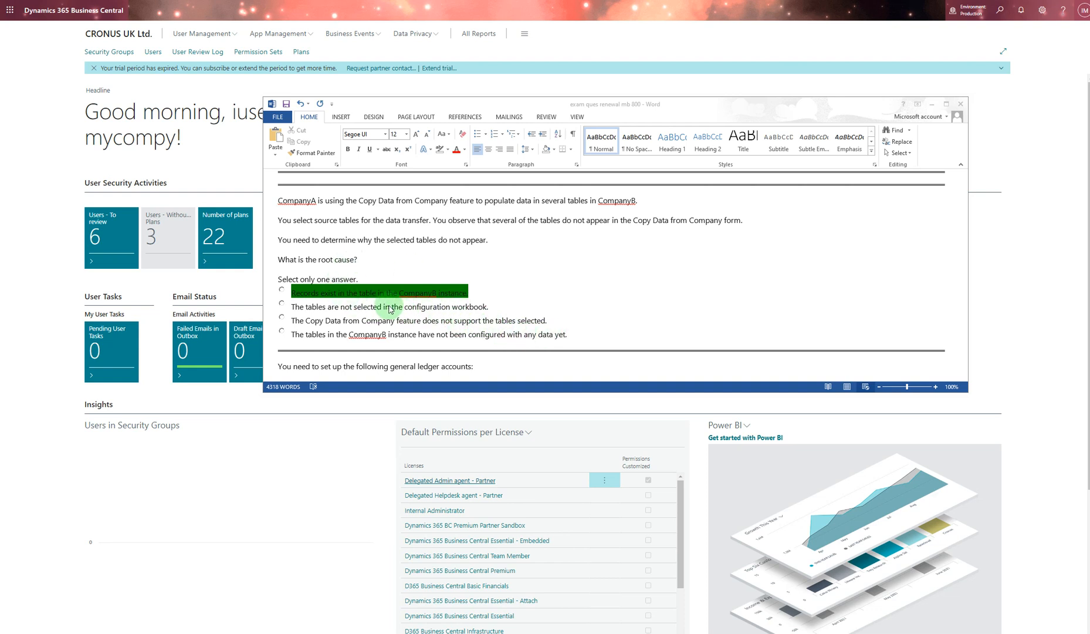
mouse_move(476, 296)
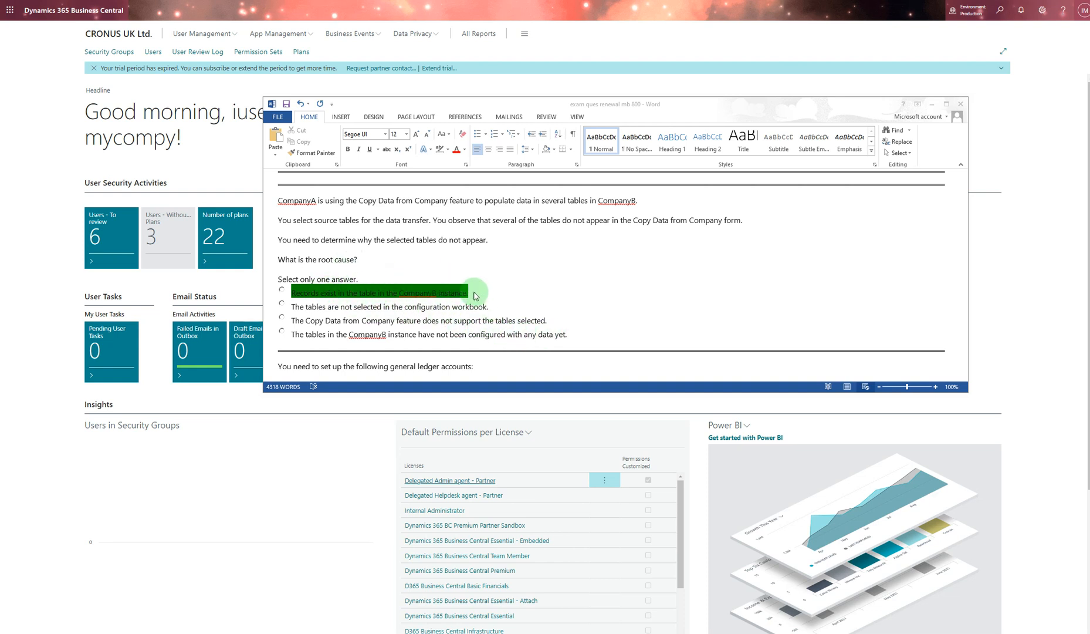
- Scroll down to the general posting groups question with Sales, Purchase and COGS Account highlighted
scroll(down, 3)
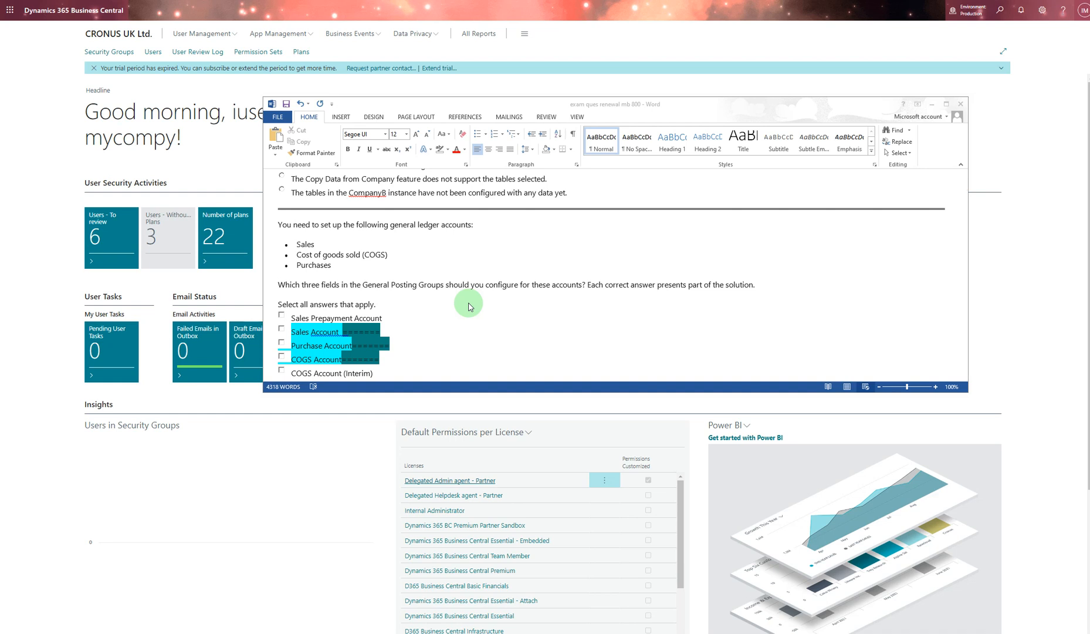
scroll(down, 3)
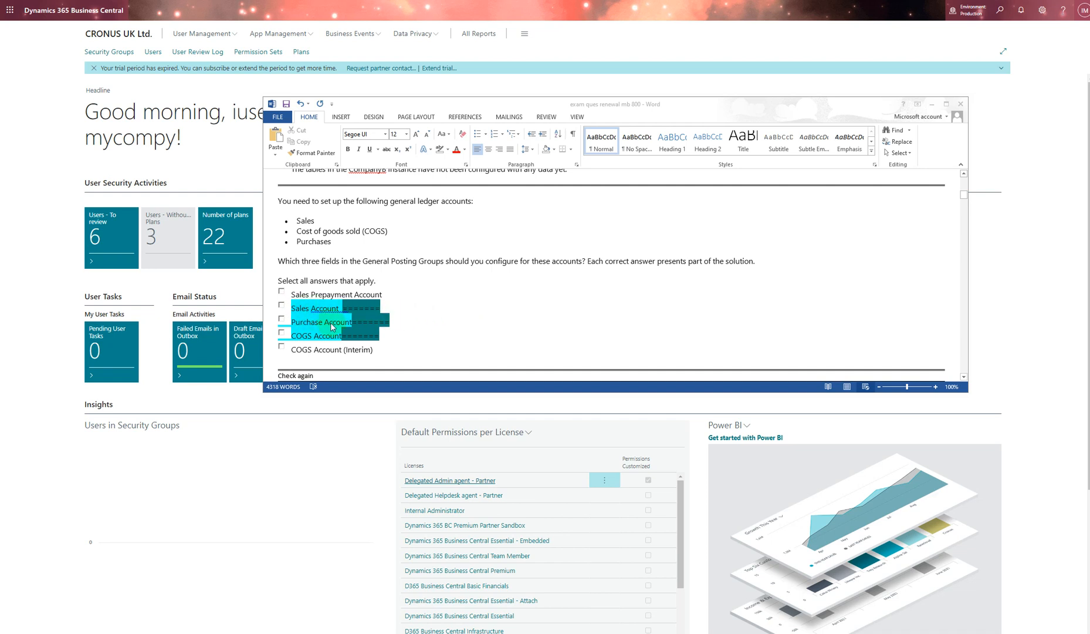
mouse_move(311, 349)
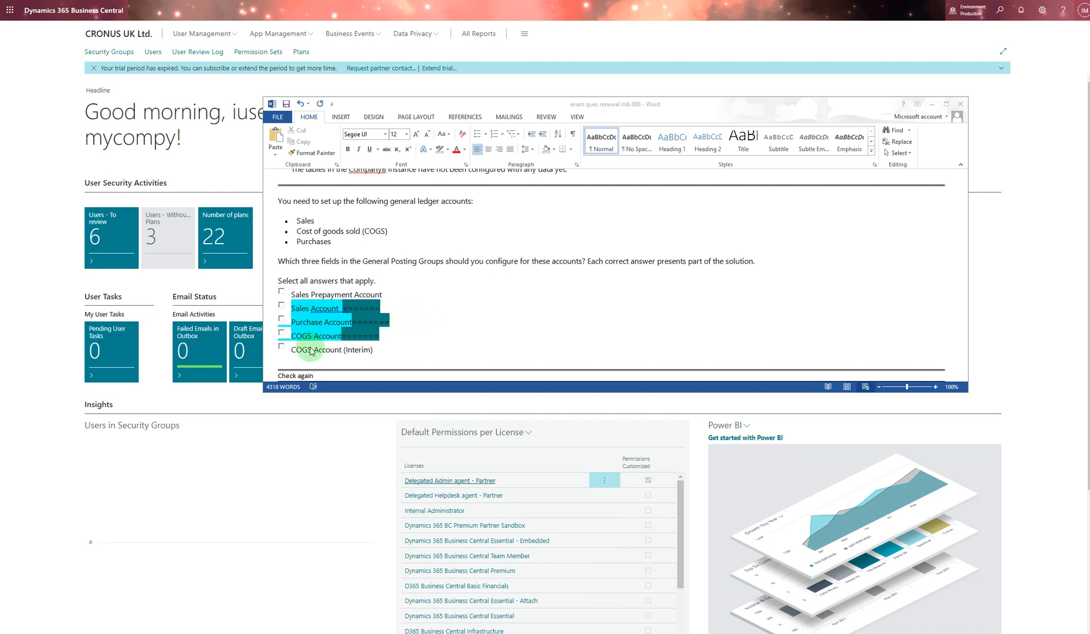
mouse_move(313, 317)
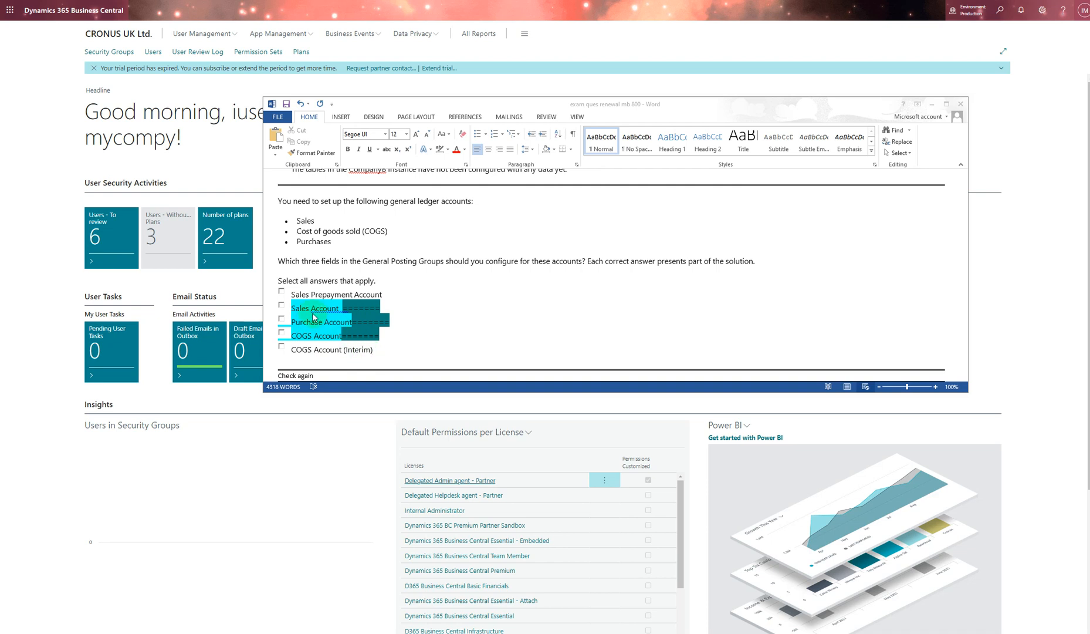
mouse_move(411, 320)
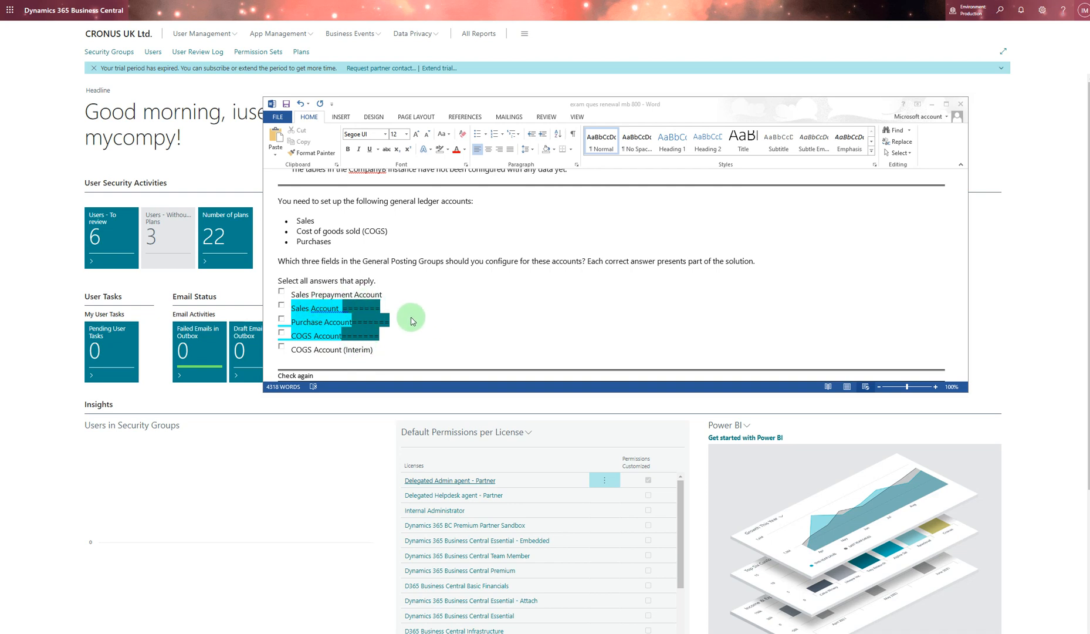
- Scroll past the purchase order approval limits question and its three green answers to the notification question
scroll(down, 3)
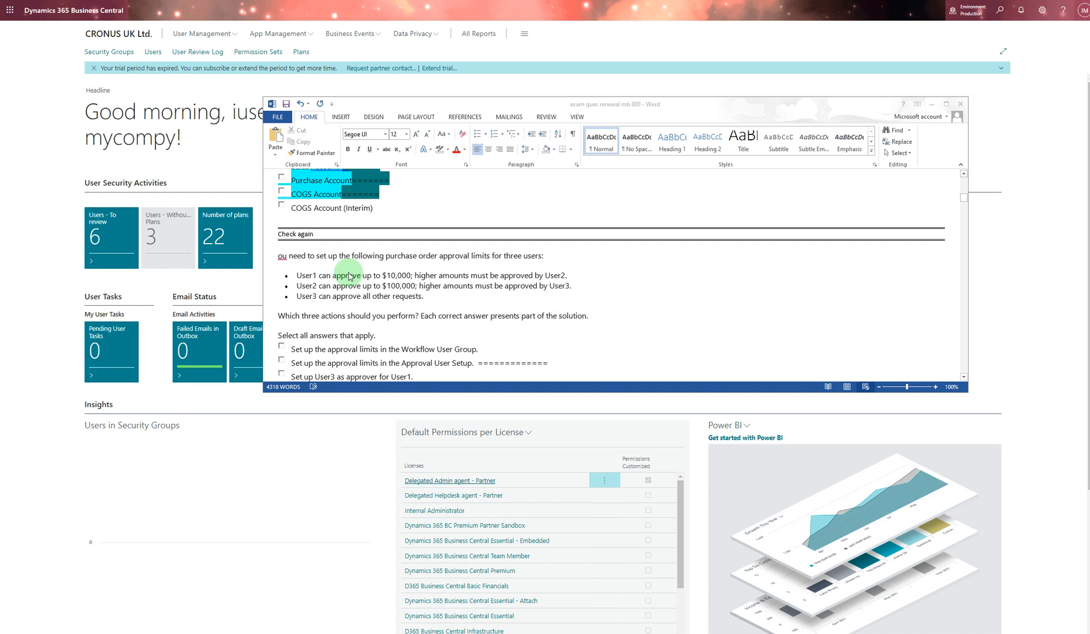
scroll(down, 3)
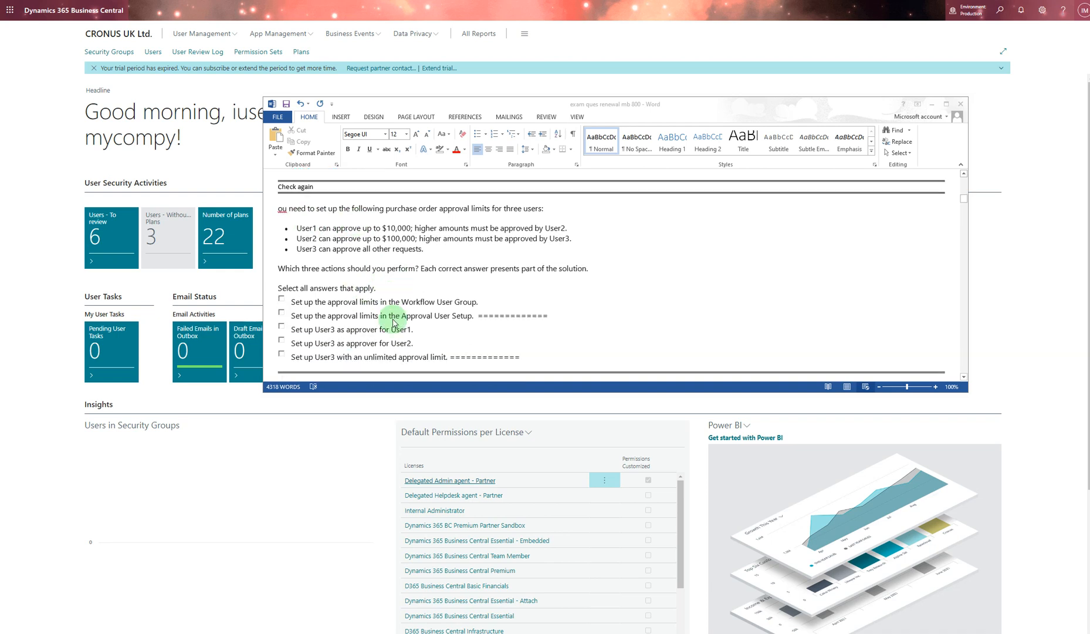
mouse_move(277, 213)
text(y)
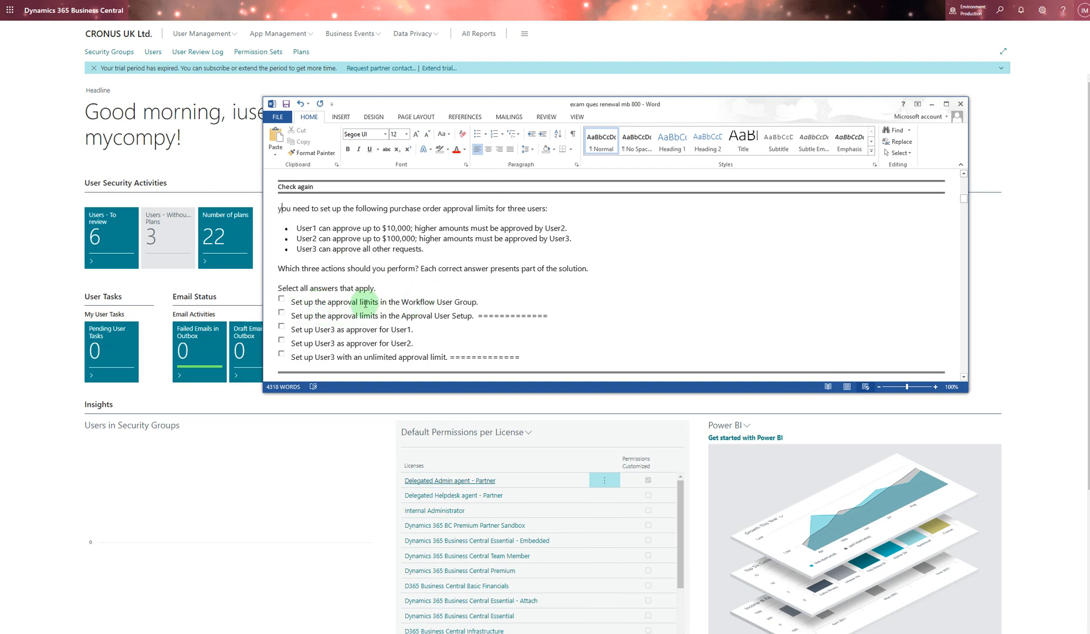
mouse_move(453, 300)
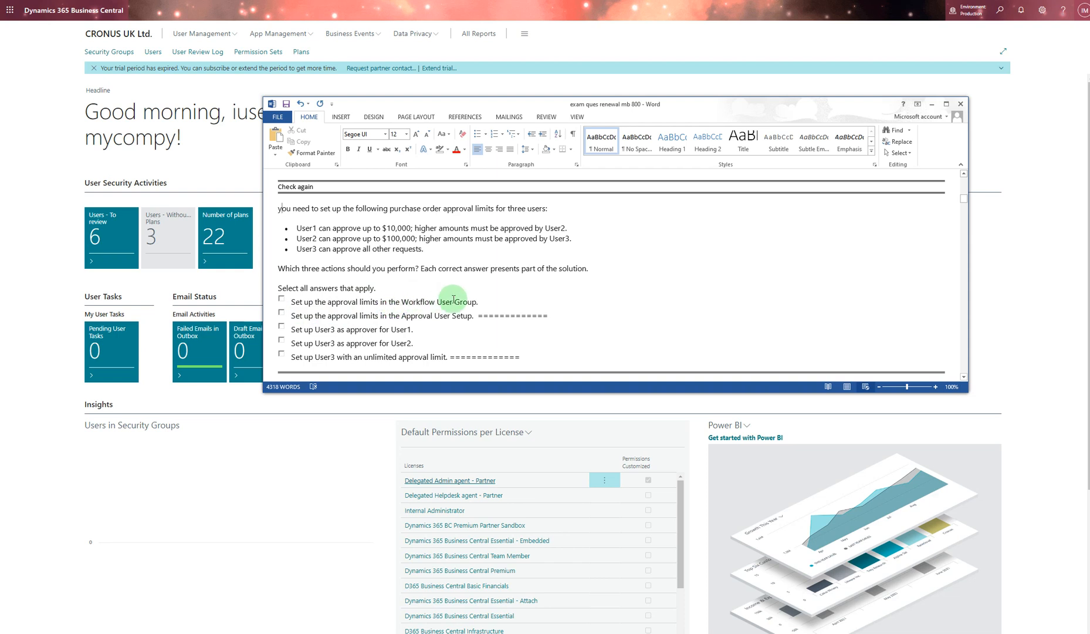
mouse_move(295, 312)
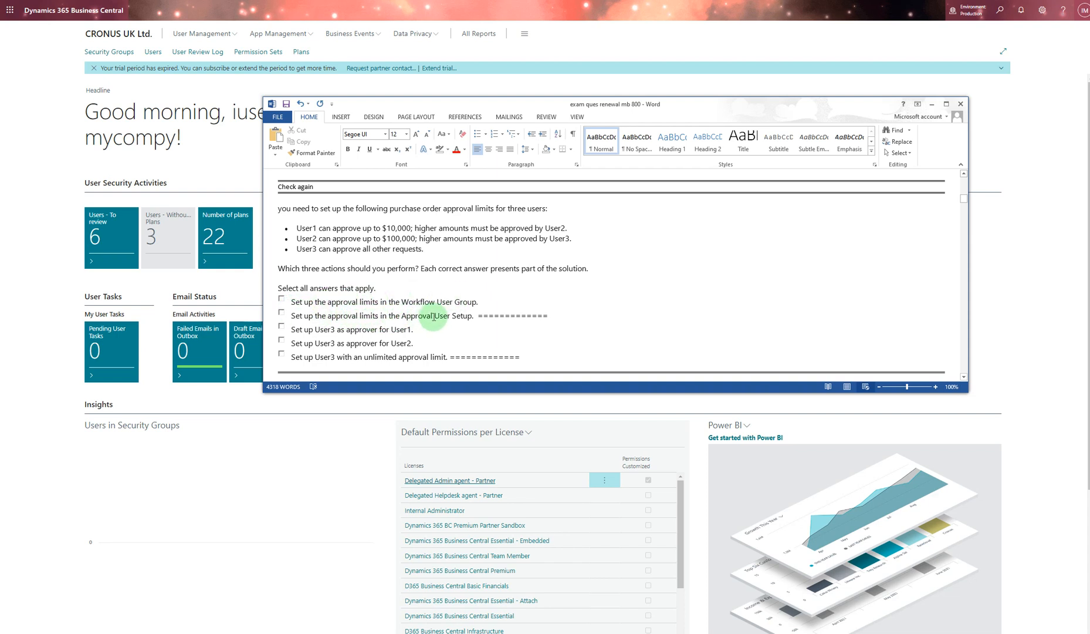
mouse_move(316, 335)
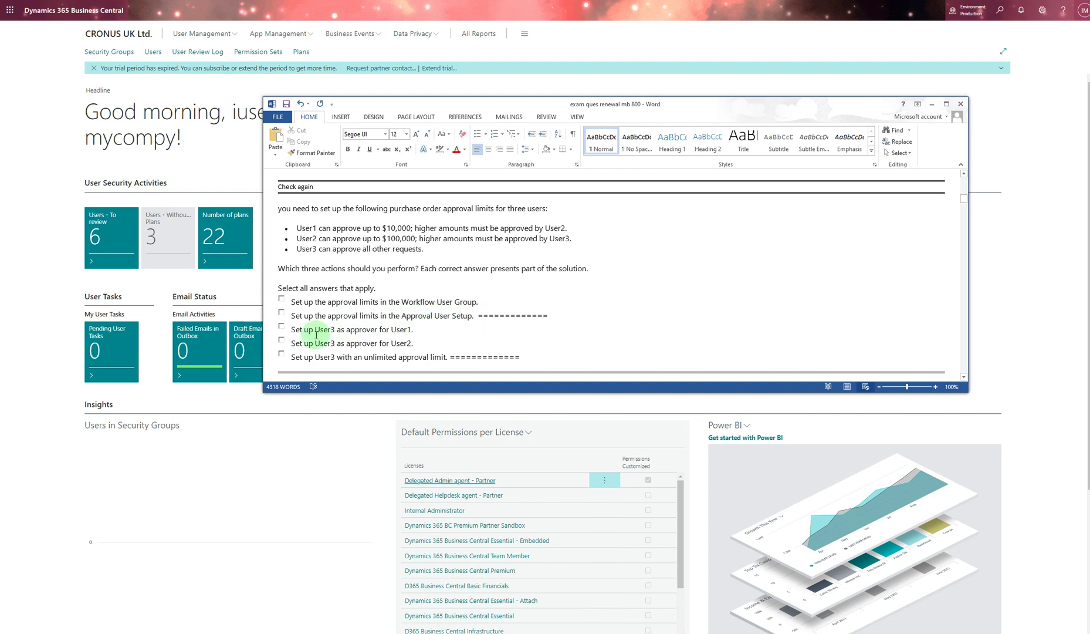
mouse_move(375, 329)
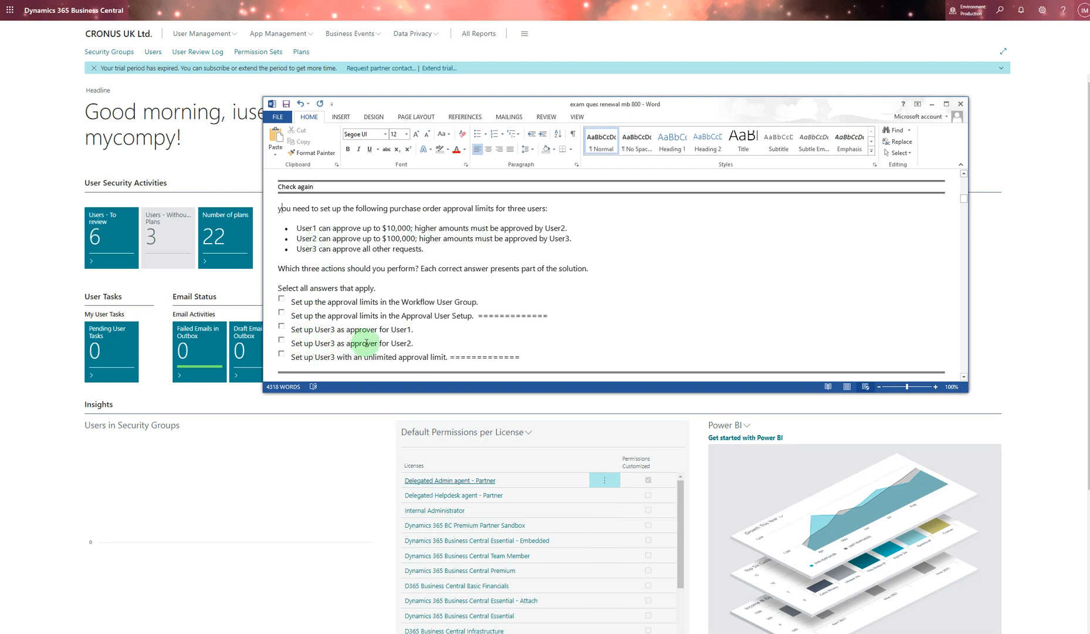
mouse_move(305, 337)
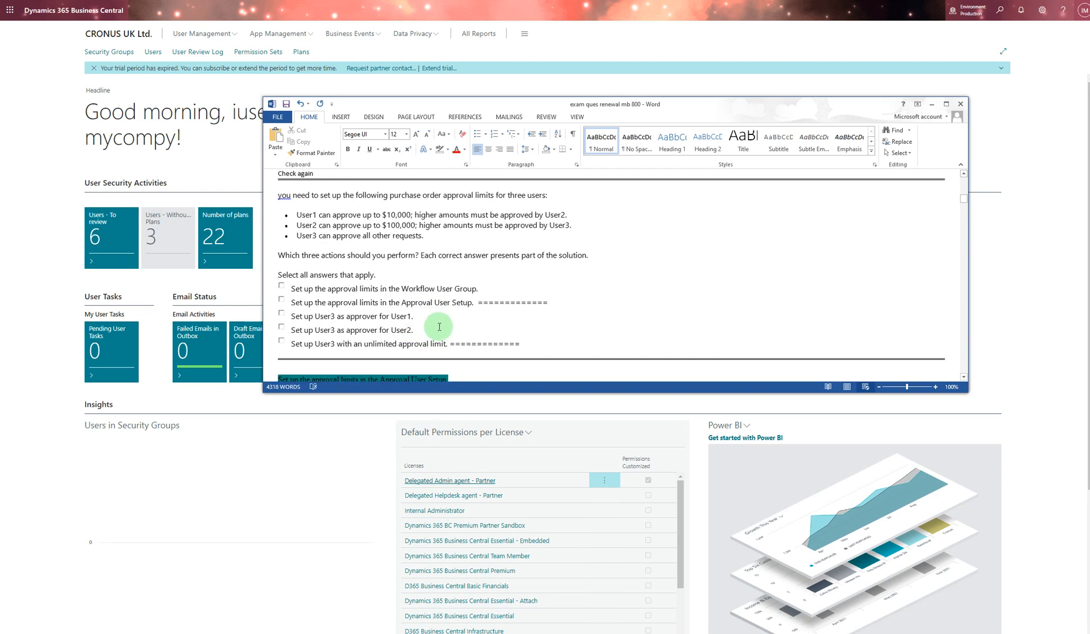
scroll(down, 3)
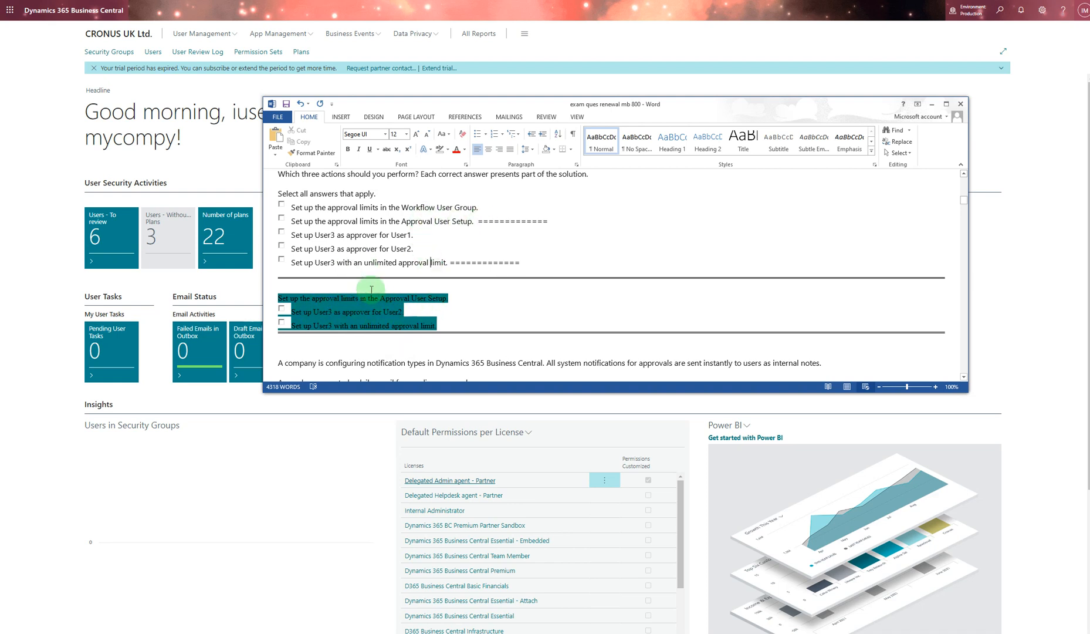
mouse_move(348, 262)
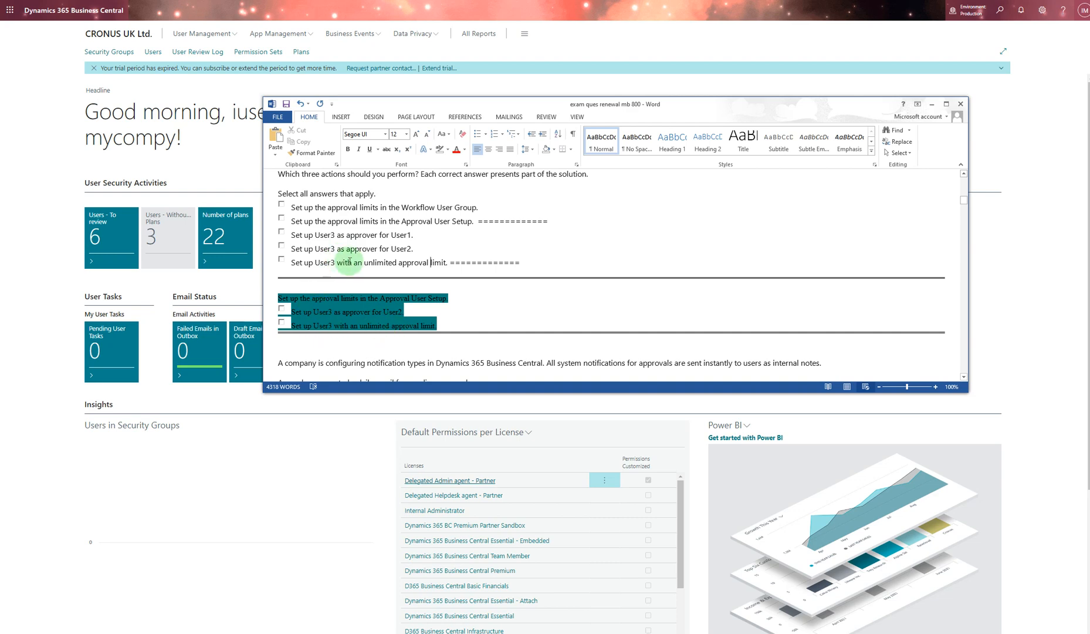
scroll(down, 3)
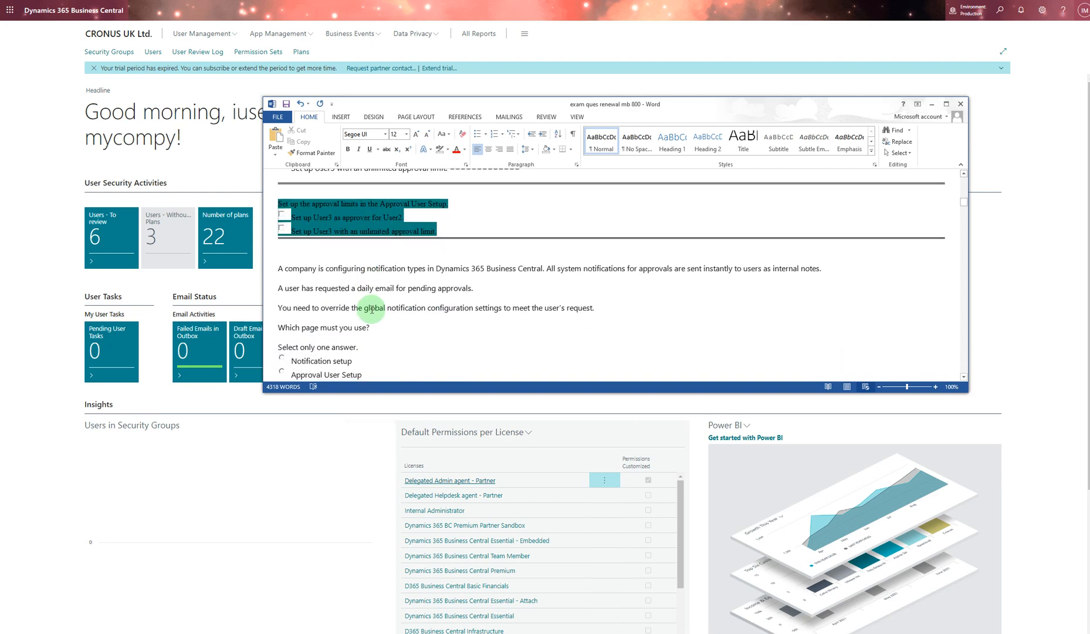
- Scroll past the daily-email notification question with Approval User Setup highlighted to the vendor payments question
scroll(down, 3)
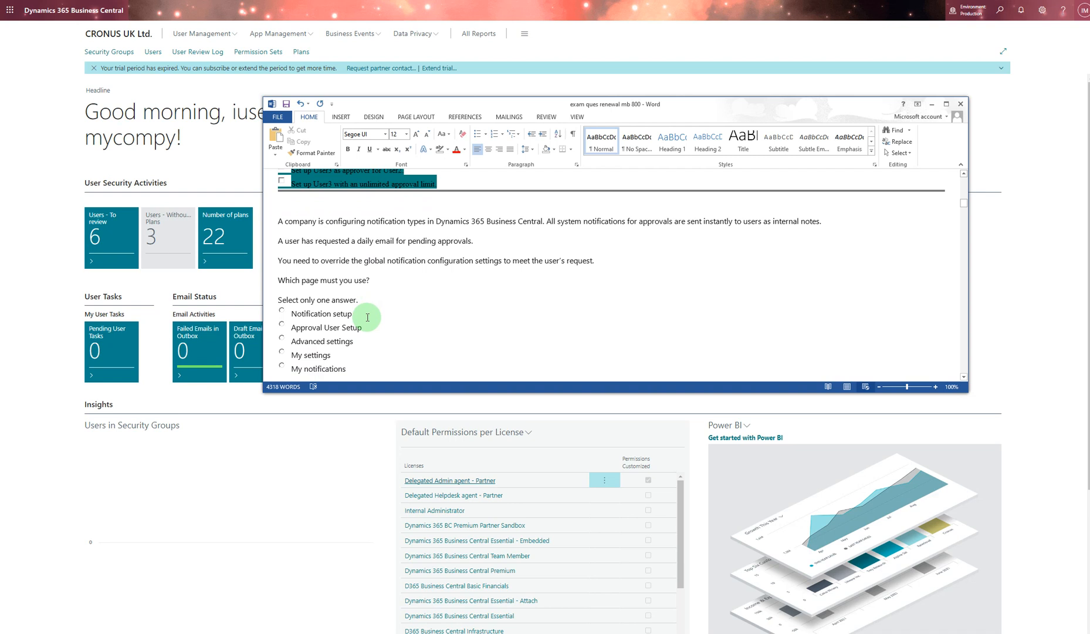
mouse_move(371, 315)
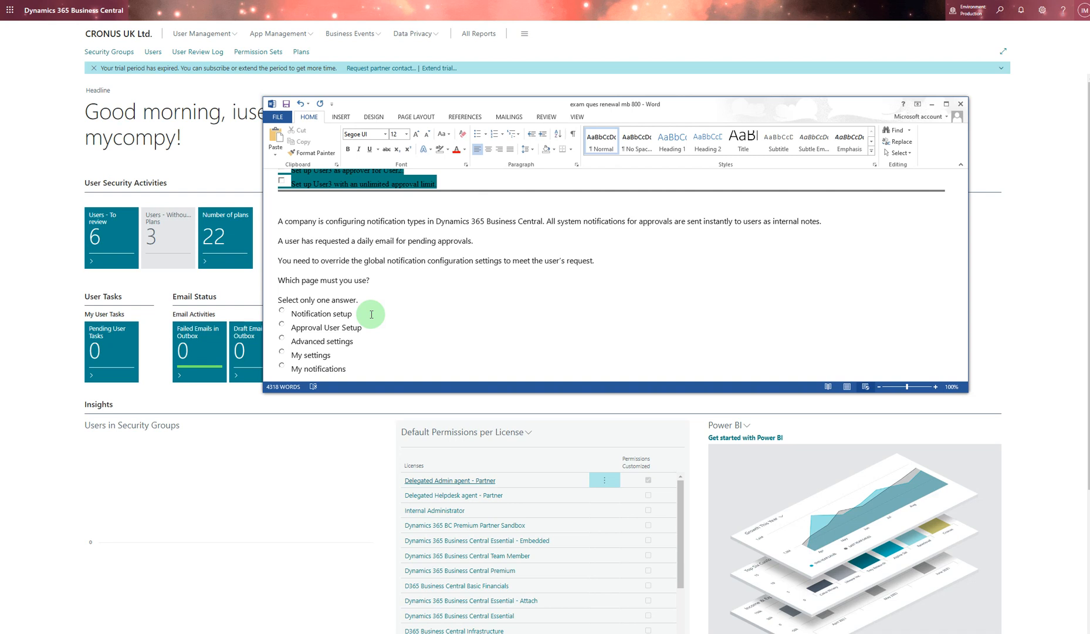
scroll(down, 3)
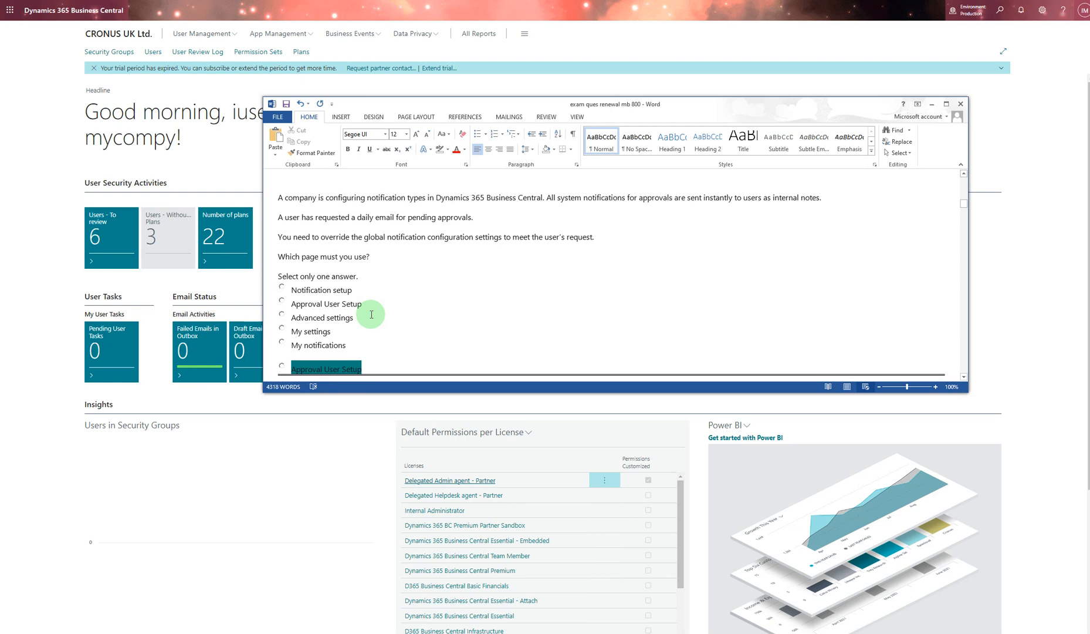
mouse_move(376, 322)
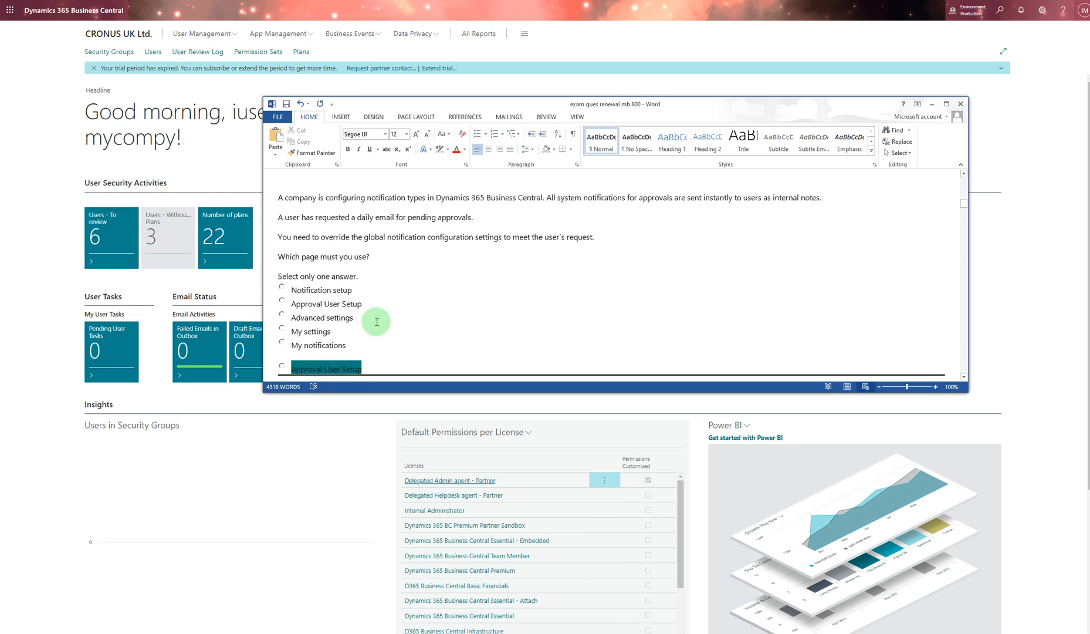
mouse_move(324, 306)
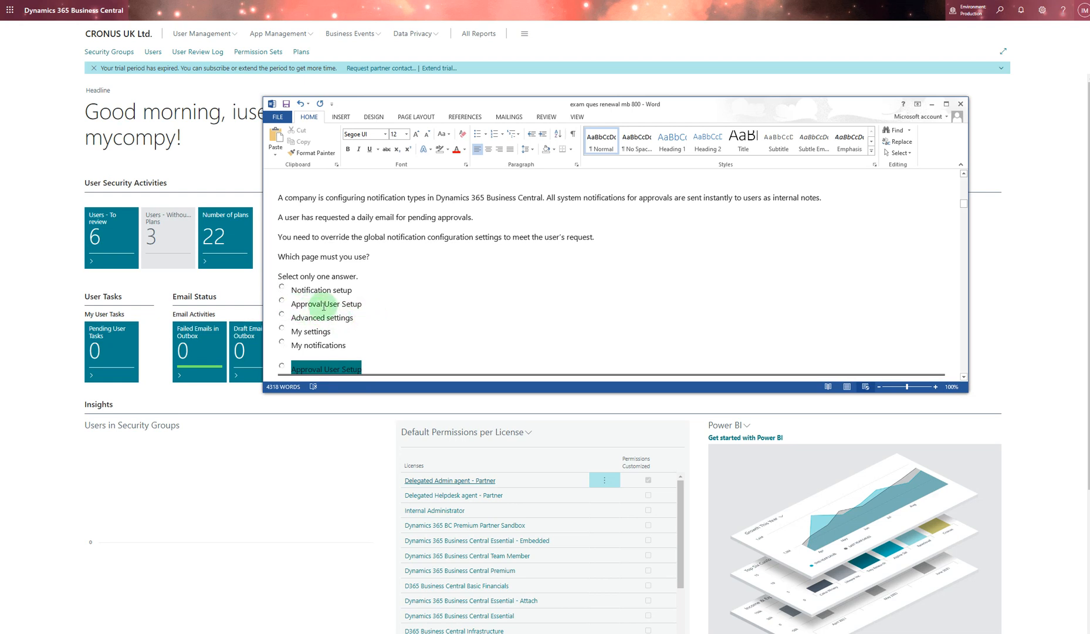
mouse_move(373, 308)
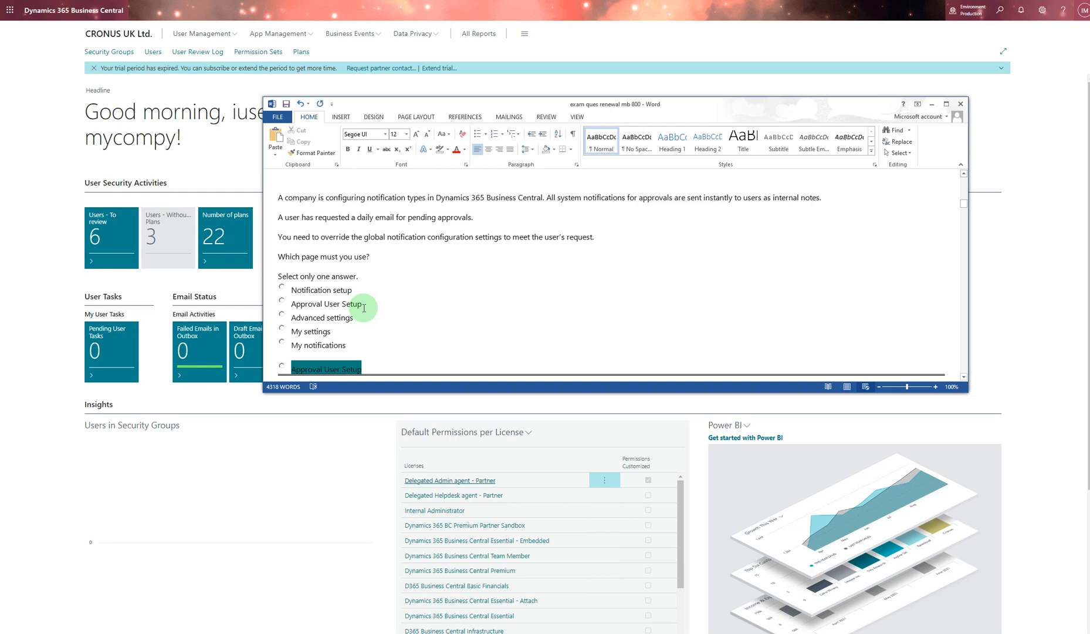
mouse_move(384, 202)
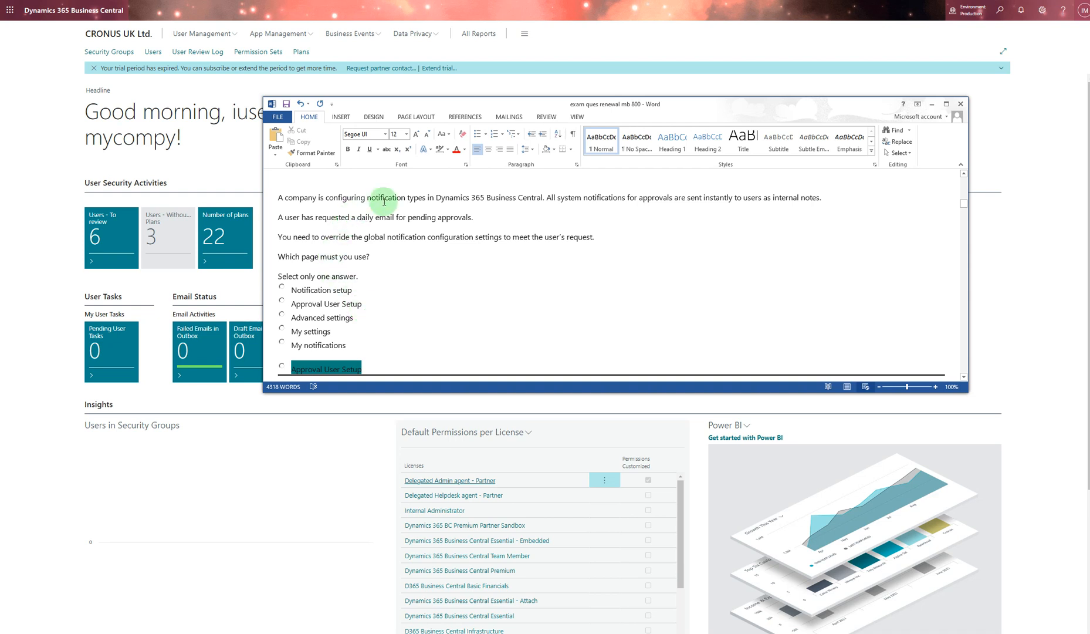
scroll(down, 3)
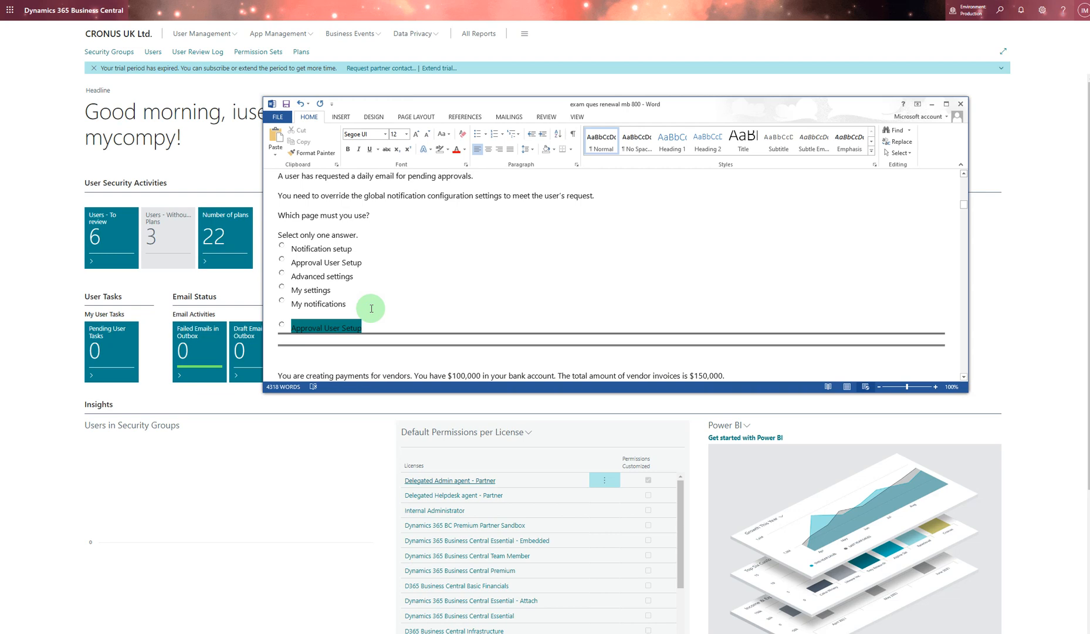
- Scroll past the vendor payments question and its two highlighted answers to the posting-accounts question
scroll(down, 3)
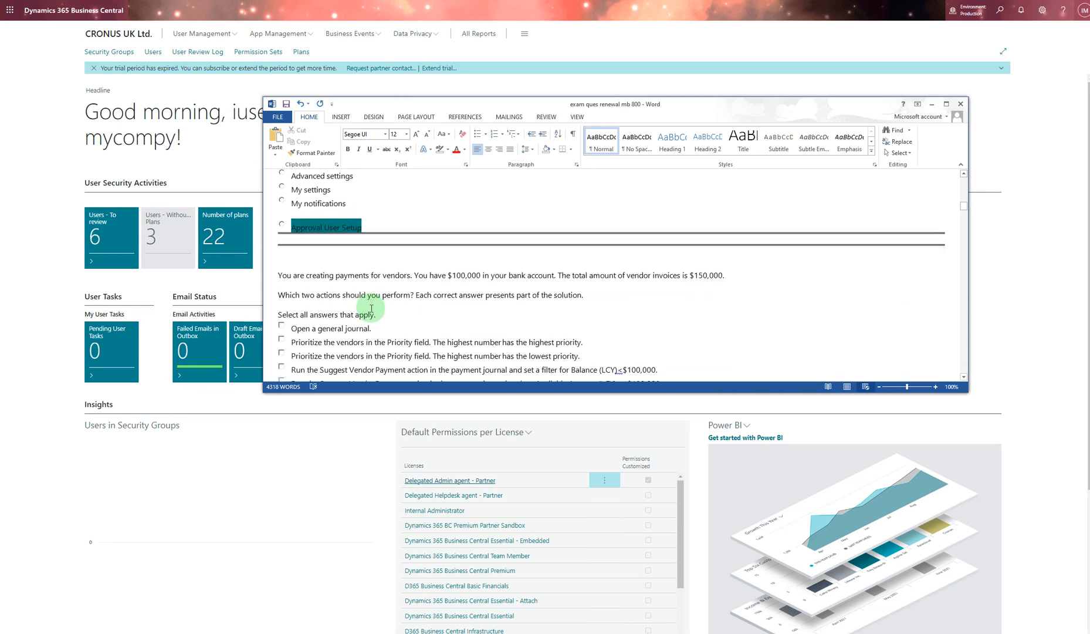
mouse_move(398, 337)
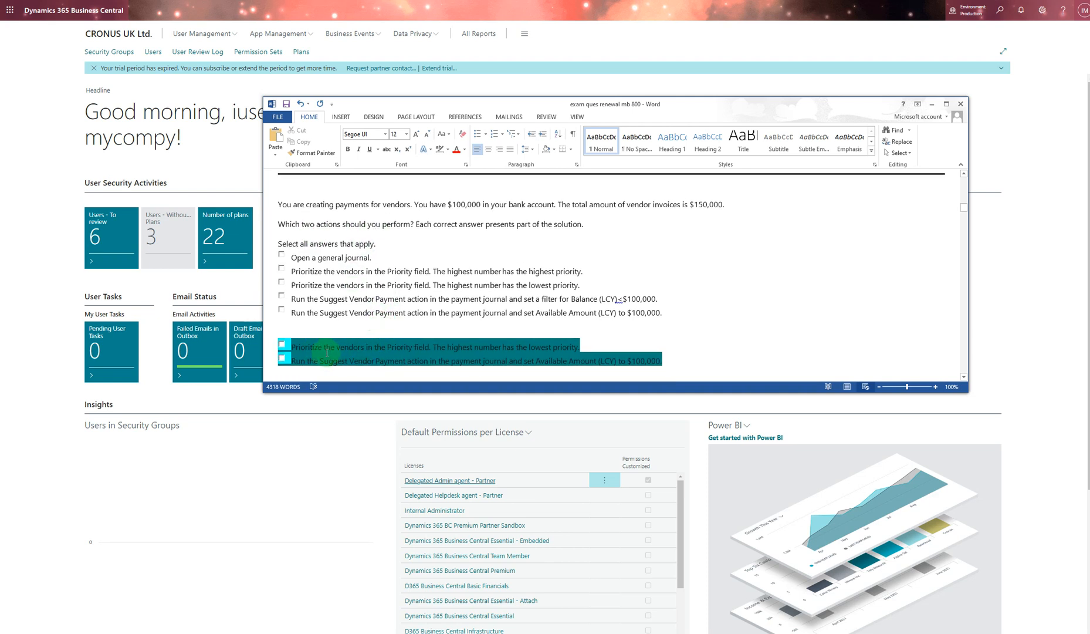
mouse_move(409, 361)
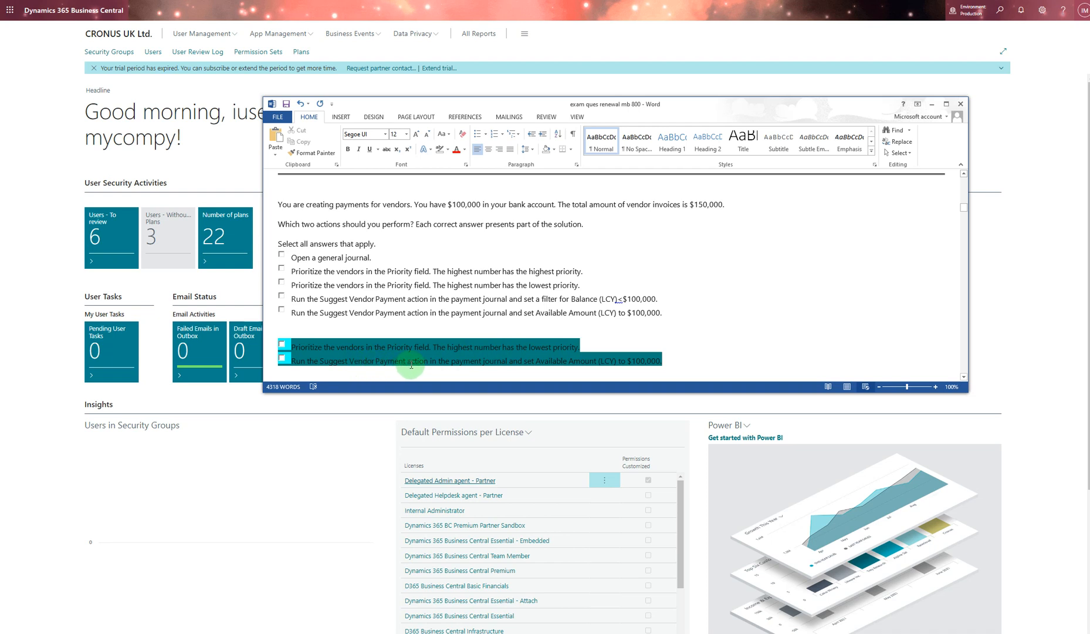
mouse_move(661, 362)
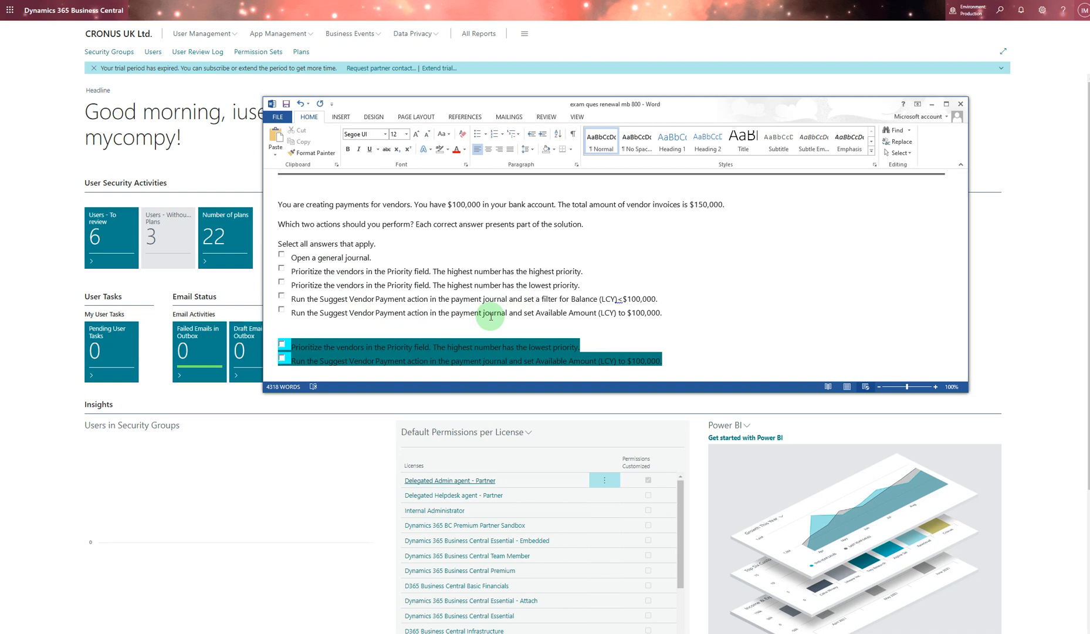
scroll(down, 3)
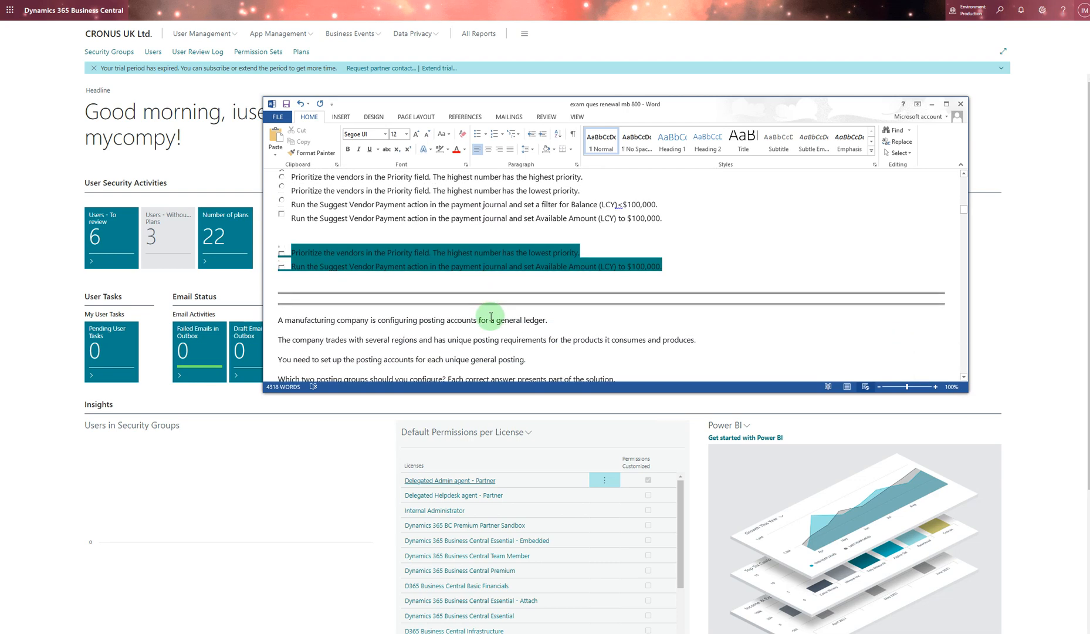
- Scroll through the posting groups question with Inventory and General product highlighted to the inventory planning question
scroll(down, 3)
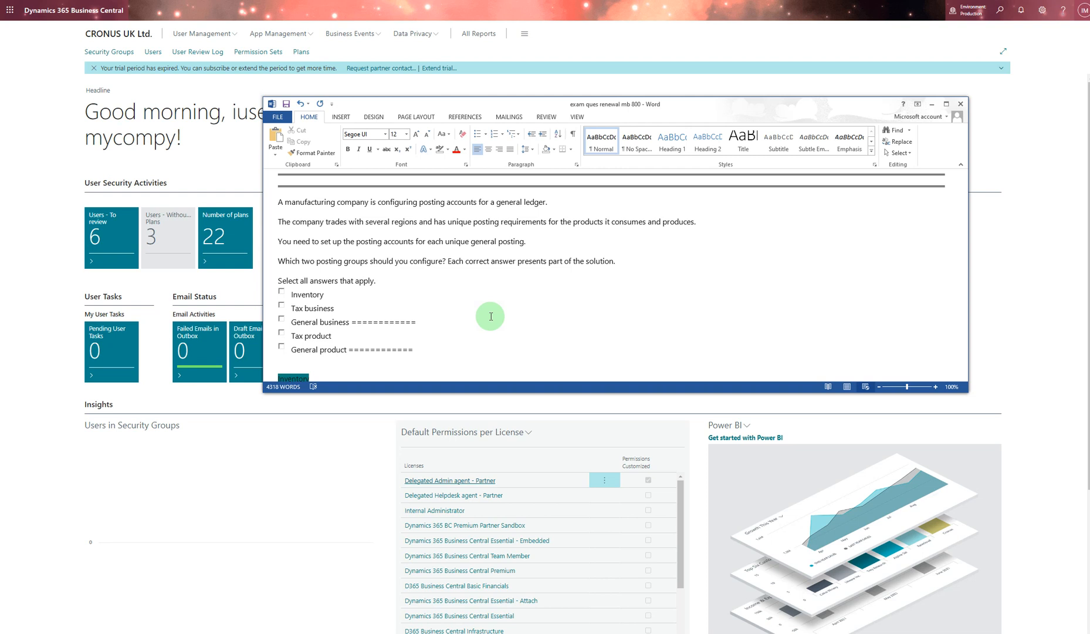
mouse_move(357, 321)
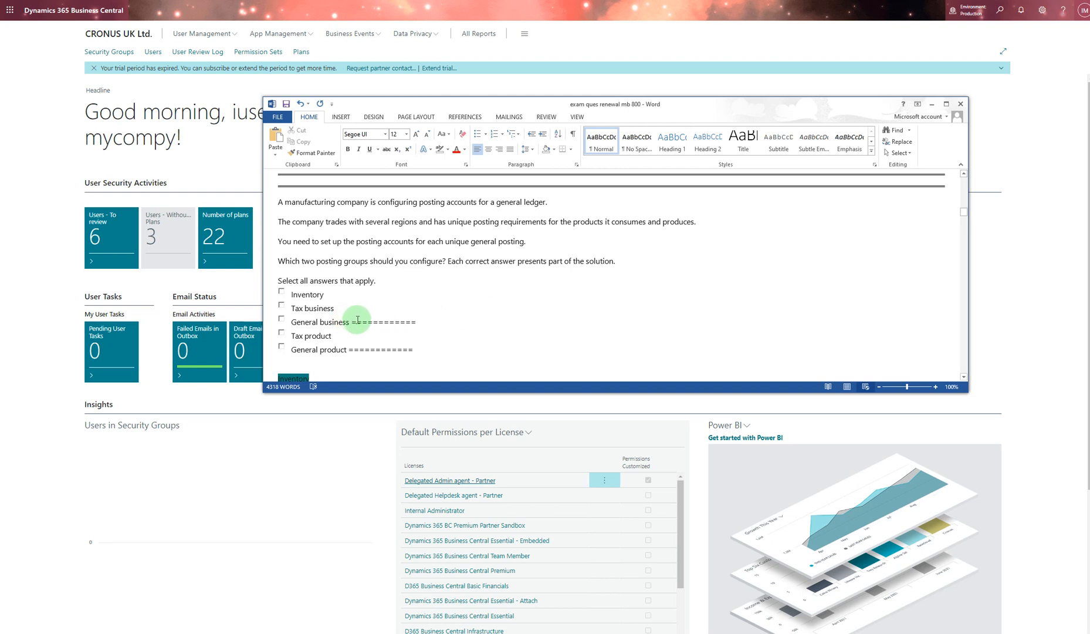
mouse_move(367, 350)
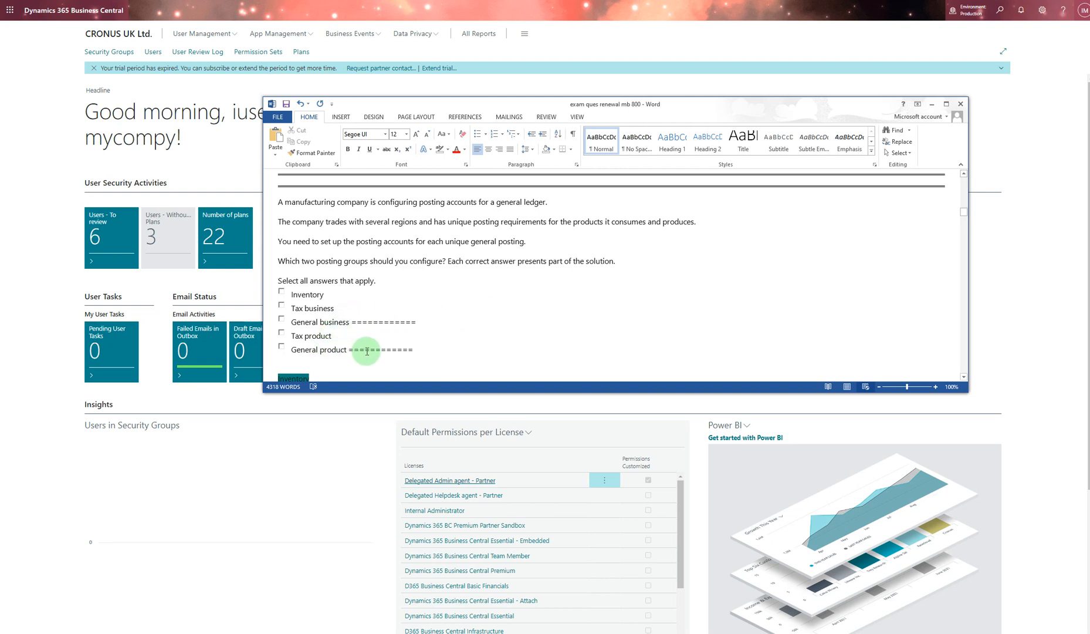
scroll(down, 3)
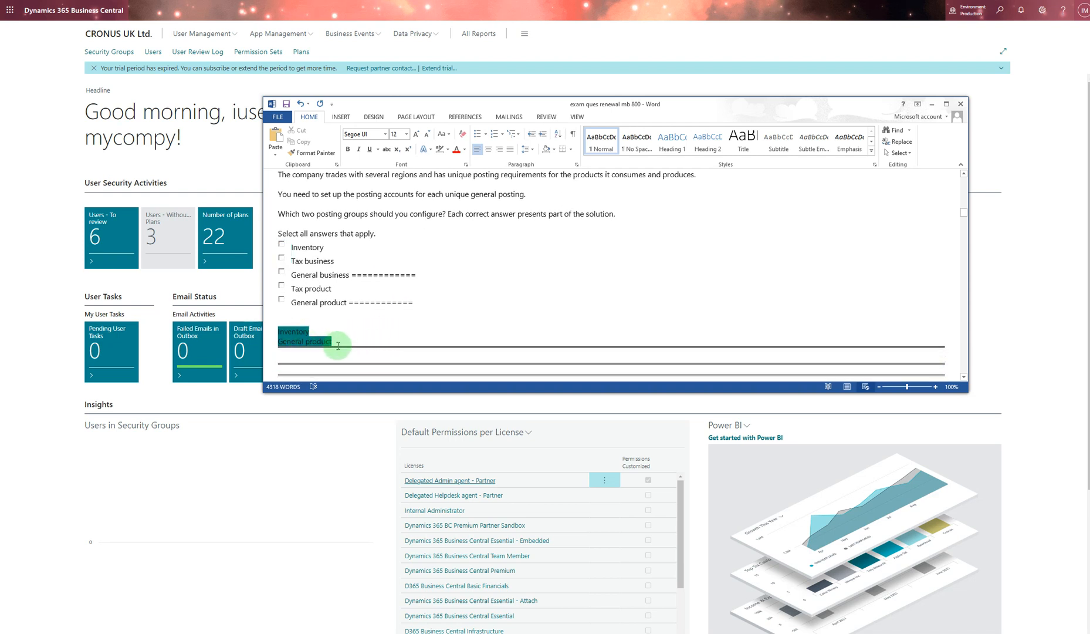
scroll(up, 3)
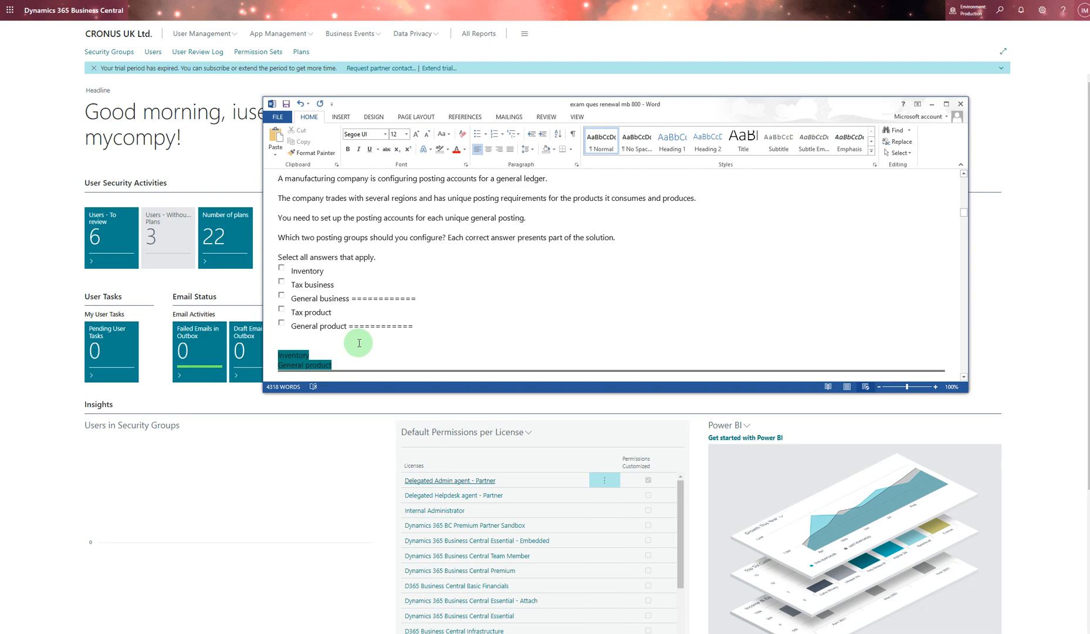
scroll(down, 3)
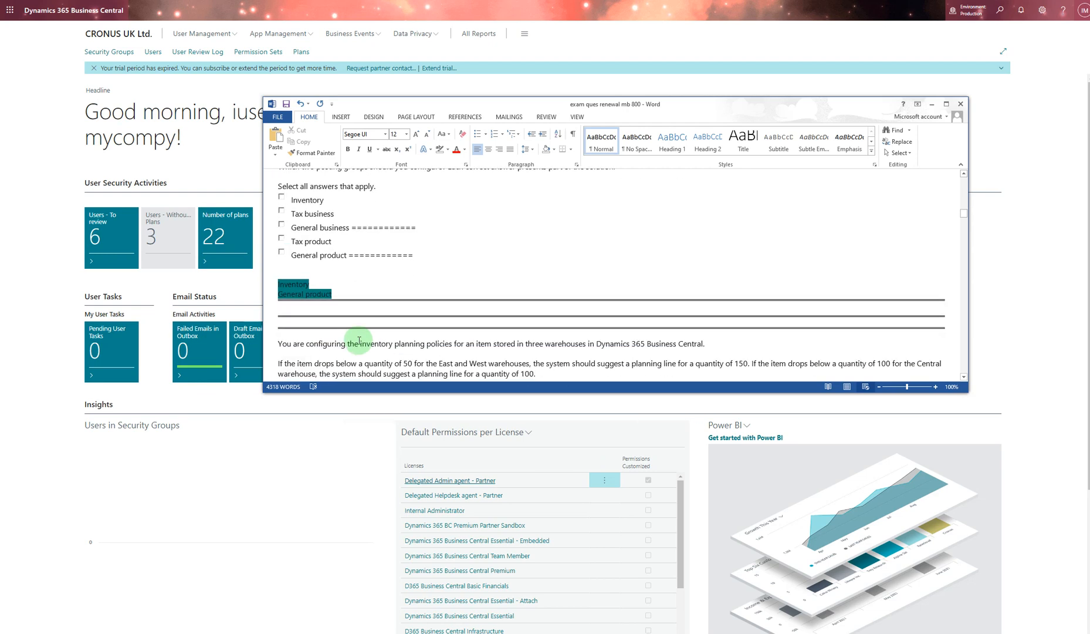
- Scroll to the inventory planning answers, Location card and Stockkeeping unit card, and the customer receivables question
scroll(down, 3)
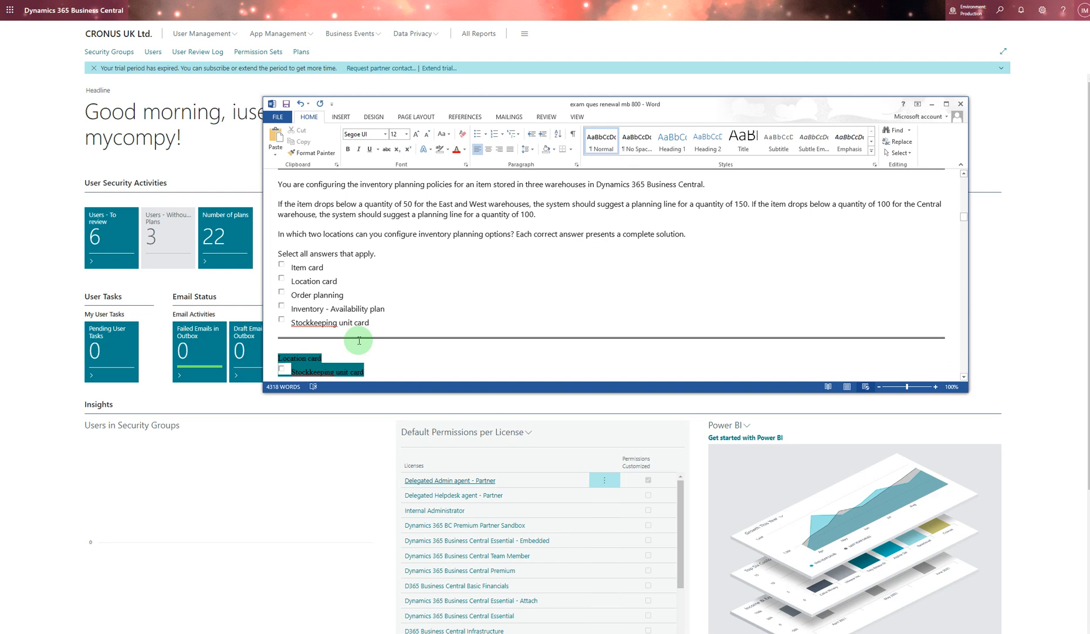
scroll(down, 3)
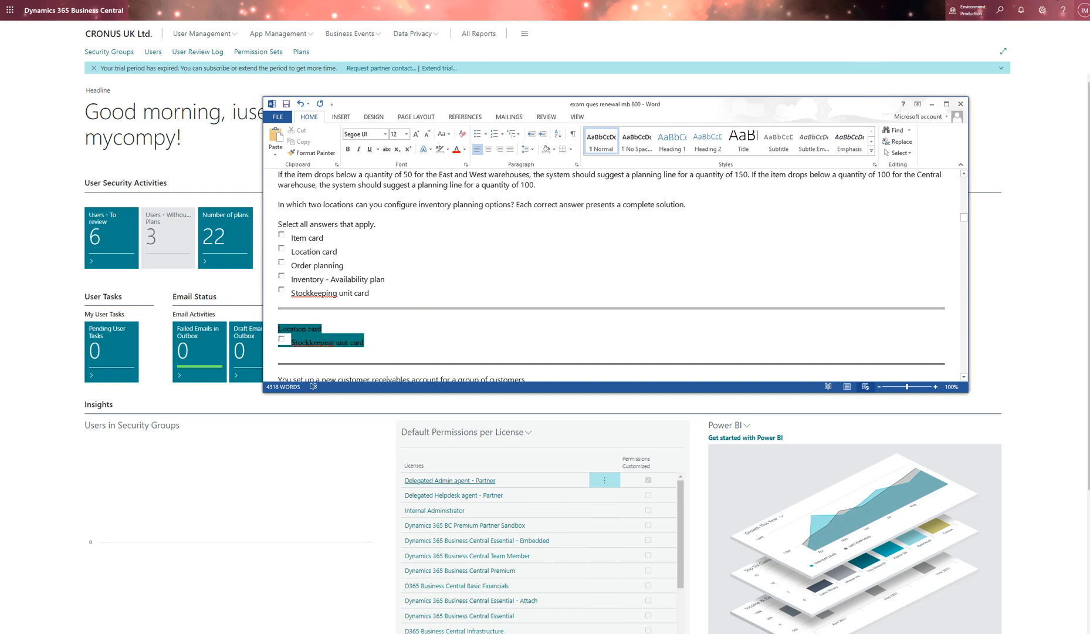
mouse_move(453, 291)
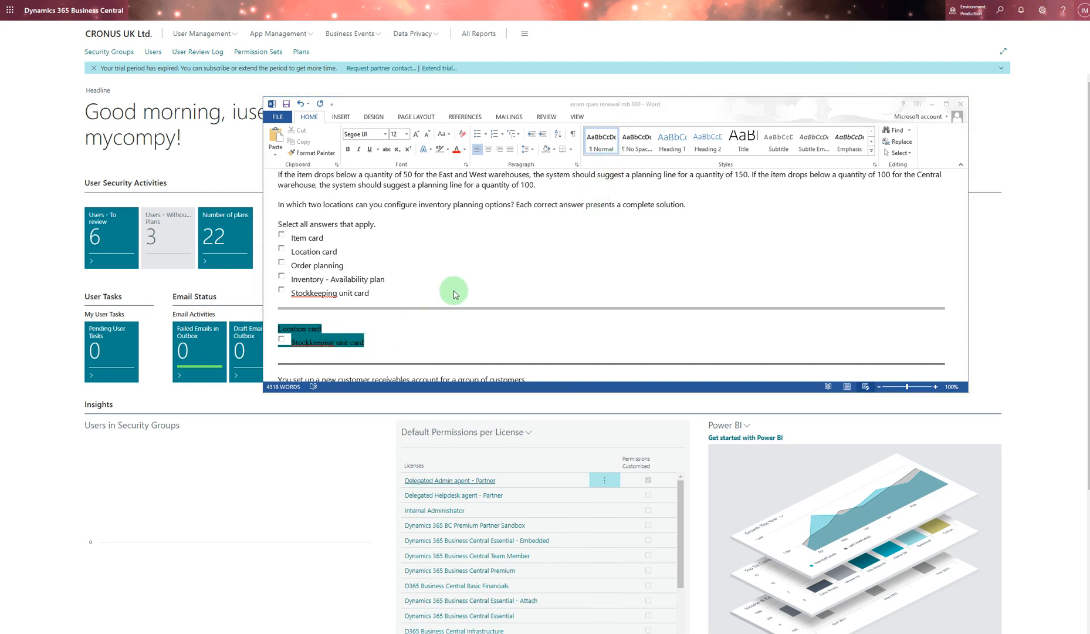
- Scroll past the three highlighted customer receivables answers to the invoice rounding question with Vendor highlighted
scroll(down, 3)
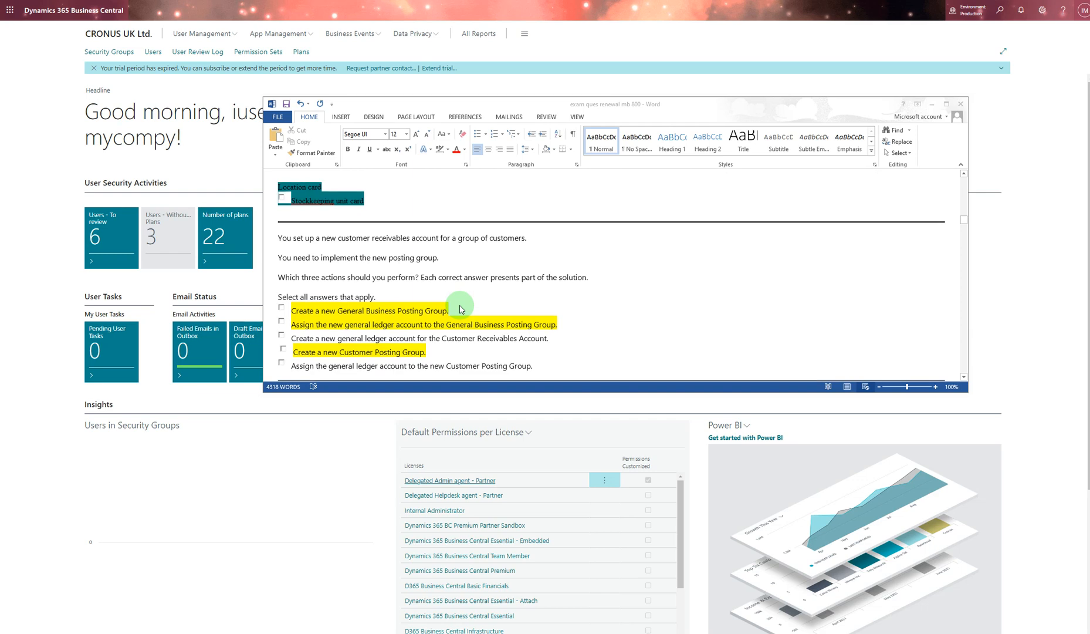
scroll(down, 3)
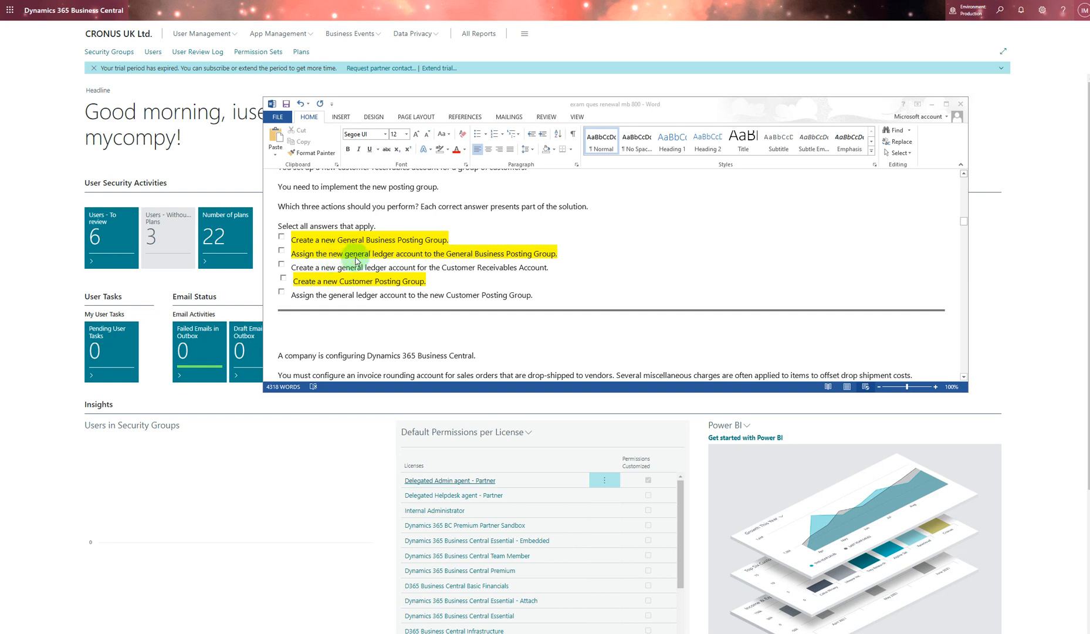
mouse_move(379, 260)
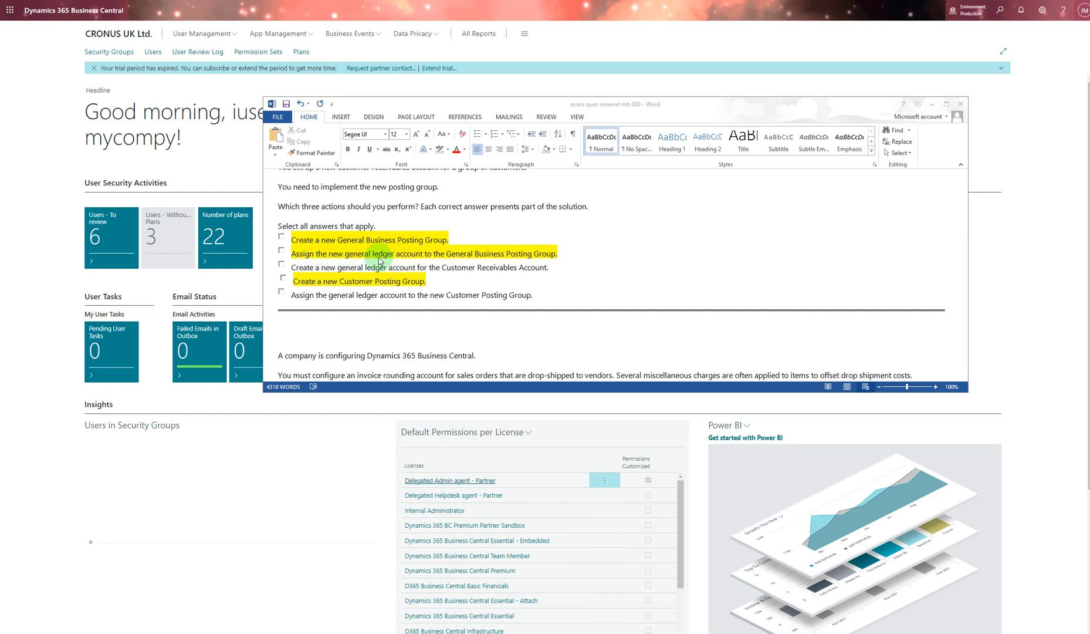
mouse_move(491, 271)
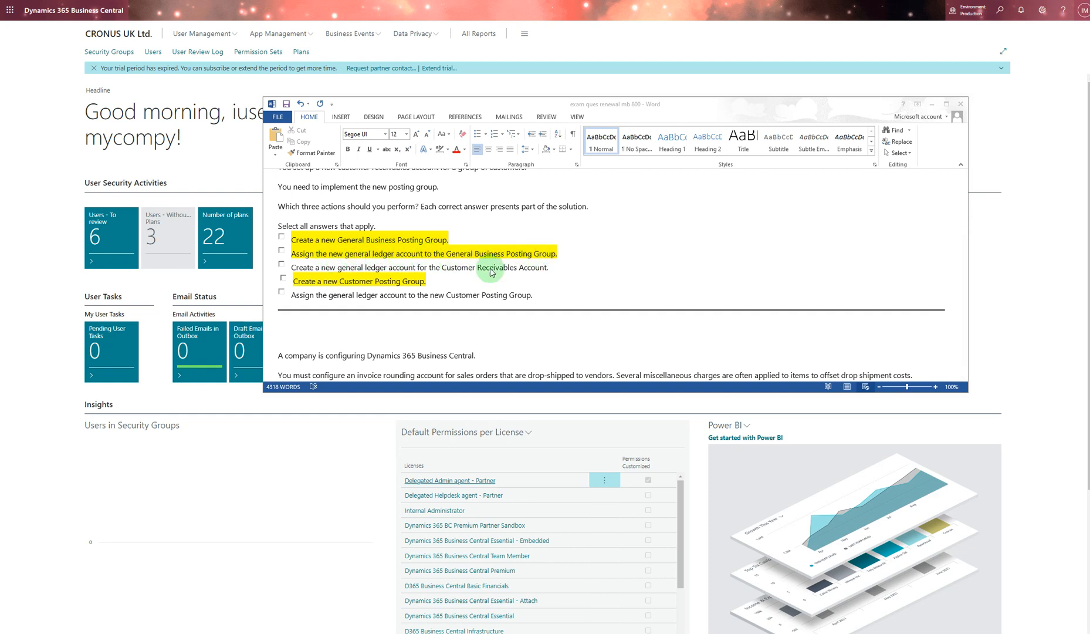
mouse_move(413, 288)
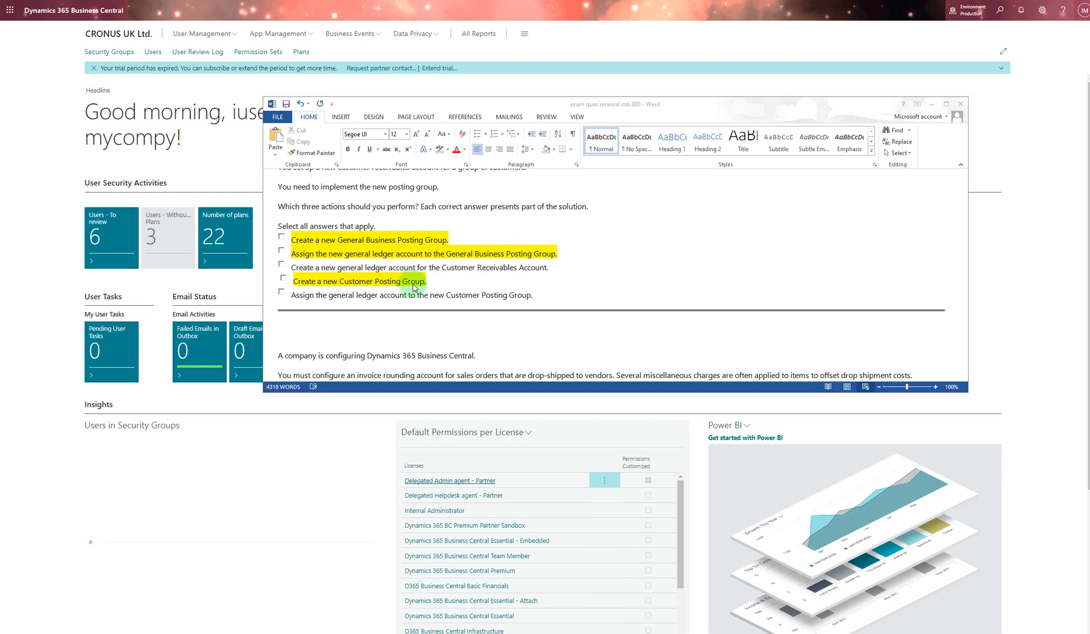
scroll(down, 3)
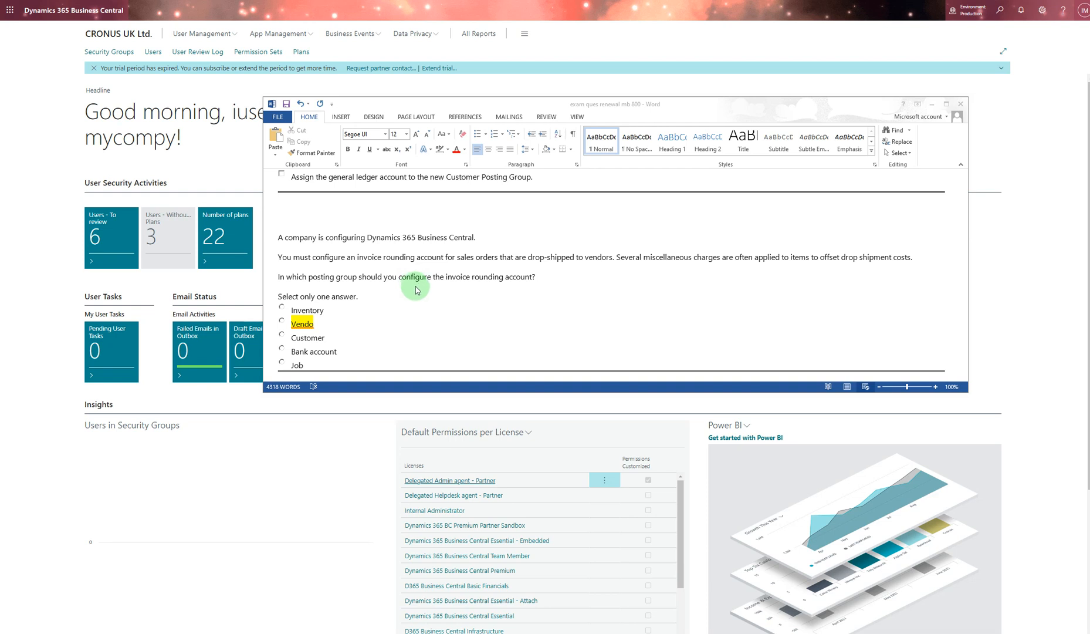
mouse_move(479, 292)
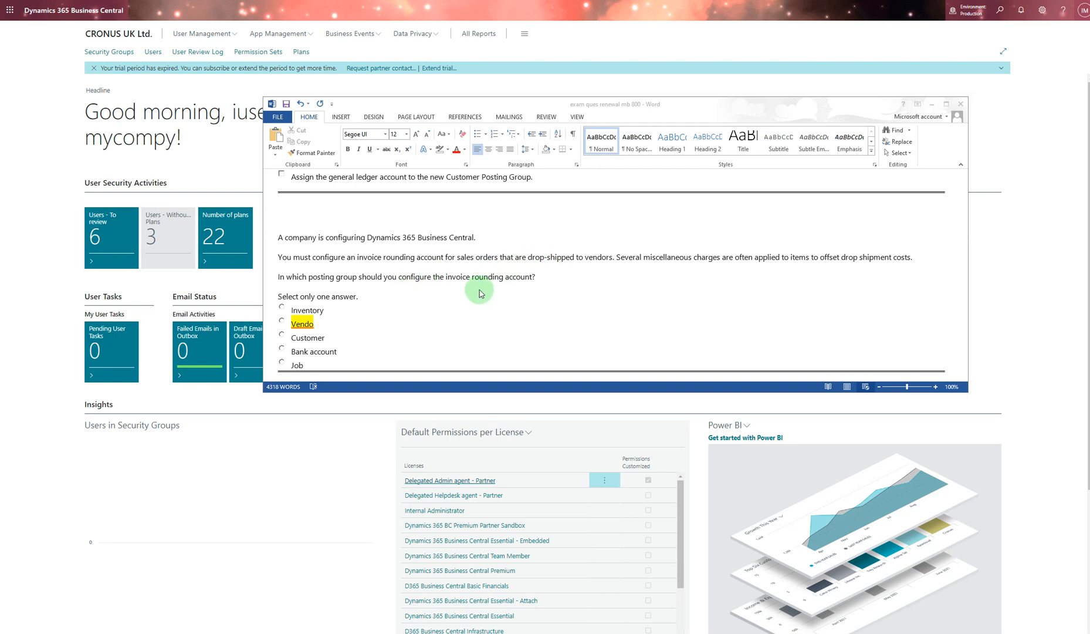
- Scroll through the invoice rounding question toward the East and West sales-locations dimension question
scroll(down, 3)
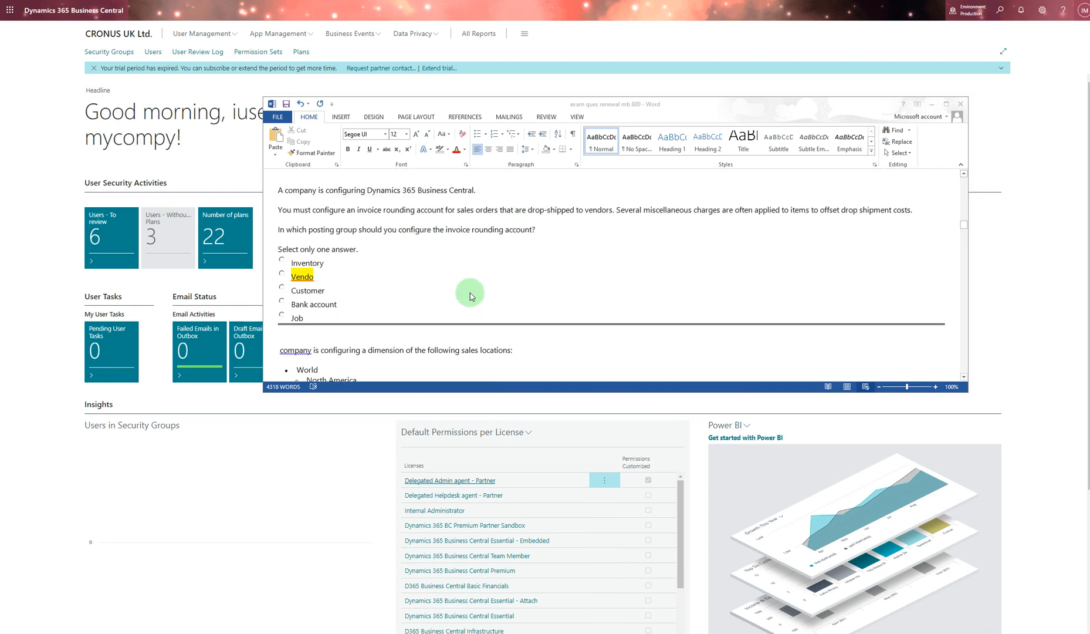
scroll(up, 3)
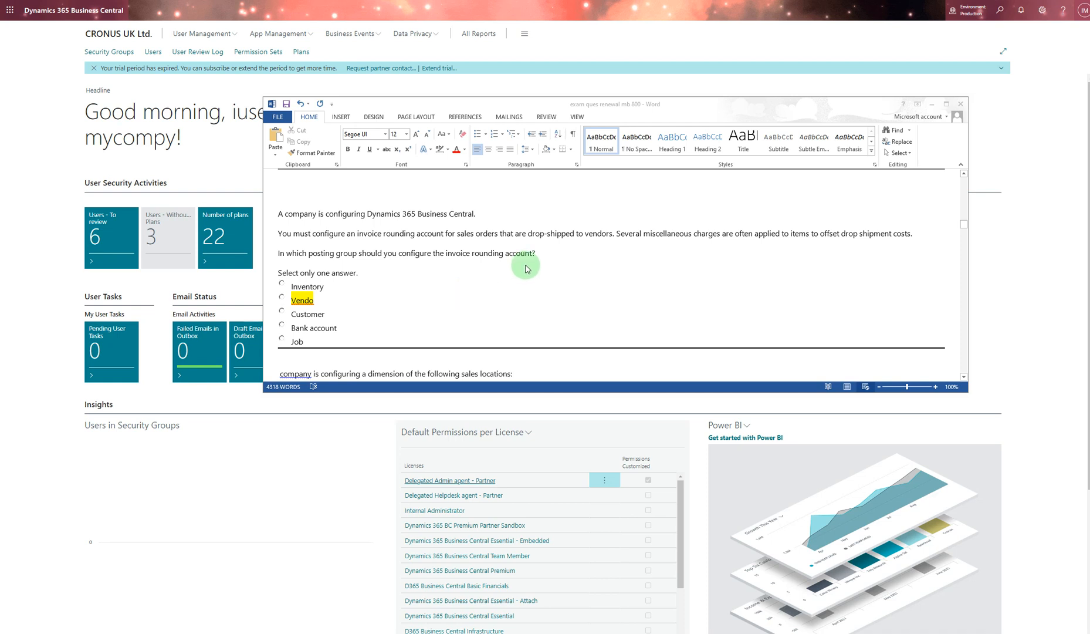
mouse_move(315, 302)
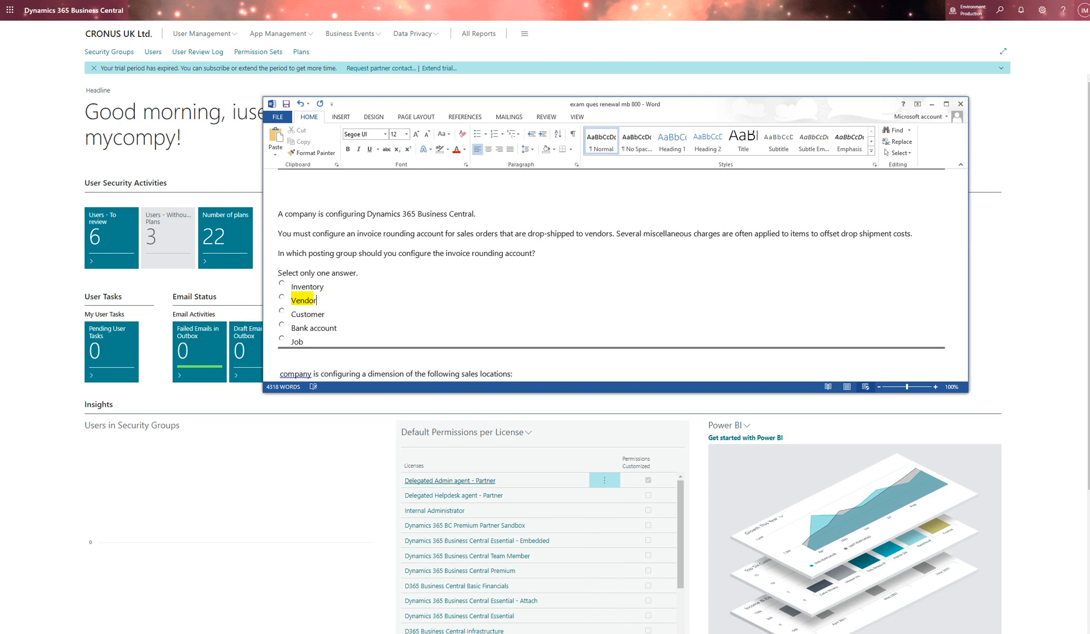
mouse_move(358, 286)
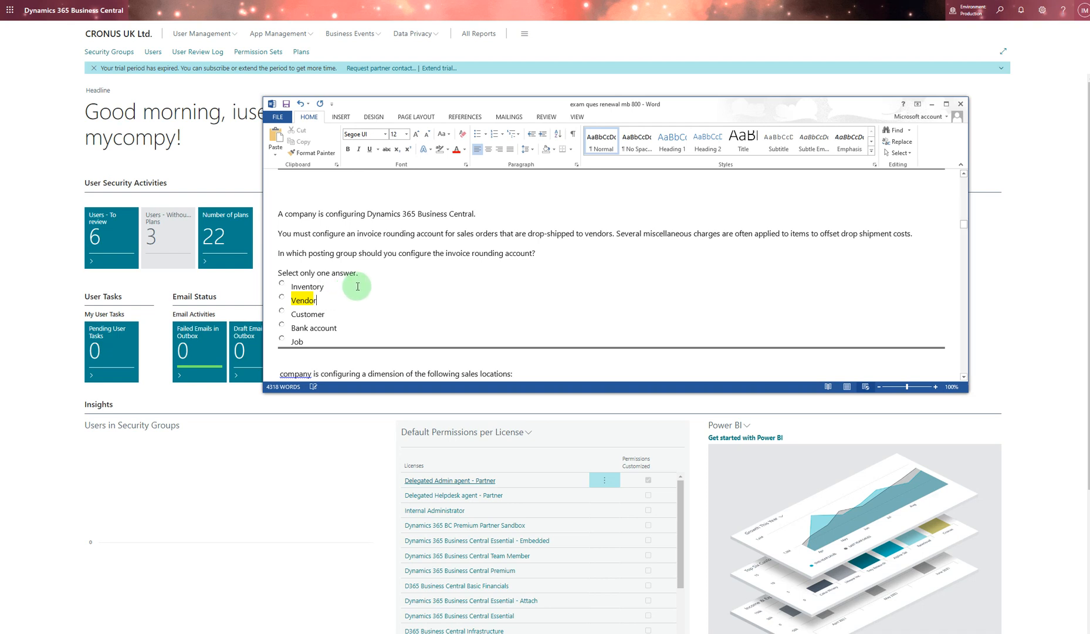
mouse_move(734, 235)
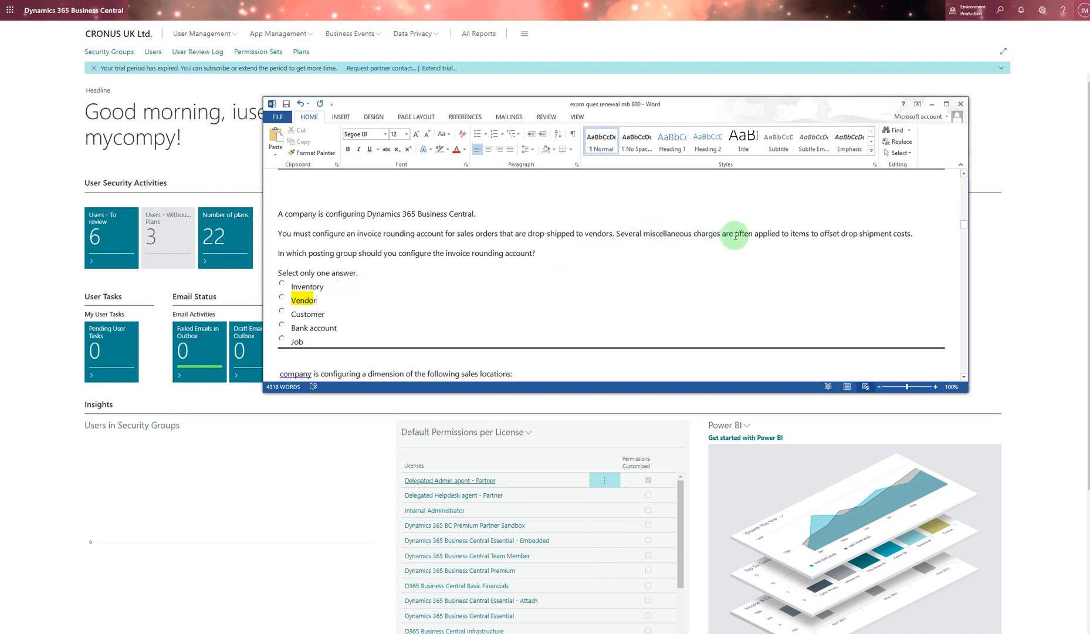
mouse_move(824, 235)
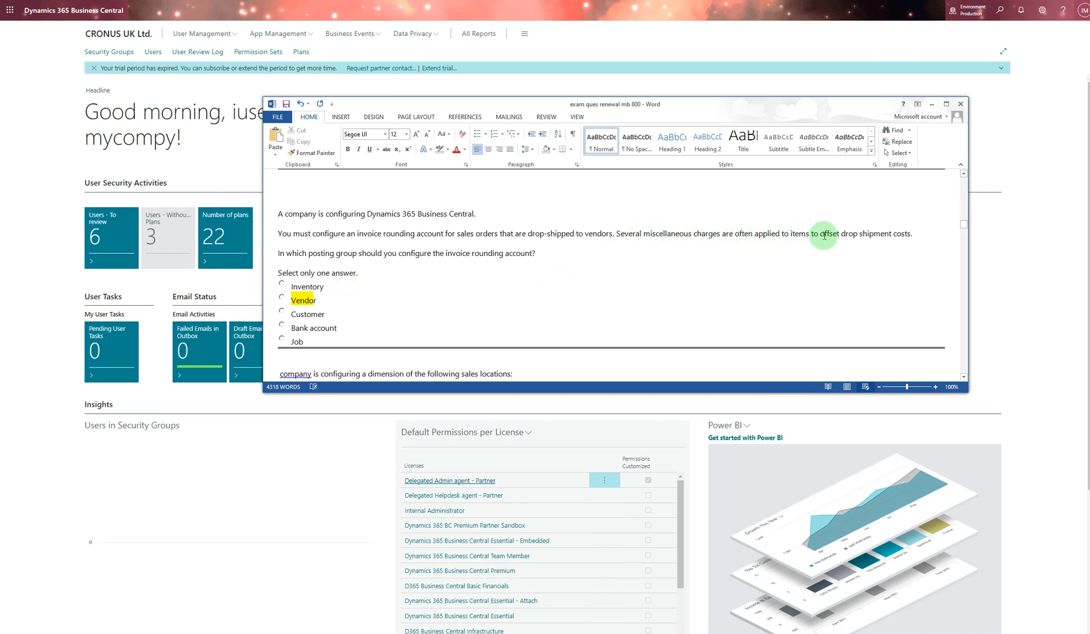
mouse_move(437, 313)
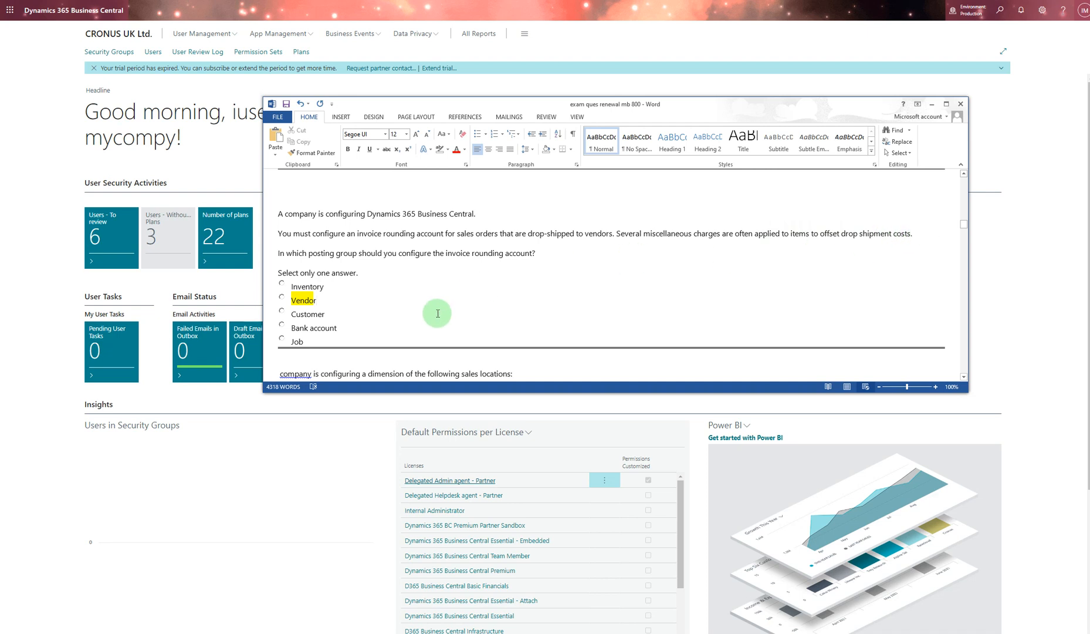
mouse_move(364, 323)
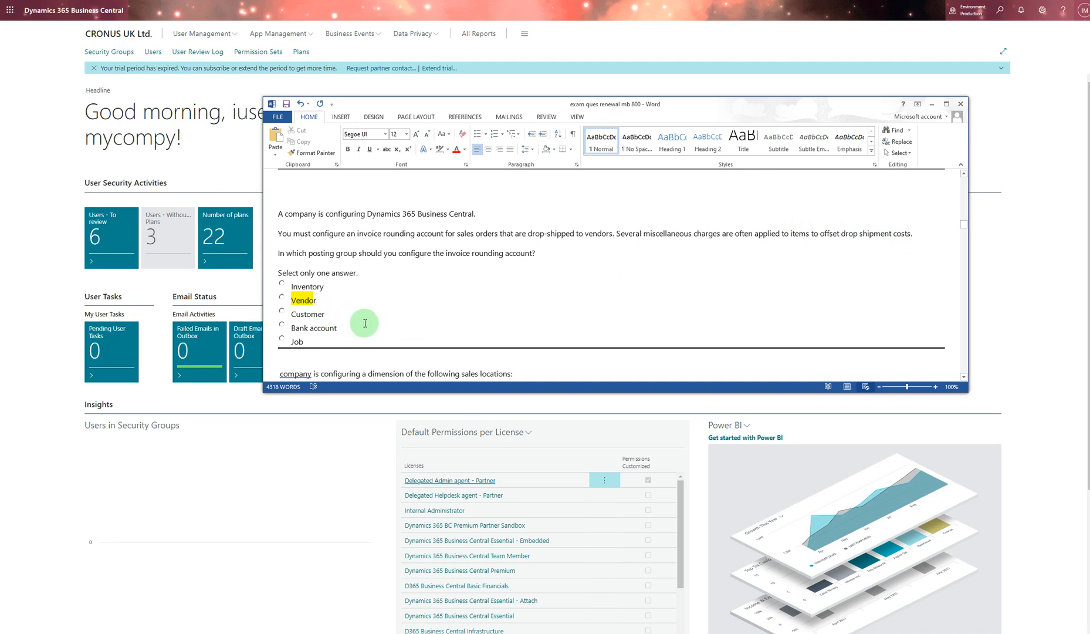
scroll(down, 3)
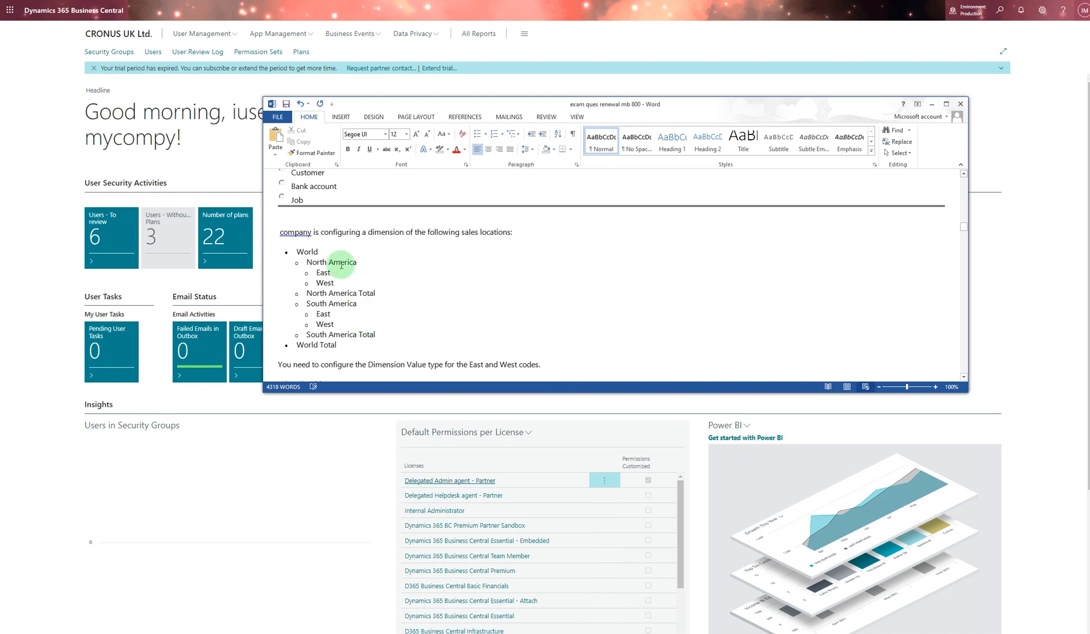
- Scroll past the location hierarchy list to the Dimension Value type question and its options
scroll(down, 3)
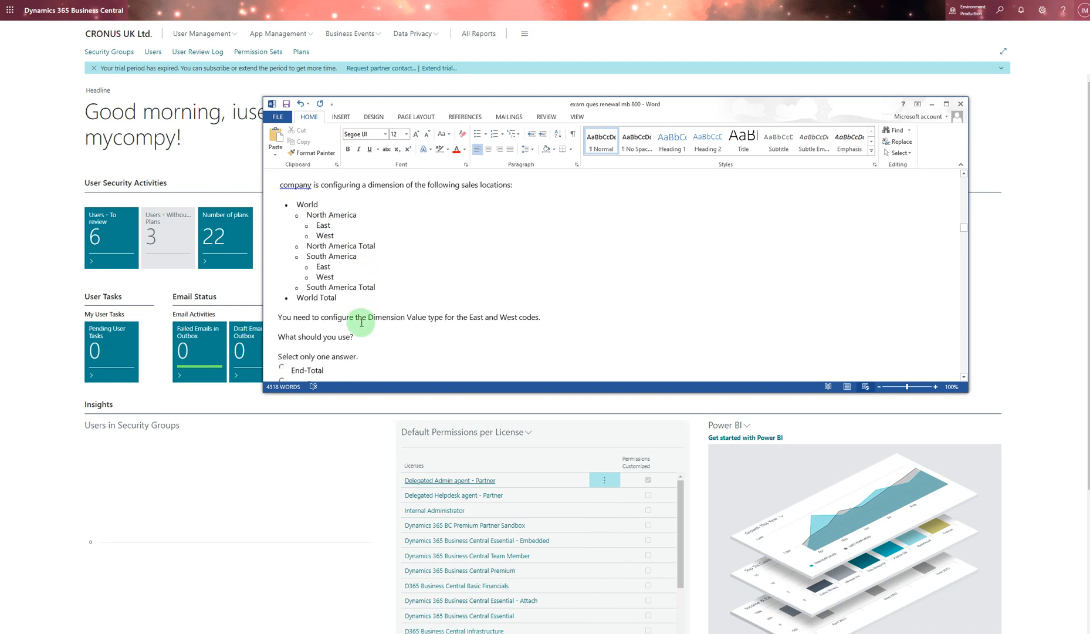
scroll(down, 3)
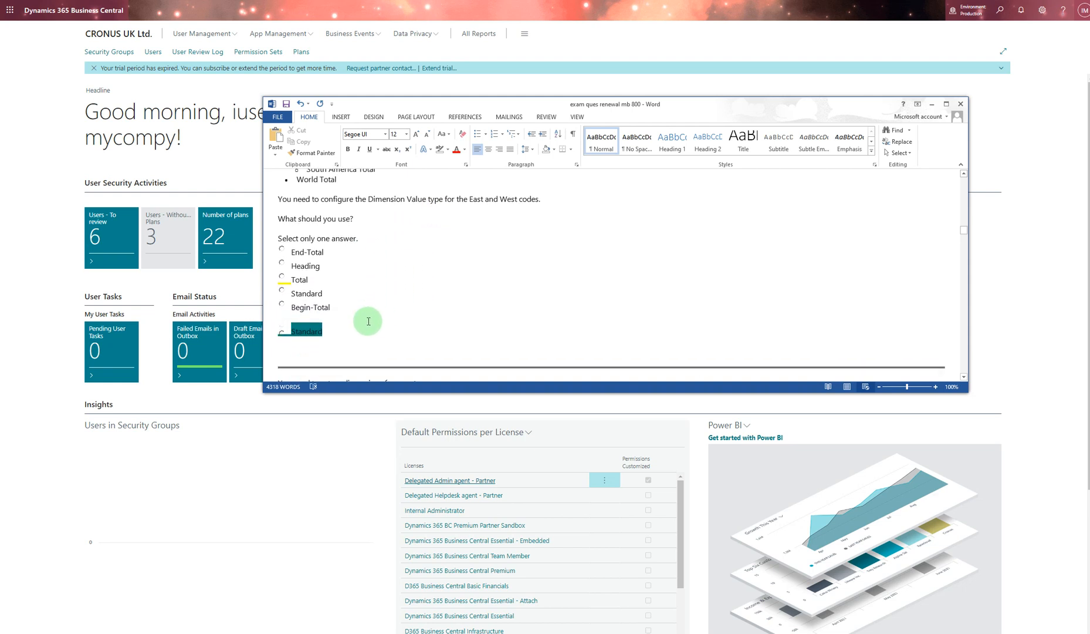
scroll(up, 3)
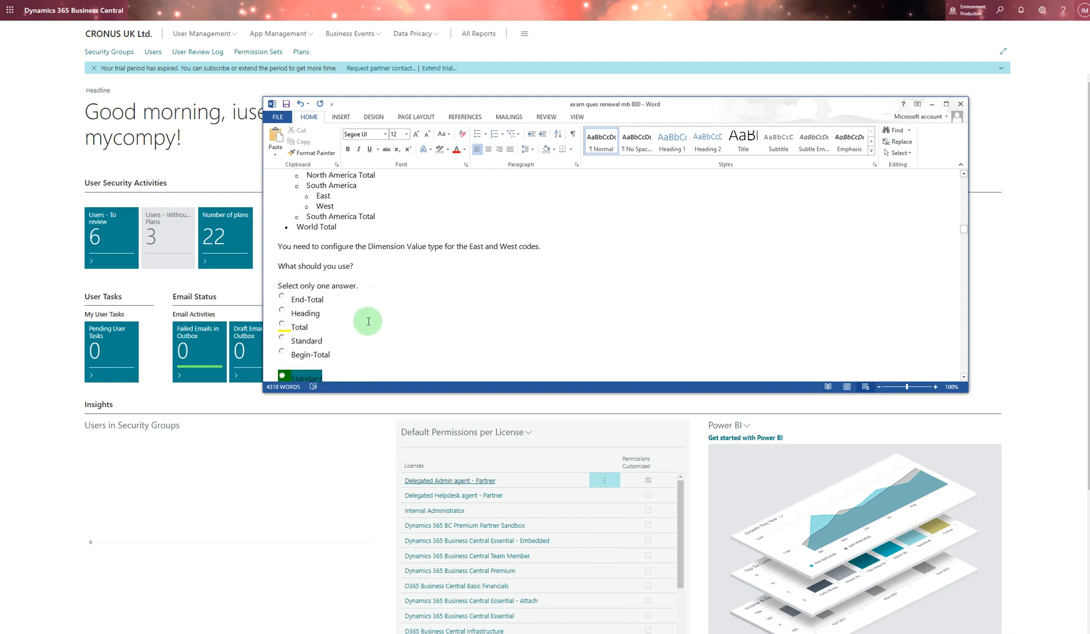
mouse_move(315, 337)
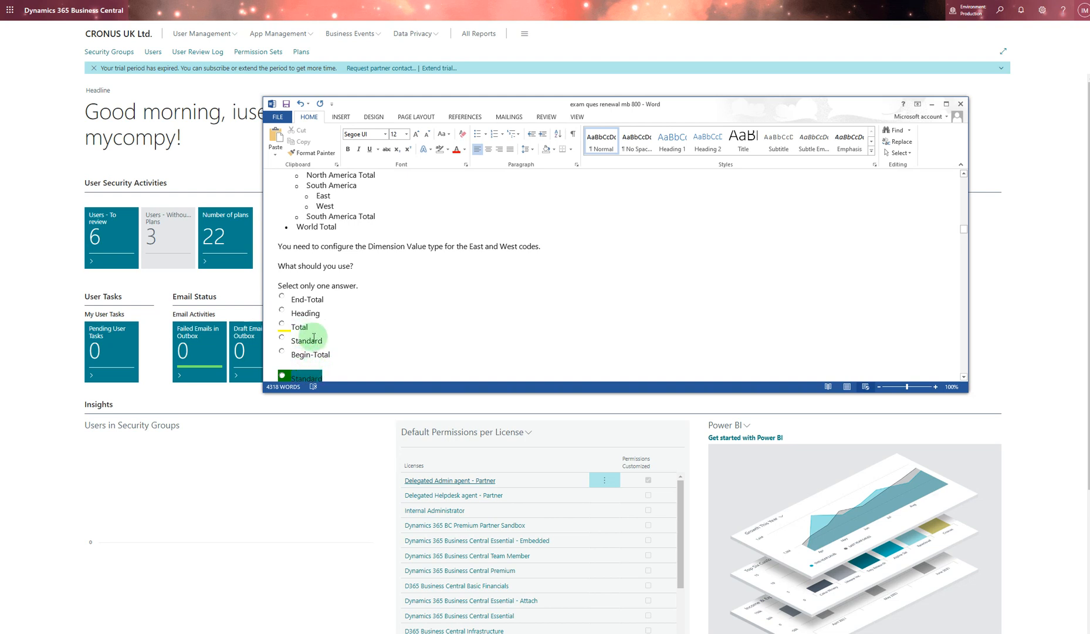
mouse_move(351, 260)
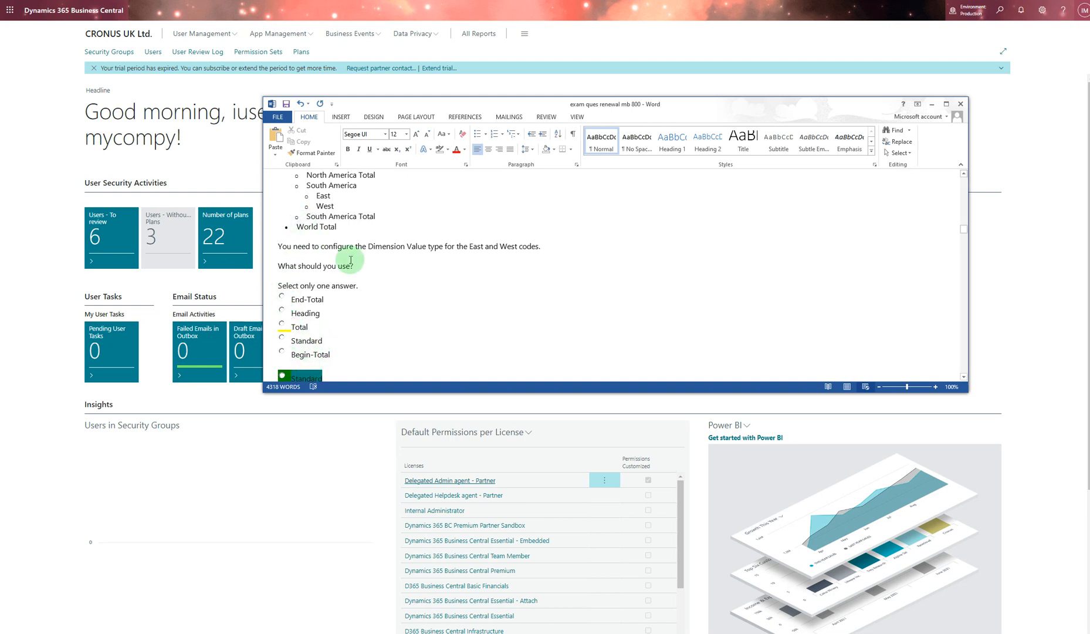
scroll(up, 3)
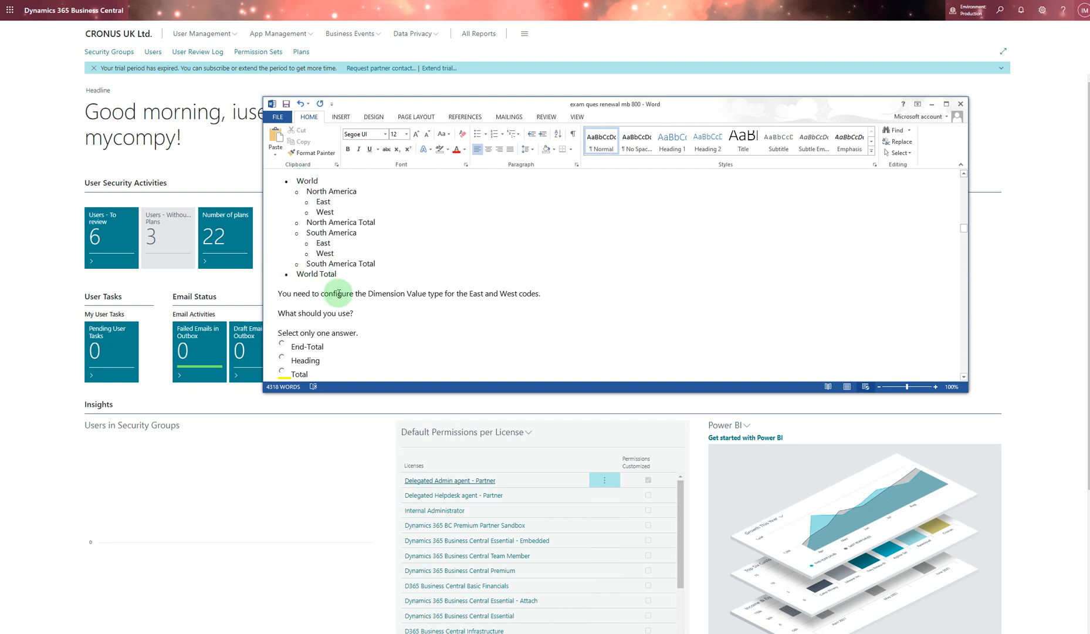
scroll(down, 3)
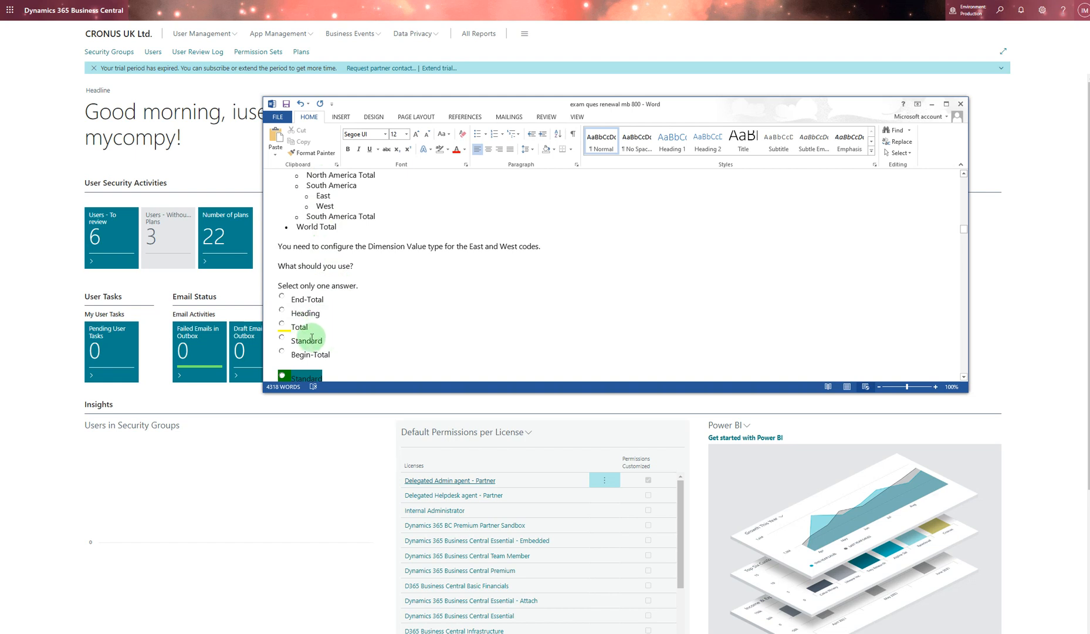
scroll(down, 3)
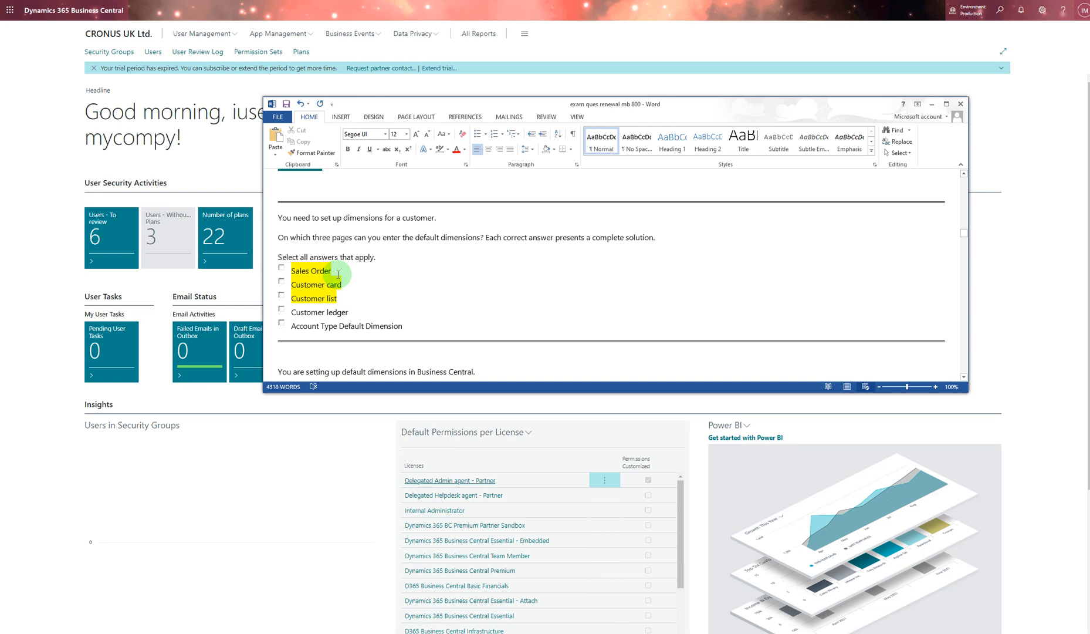
mouse_move(304, 291)
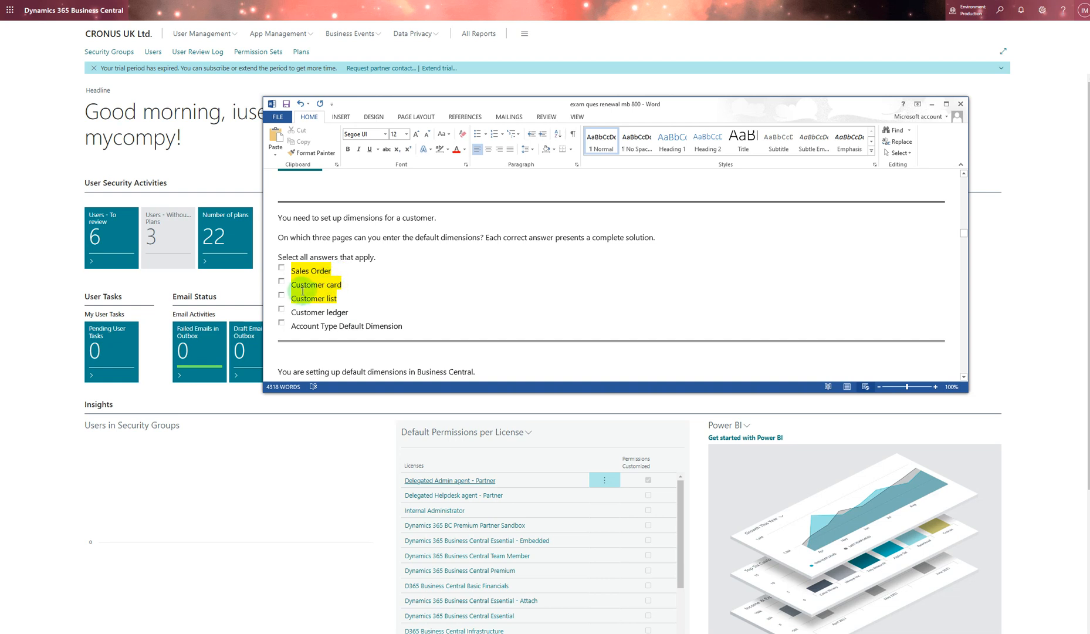
scroll(down, 3)
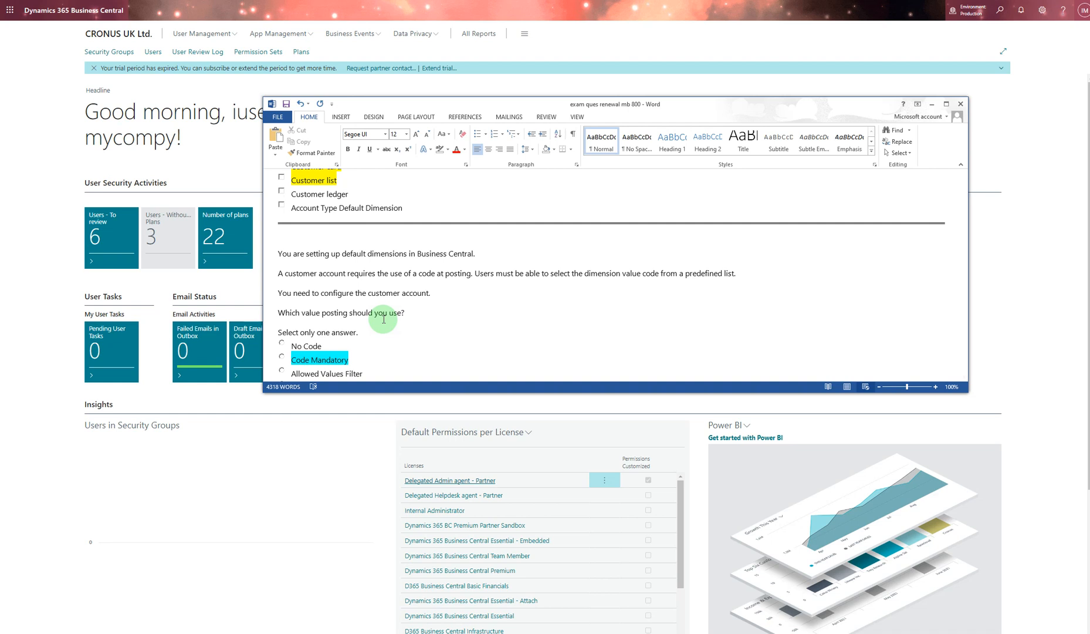
scroll(down, 3)
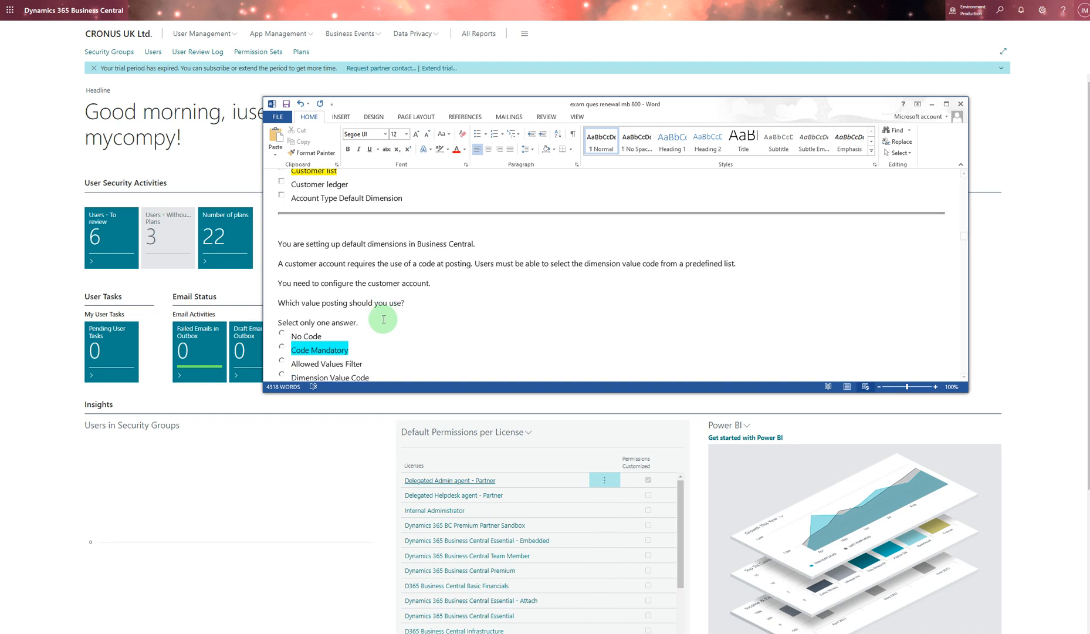
scroll(down, 3)
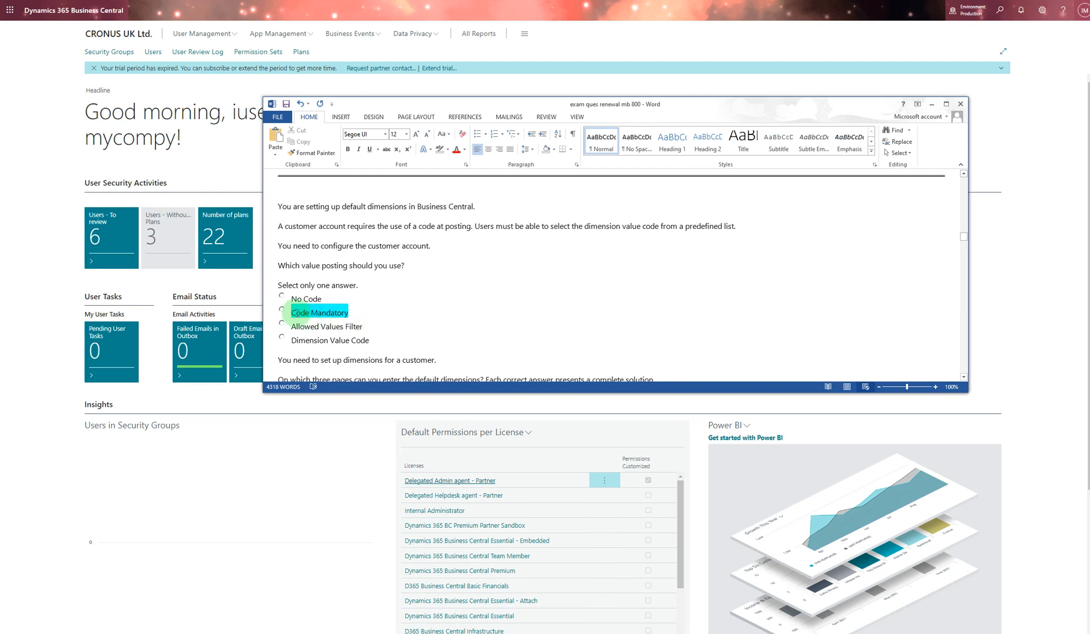
scroll(down, 3)
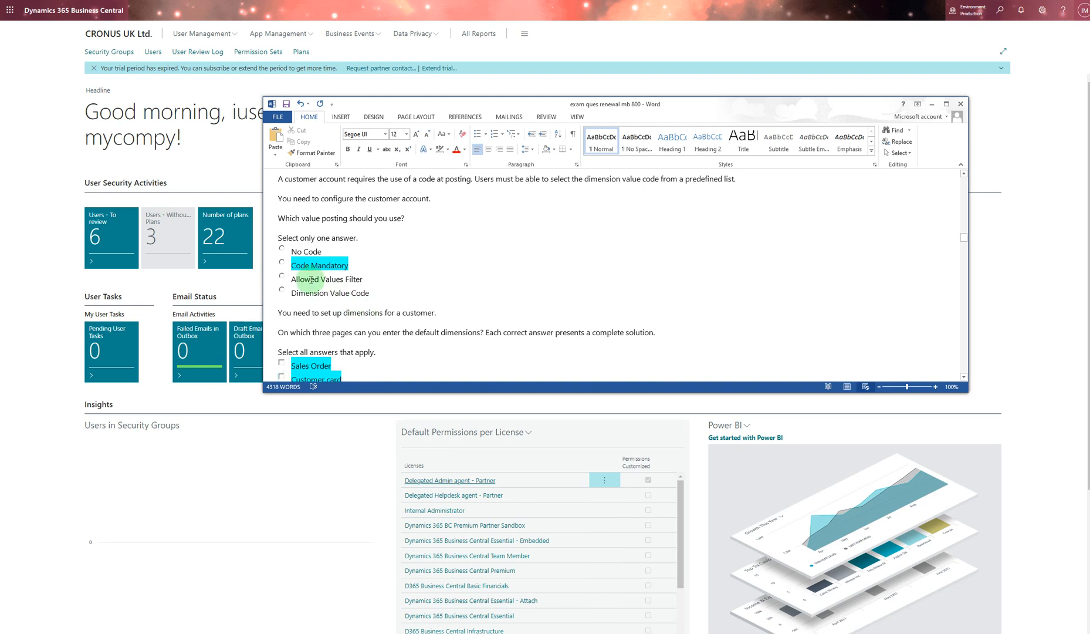
mouse_move(372, 301)
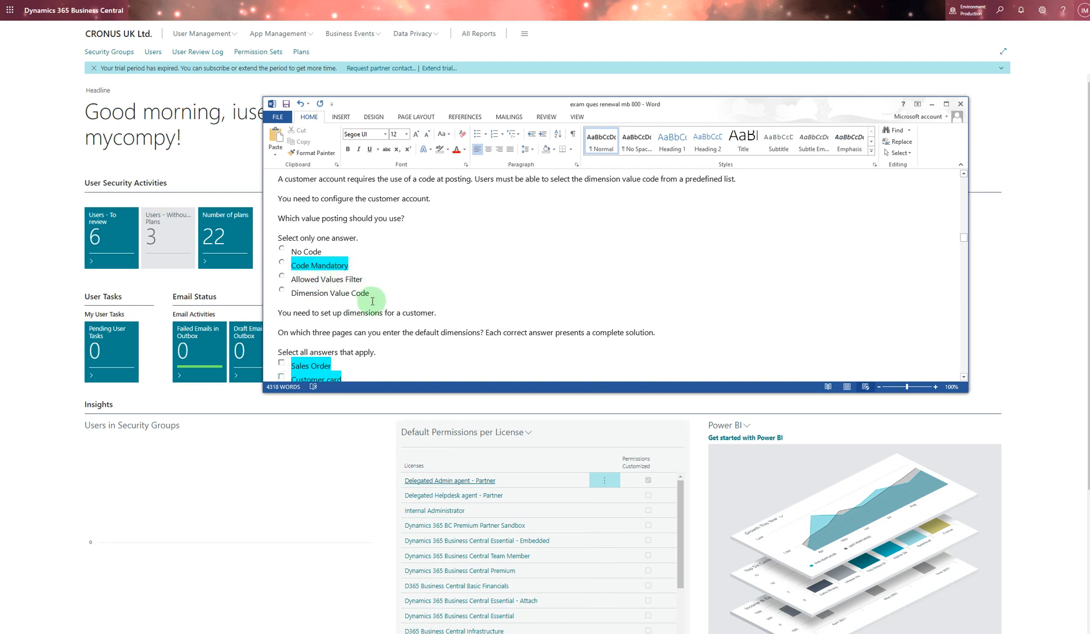
scroll(down, 3)
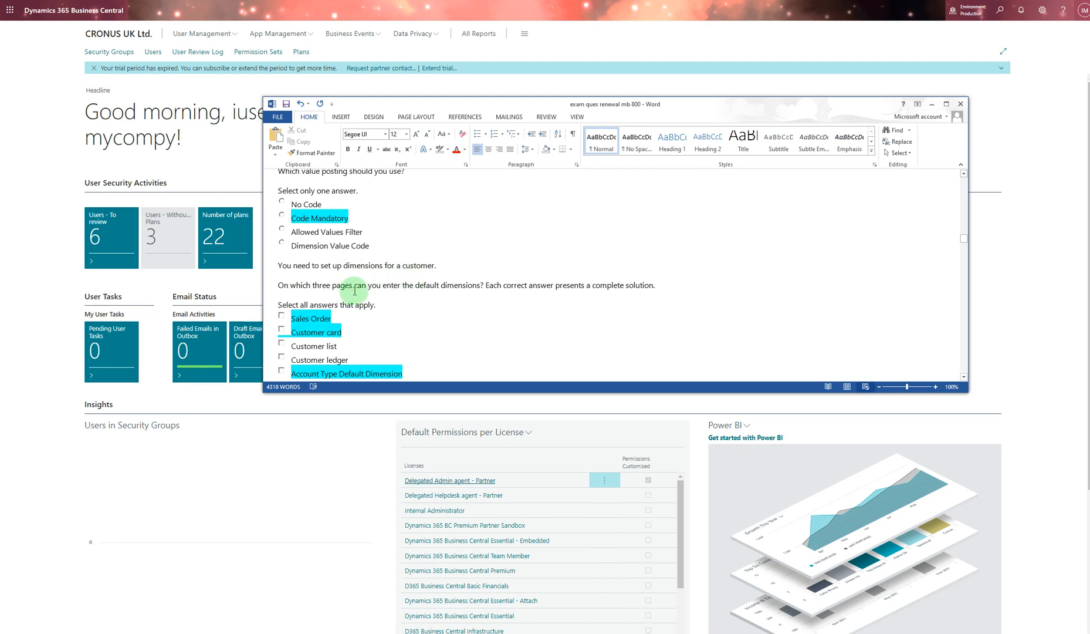
mouse_move(433, 306)
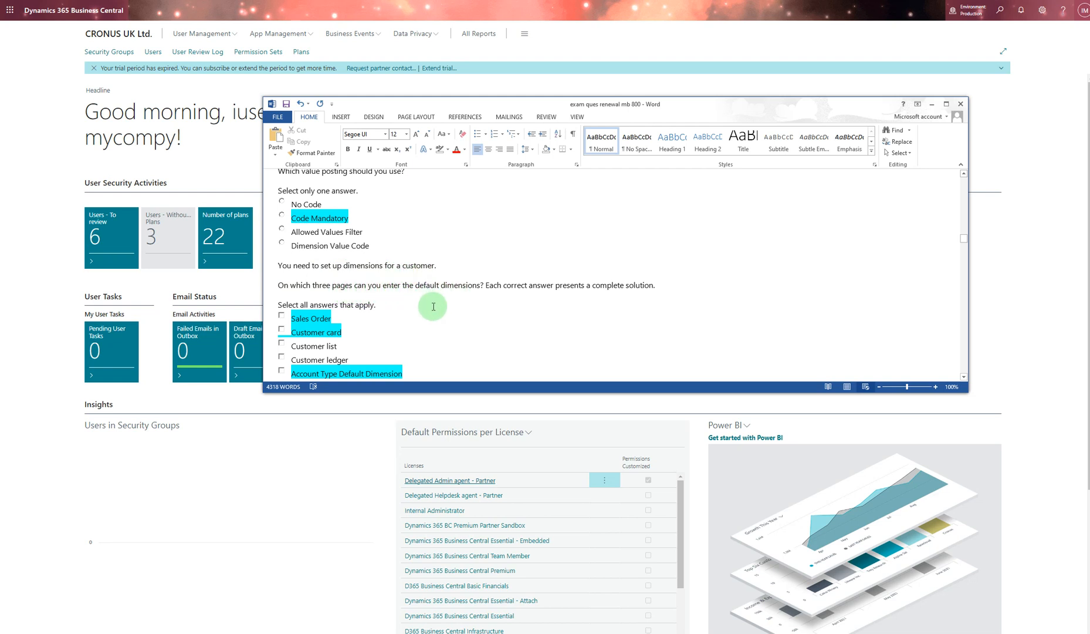
scroll(up, 3)
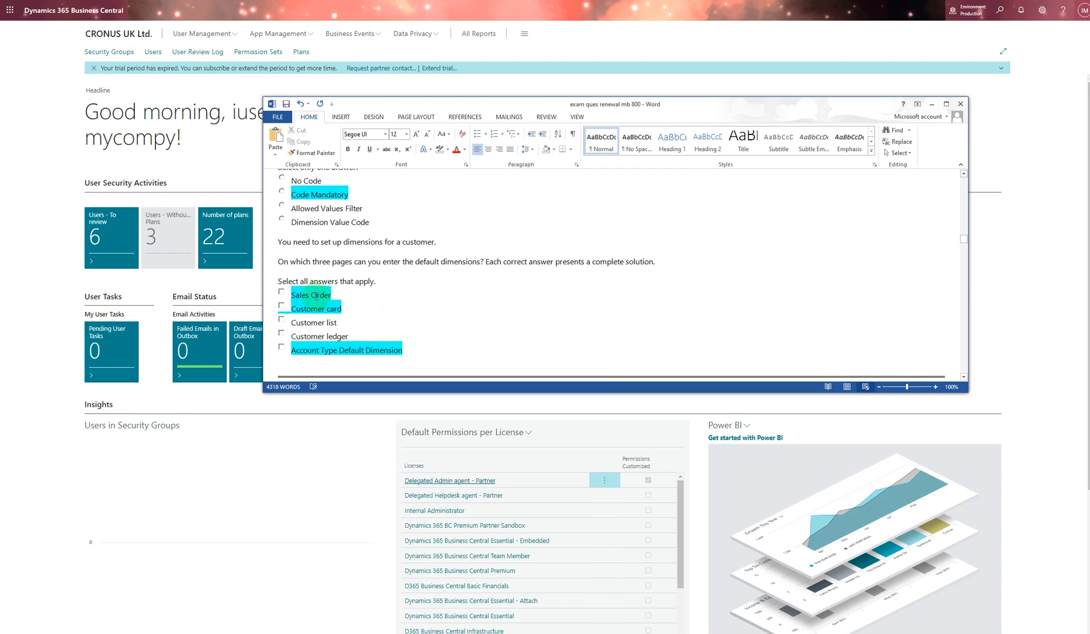
scroll(up, 3)
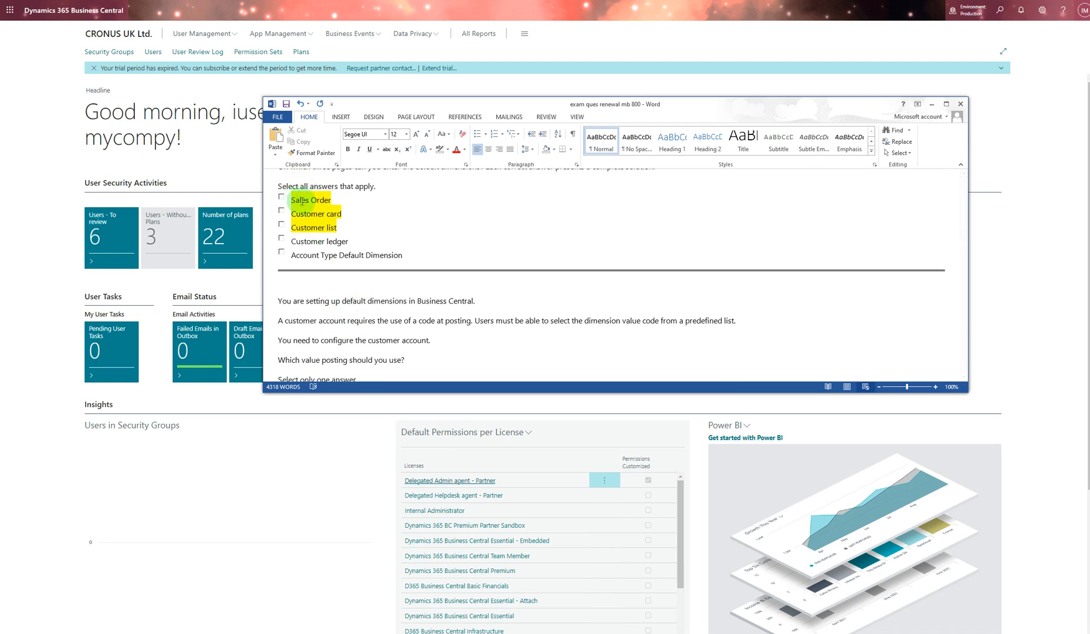
scroll(down, 3)
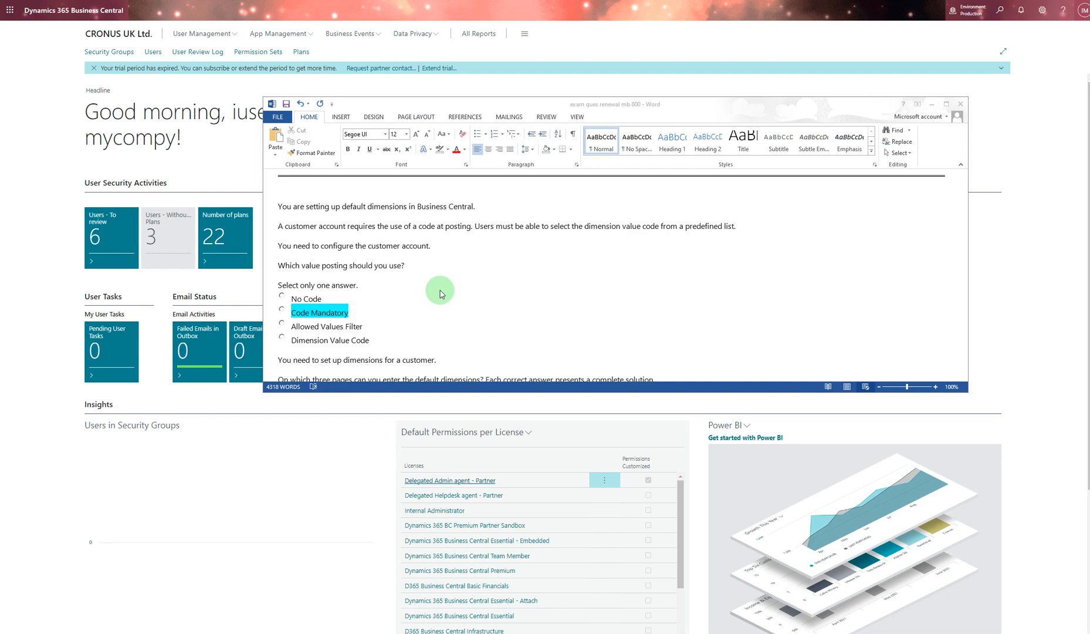
scroll(down, 3)
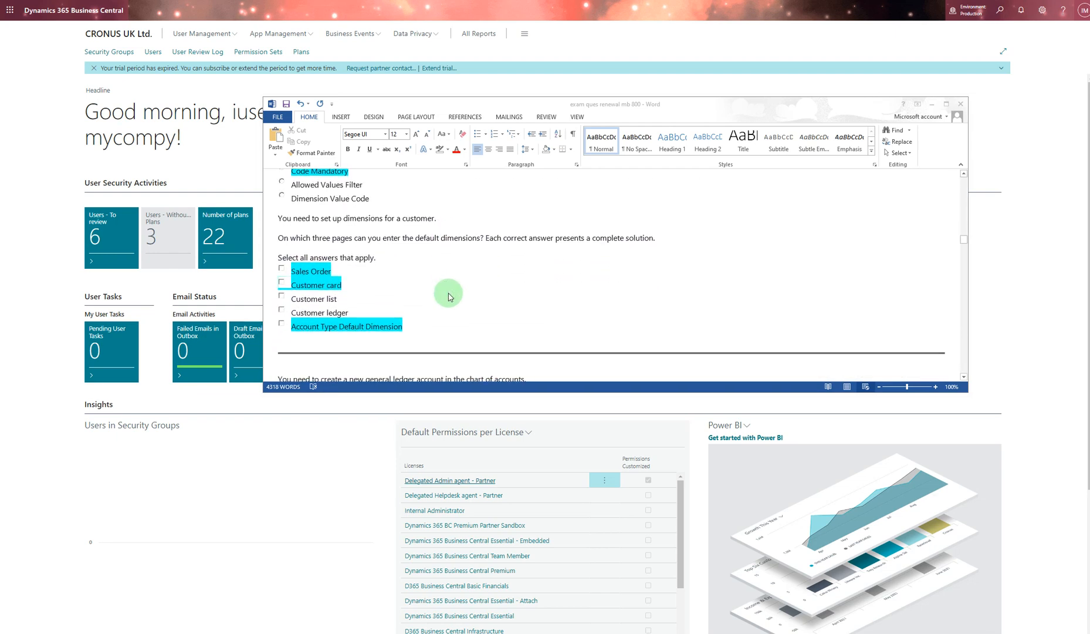
scroll(down, 3)
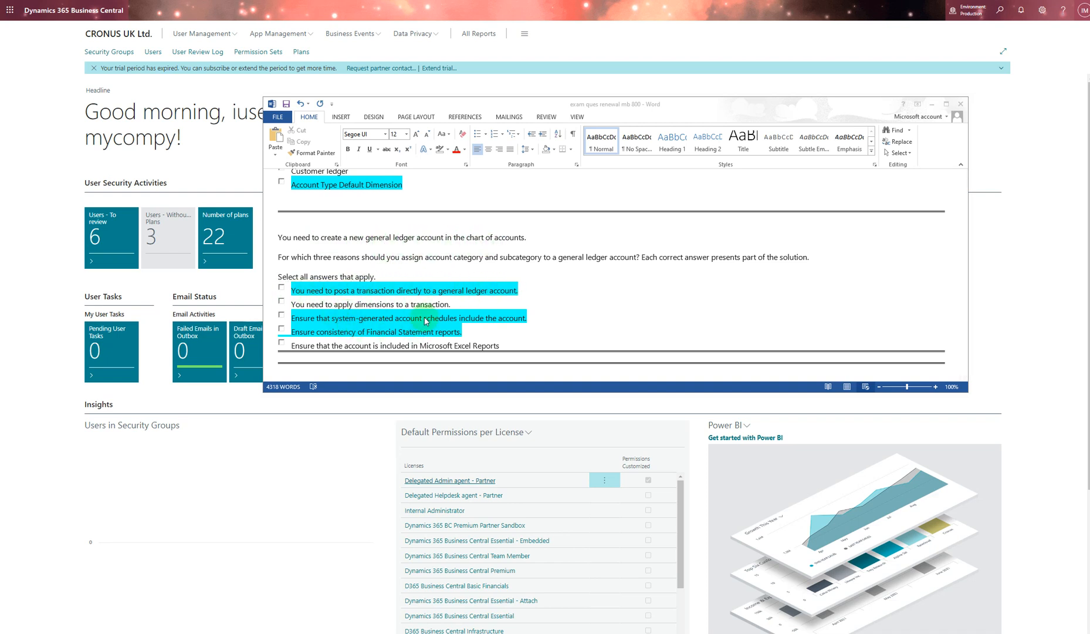
scroll(down, 3)
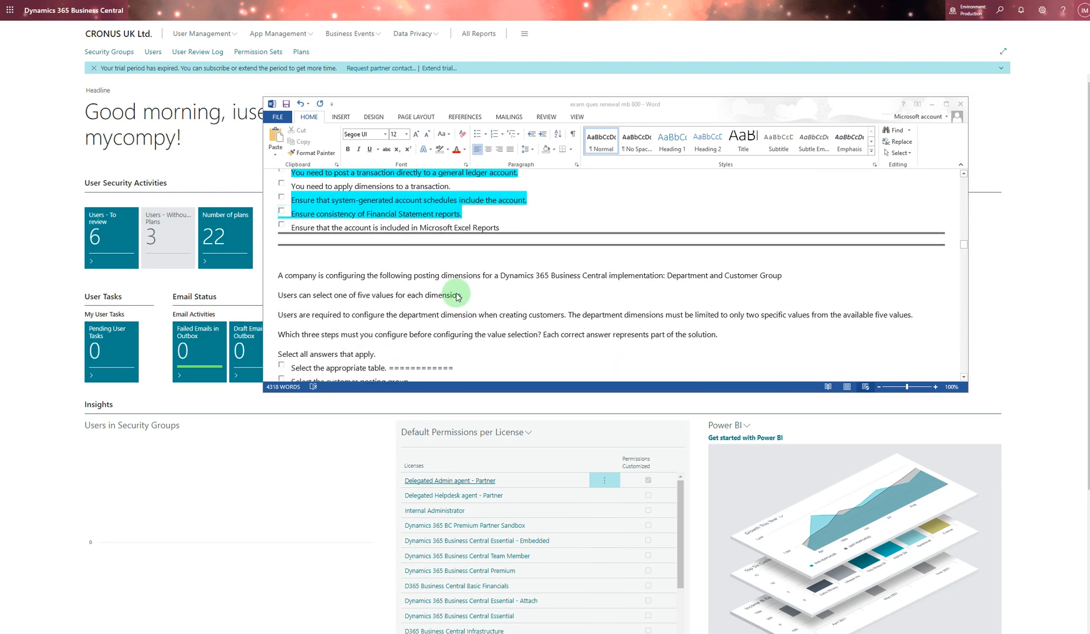
scroll(down, 3)
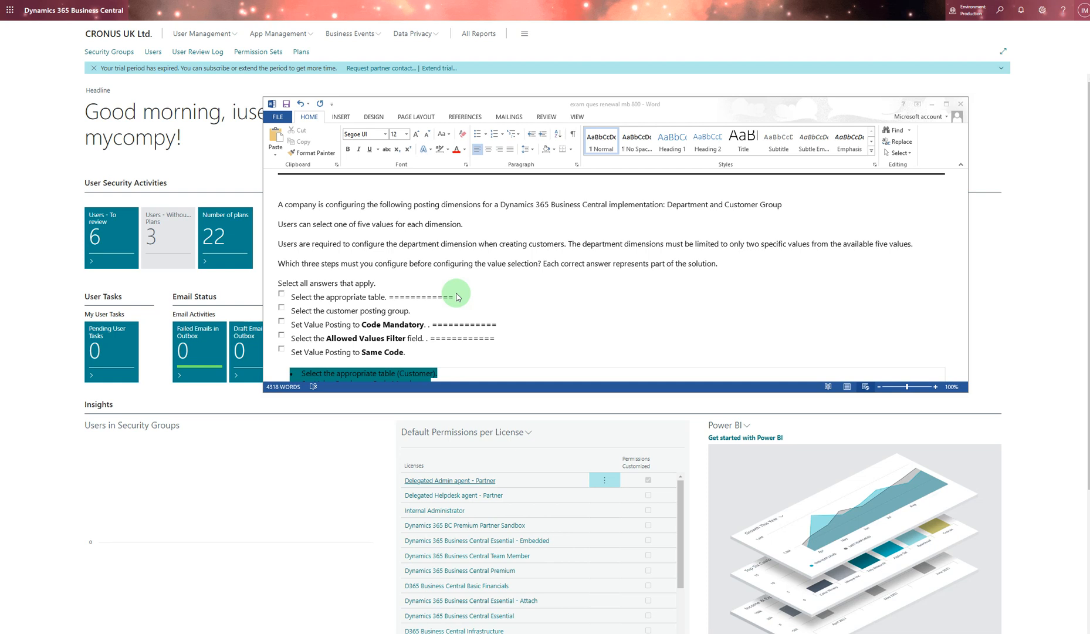
scroll(down, 3)
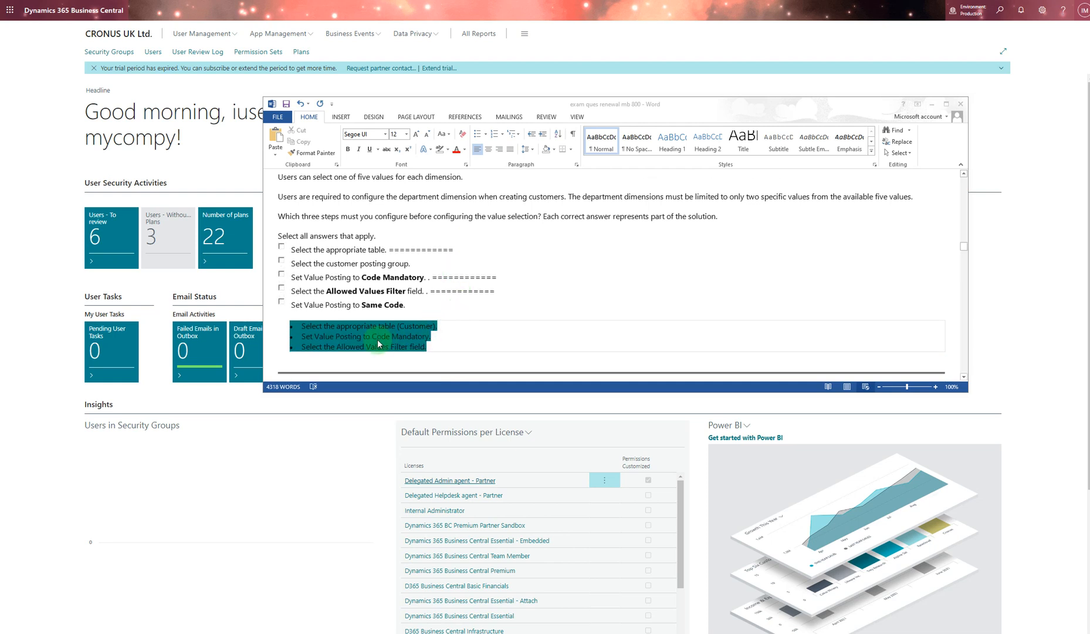
mouse_move(411, 325)
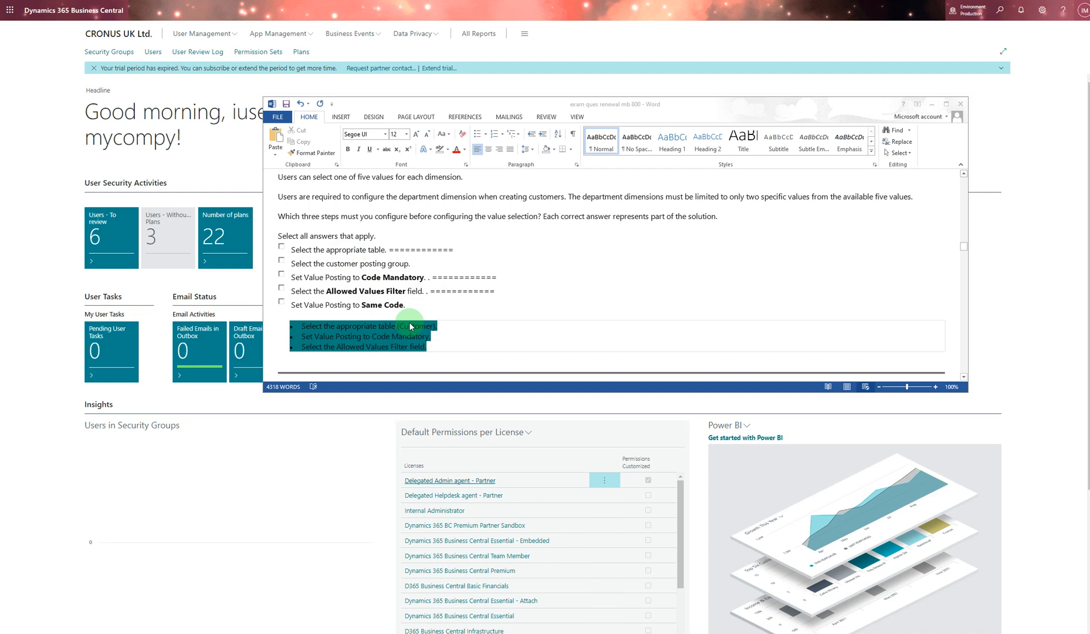
mouse_move(358, 351)
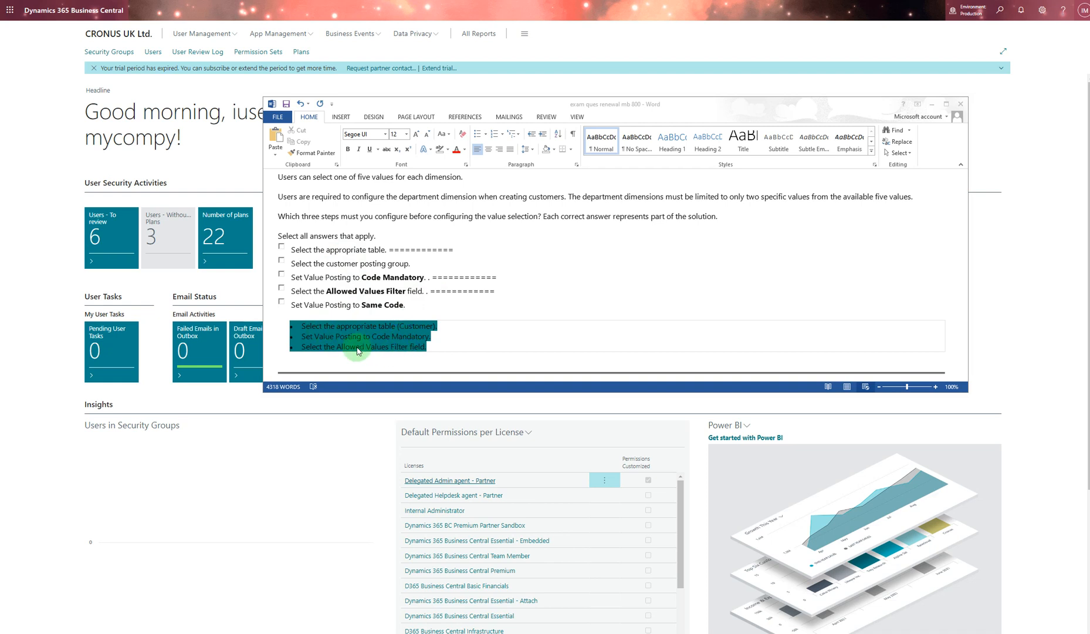
mouse_move(439, 327)
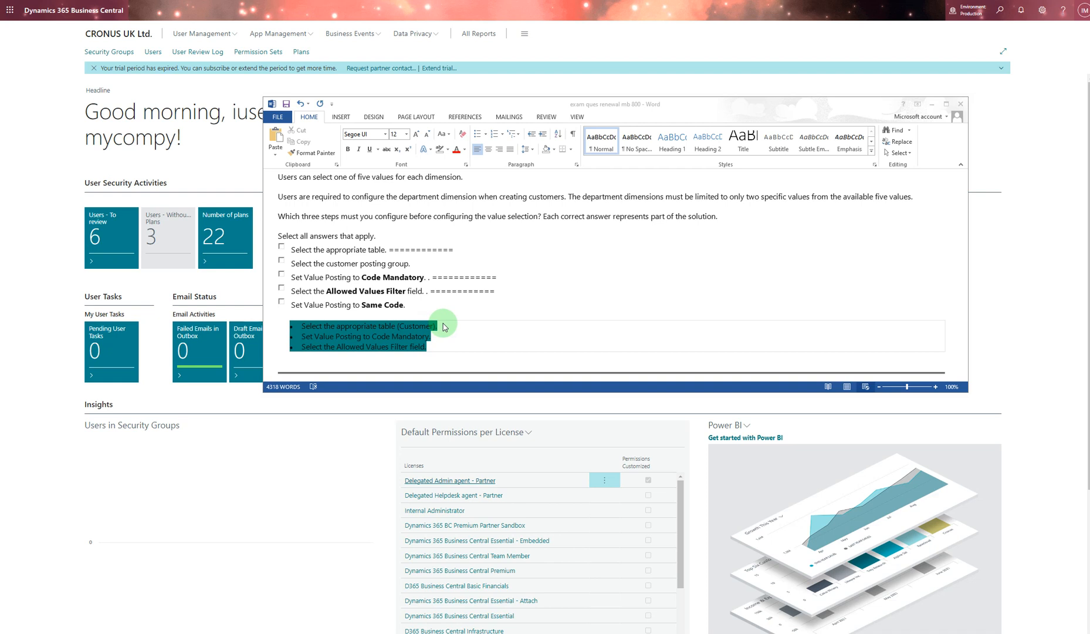
scroll(down, 3)
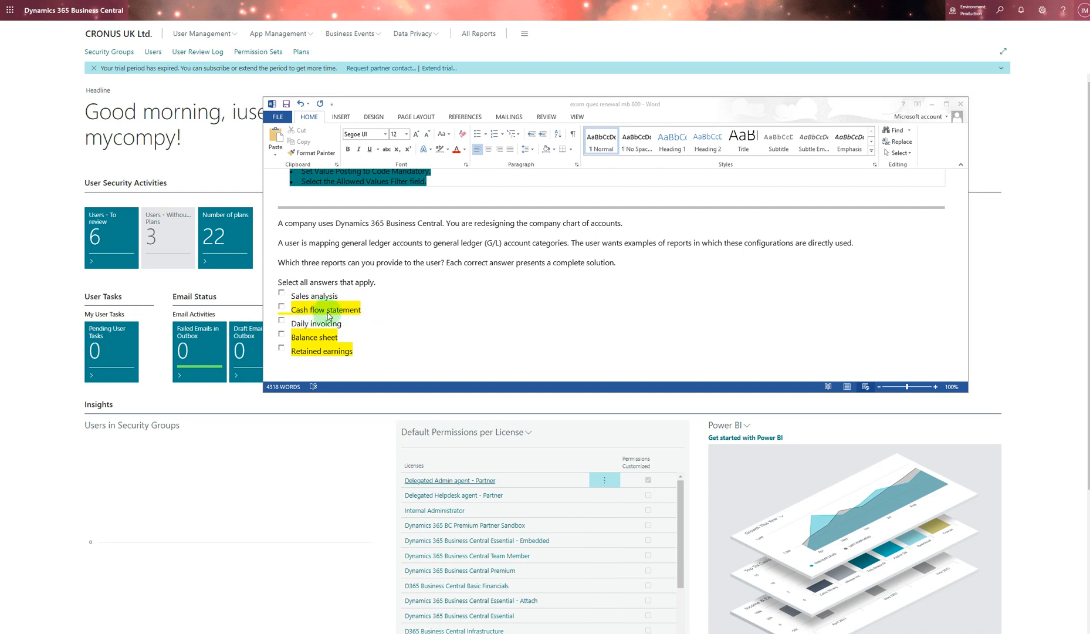
mouse_move(351, 317)
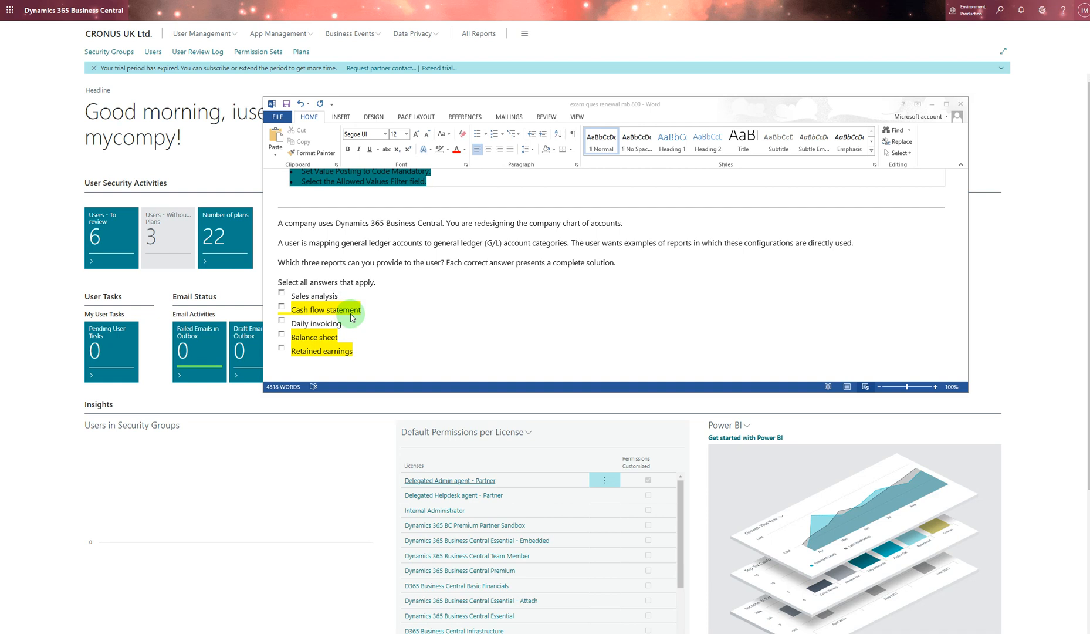
mouse_move(340, 351)
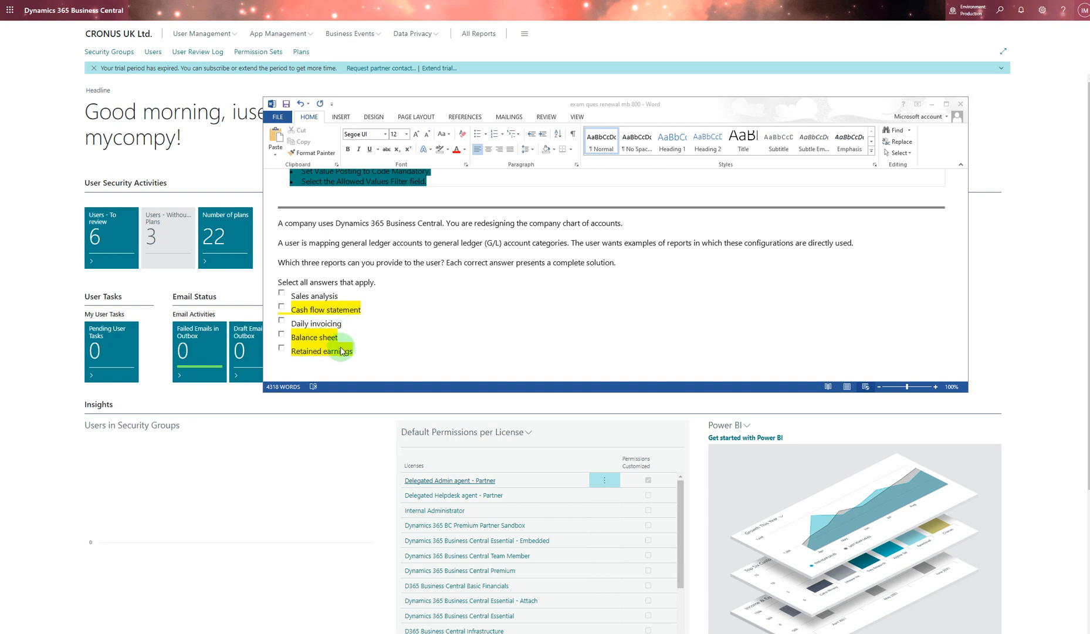
mouse_move(379, 319)
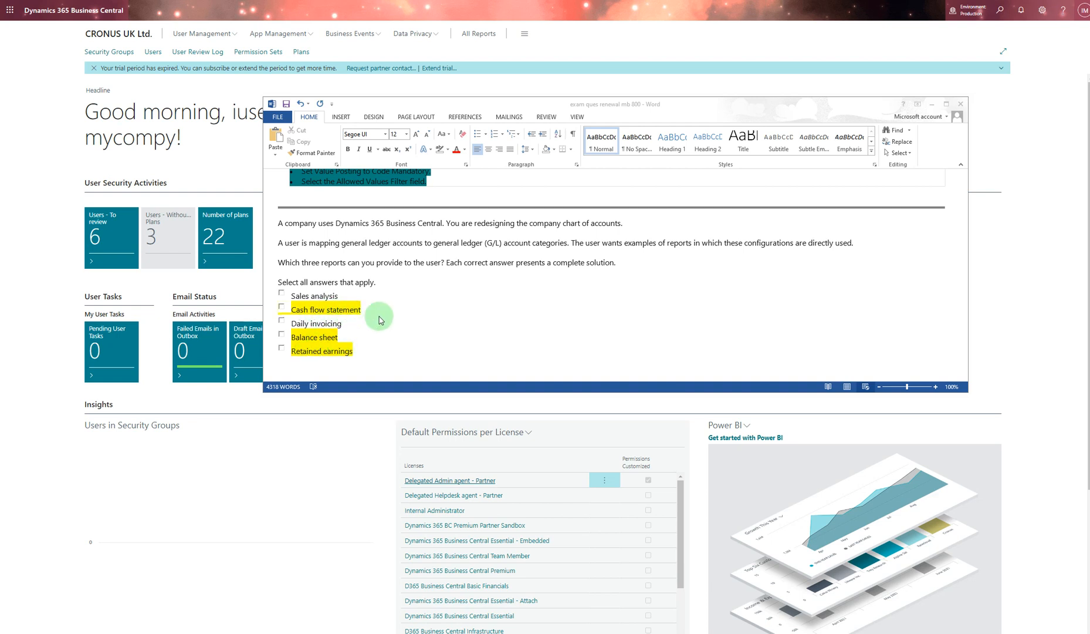
scroll(down, 3)
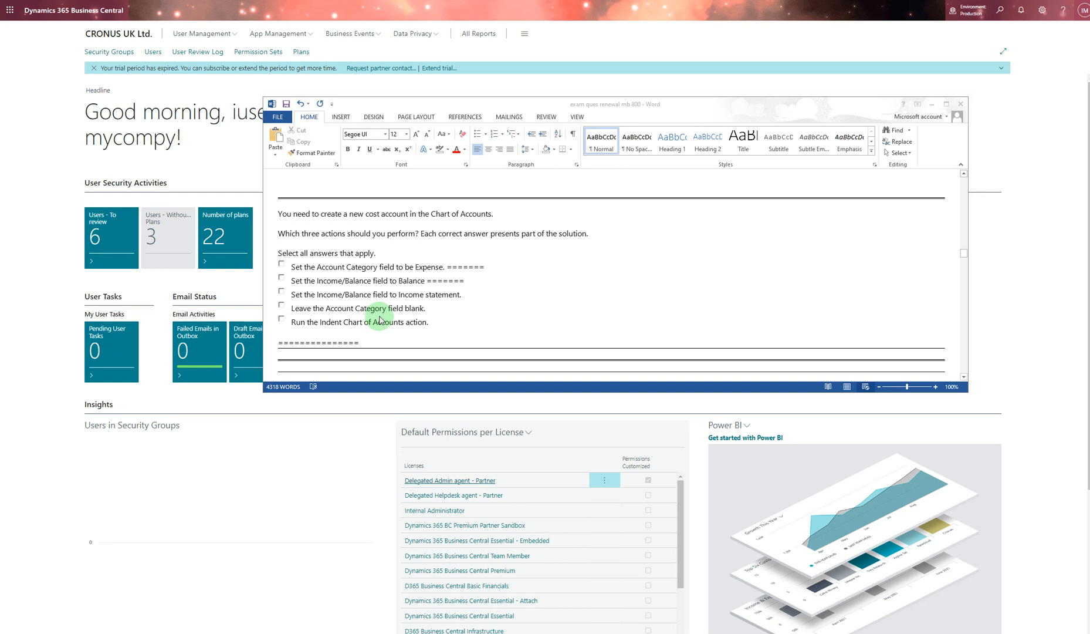
mouse_move(407, 330)
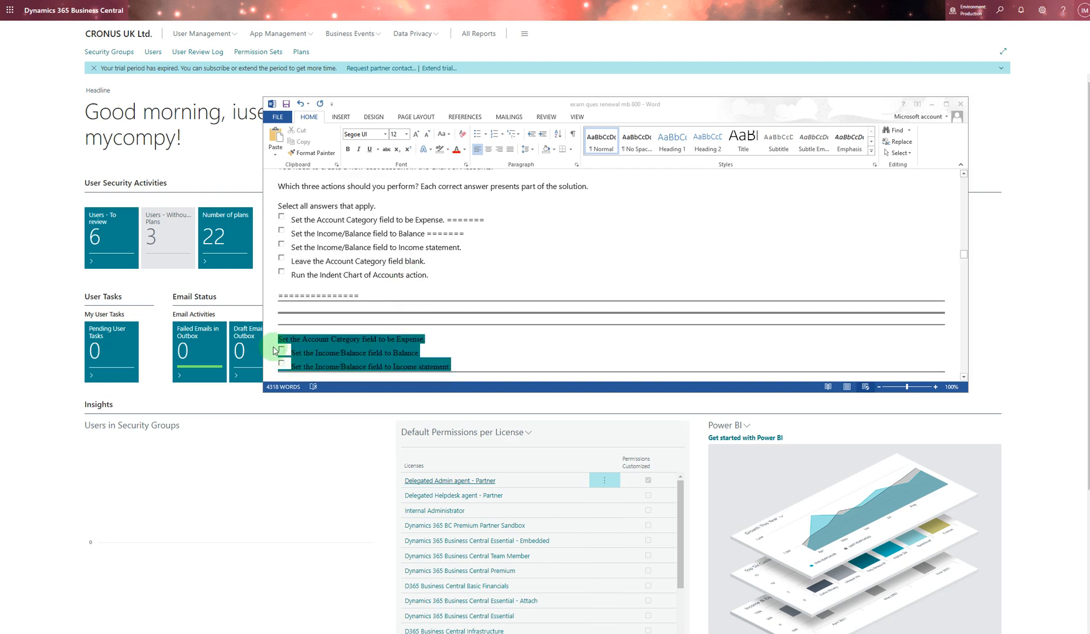
mouse_move(440, 354)
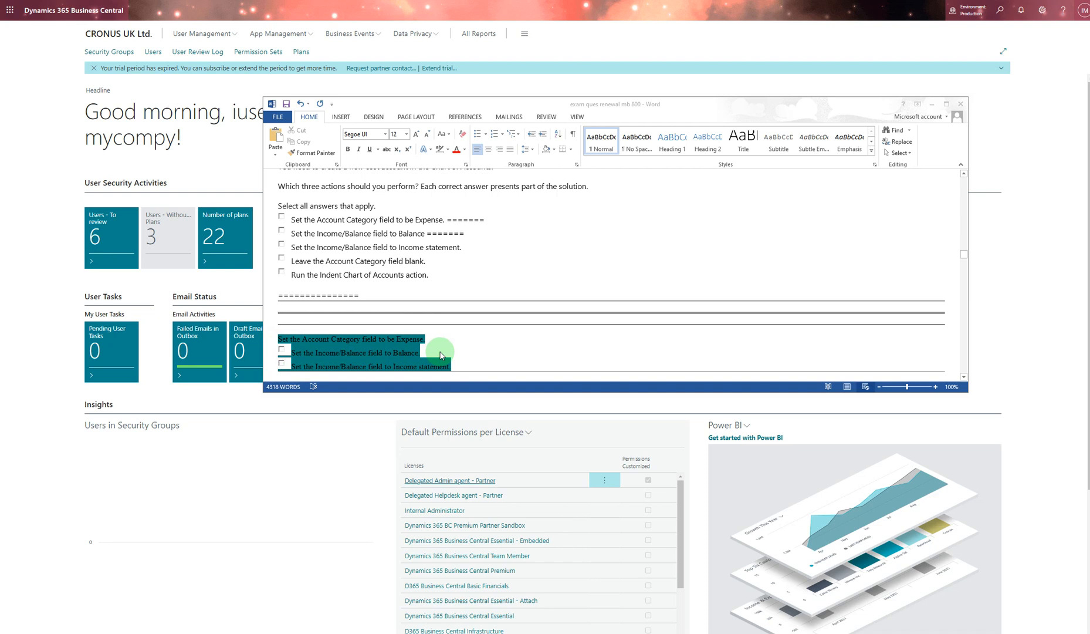
mouse_move(446, 340)
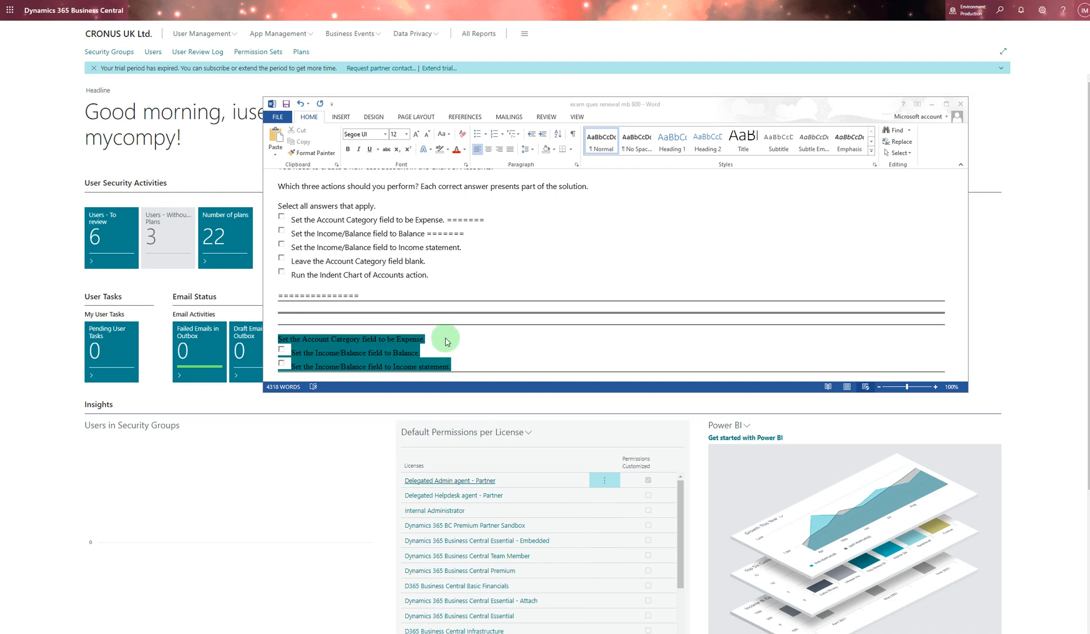
scroll(up, 3)
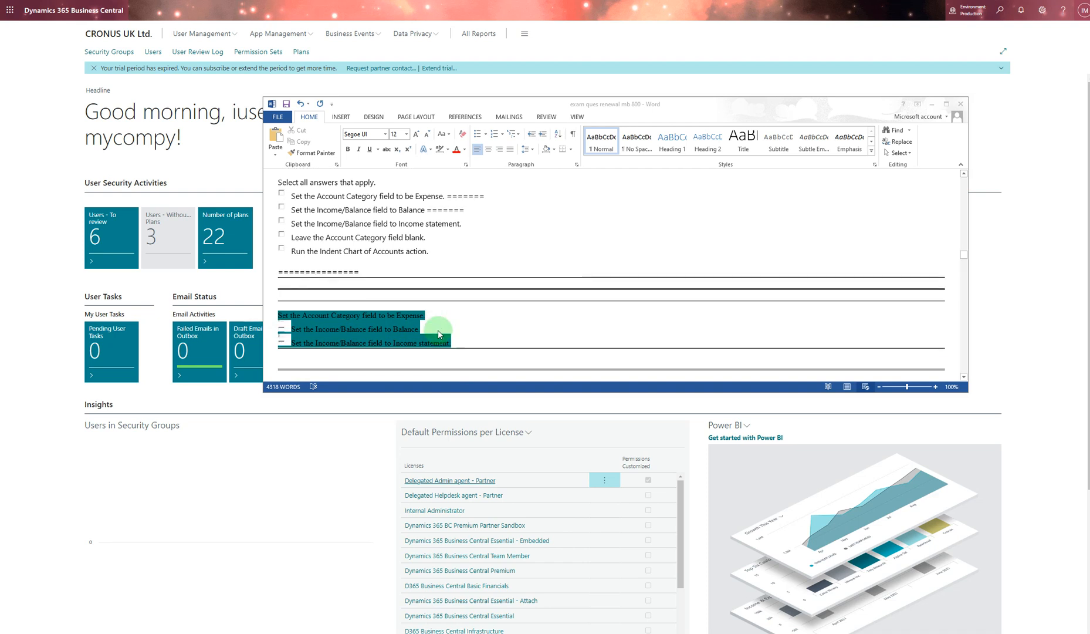
scroll(down, 3)
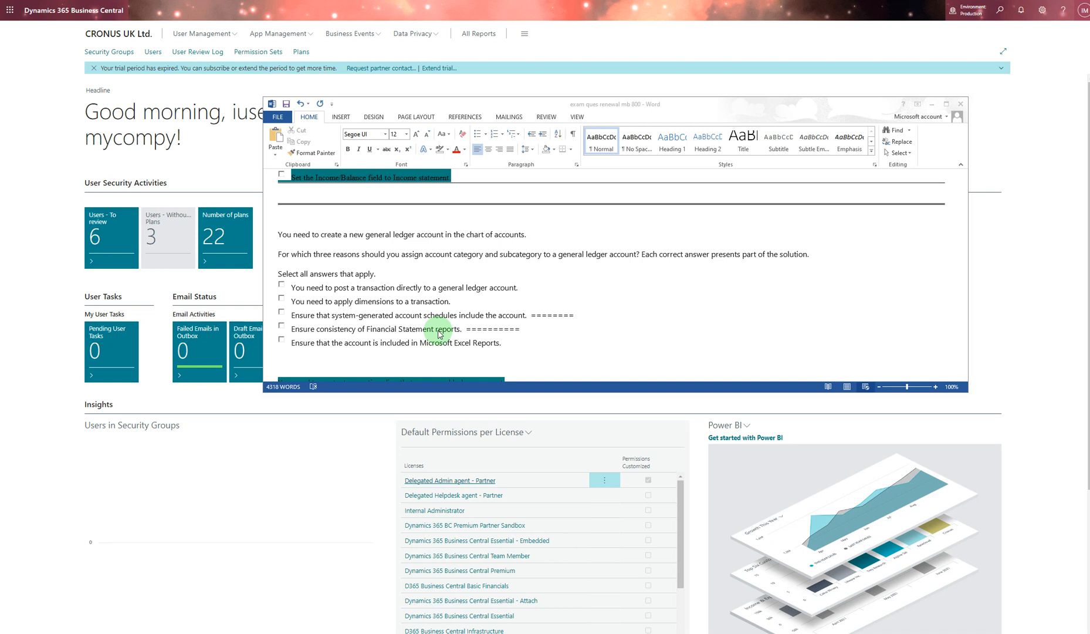
scroll(down, 3)
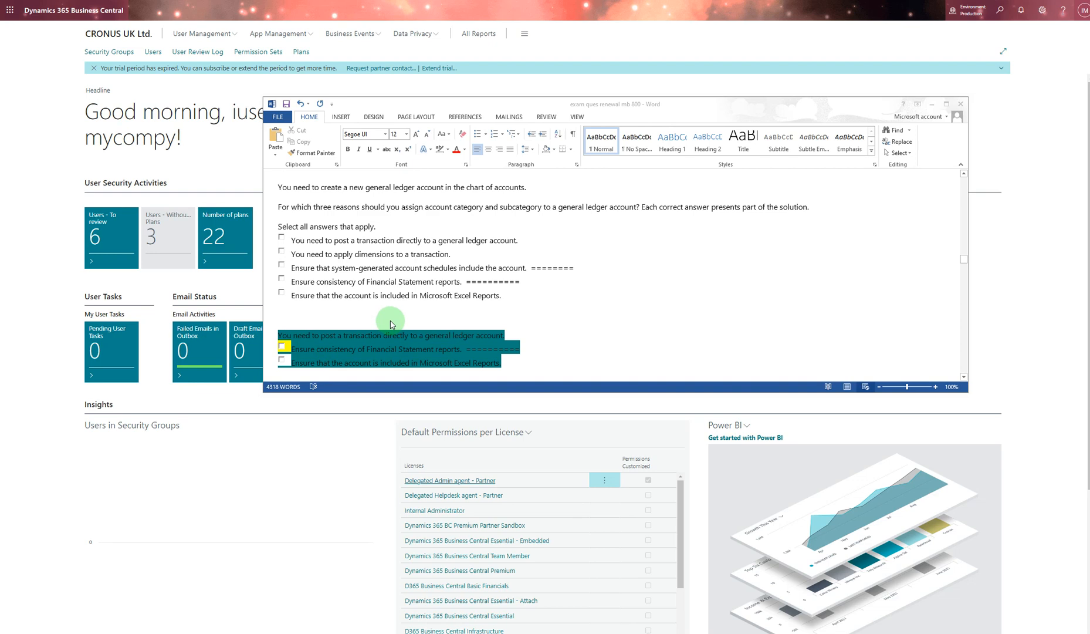
scroll(down, 3)
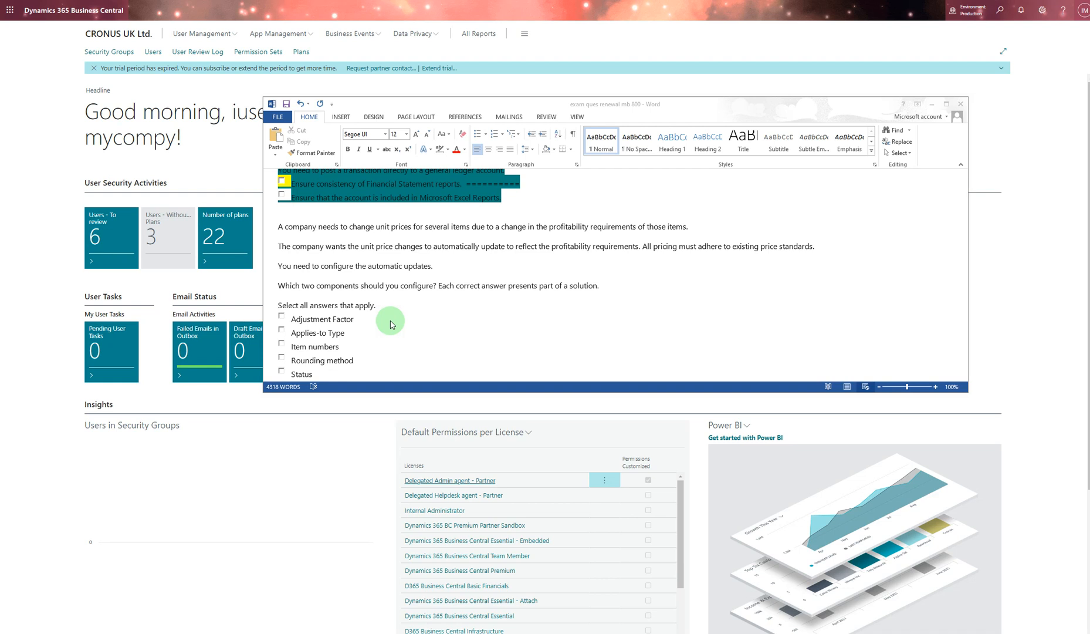
scroll(down, 3)
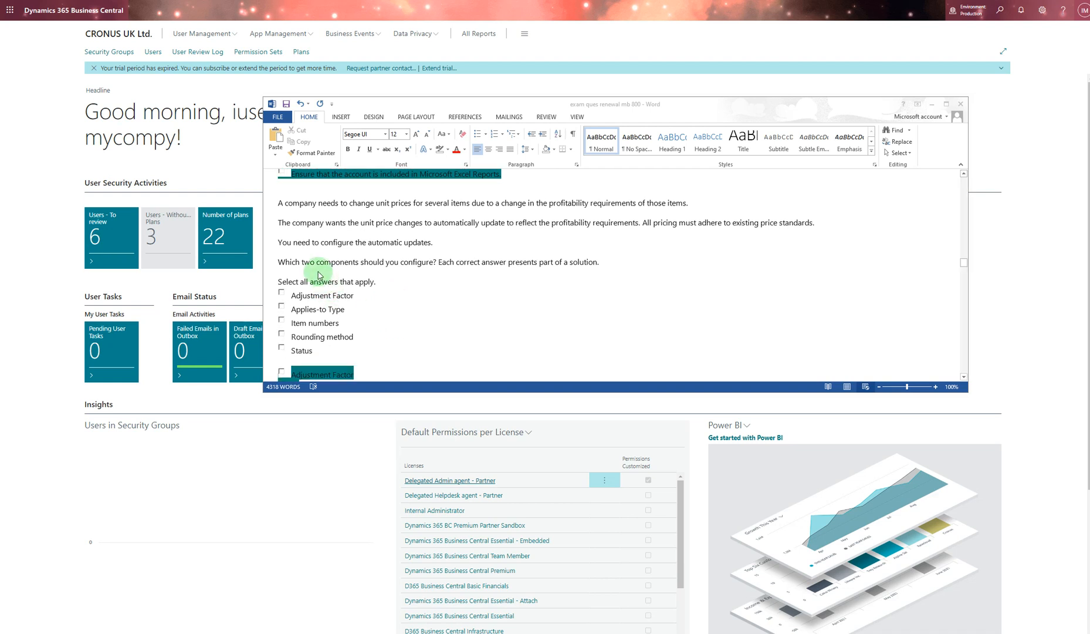
scroll(down, 3)
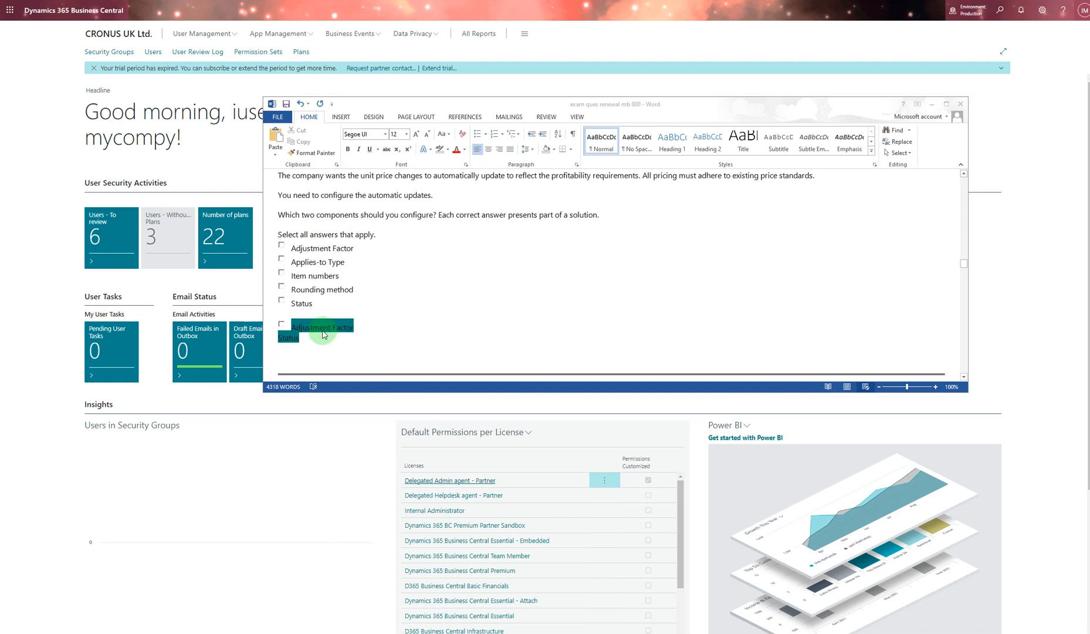
mouse_move(418, 326)
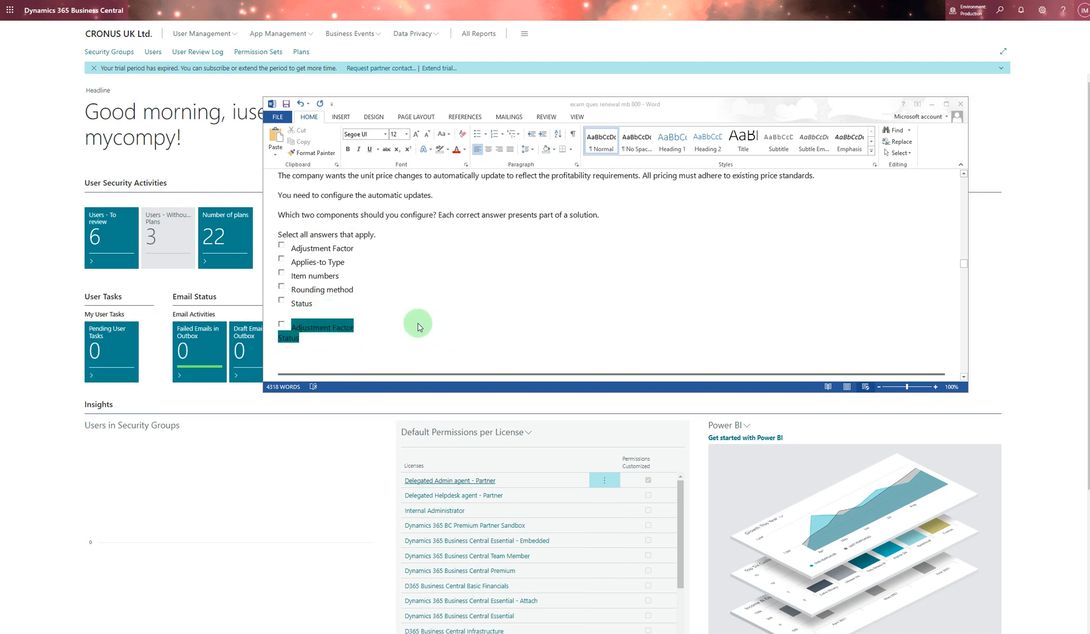
mouse_move(394, 328)
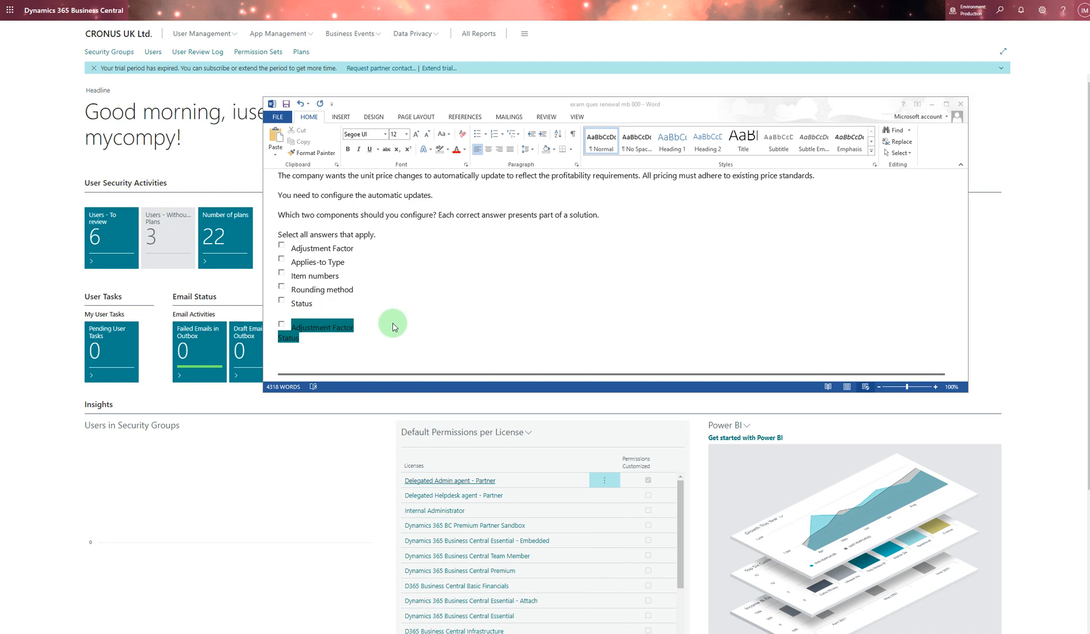
mouse_move(374, 328)
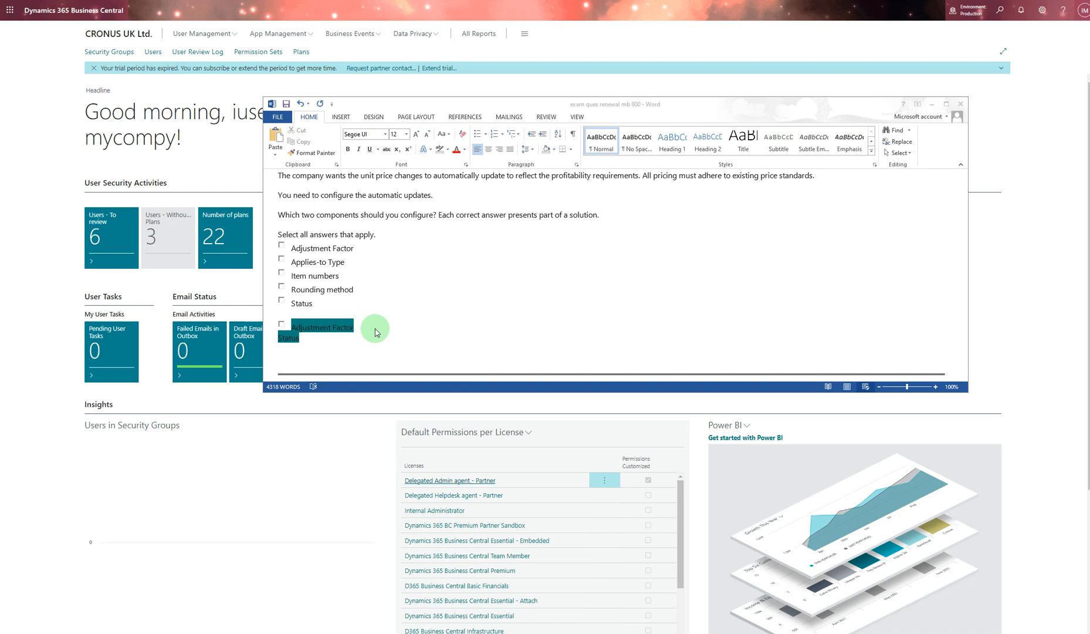
mouse_move(351, 341)
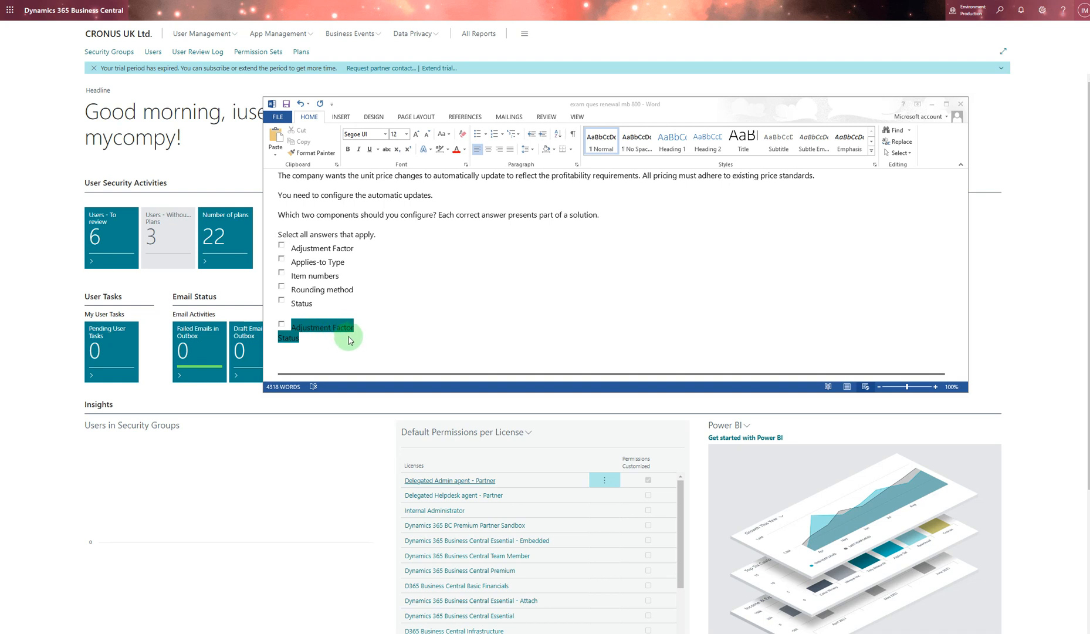
mouse_move(396, 325)
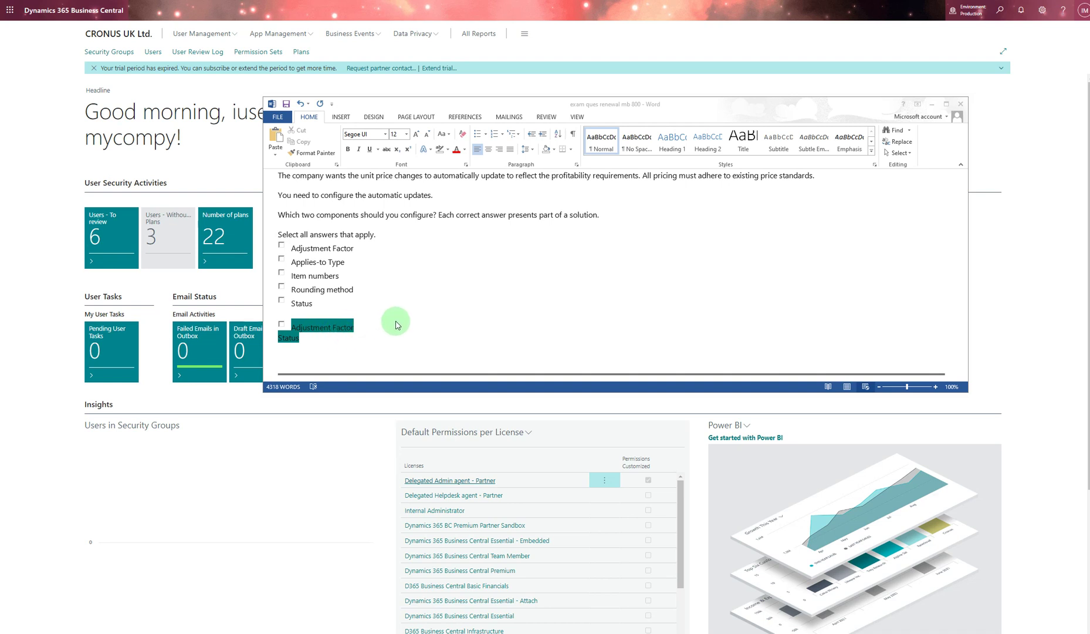
scroll(down, 3)
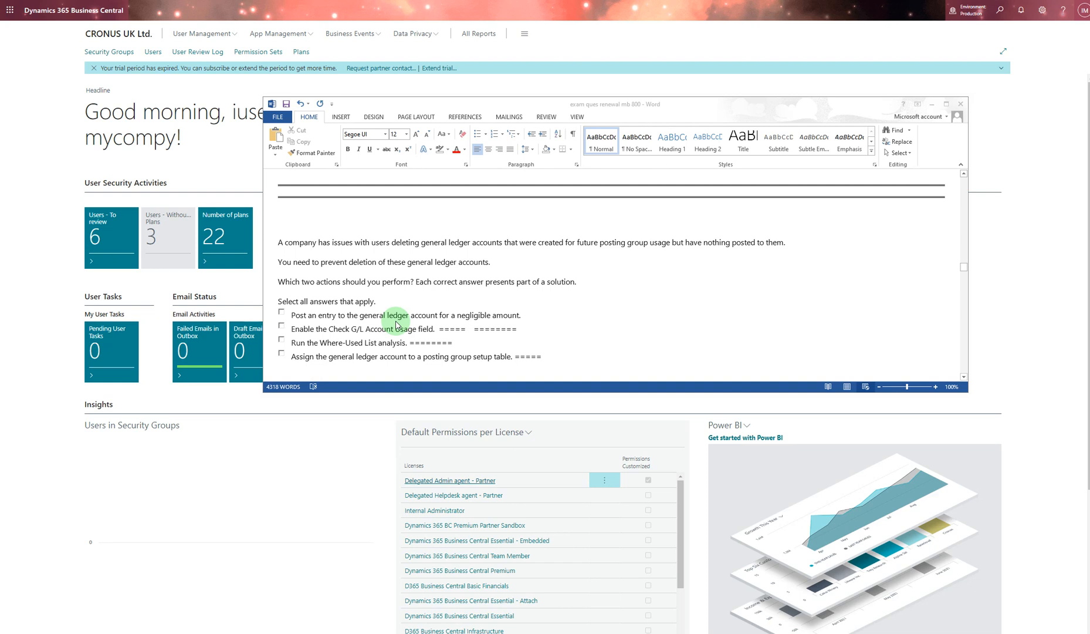
- Scroll to the G/L account deletion question with Check G/L Account Usage and posting group highlighted
scroll(down, 3)
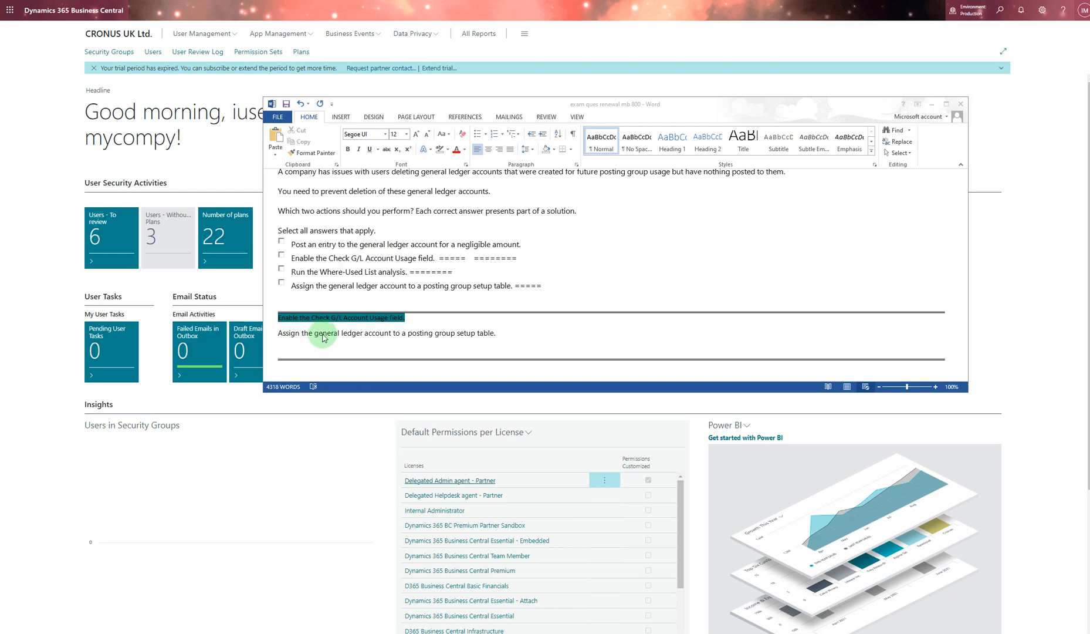
mouse_move(420, 338)
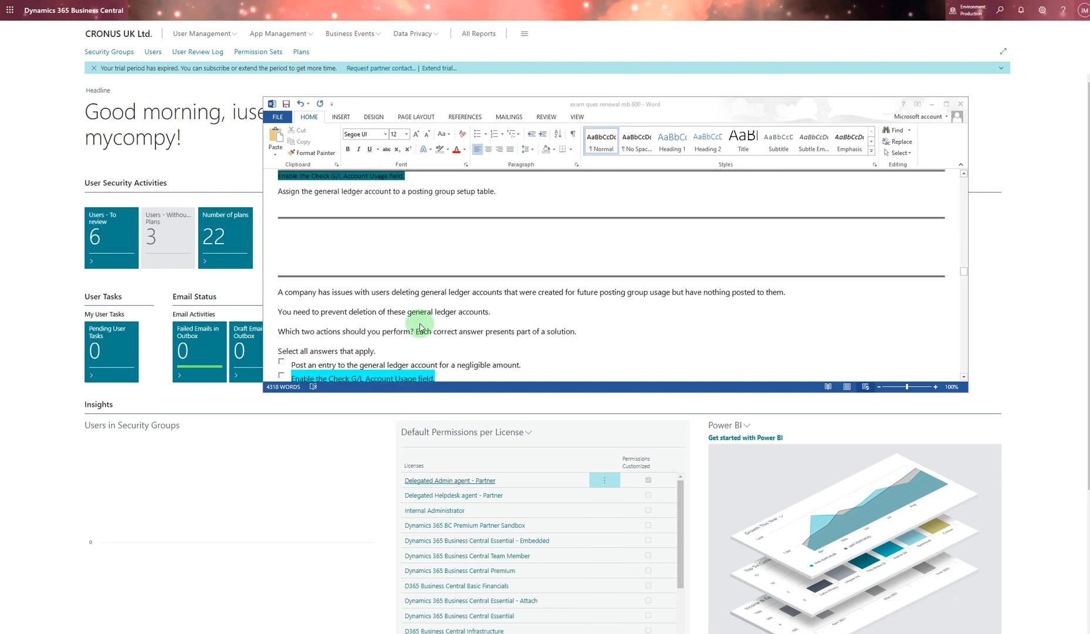
scroll(down, 3)
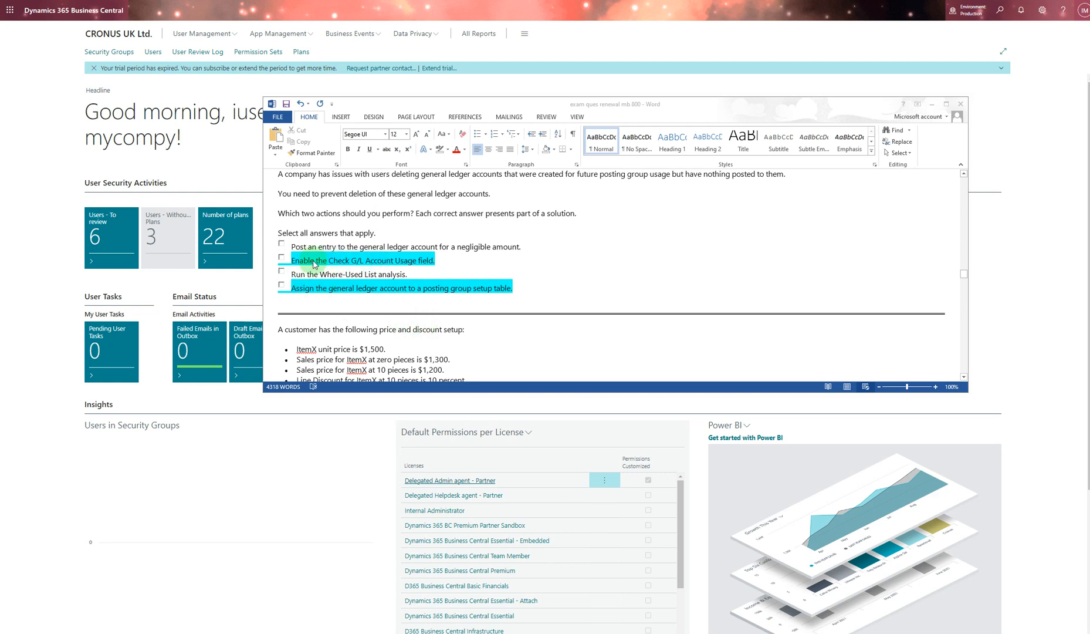
mouse_move(377, 274)
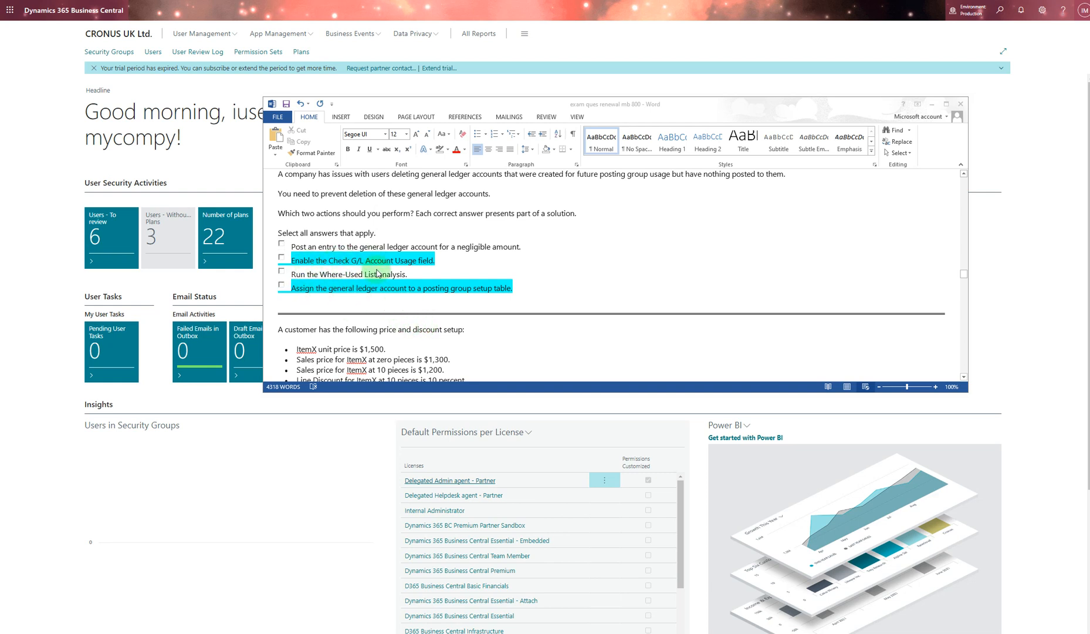
- Scroll to the sales order price-systems question with Get Price, Get Line Discount and Order Promising highlighted
scroll(down, 3)
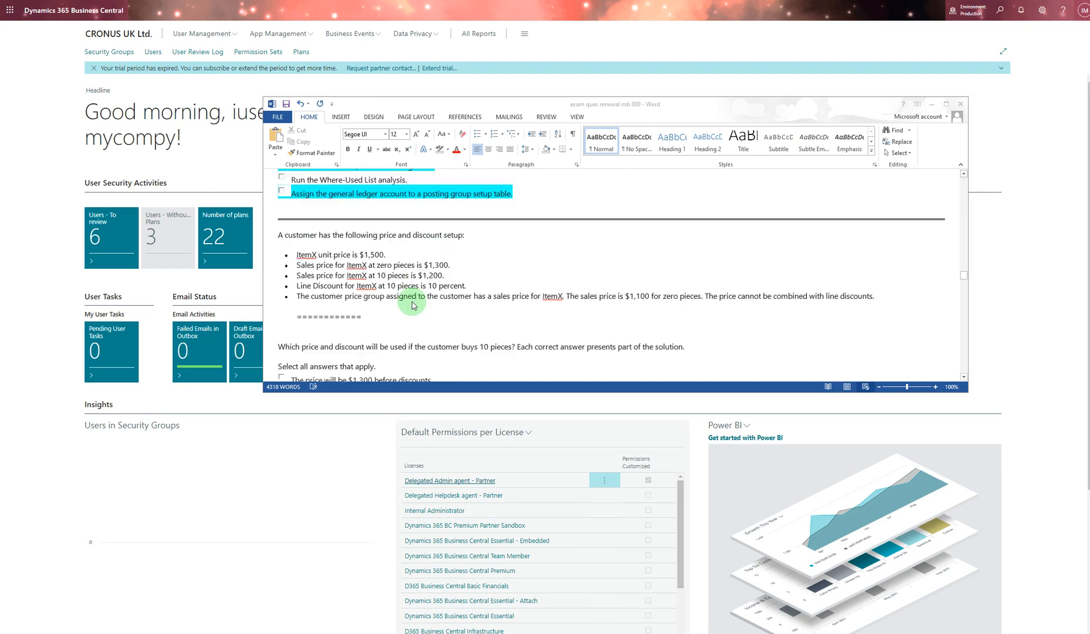
mouse_move(357, 253)
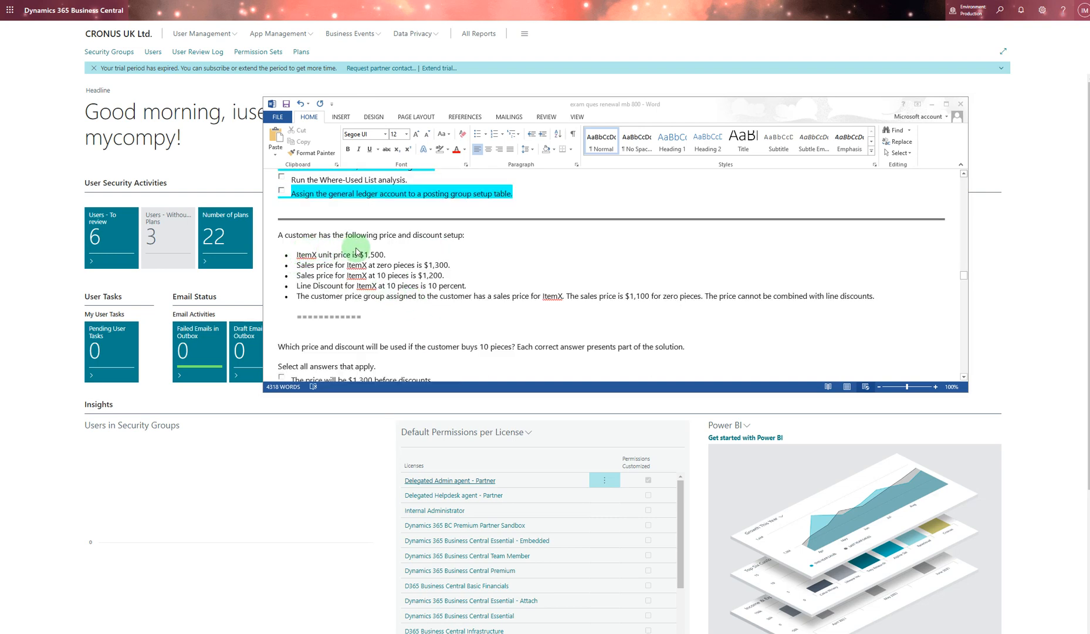
mouse_move(356, 272)
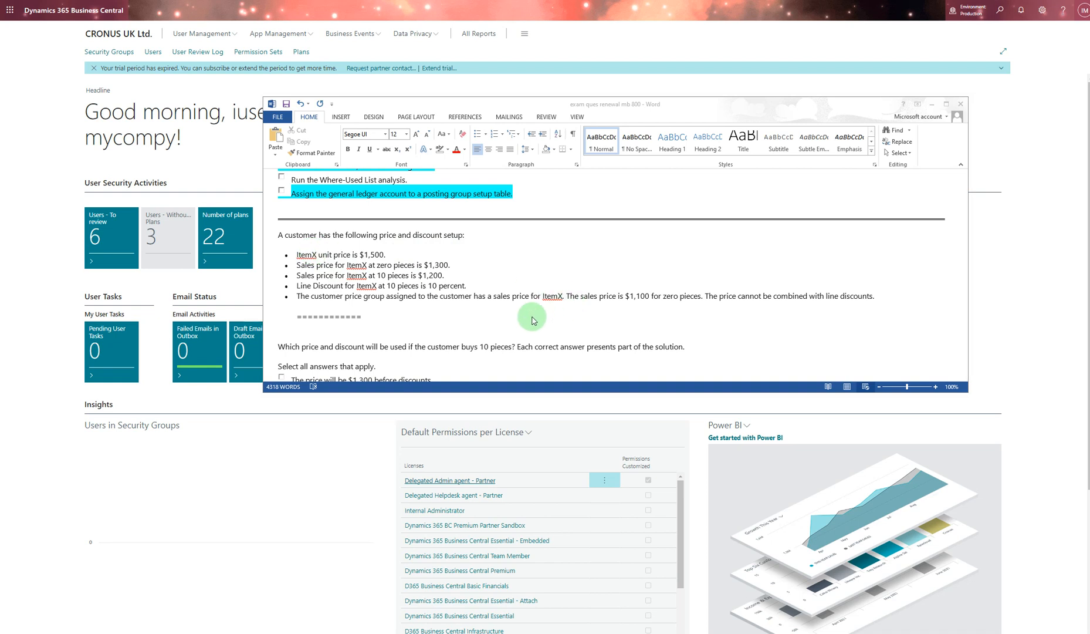
scroll(down, 3)
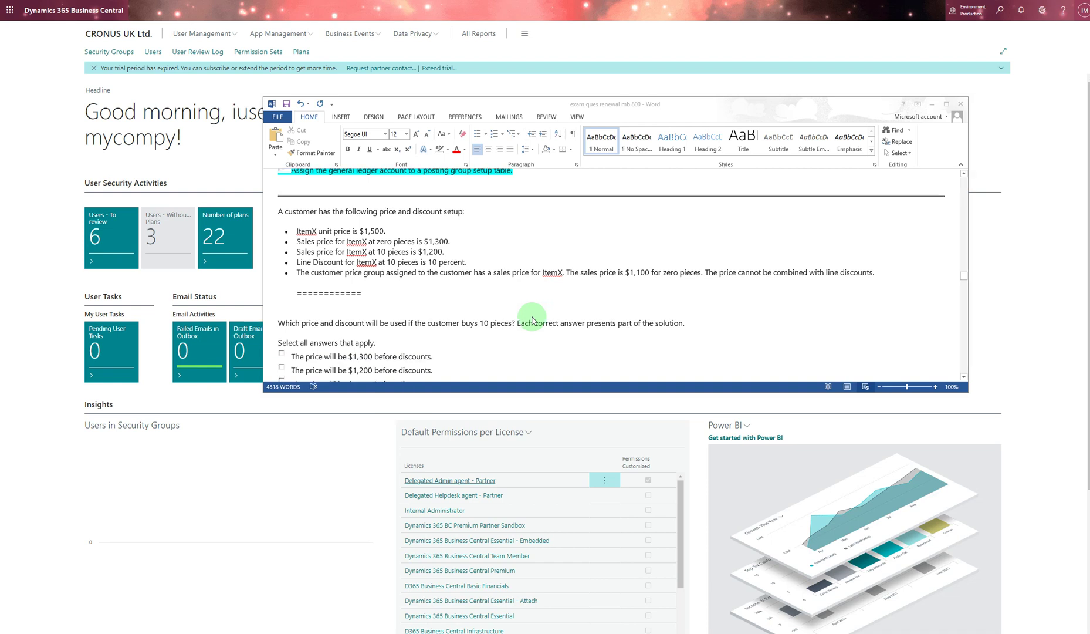
scroll(down, 3)
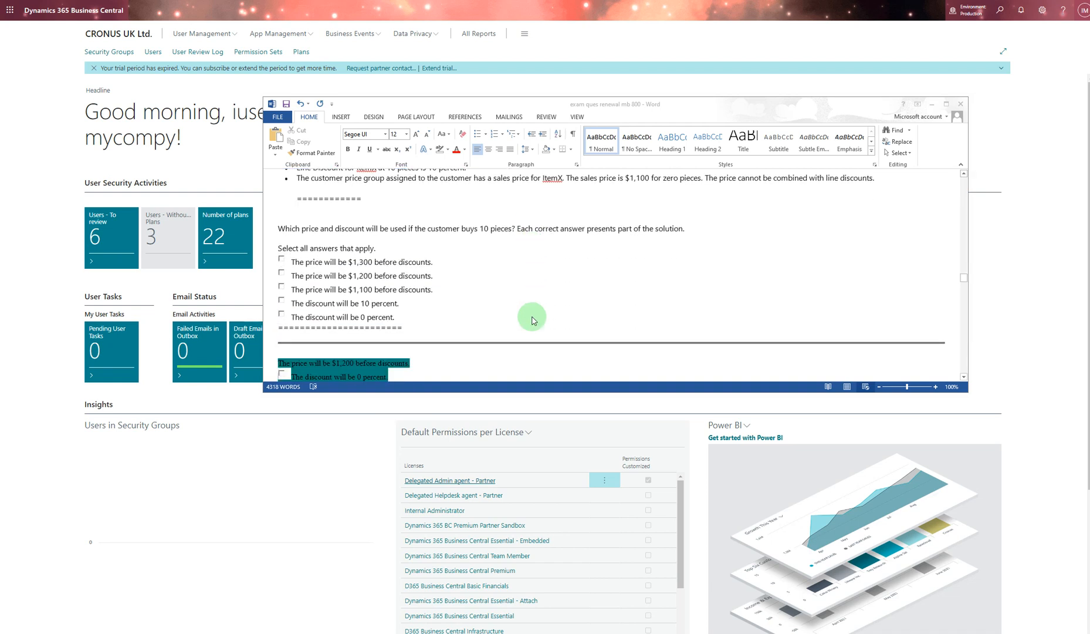
scroll(up, 3)
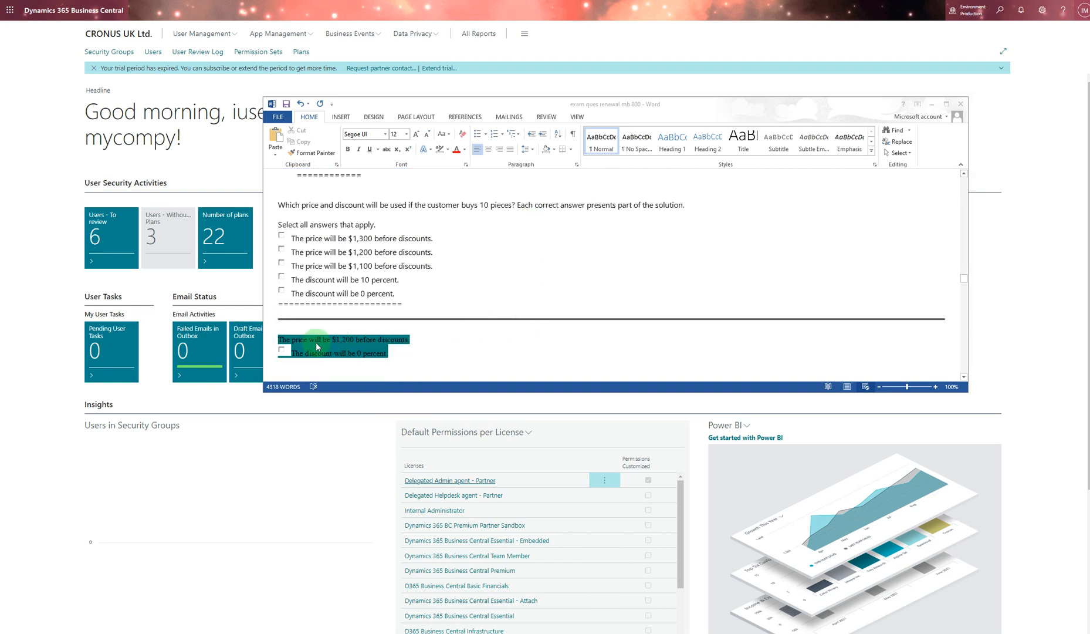
mouse_move(396, 347)
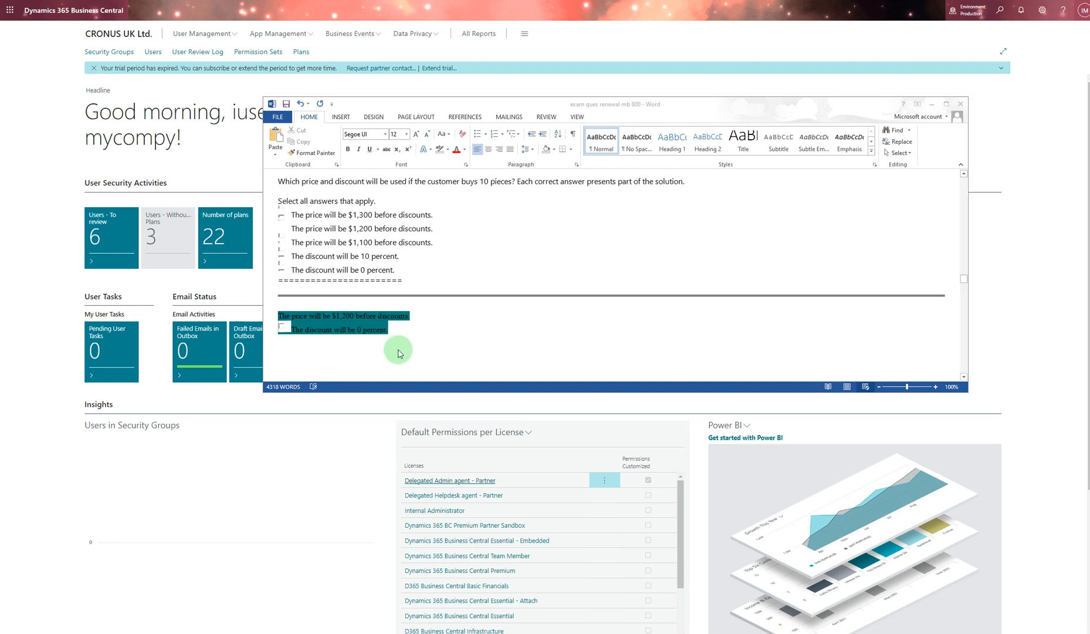
scroll(down, 3)
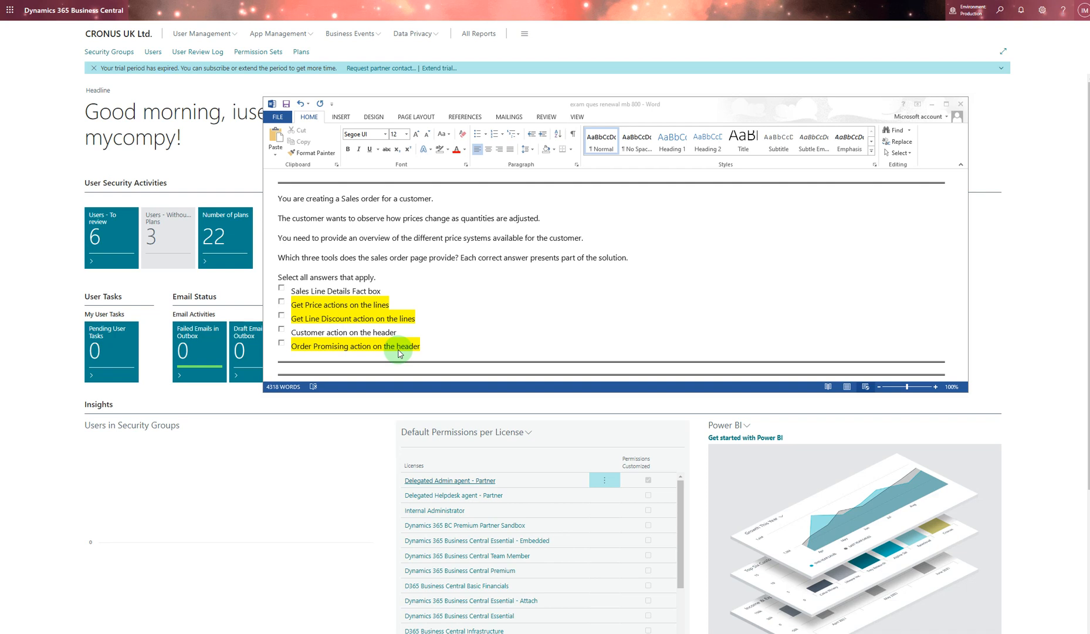
- Scroll past the automatic updates question to the discounted pillow price question with Sales Price Lists highlighted
scroll(down, 3)
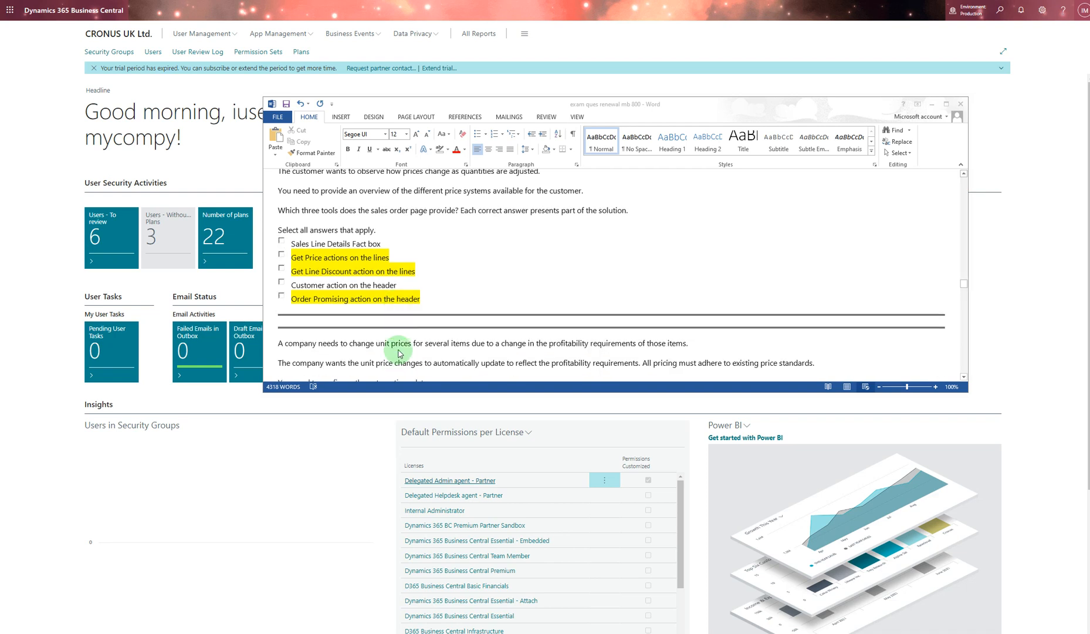
mouse_move(389, 308)
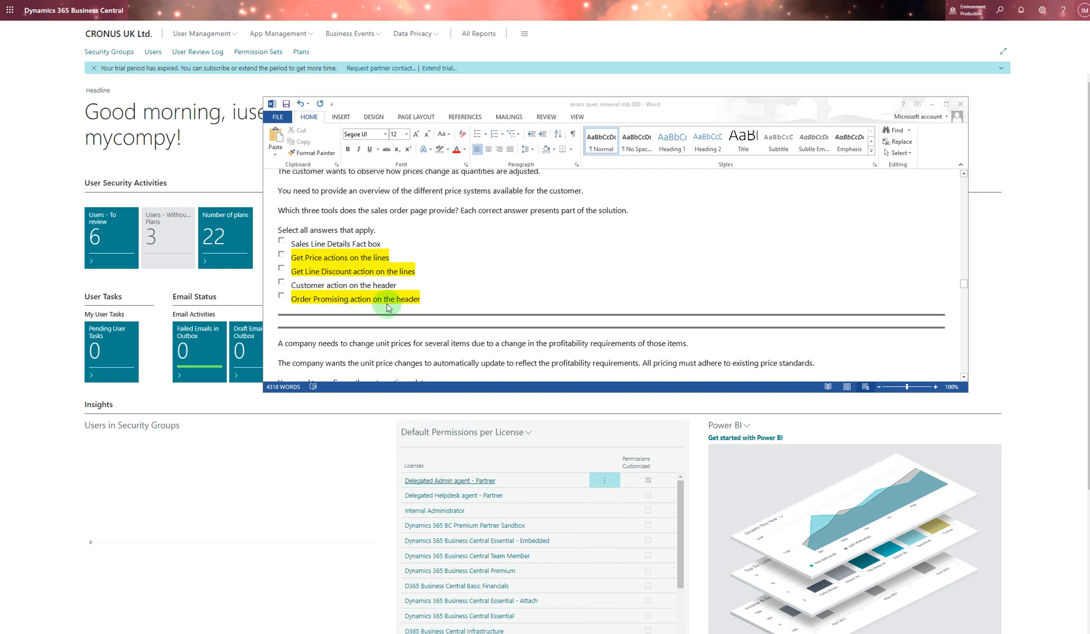
mouse_move(389, 312)
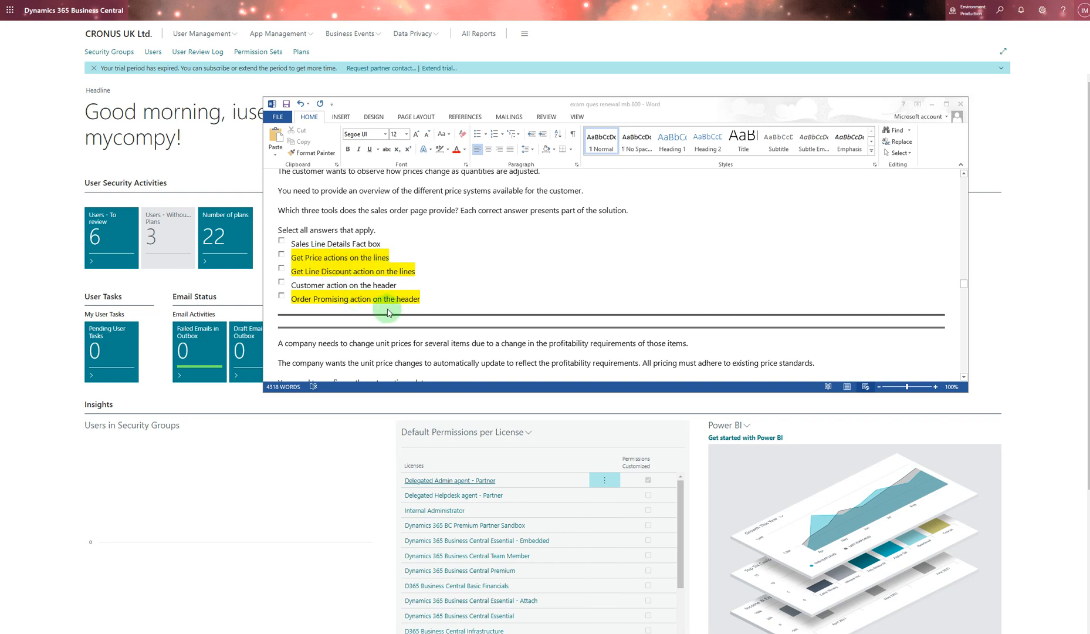
mouse_move(435, 309)
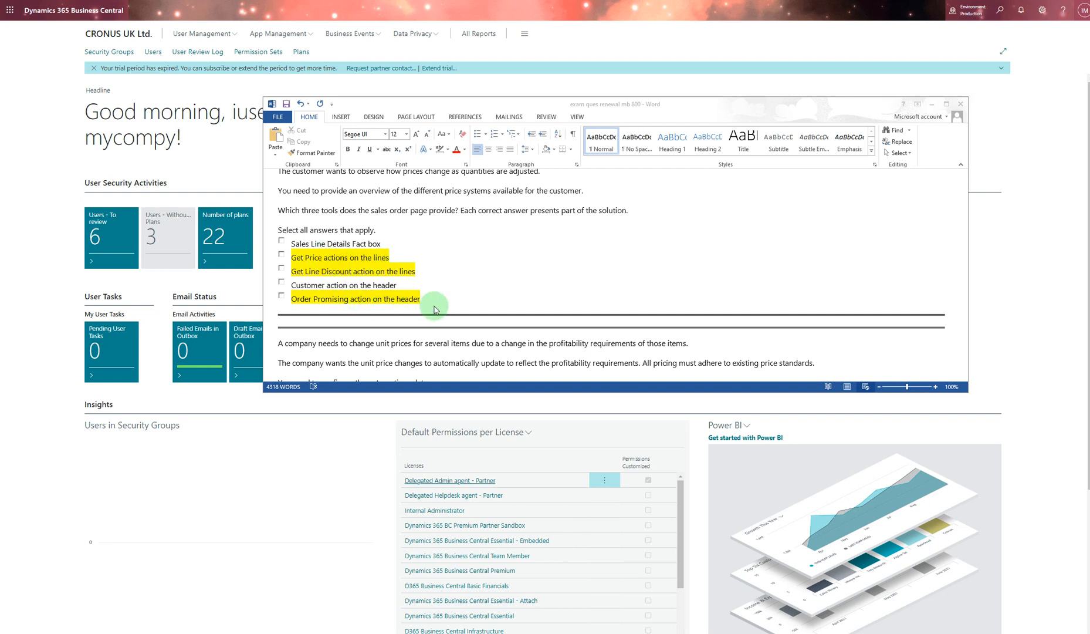
mouse_move(391, 297)
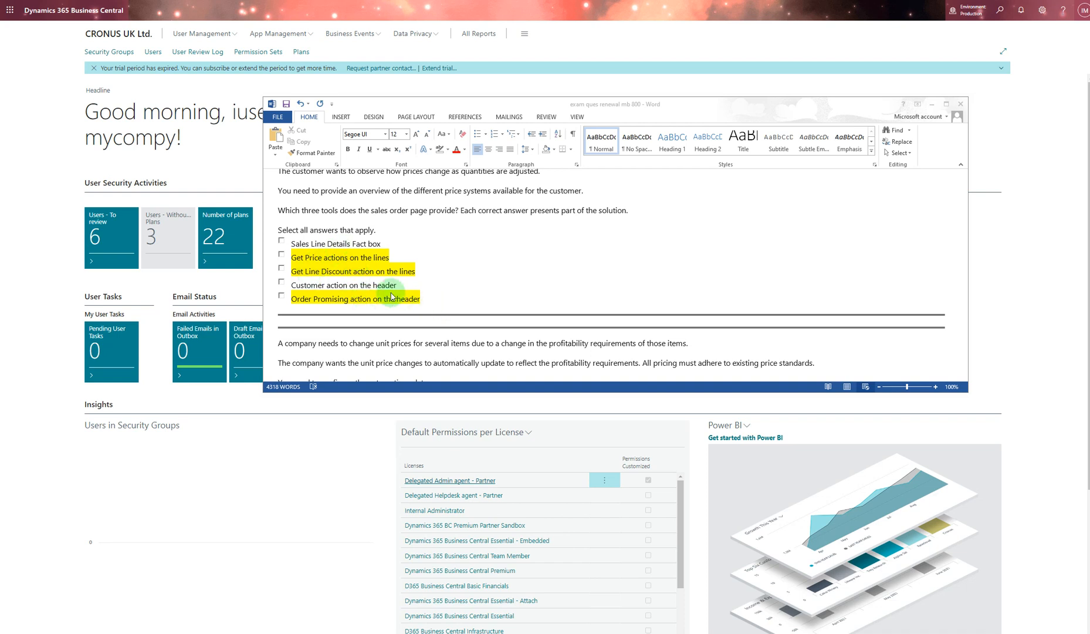
scroll(down, 3)
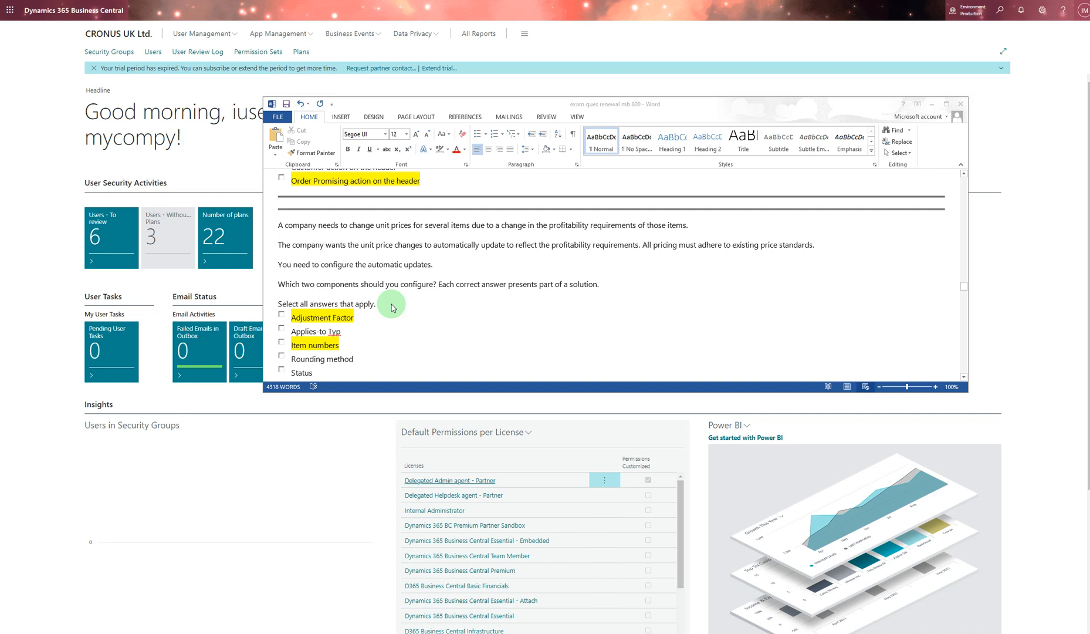
scroll(down, 3)
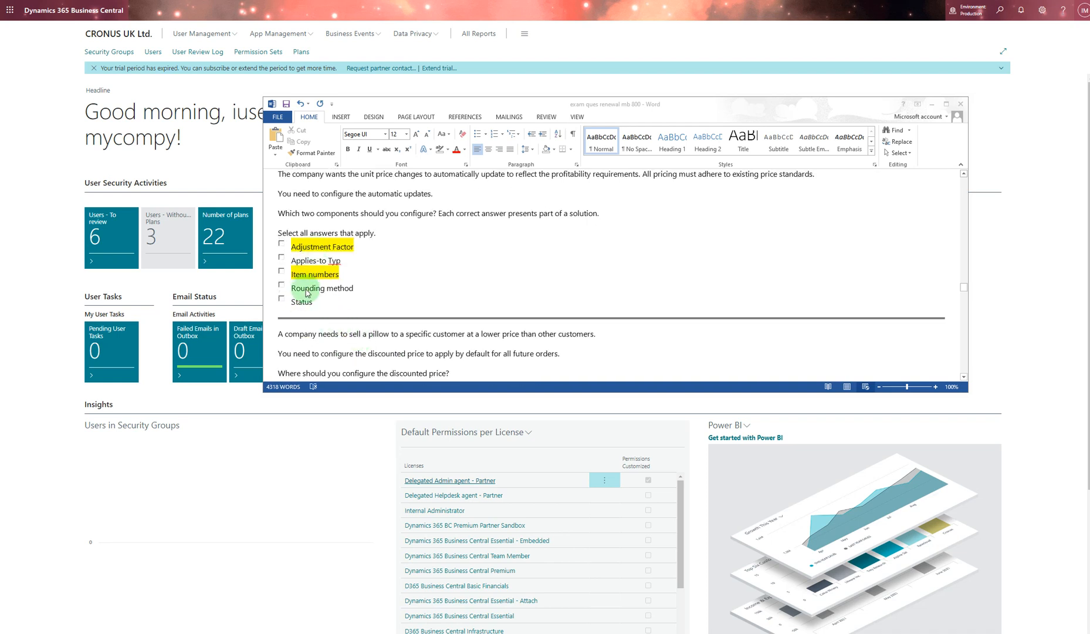
mouse_move(329, 274)
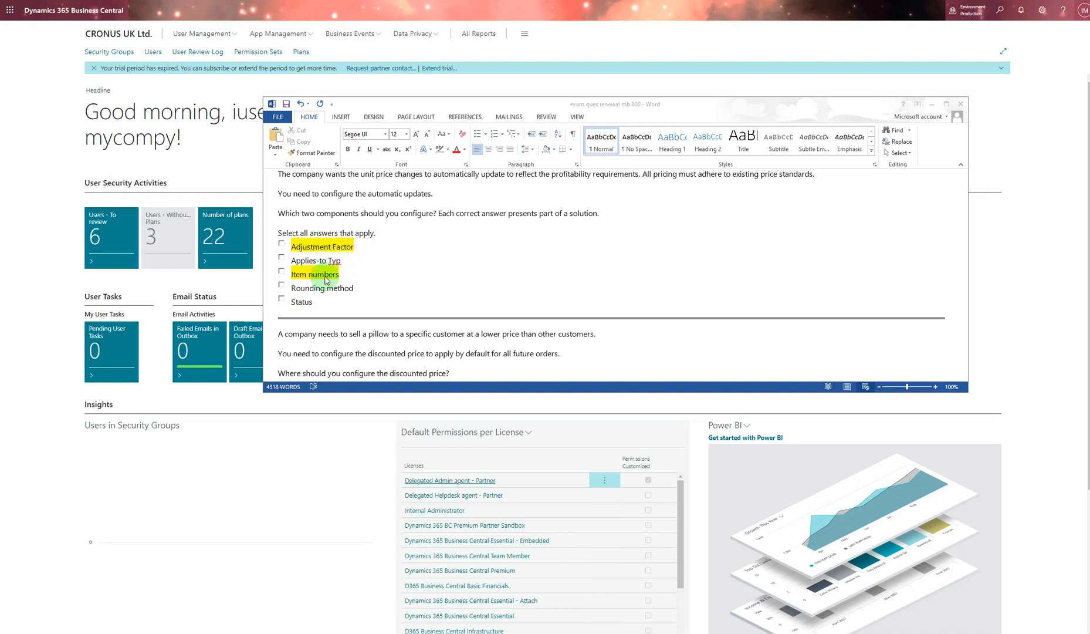
scroll(down, 3)
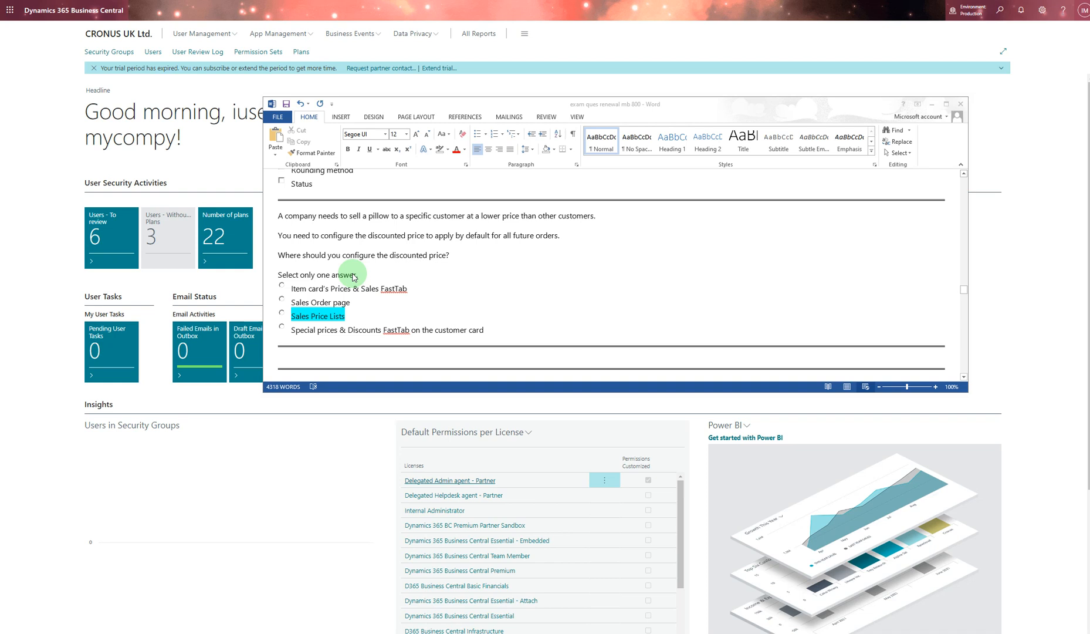
mouse_move(342, 271)
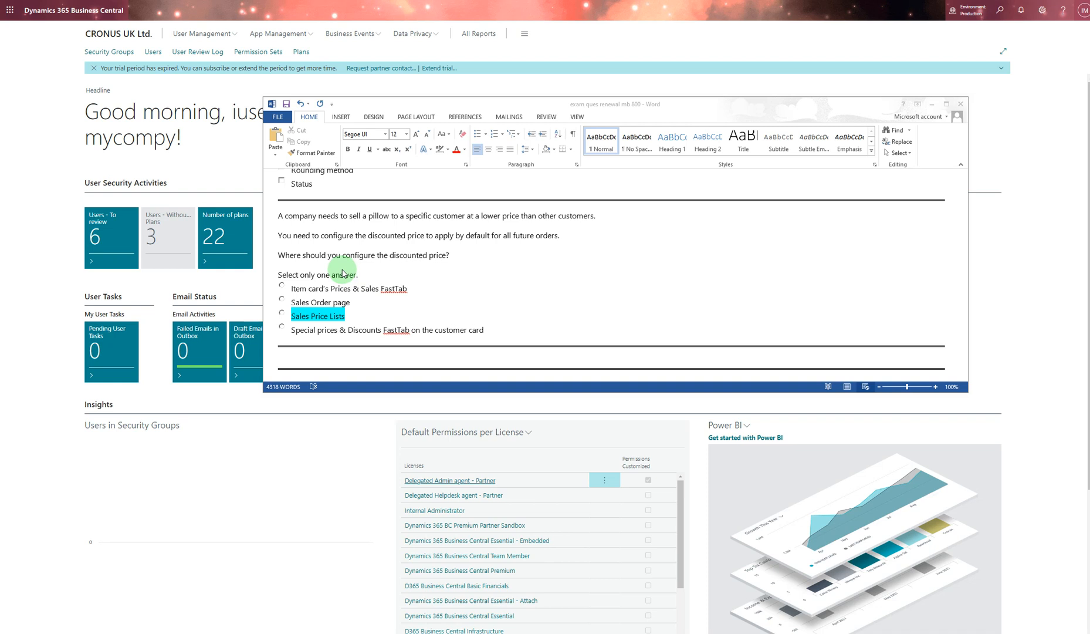
mouse_move(386, 313)
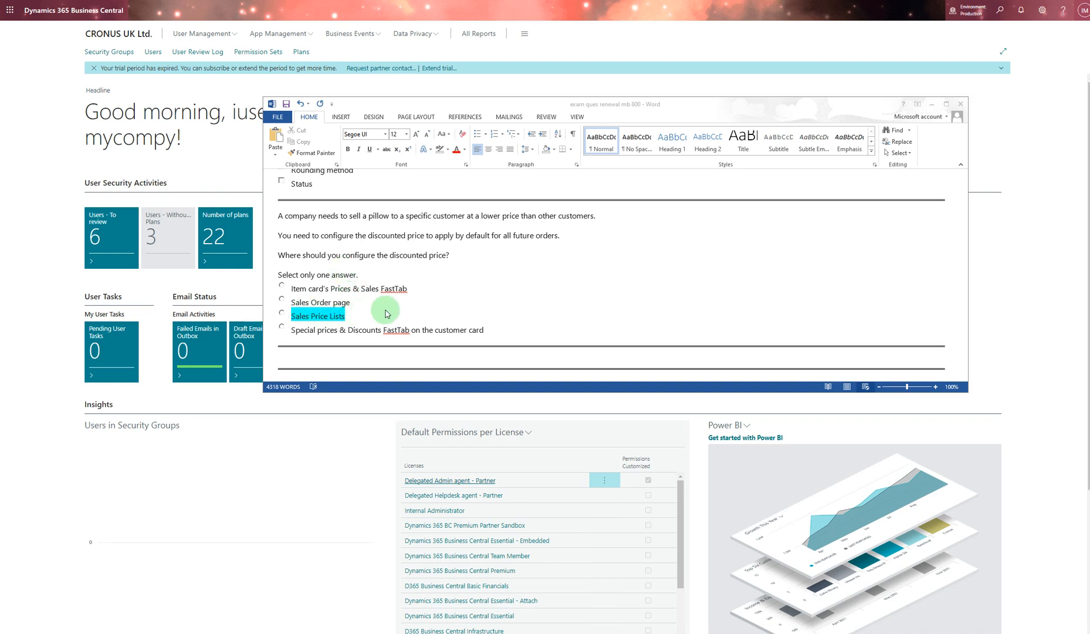
- Scroll to the customer price groups question with its three green-highlighted actions
scroll(down, 3)
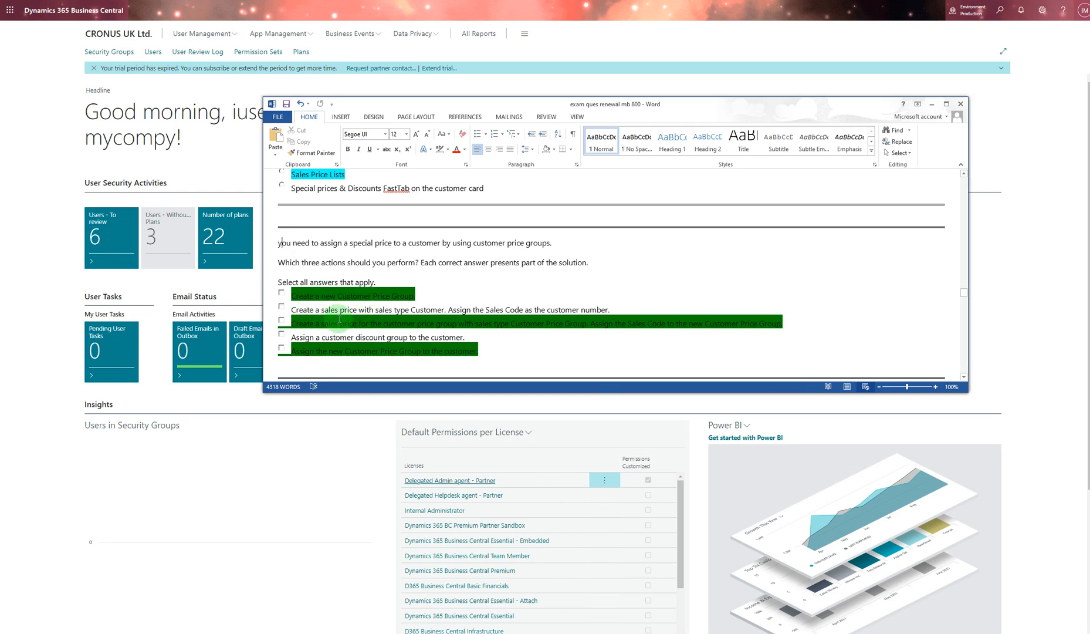
mouse_move(433, 336)
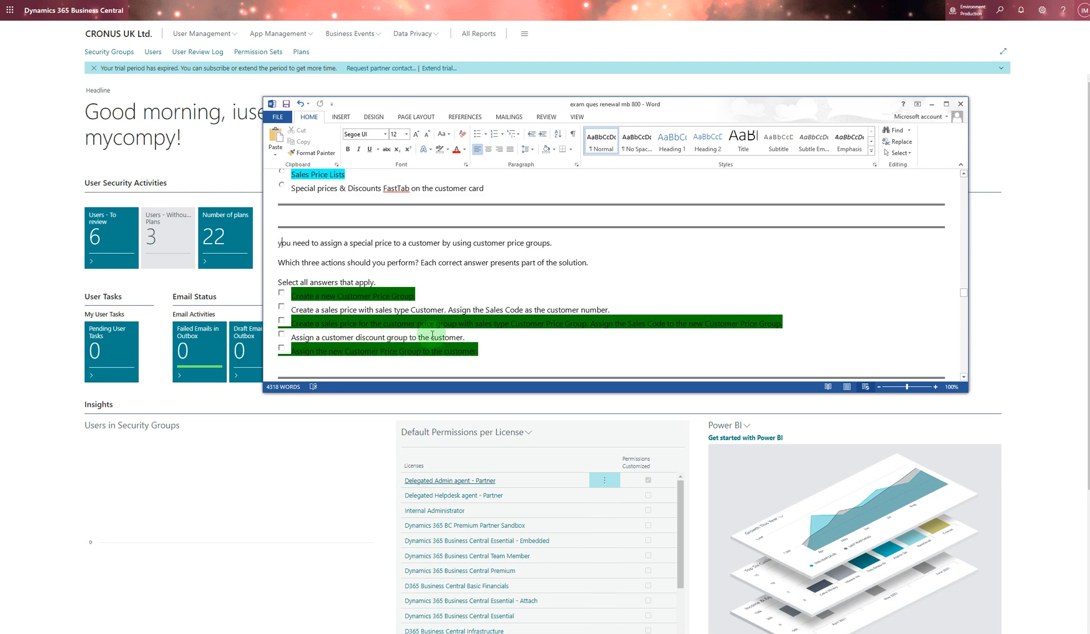
scroll(down, 3)
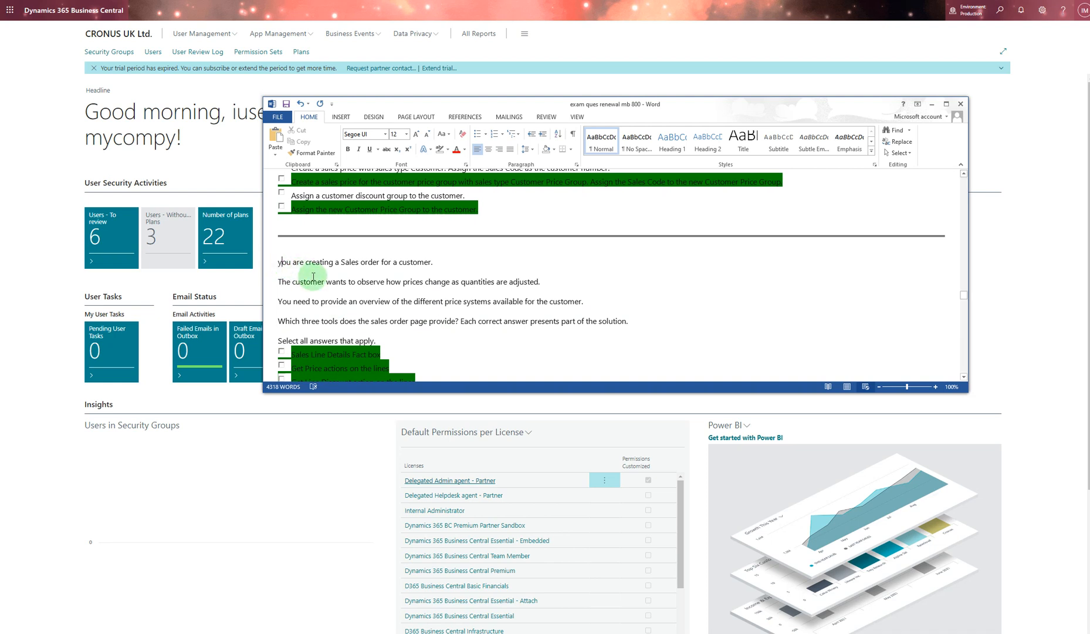
mouse_move(415, 317)
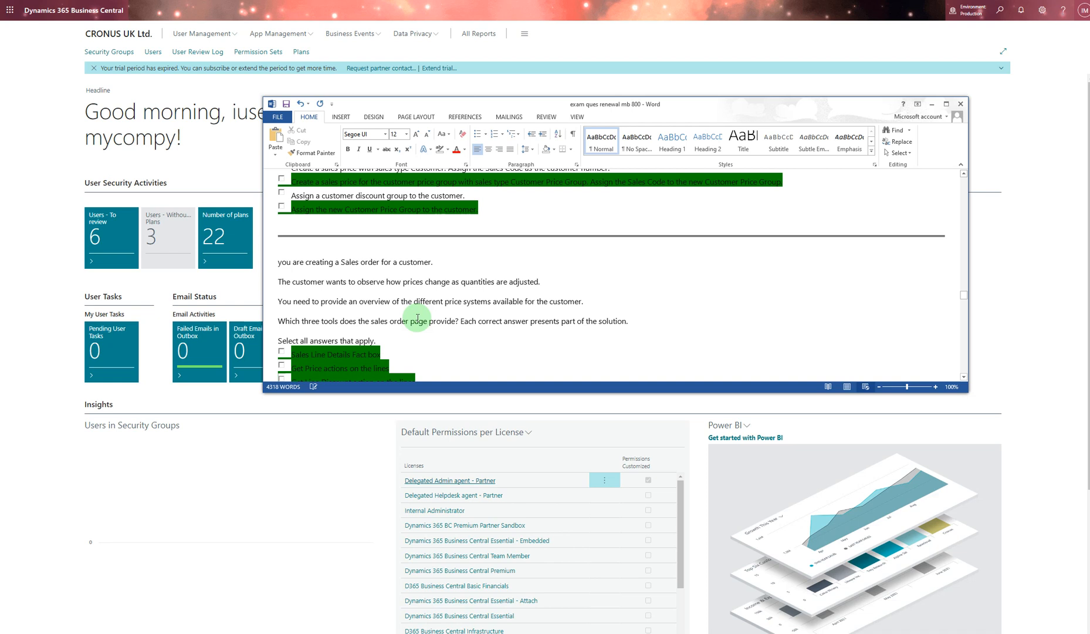
scroll(down, 3)
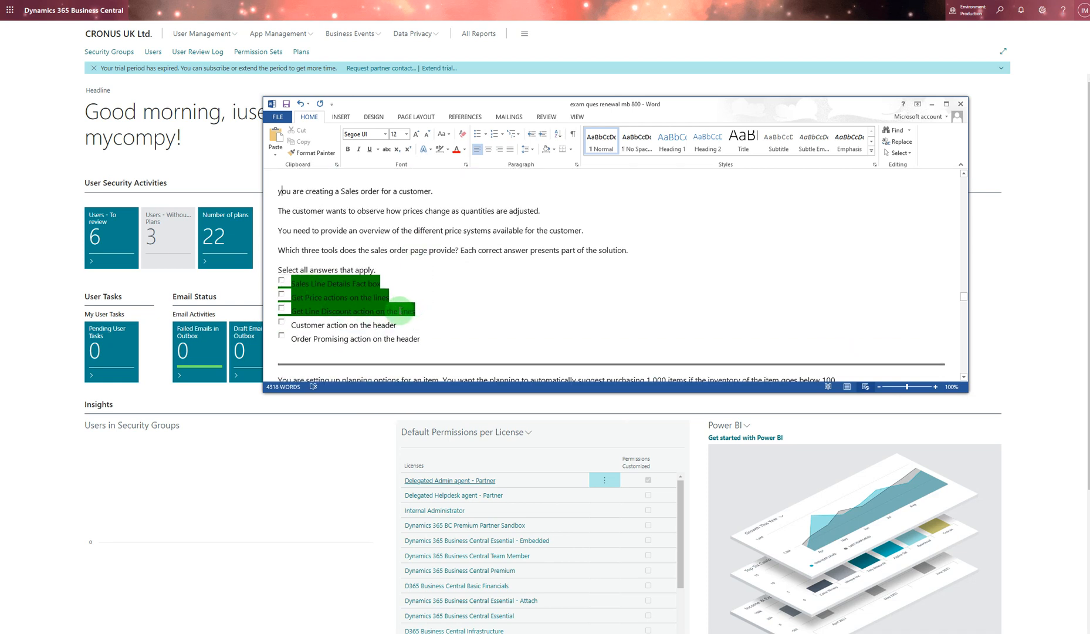
mouse_move(335, 251)
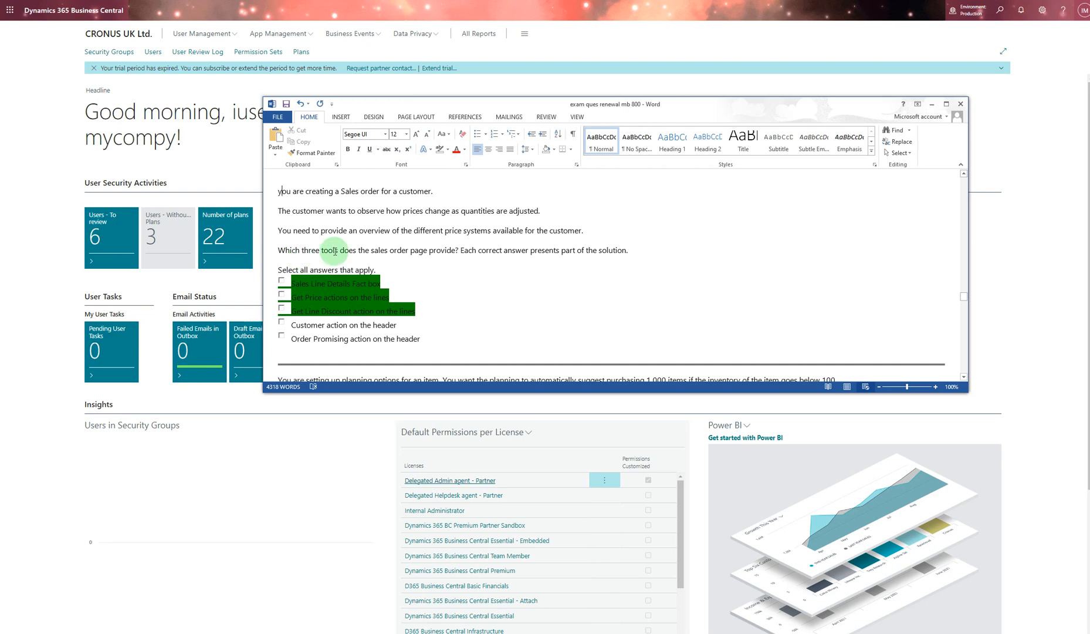
scroll(down, 3)
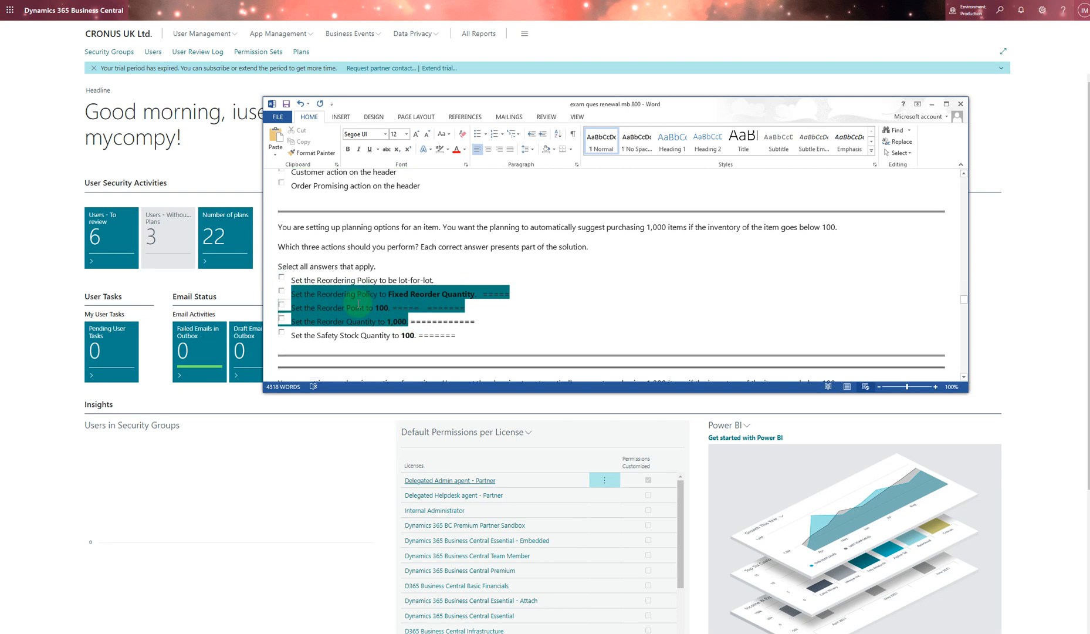
scroll(down, 3)
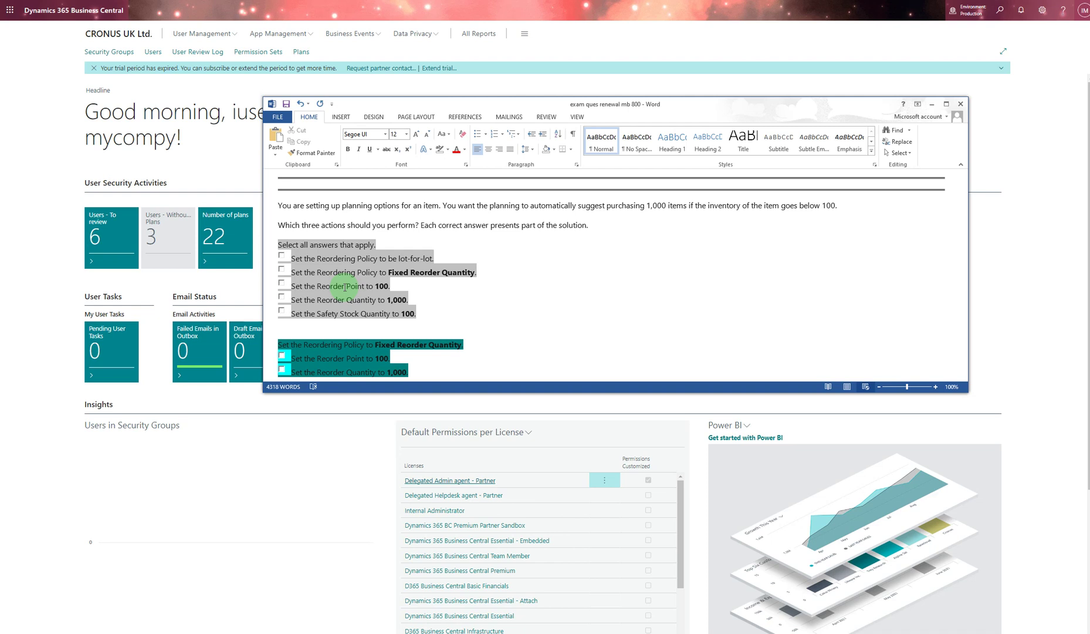
mouse_move(478, 265)
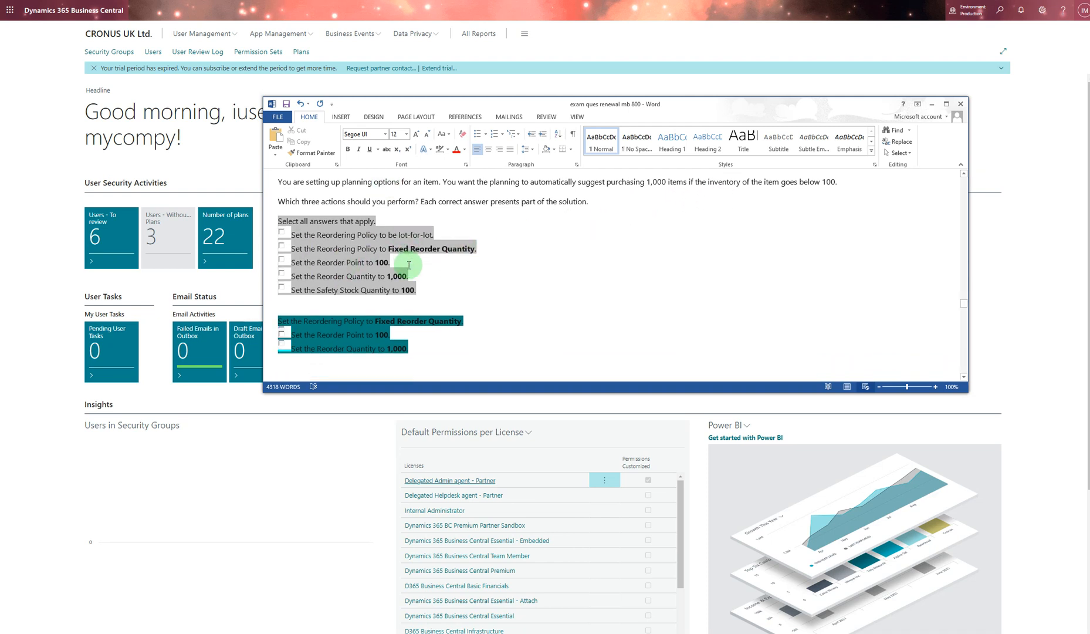
scroll(down, 3)
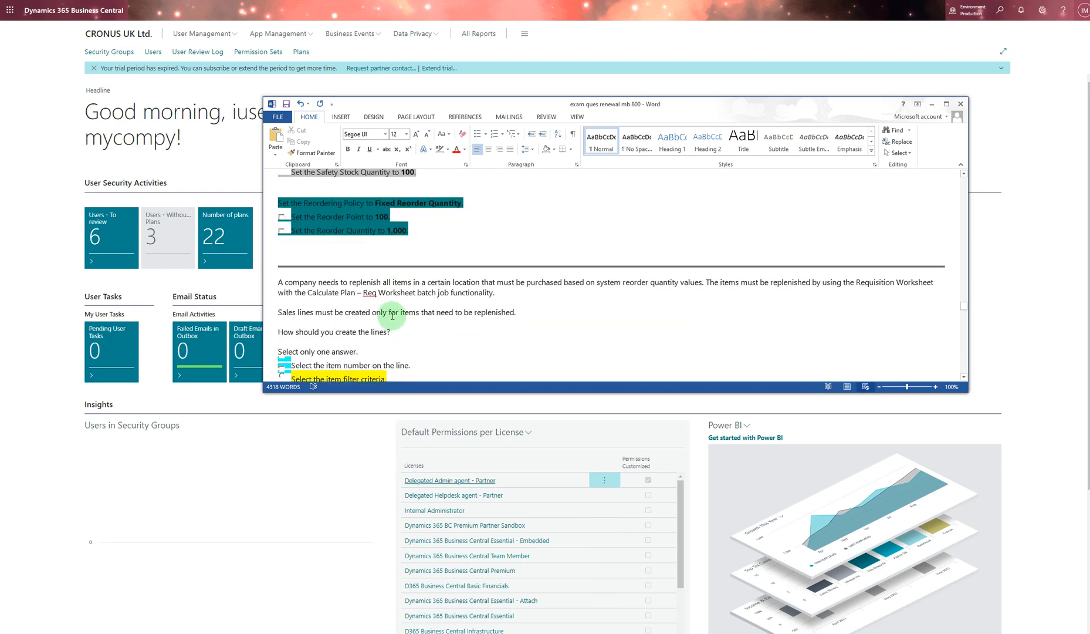
scroll(down, 3)
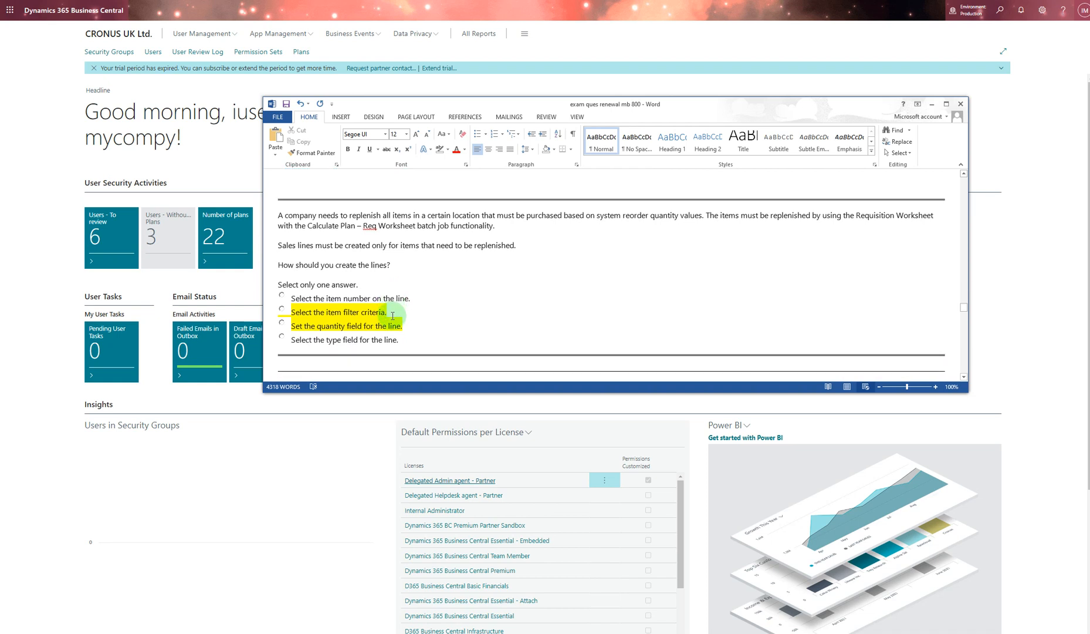
scroll(up, 3)
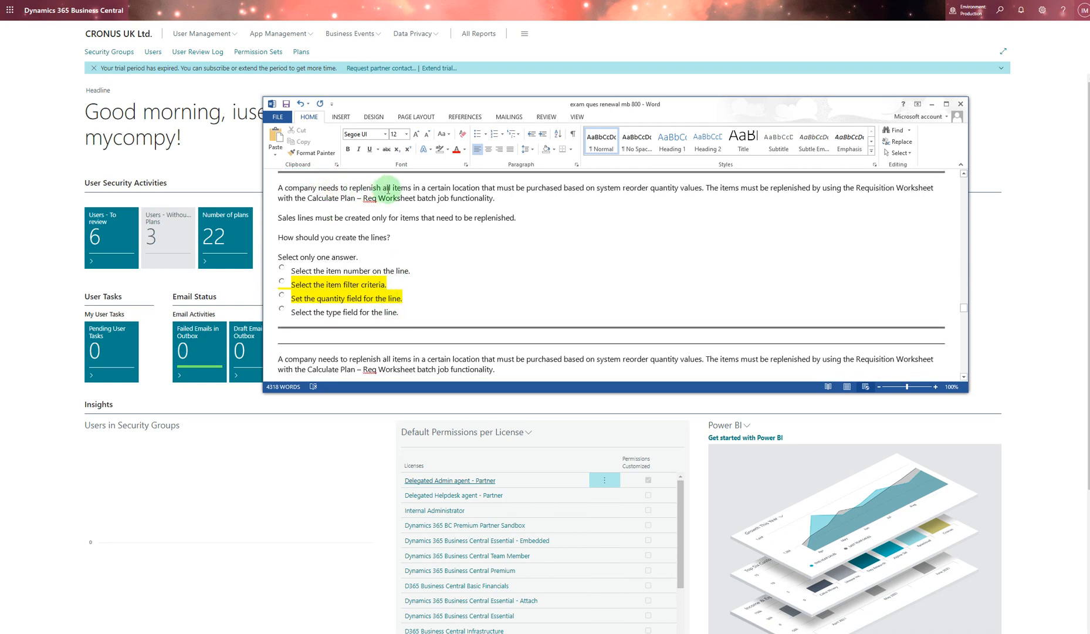
mouse_move(649, 213)
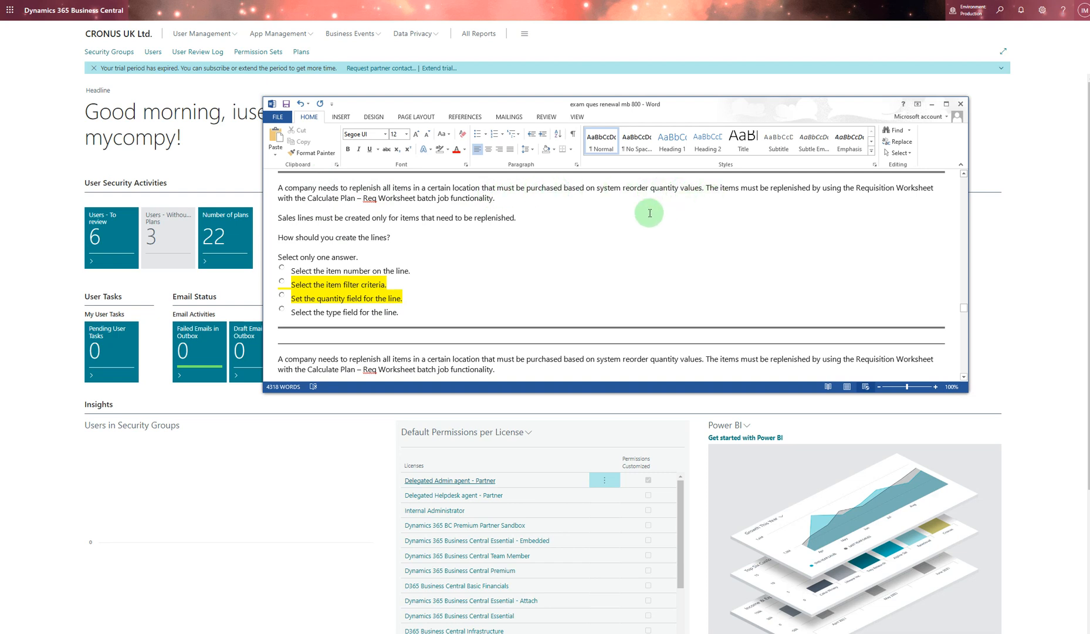
mouse_move(919, 198)
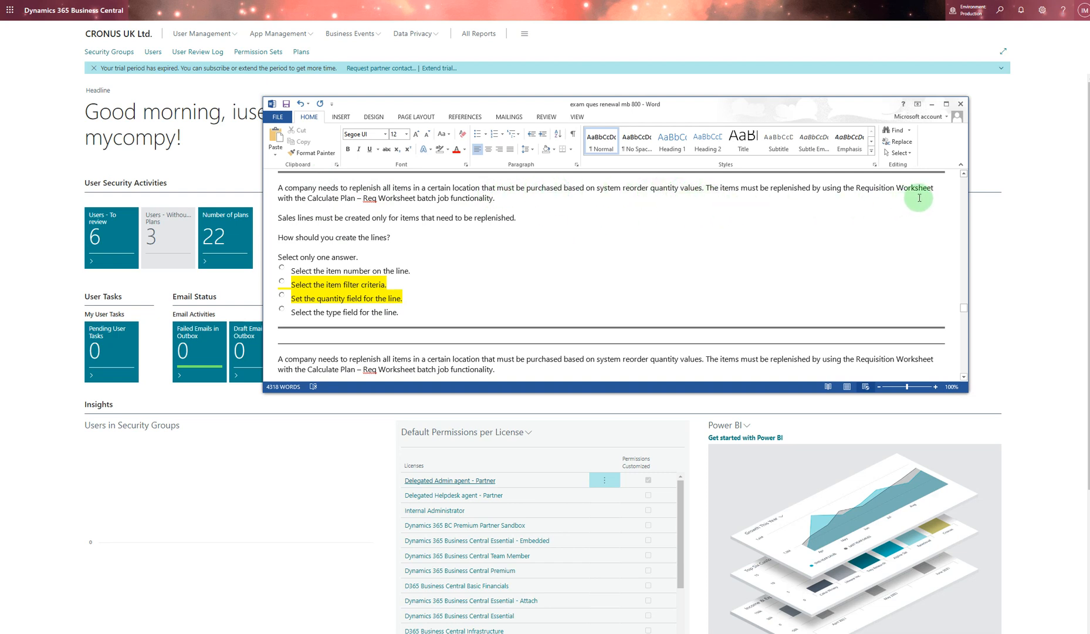
mouse_move(511, 230)
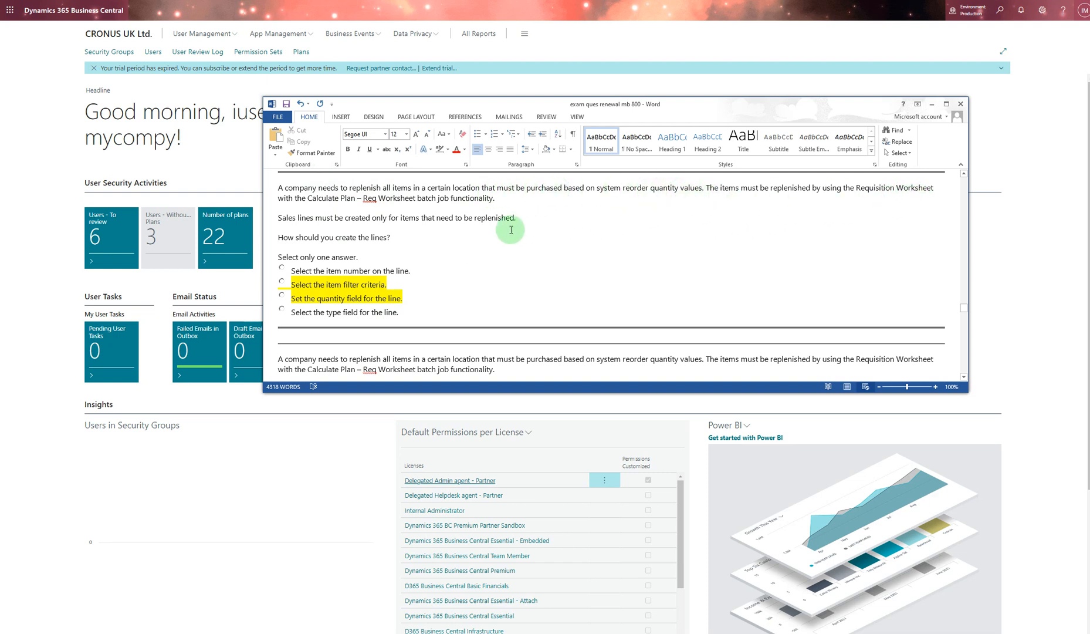
mouse_move(375, 203)
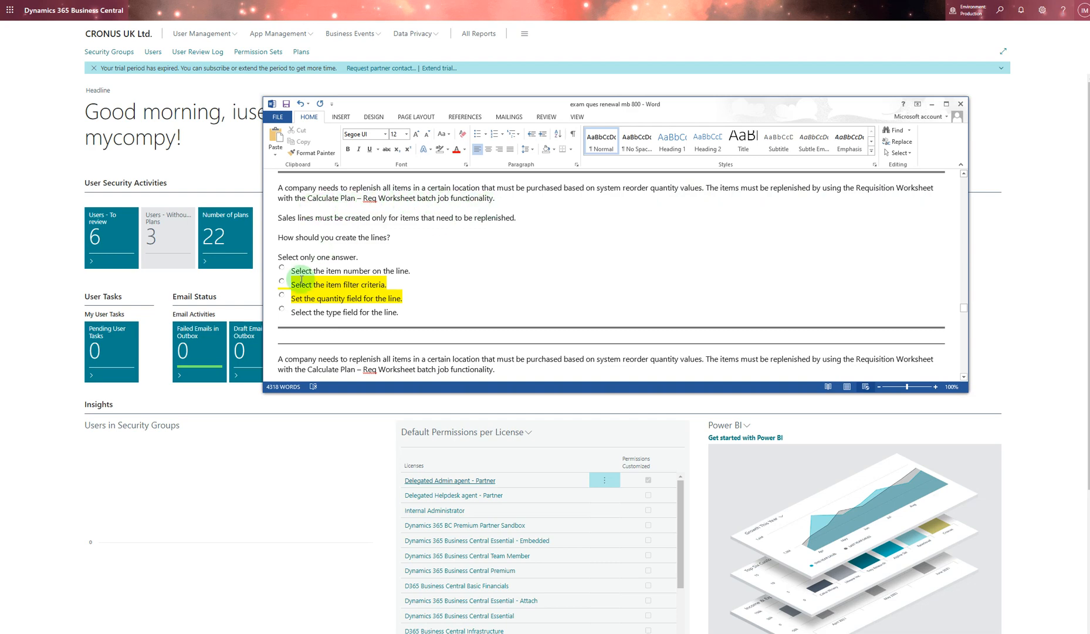
scroll(down, 3)
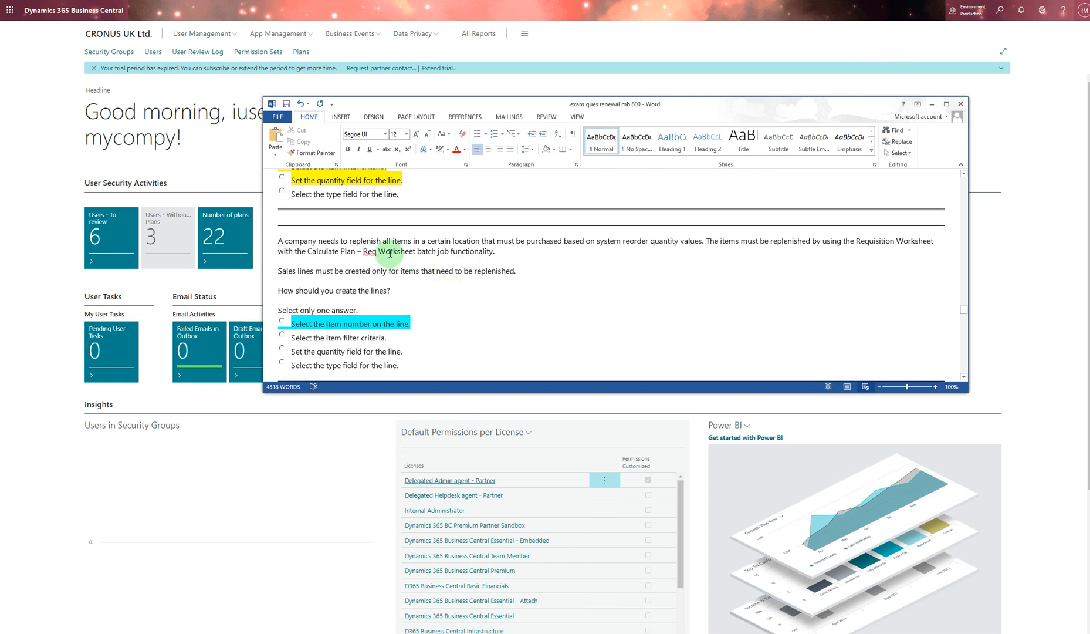
scroll(up, 3)
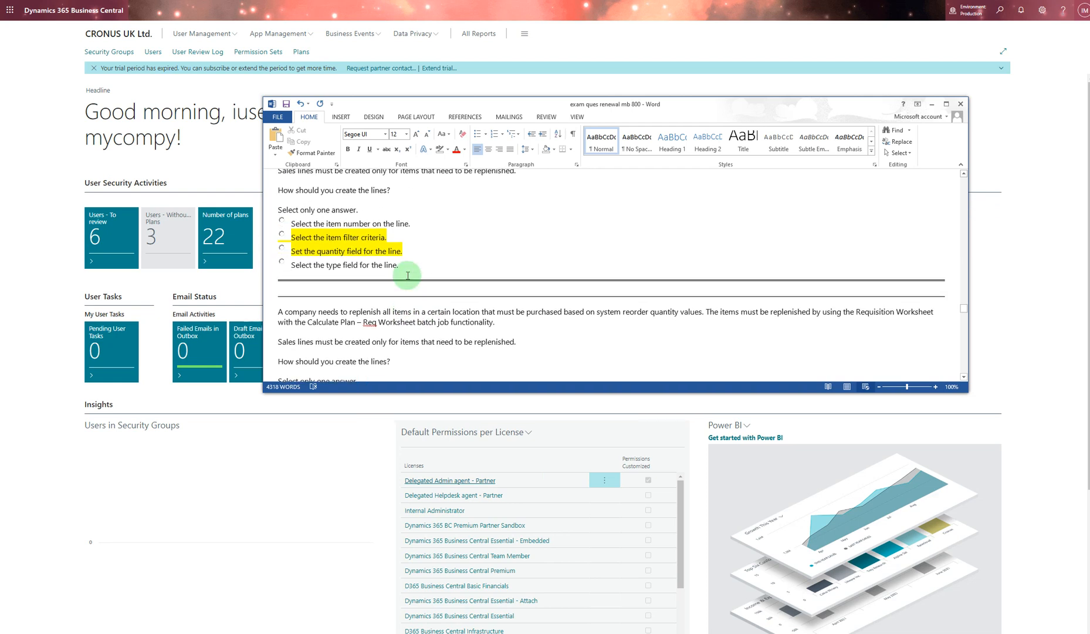
scroll(down, 3)
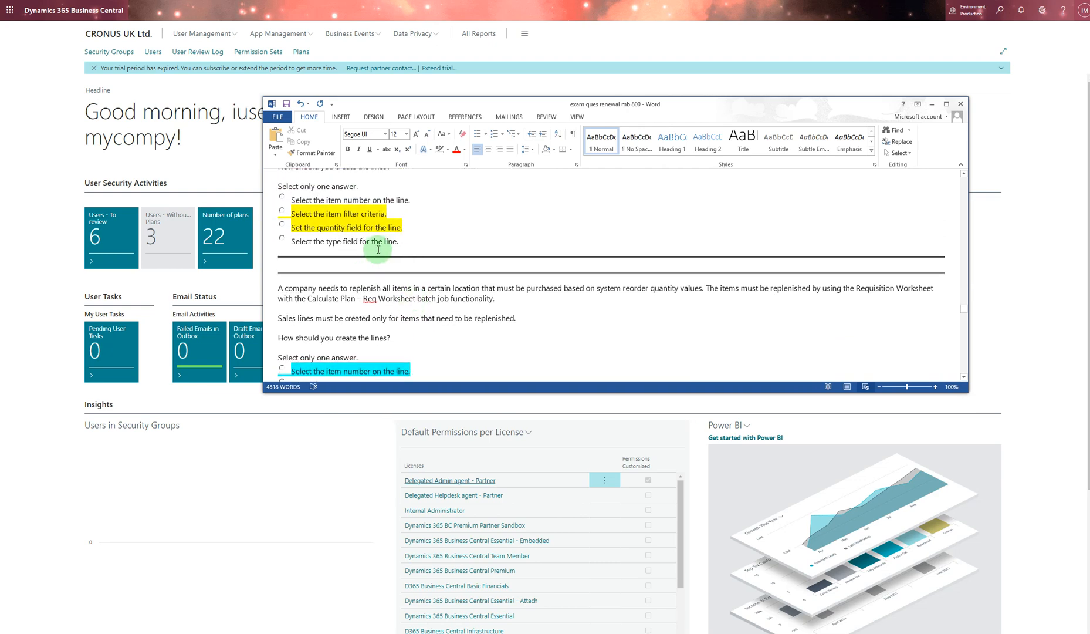
scroll(down, 3)
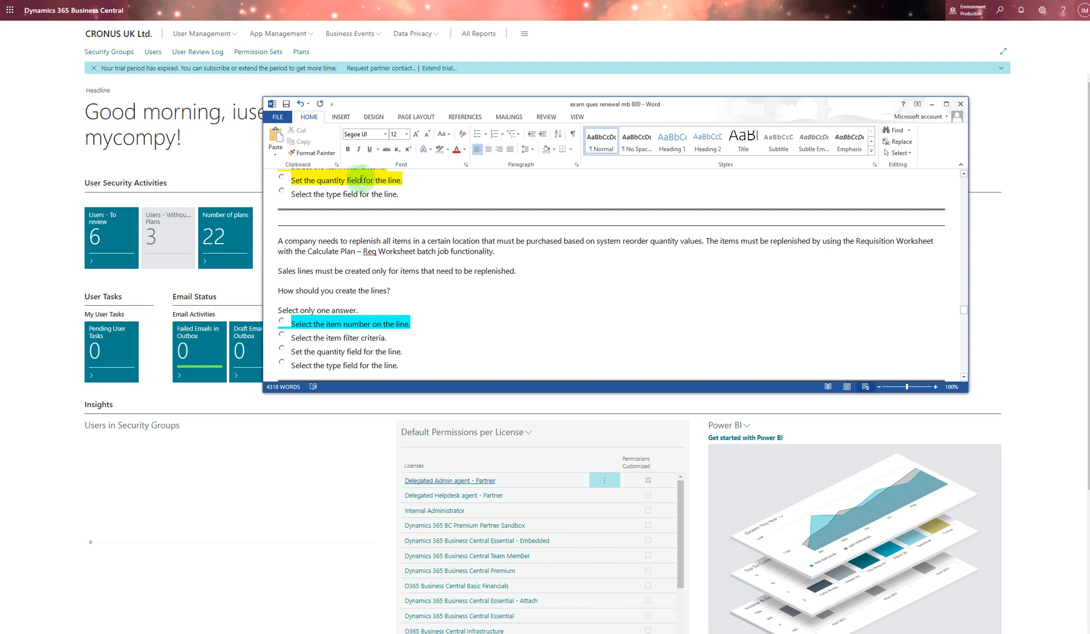
mouse_move(418, 321)
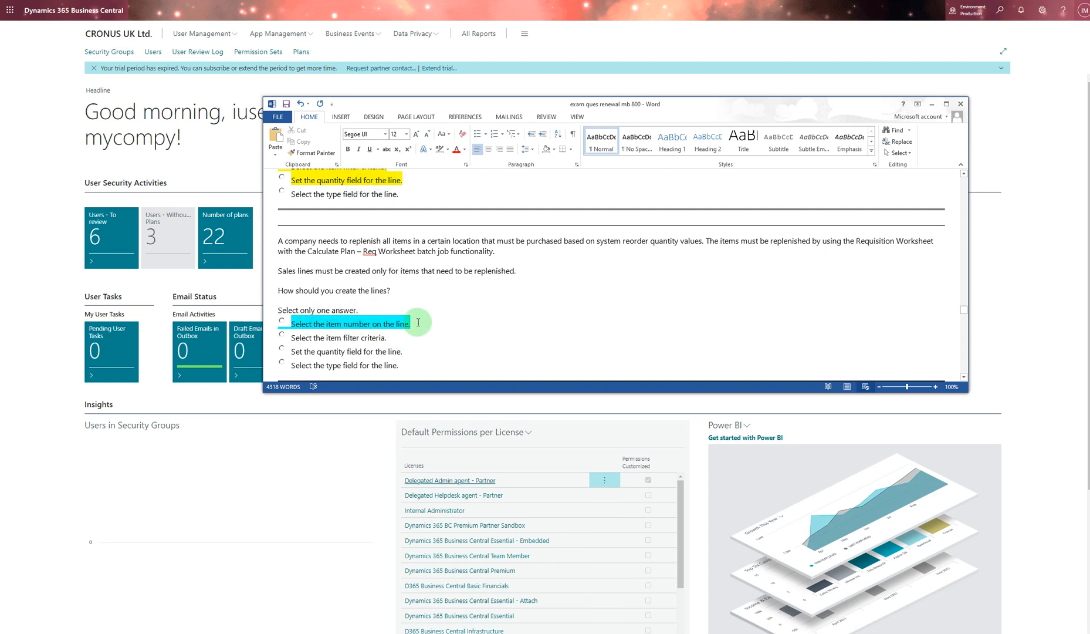
mouse_move(376, 337)
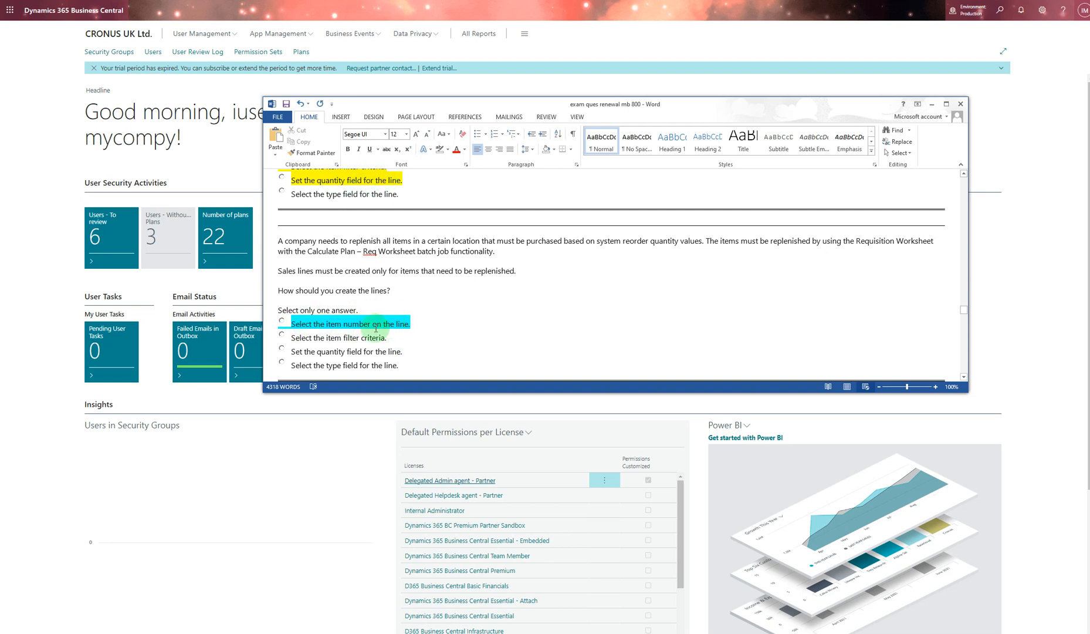
scroll(down, 3)
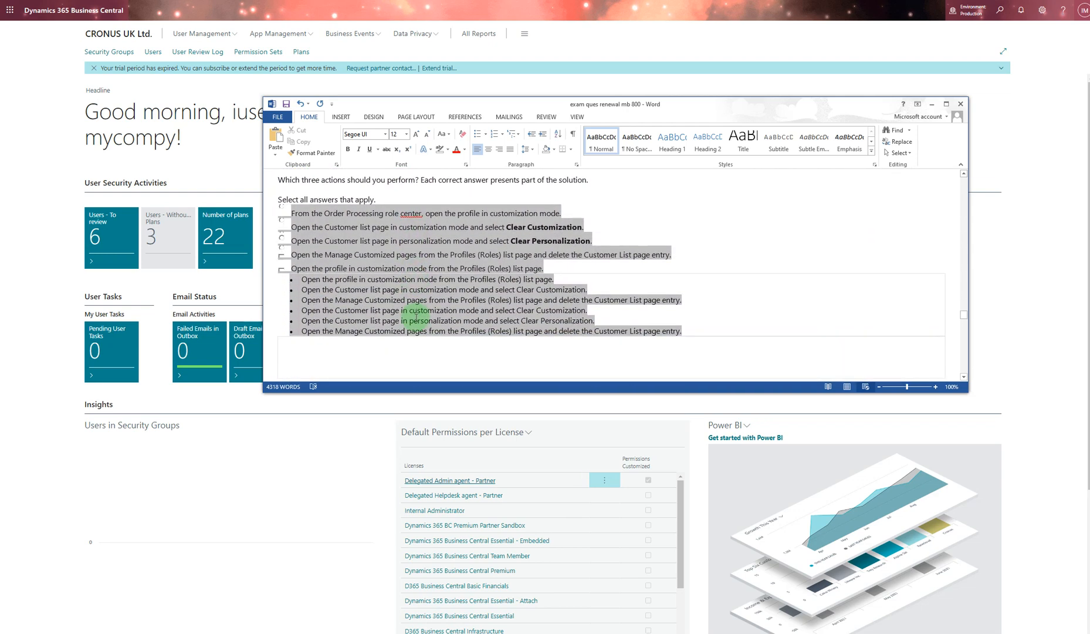
scroll(down, 3)
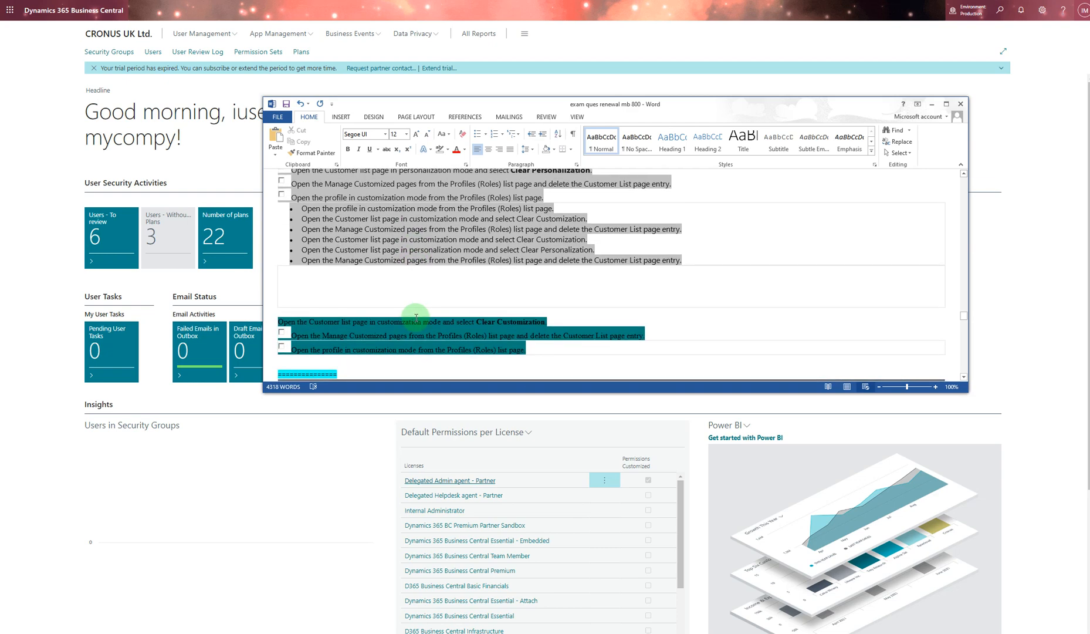
mouse_move(473, 347)
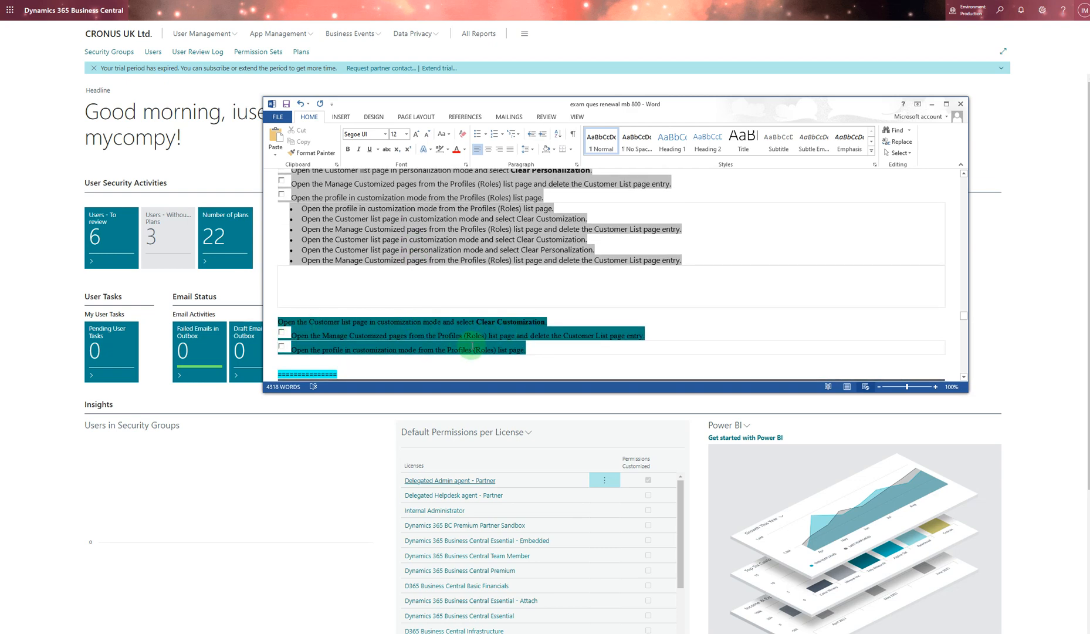
scroll(down, 3)
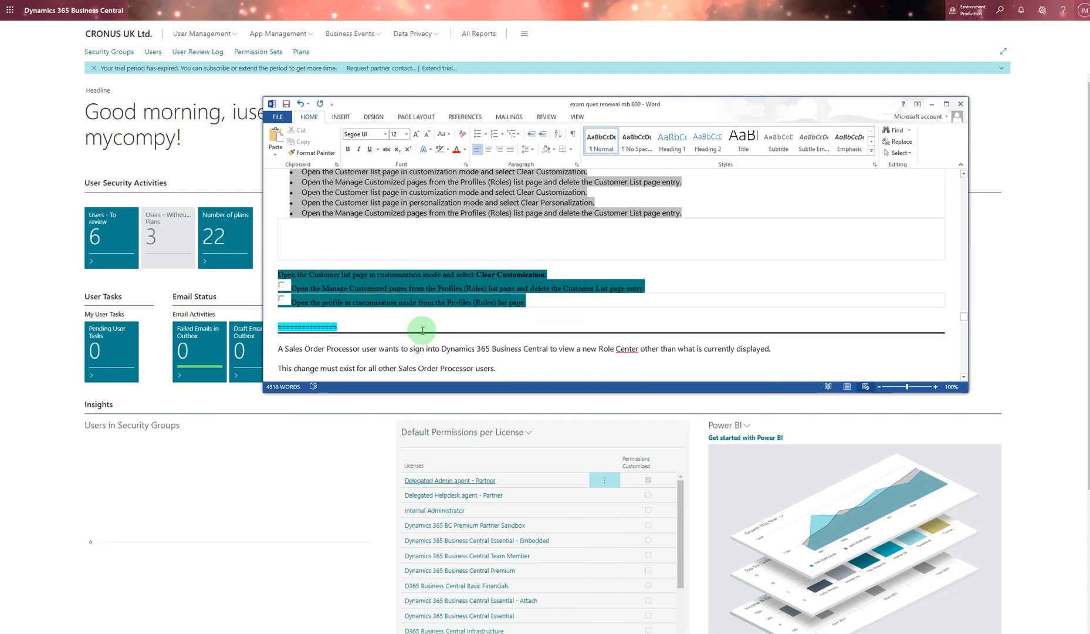
scroll(down, 3)
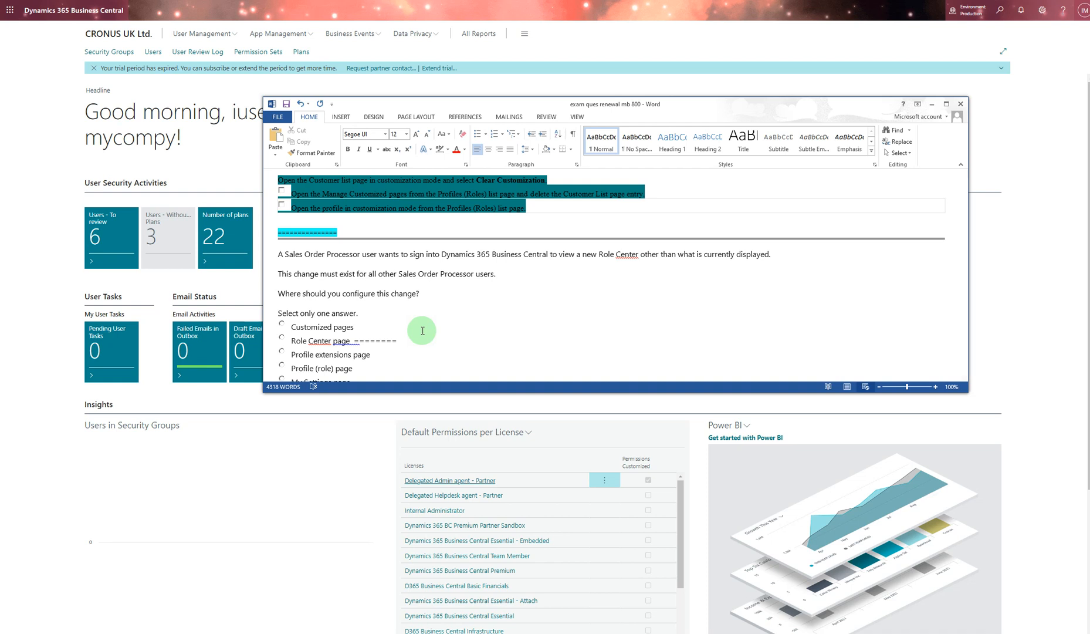
scroll(down, 3)
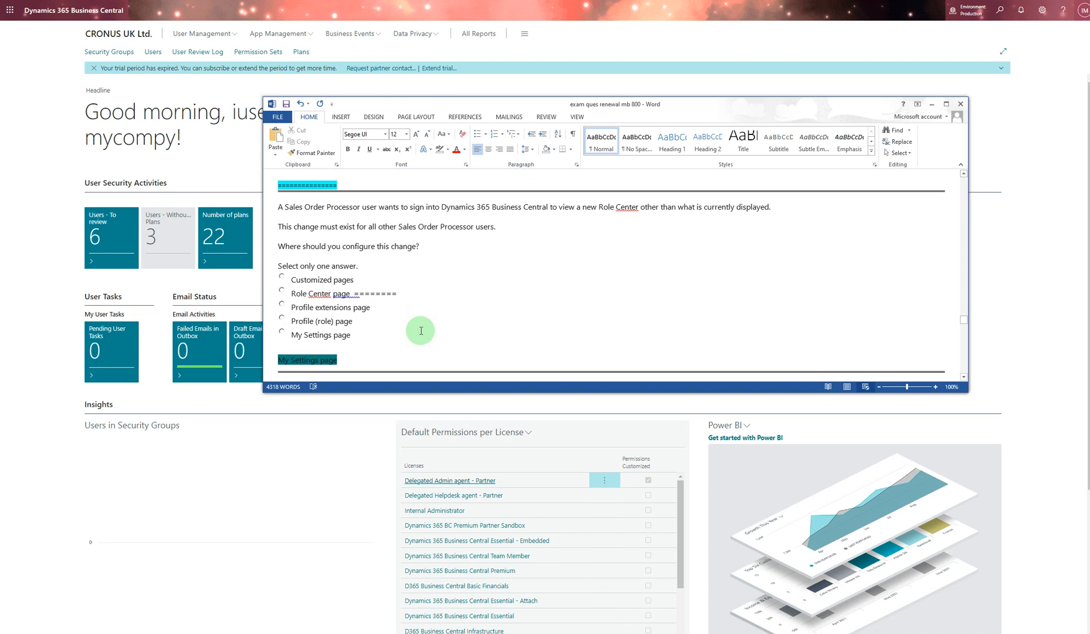
mouse_move(404, 332)
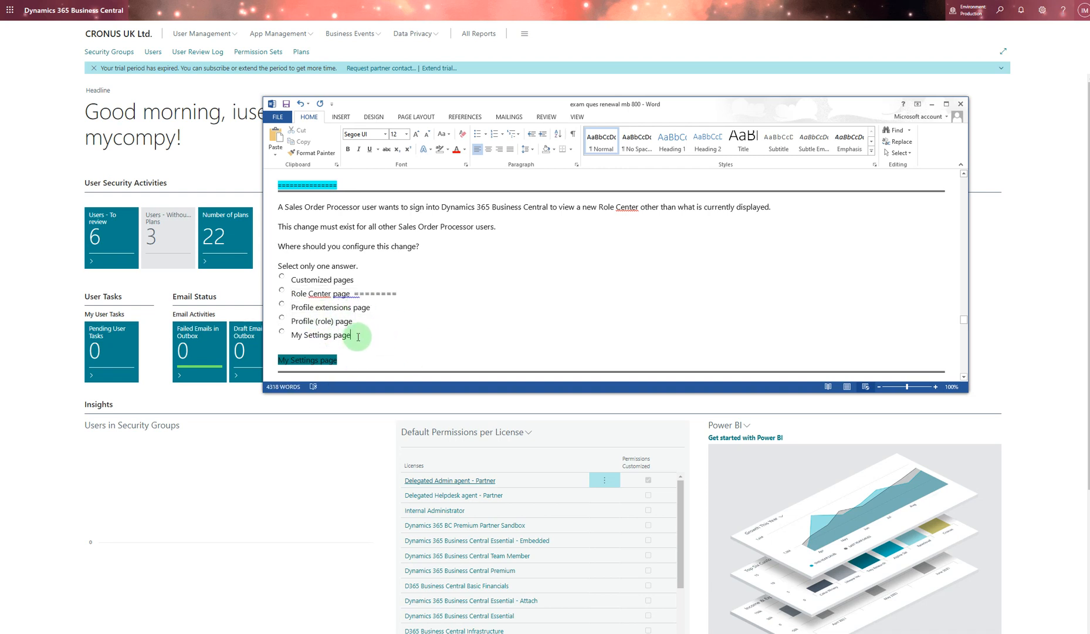
mouse_move(348, 358)
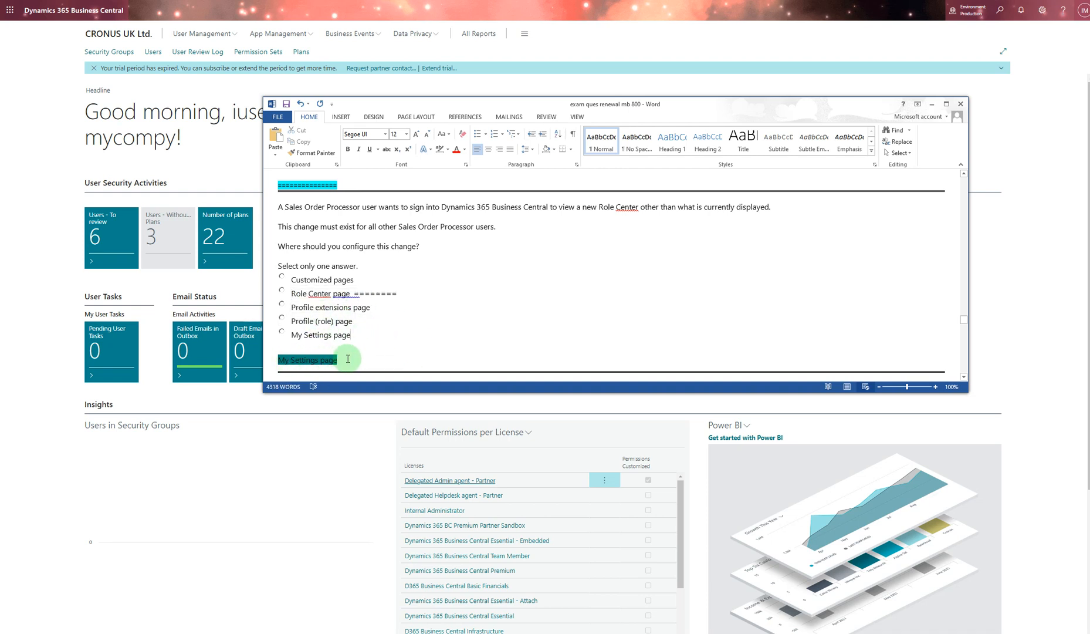
scroll(down, 3)
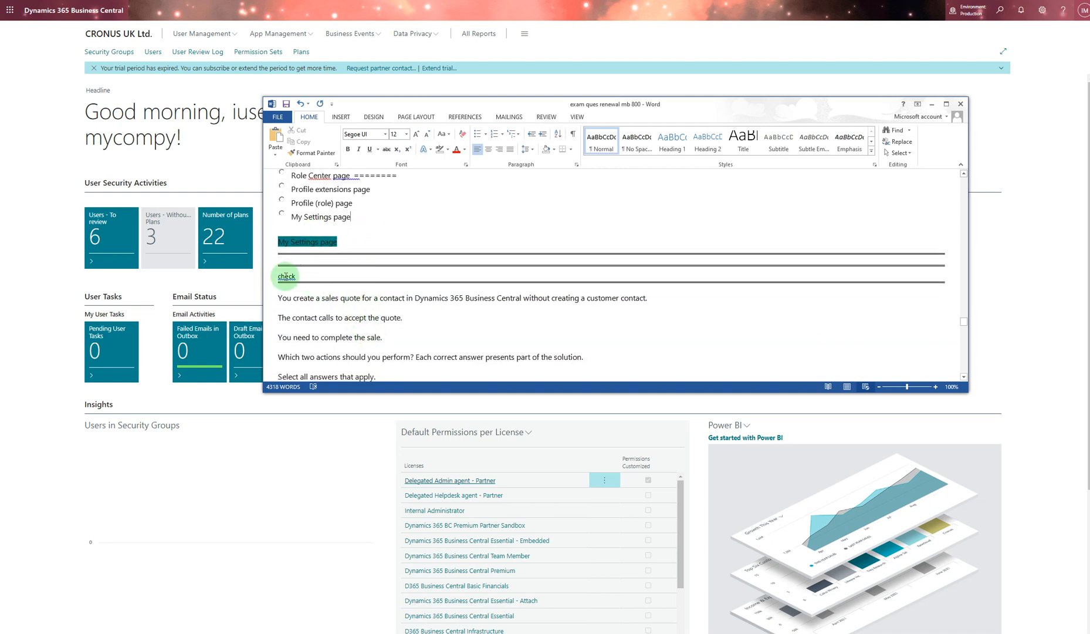
- Scroll past the filtered customer list question to the six-month magazine subscription invoicing question
scroll(down, 3)
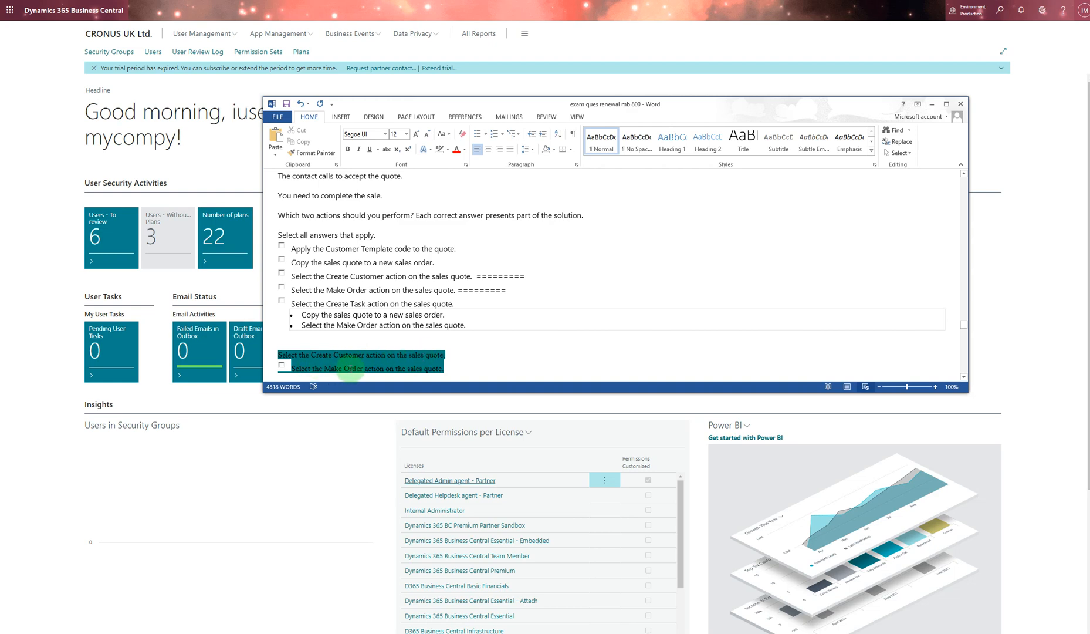
mouse_move(371, 340)
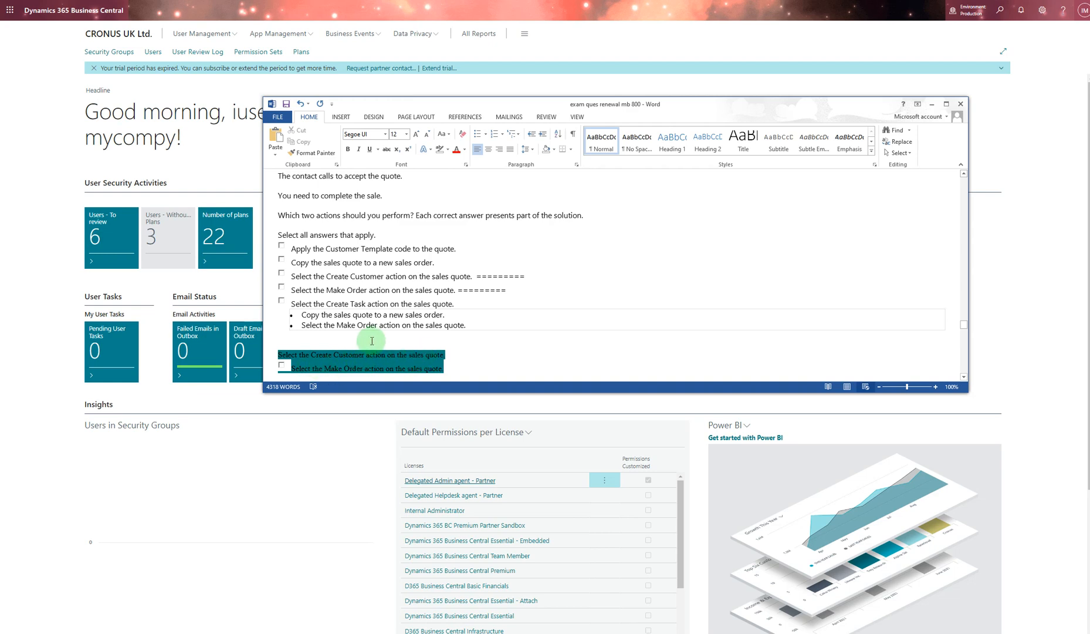
scroll(down, 3)
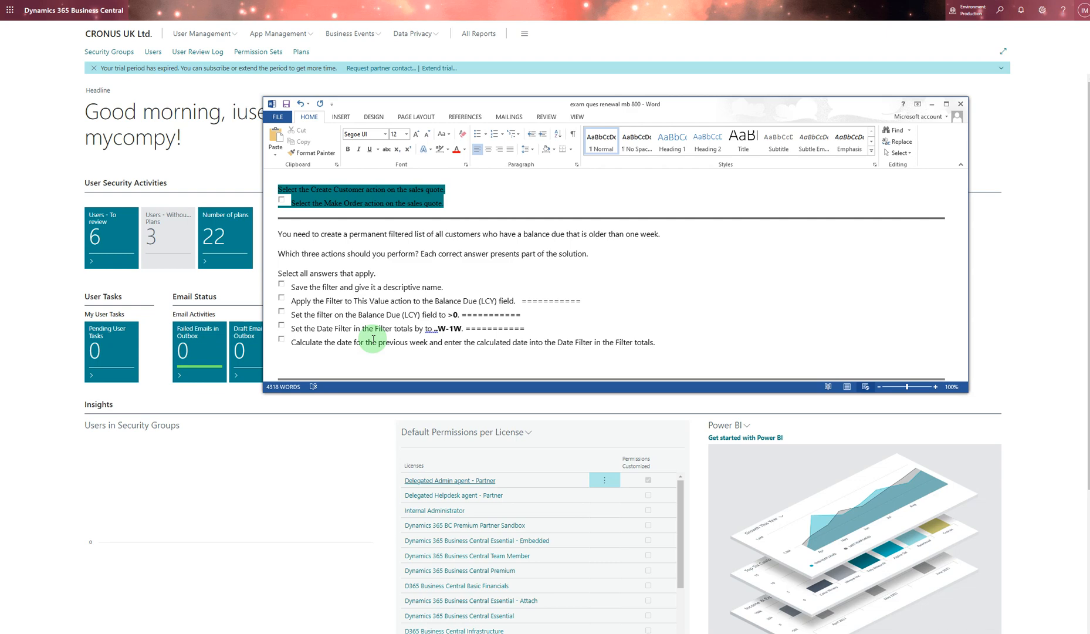
scroll(down, 3)
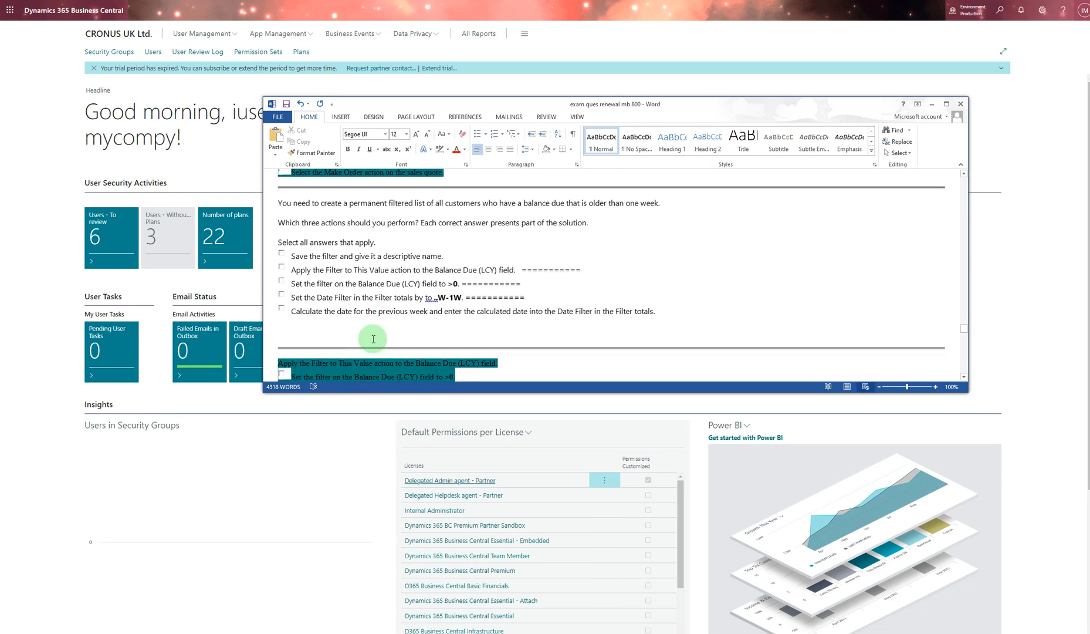
scroll(down, 3)
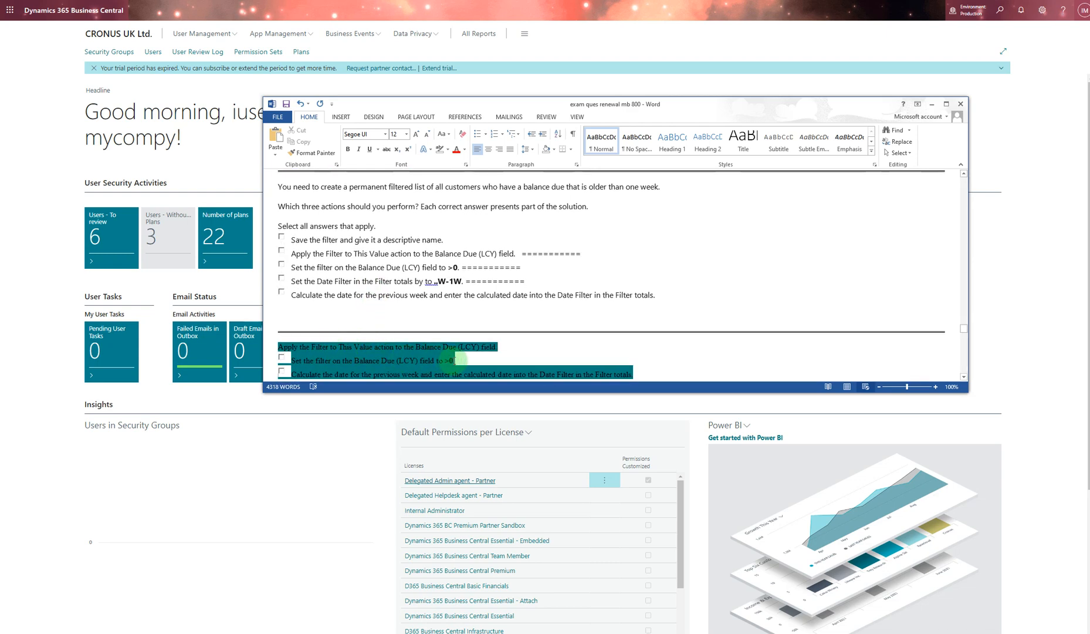
scroll(up, 3)
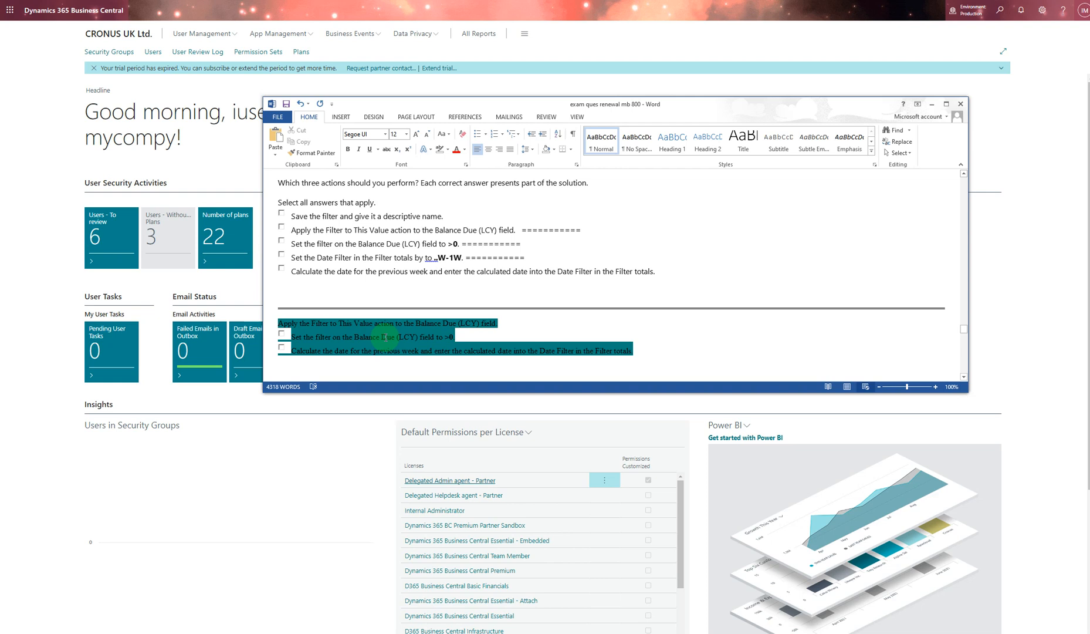
scroll(down, 3)
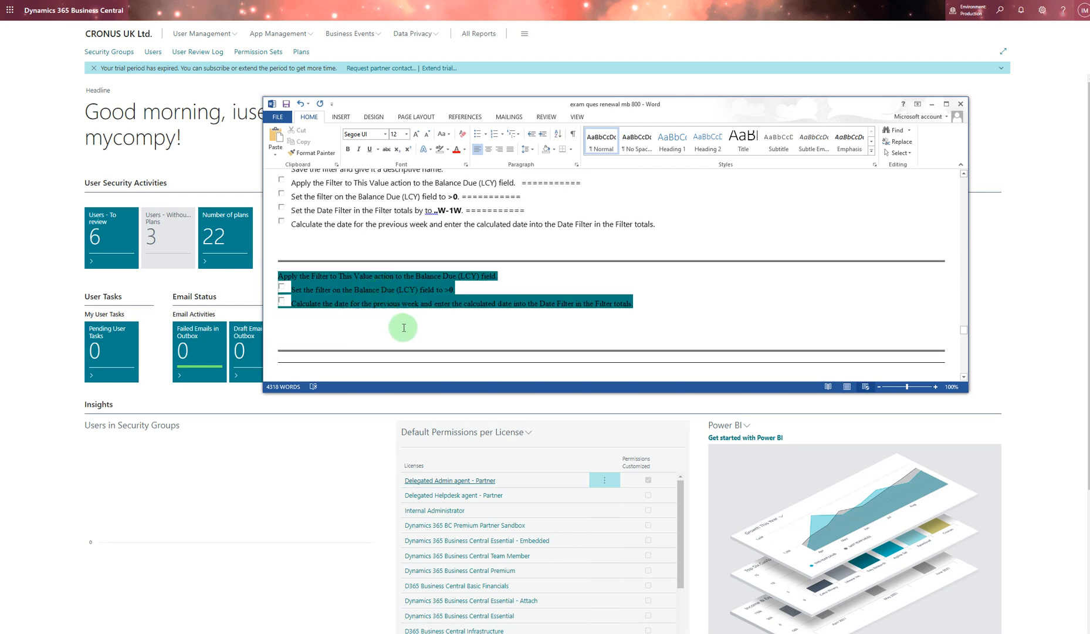
scroll(down, 3)
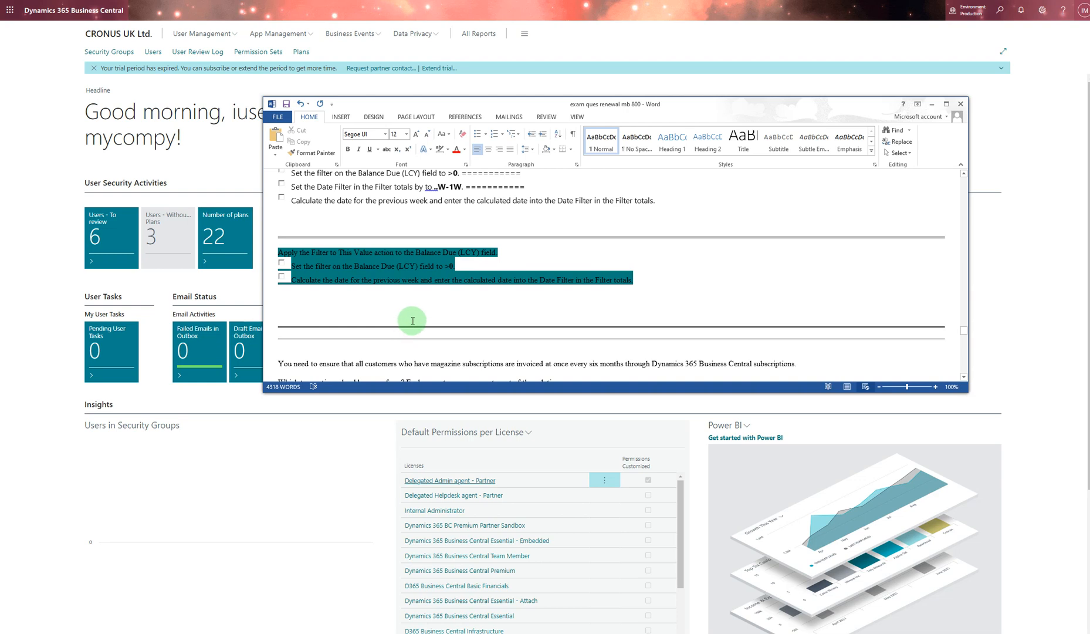
scroll(down, 3)
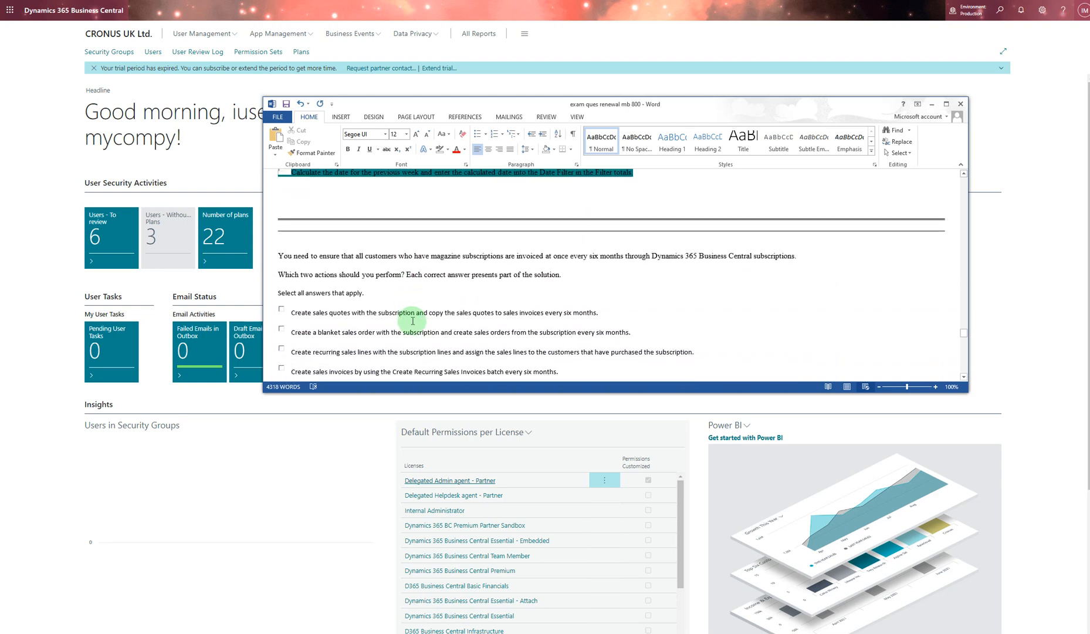
- Scroll past the cleaning-service quote question to the invoice correction question with Create Corrective Credit Memo highlighted
scroll(down, 3)
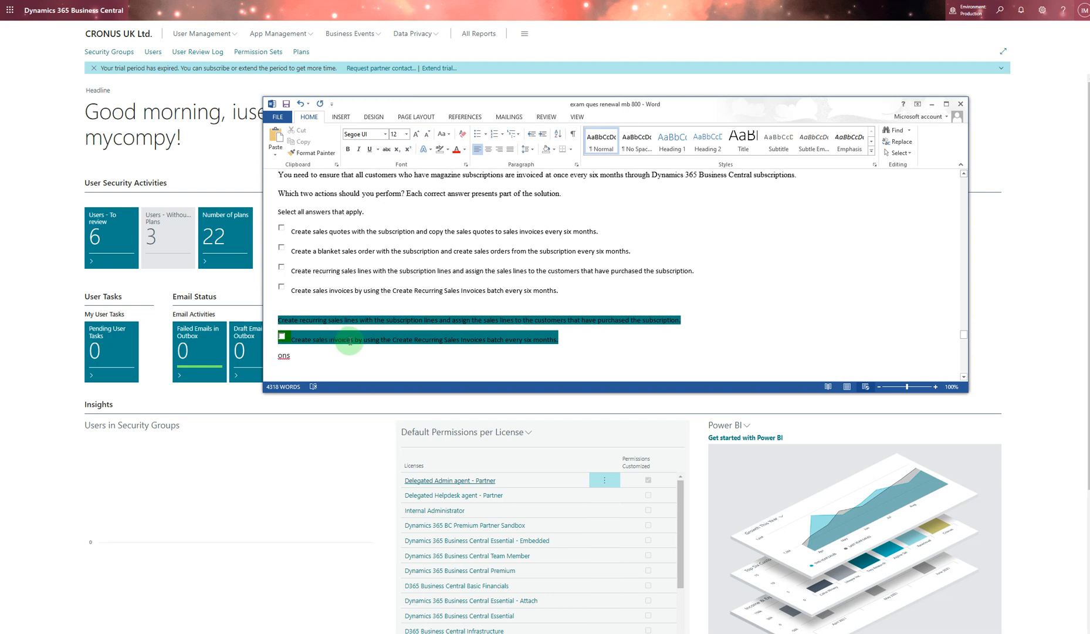
mouse_move(324, 230)
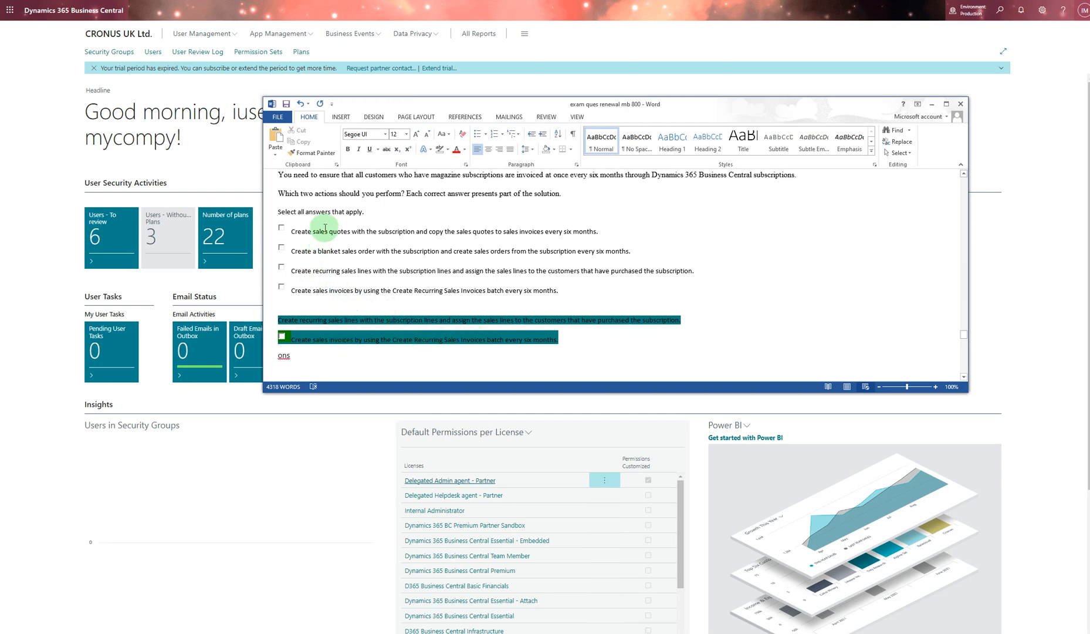
scroll(down, 3)
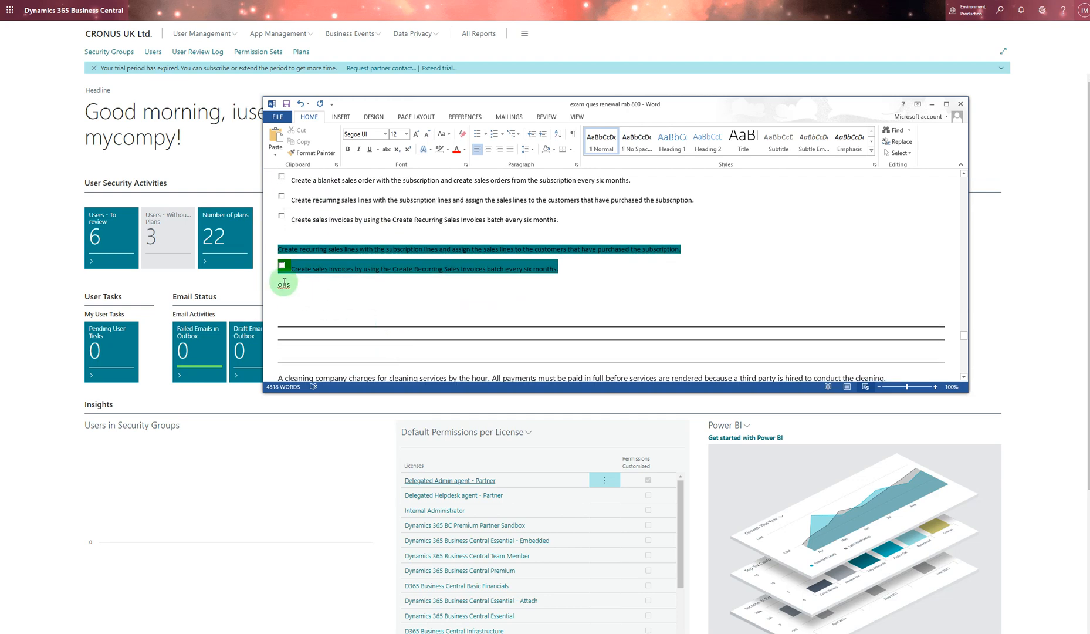
click(280, 285)
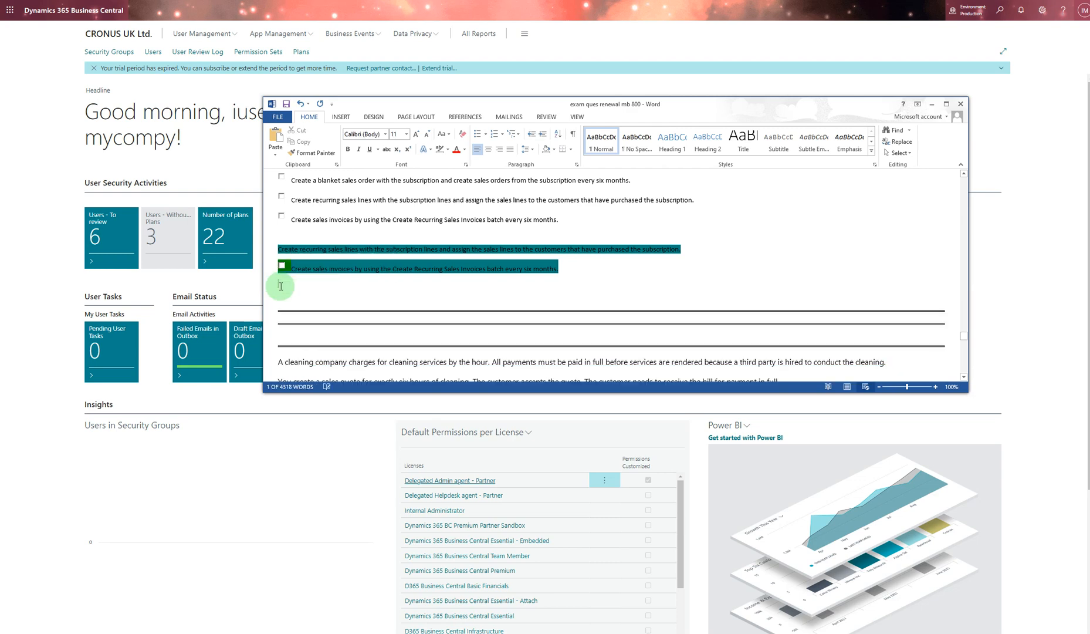
scroll(down, 3)
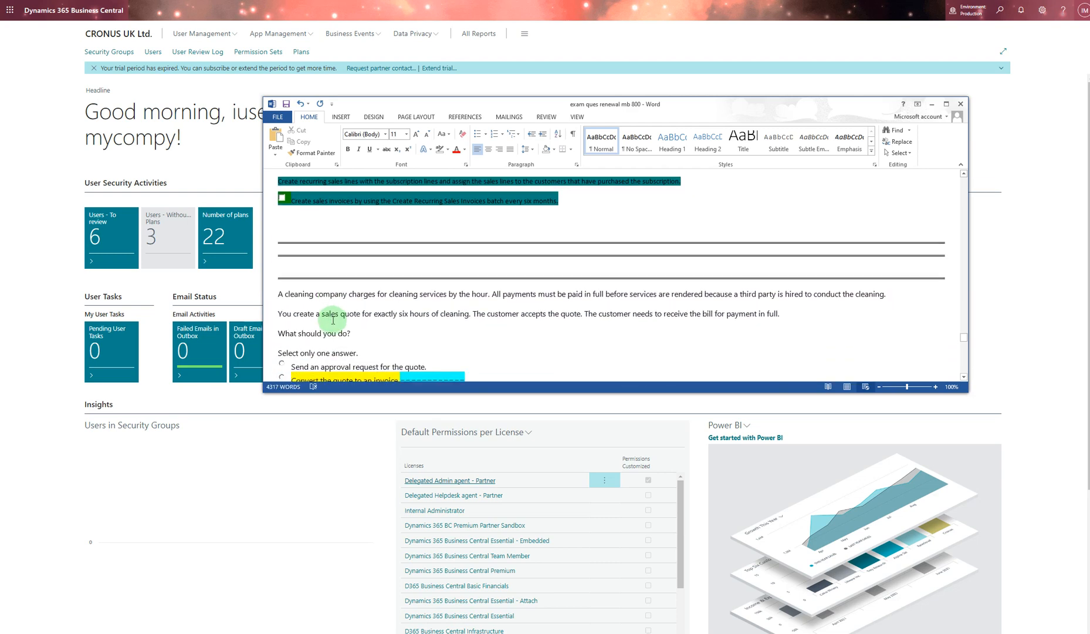
scroll(down, 3)
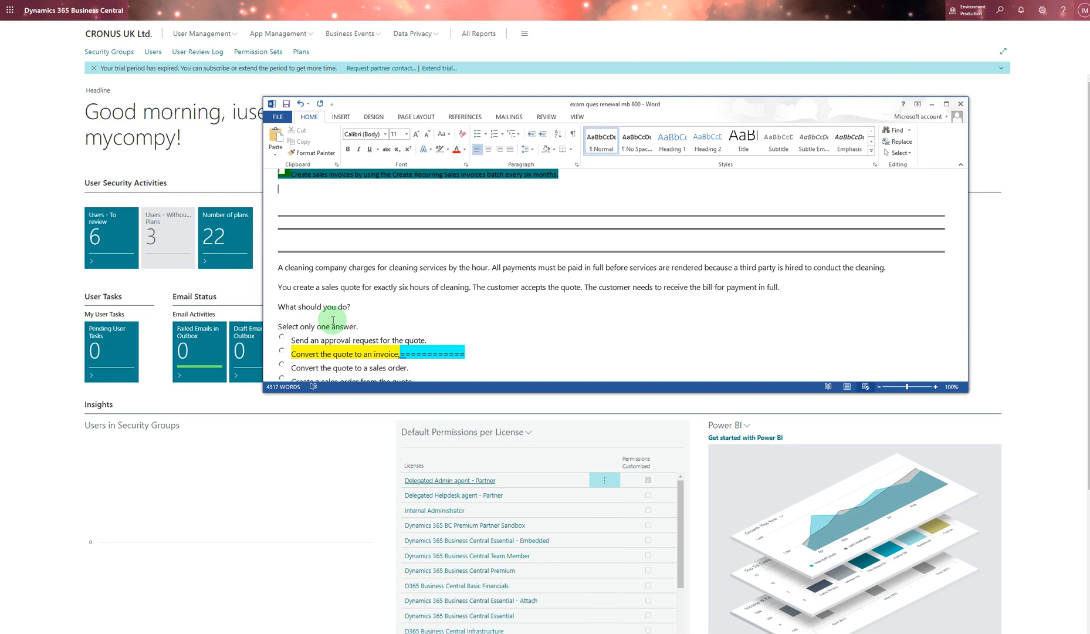
mouse_move(585, 285)
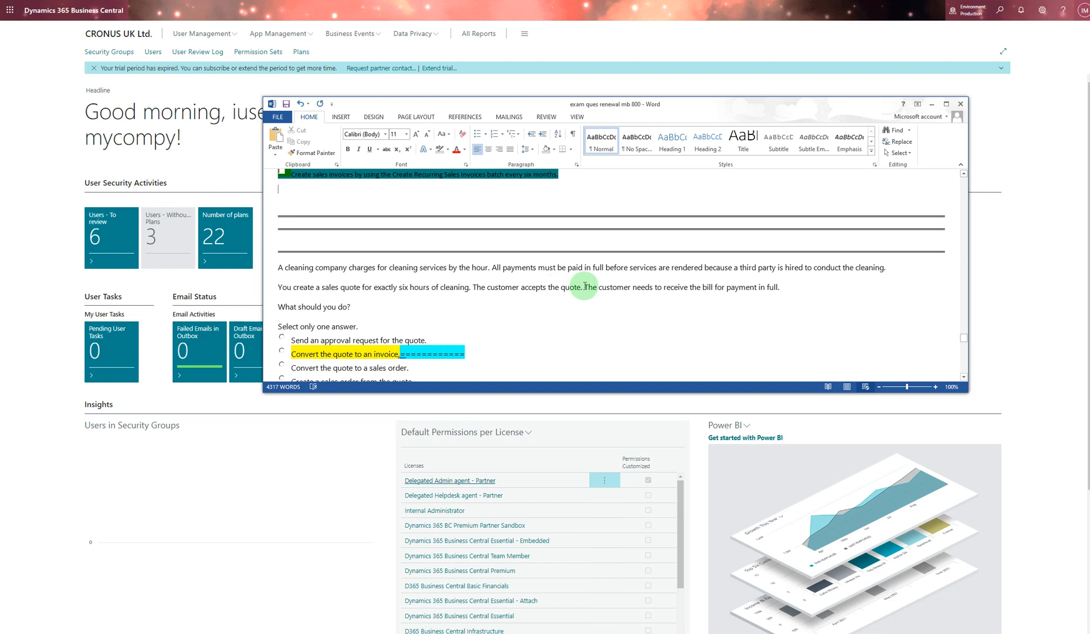
mouse_move(672, 279)
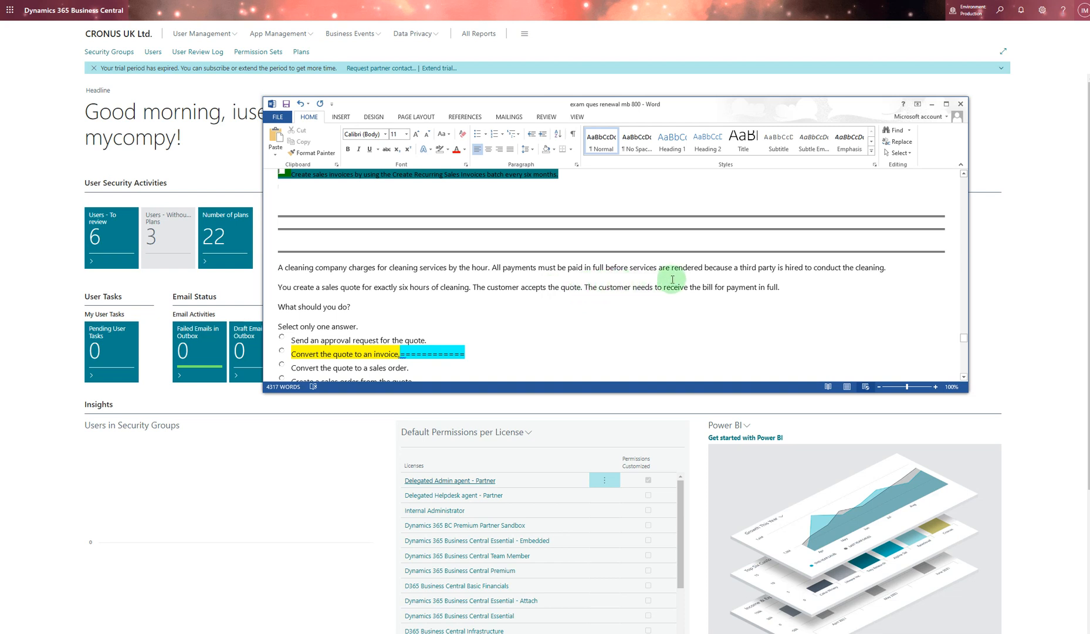
mouse_move(551, 280)
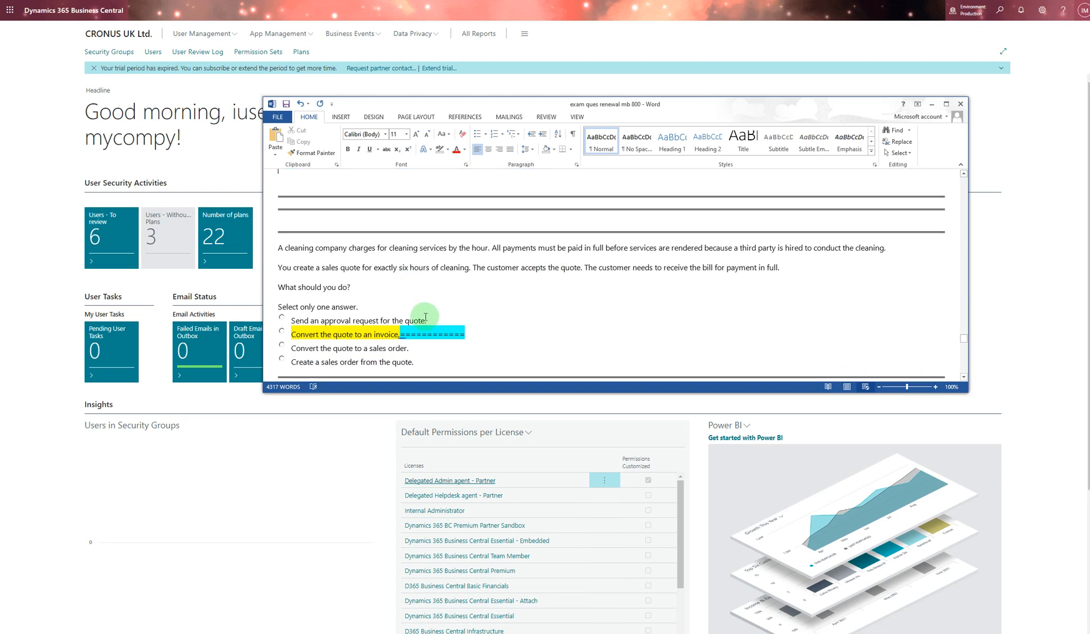
scroll(down, 3)
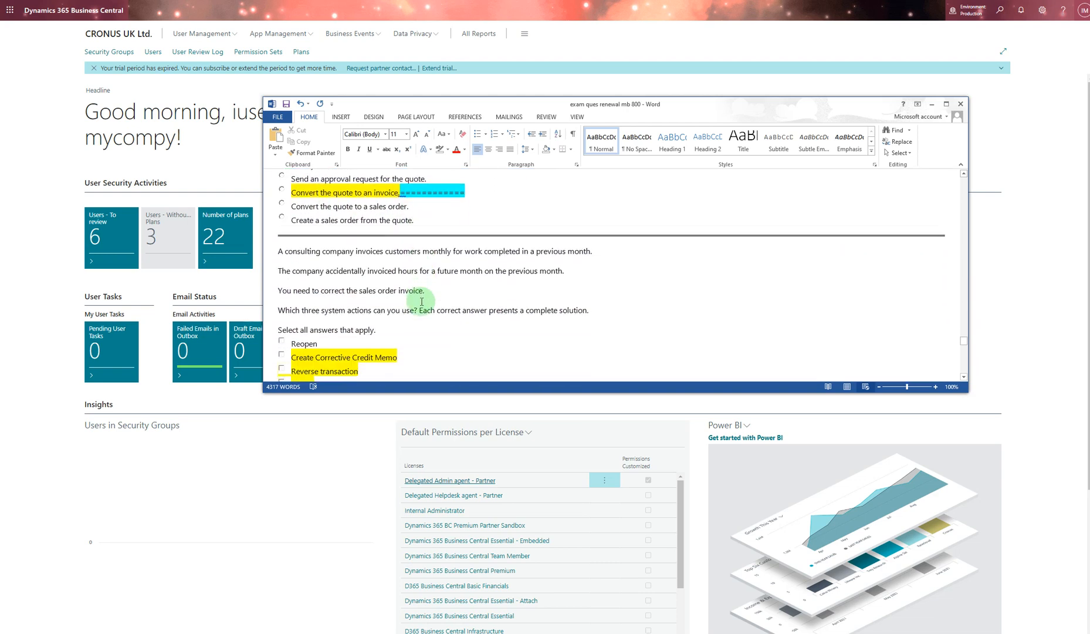
- Scroll past the drop shipment question to the $5,000 partial payment question with Cash Receipt Journal highlighted
scroll(down, 3)
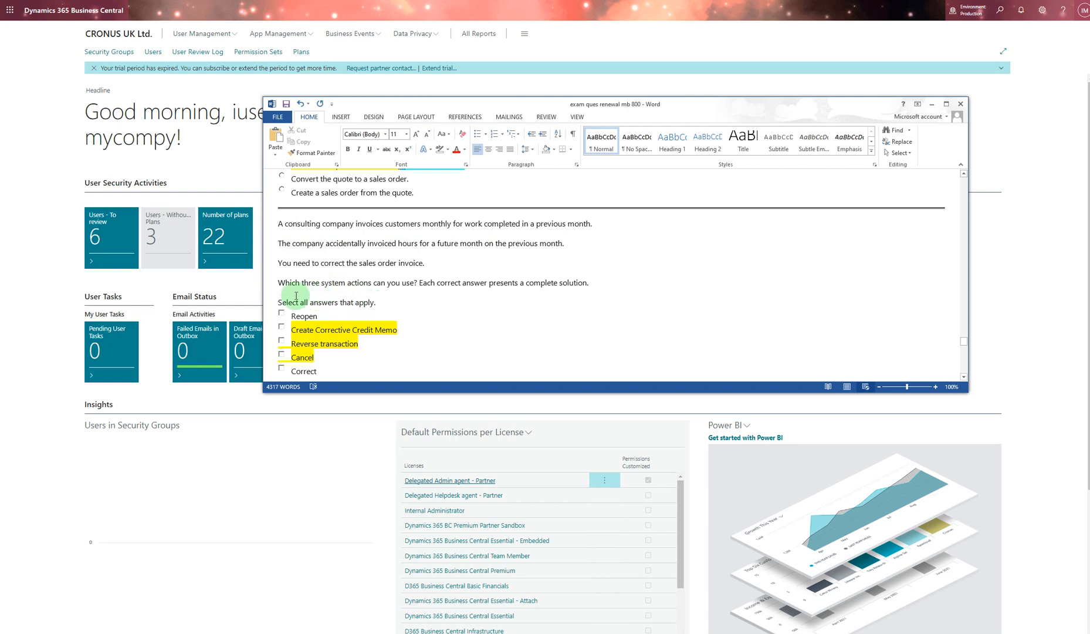
mouse_move(340, 357)
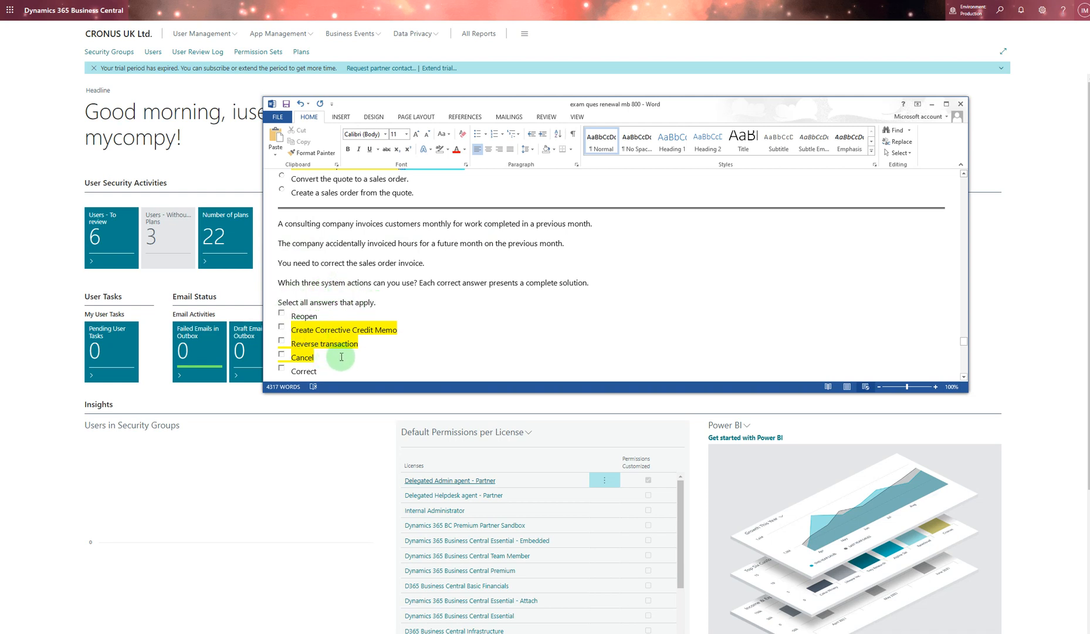
mouse_move(408, 320)
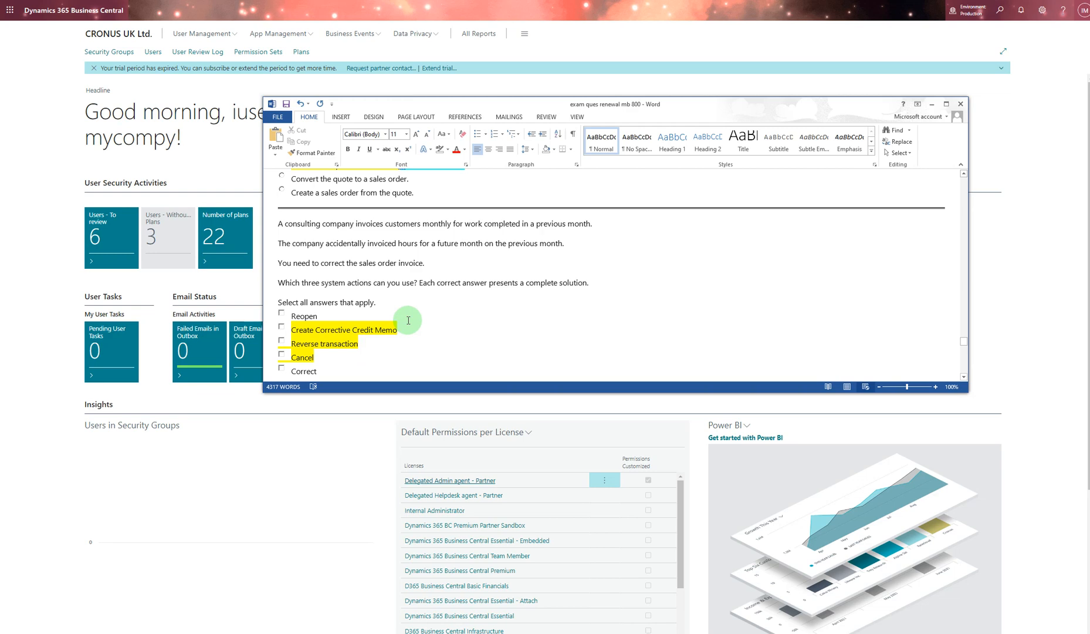
scroll(down, 3)
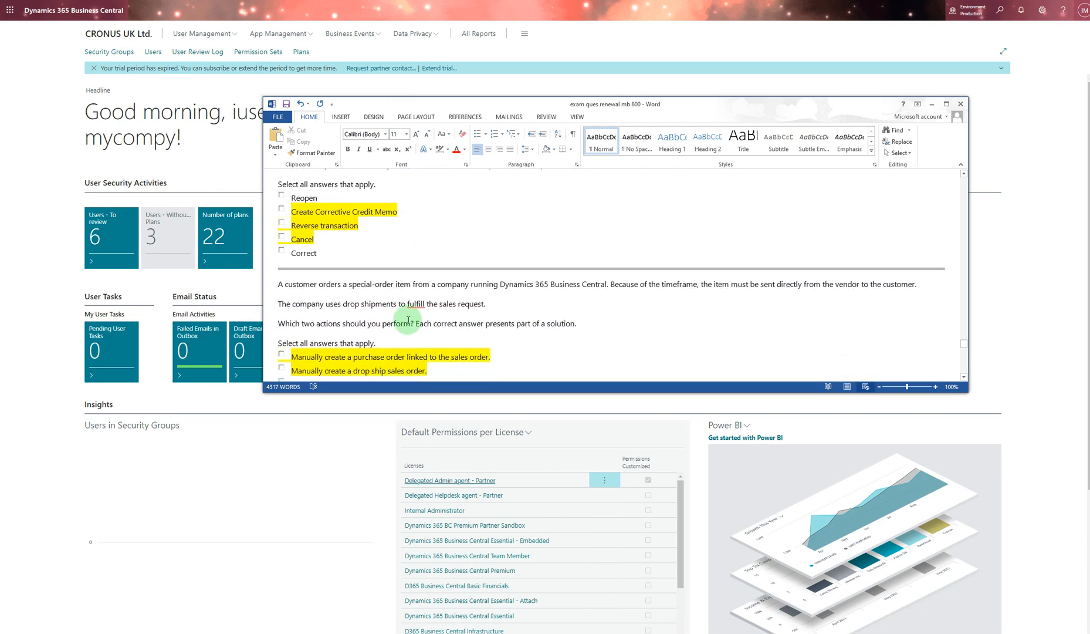
scroll(down, 3)
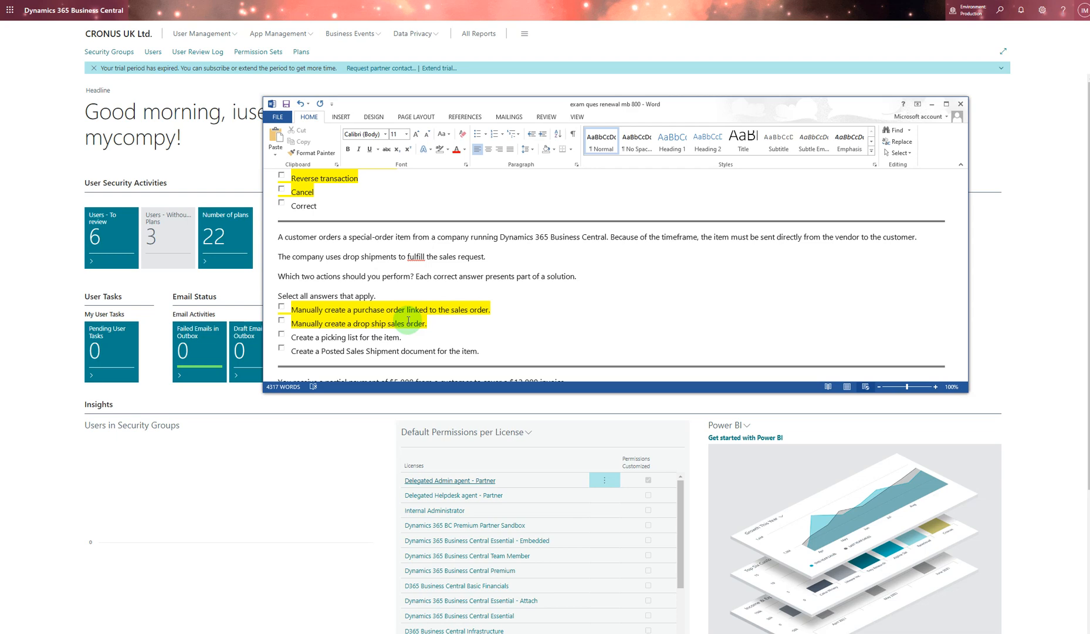
scroll(down, 3)
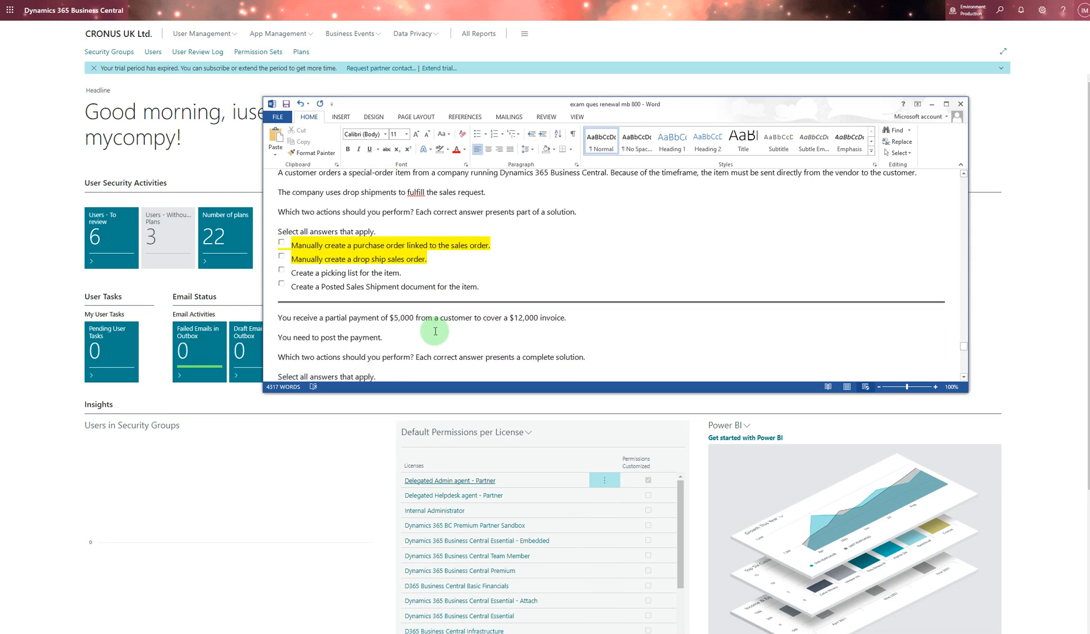
scroll(down, 3)
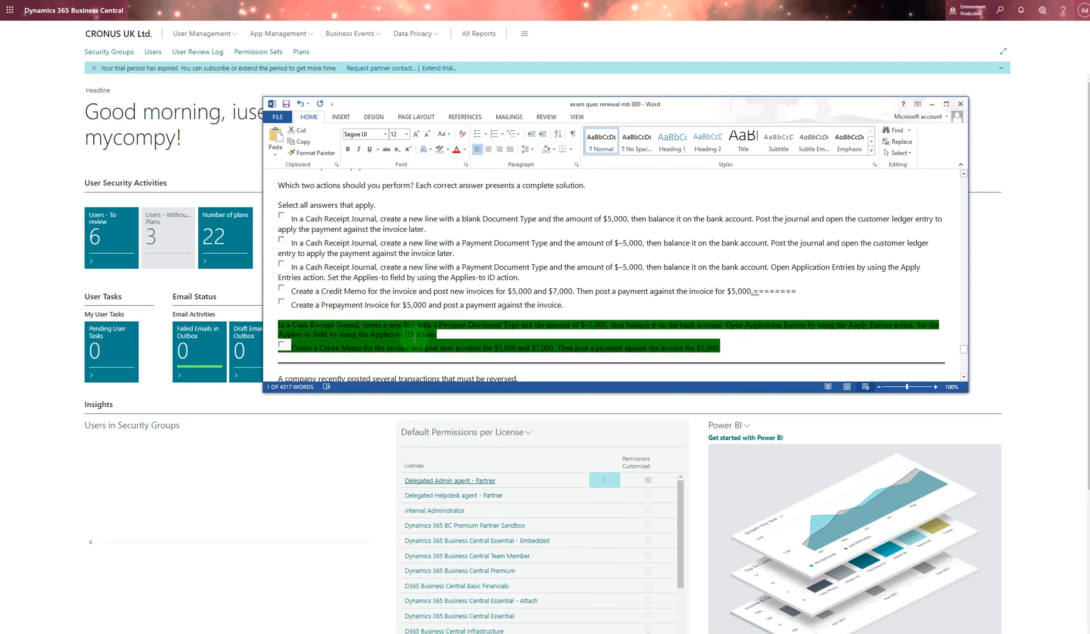
- Scroll past the reversal question to the cash receipt application question with Customer ledger entry highlighted
scroll(down, 3)
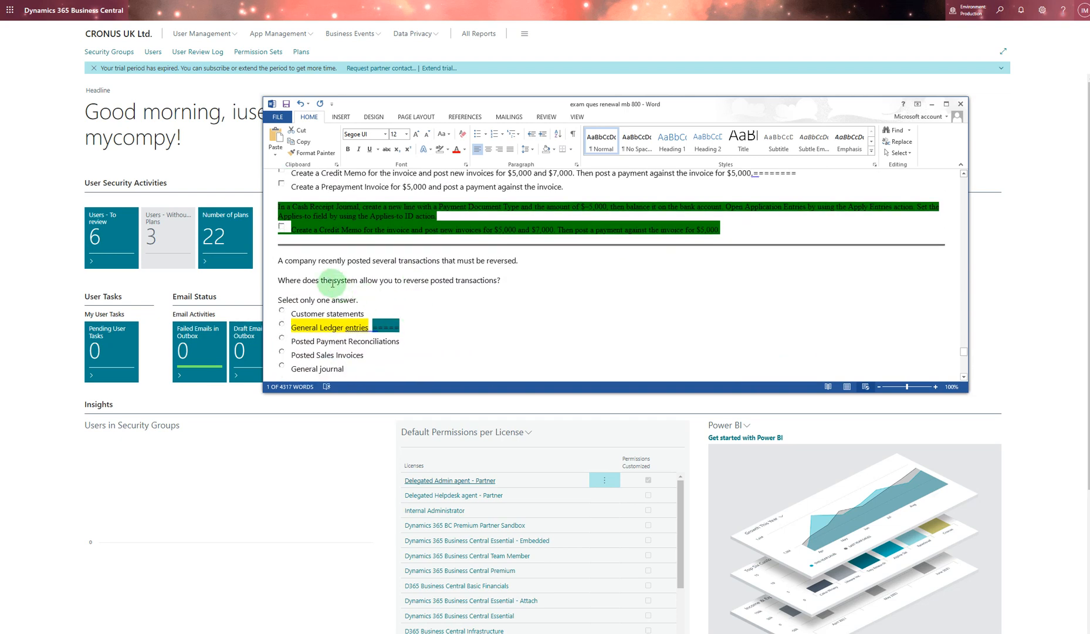
mouse_move(433, 302)
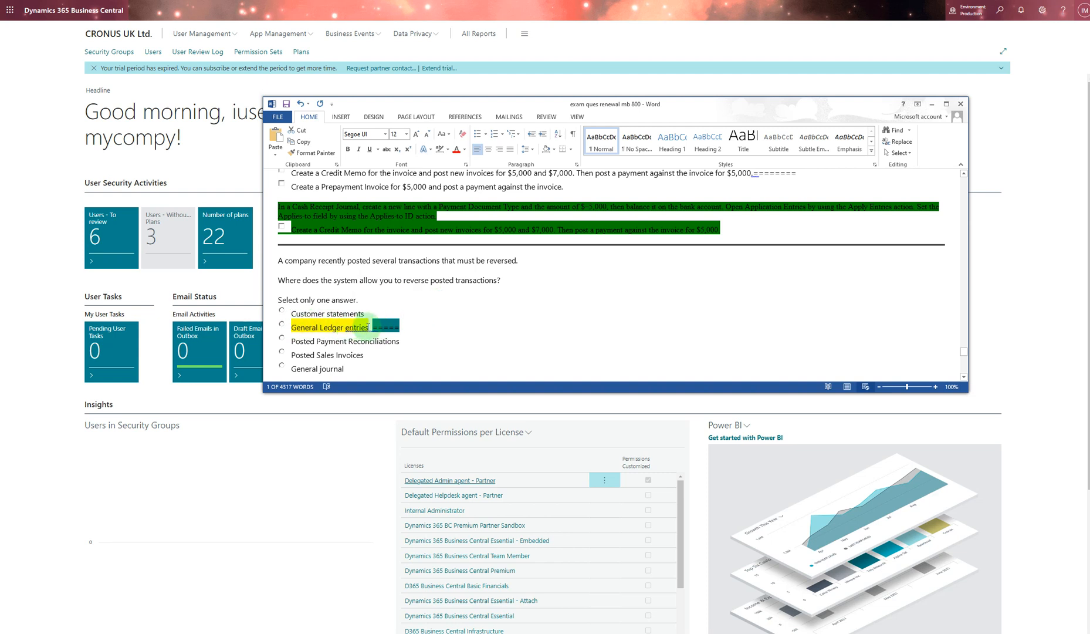
scroll(down, 3)
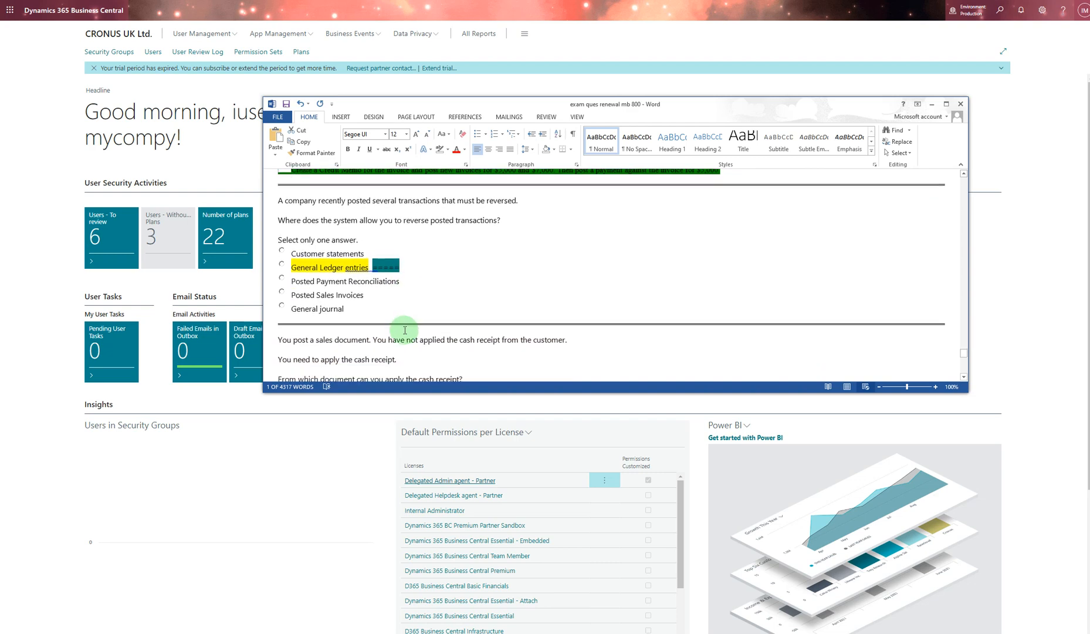
scroll(down, 3)
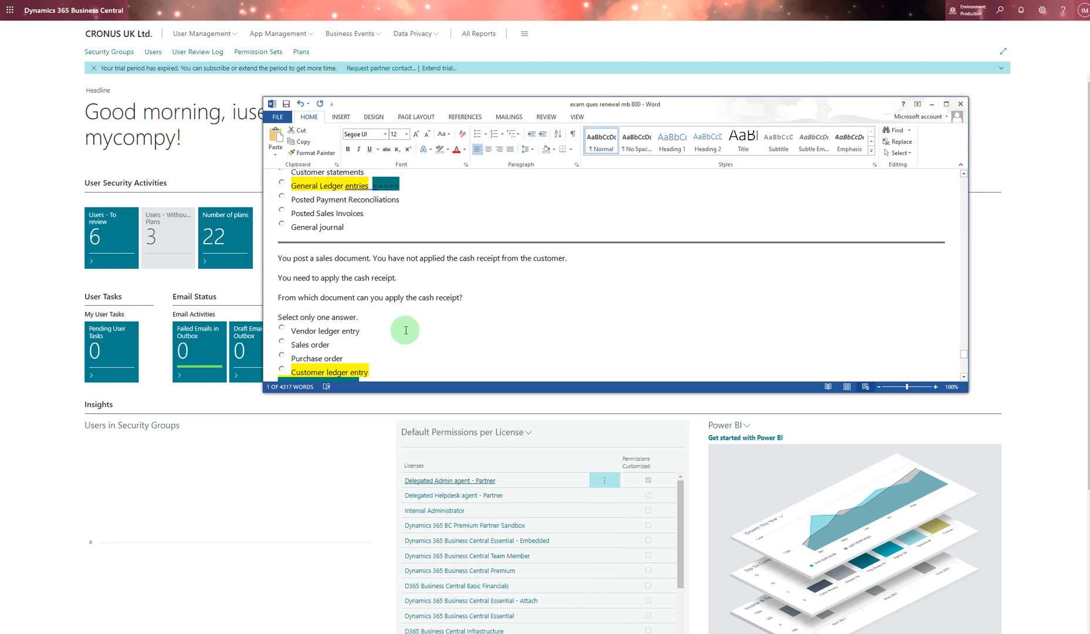
scroll(down, 3)
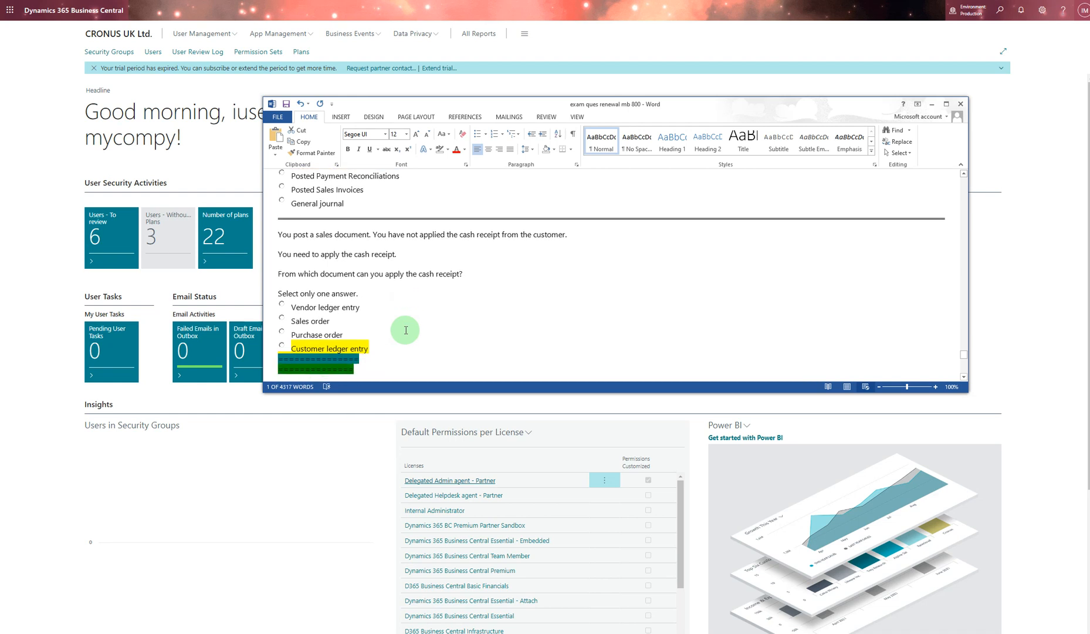
- Scroll down to the PASS banner dated 27 April 2024, then back up to the reversal question
scroll(down, 3)
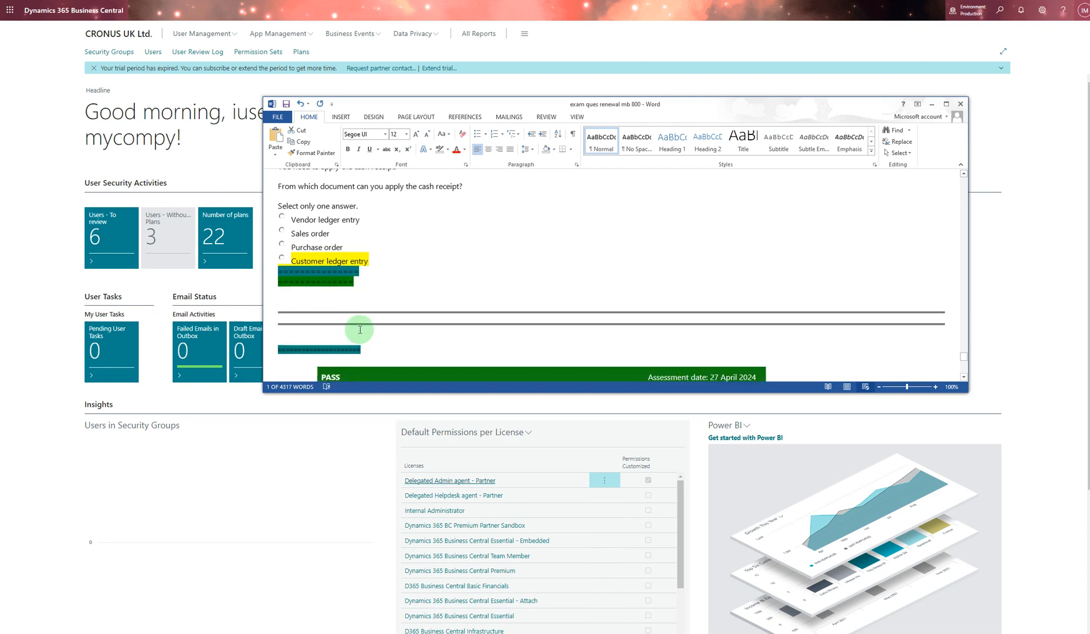
scroll(up, 3)
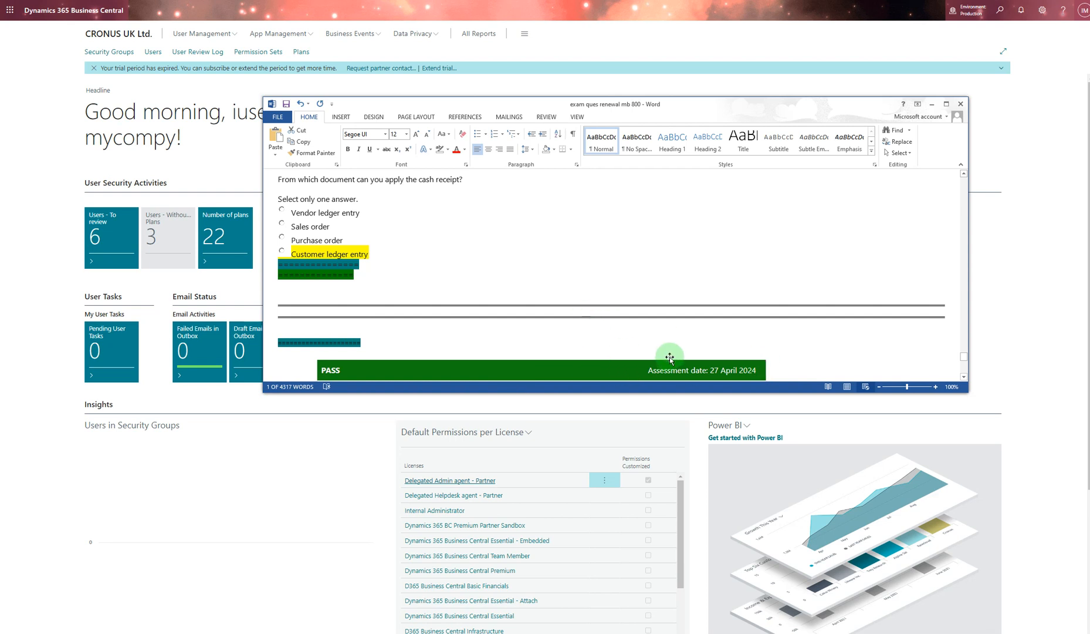
mouse_move(499, 259)
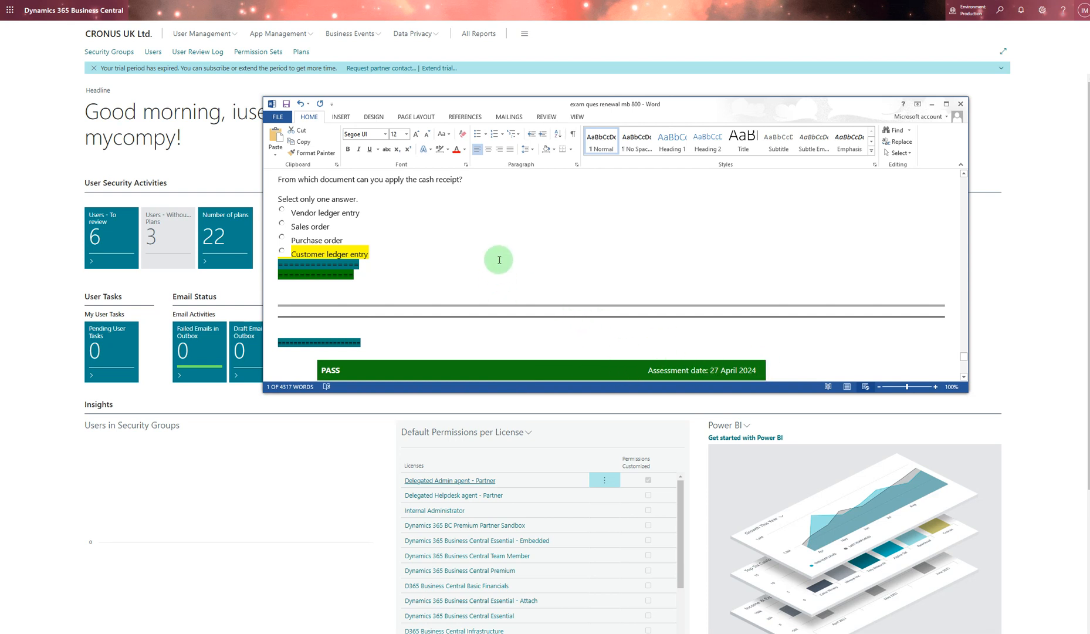
scroll(up, 3)
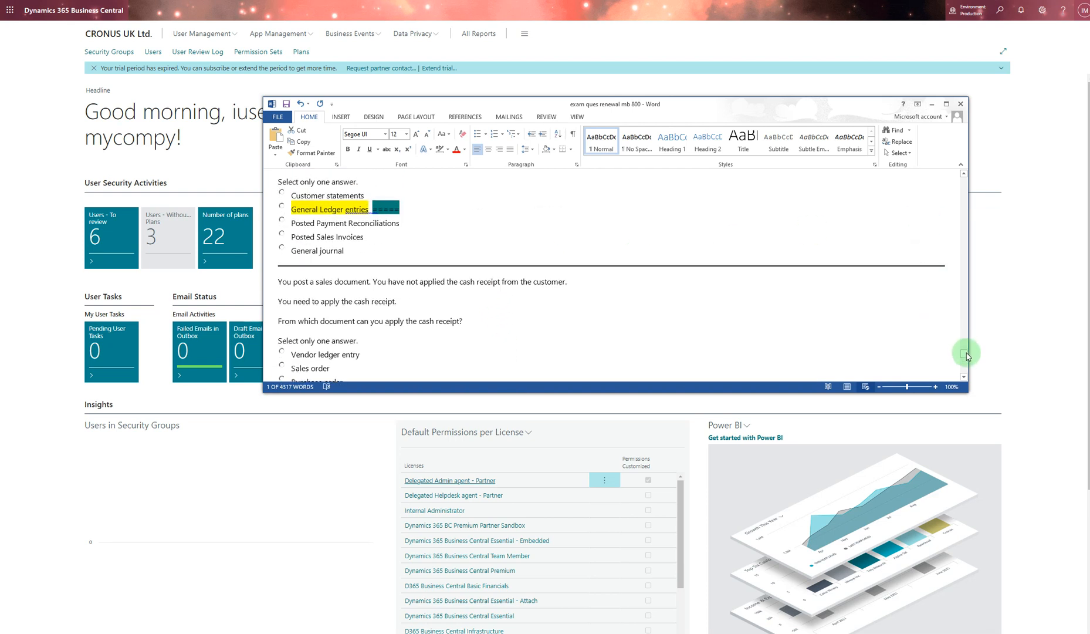